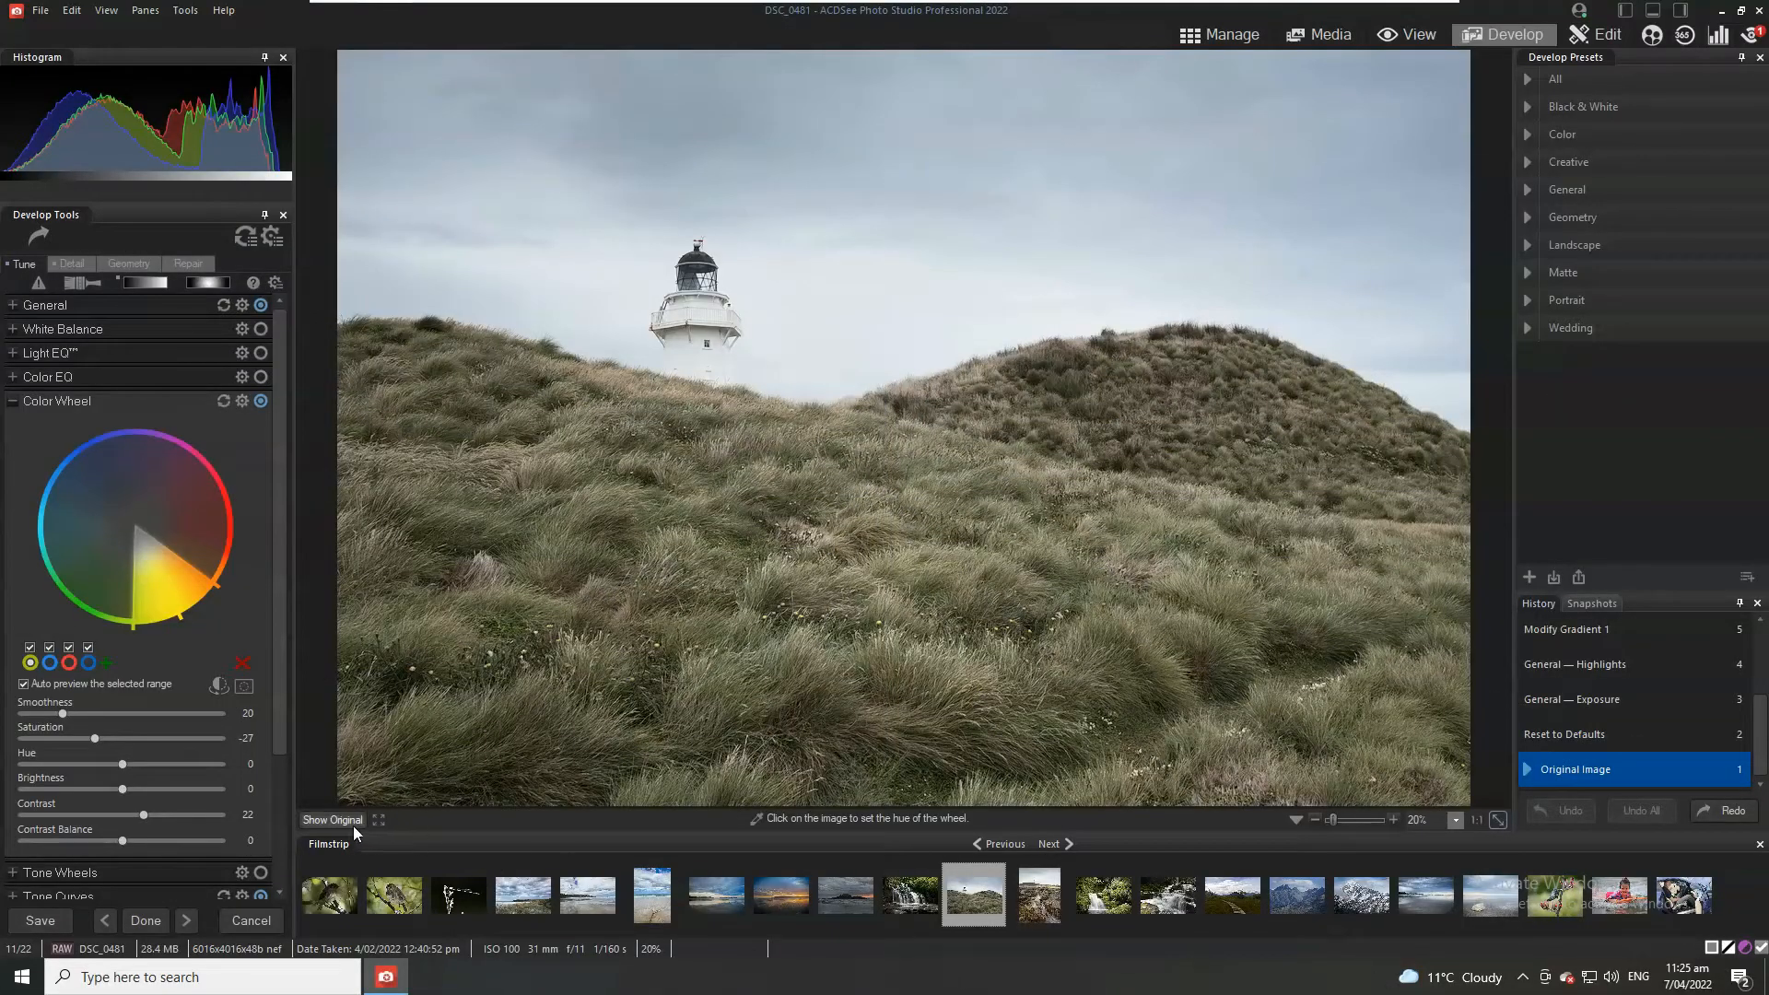
pyautogui.moveTo(331, 820)
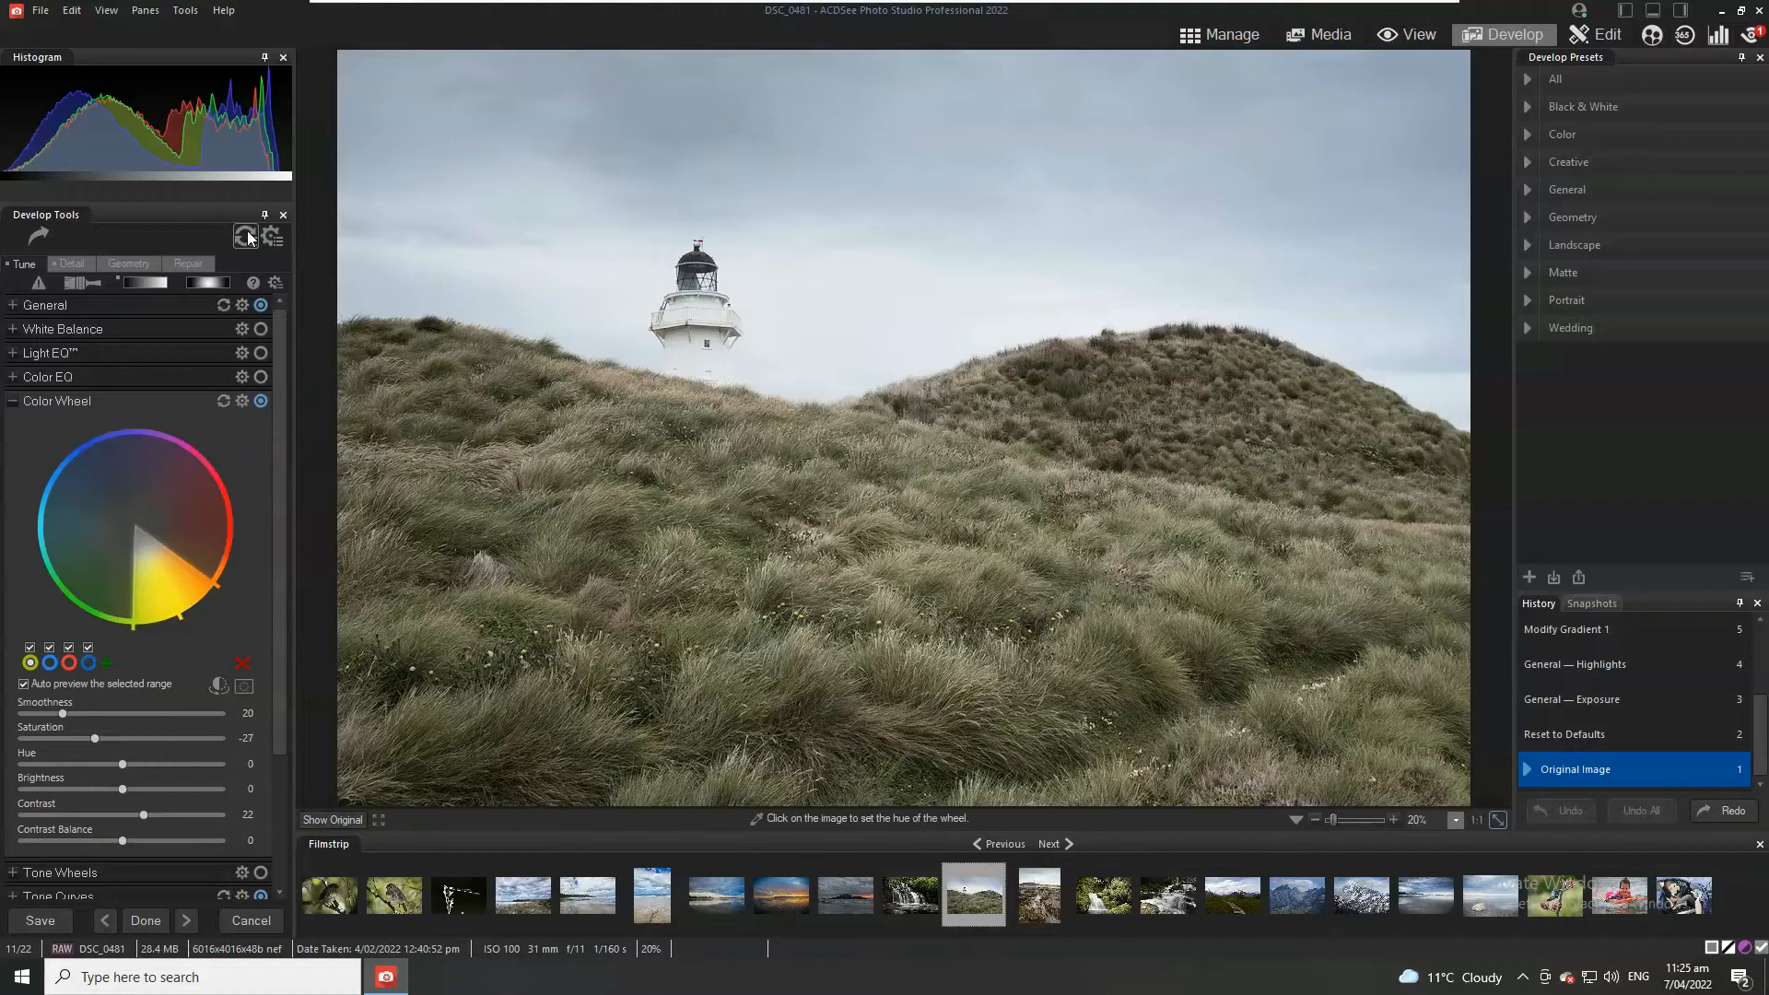
# Step: Reset the lighthouse photo's Develop edits, clearing the earlier color wheel settings
pyautogui.click(1582, 629)
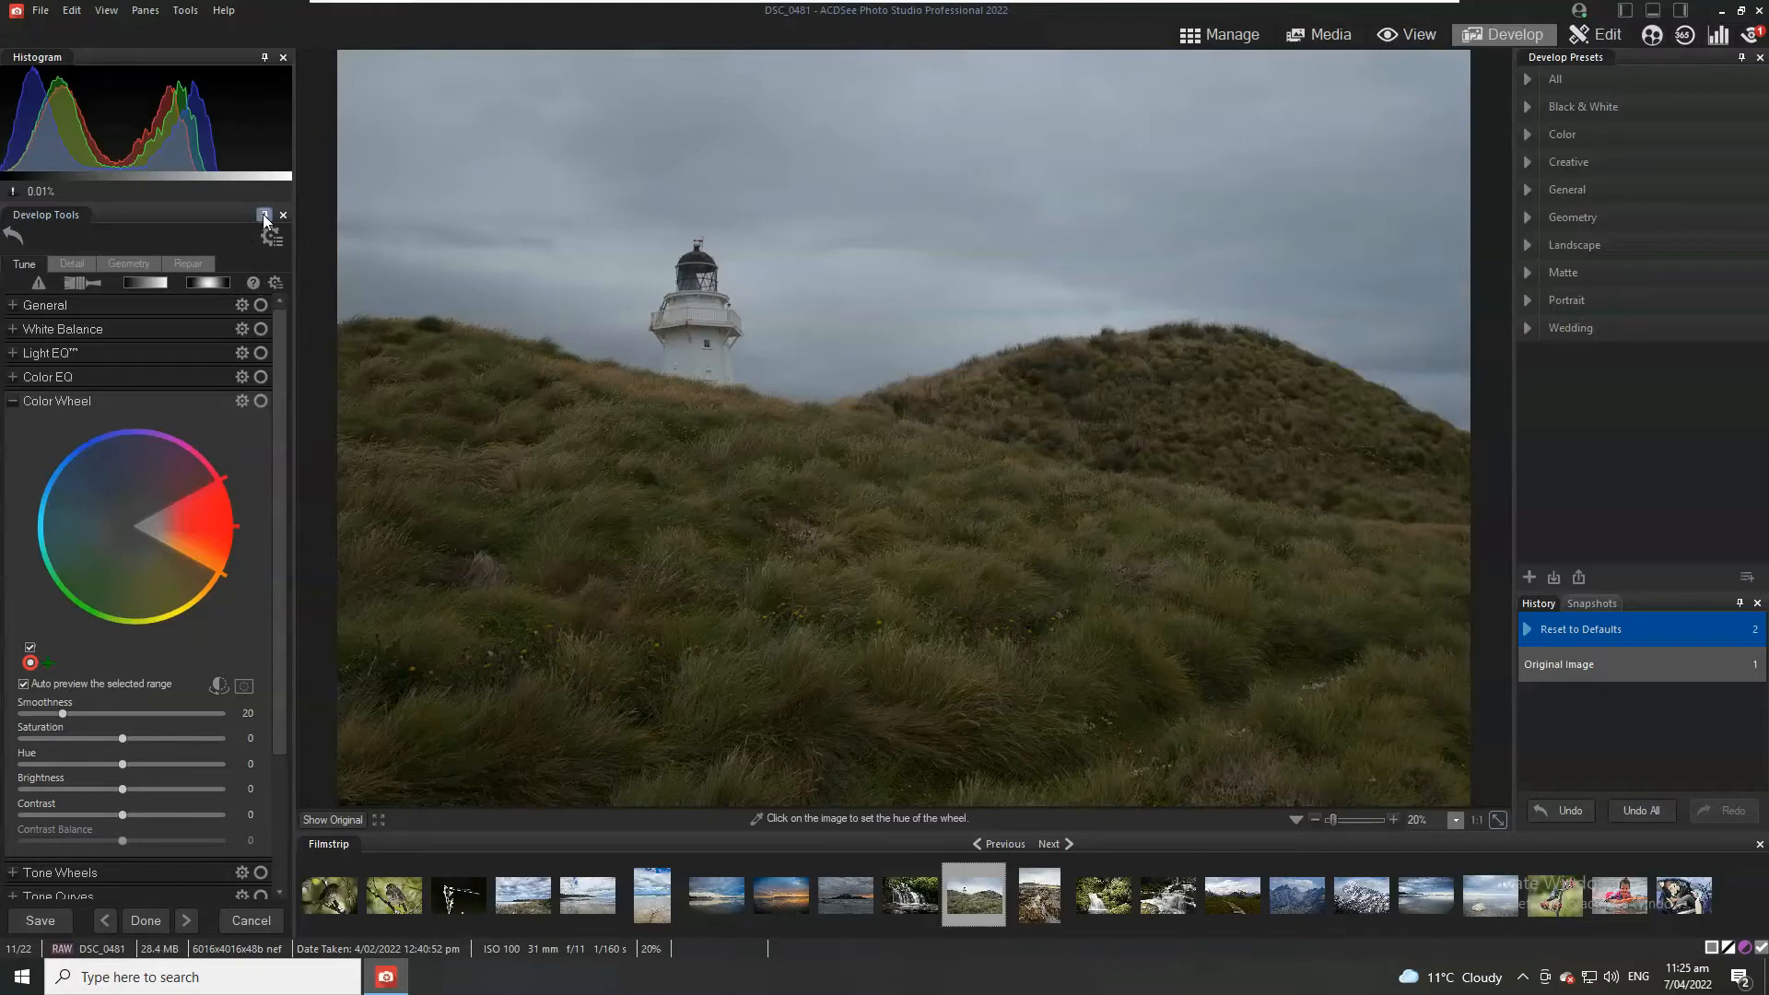
pyautogui.moveTo(677, 338)
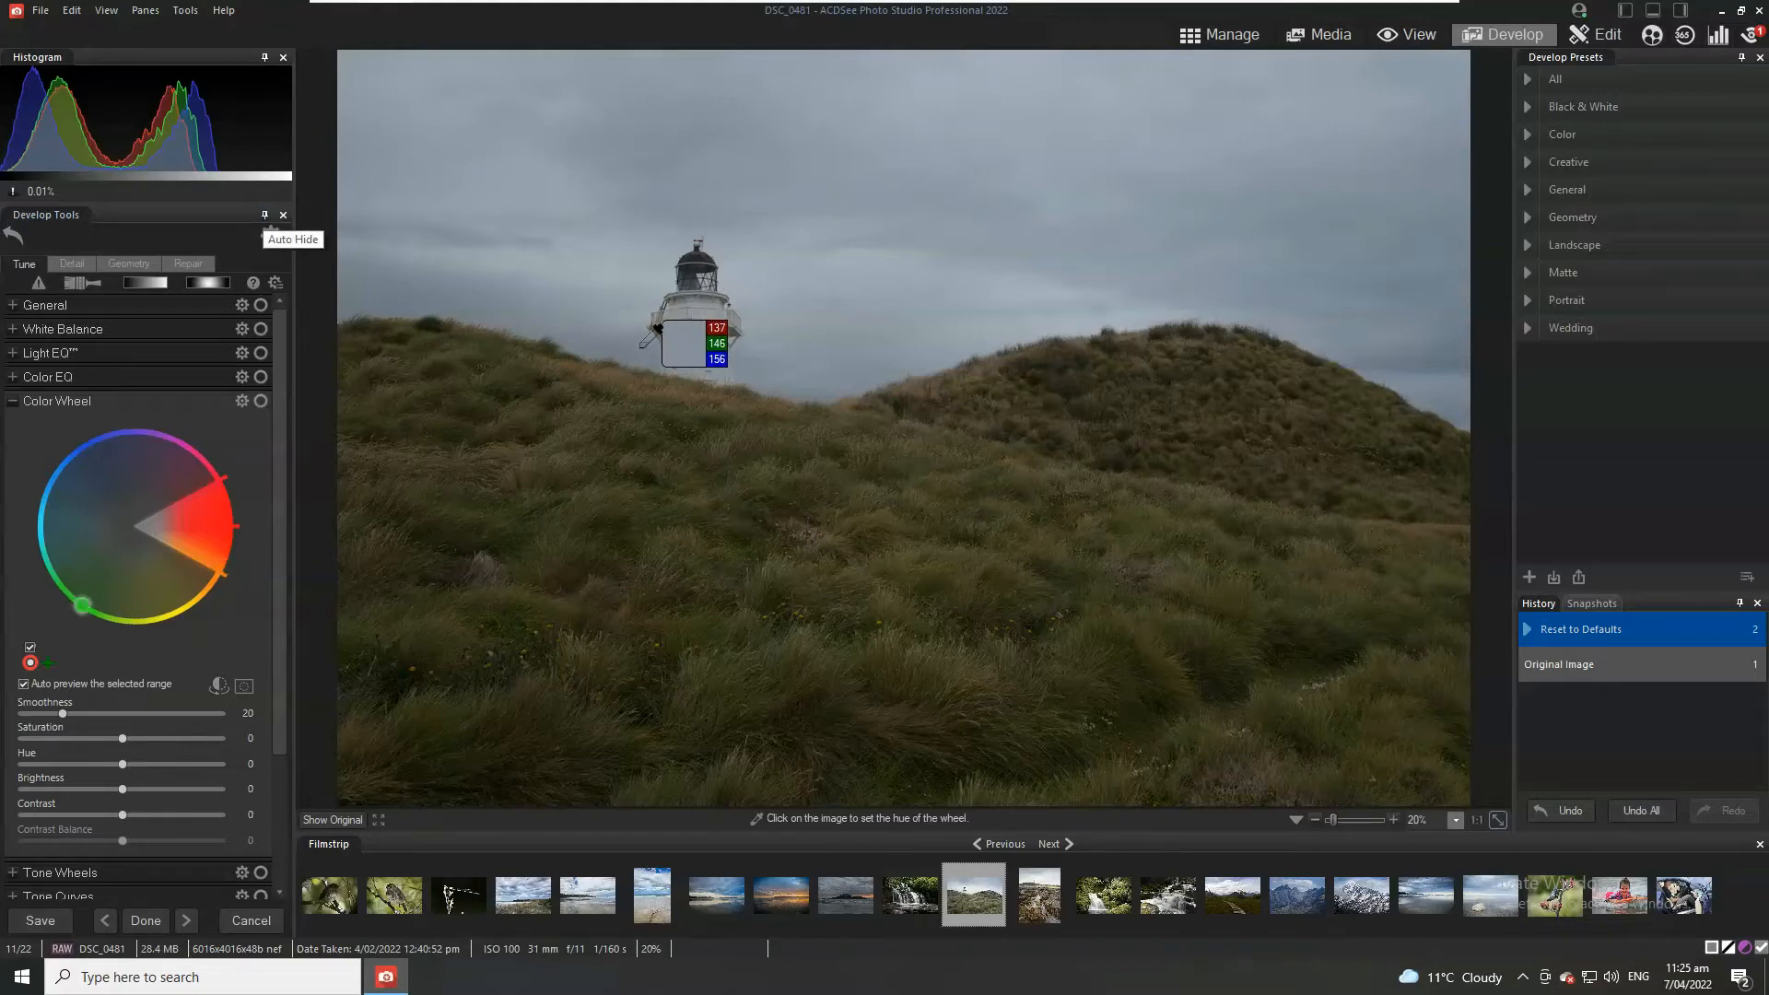
pyautogui.moveTo(208, 145)
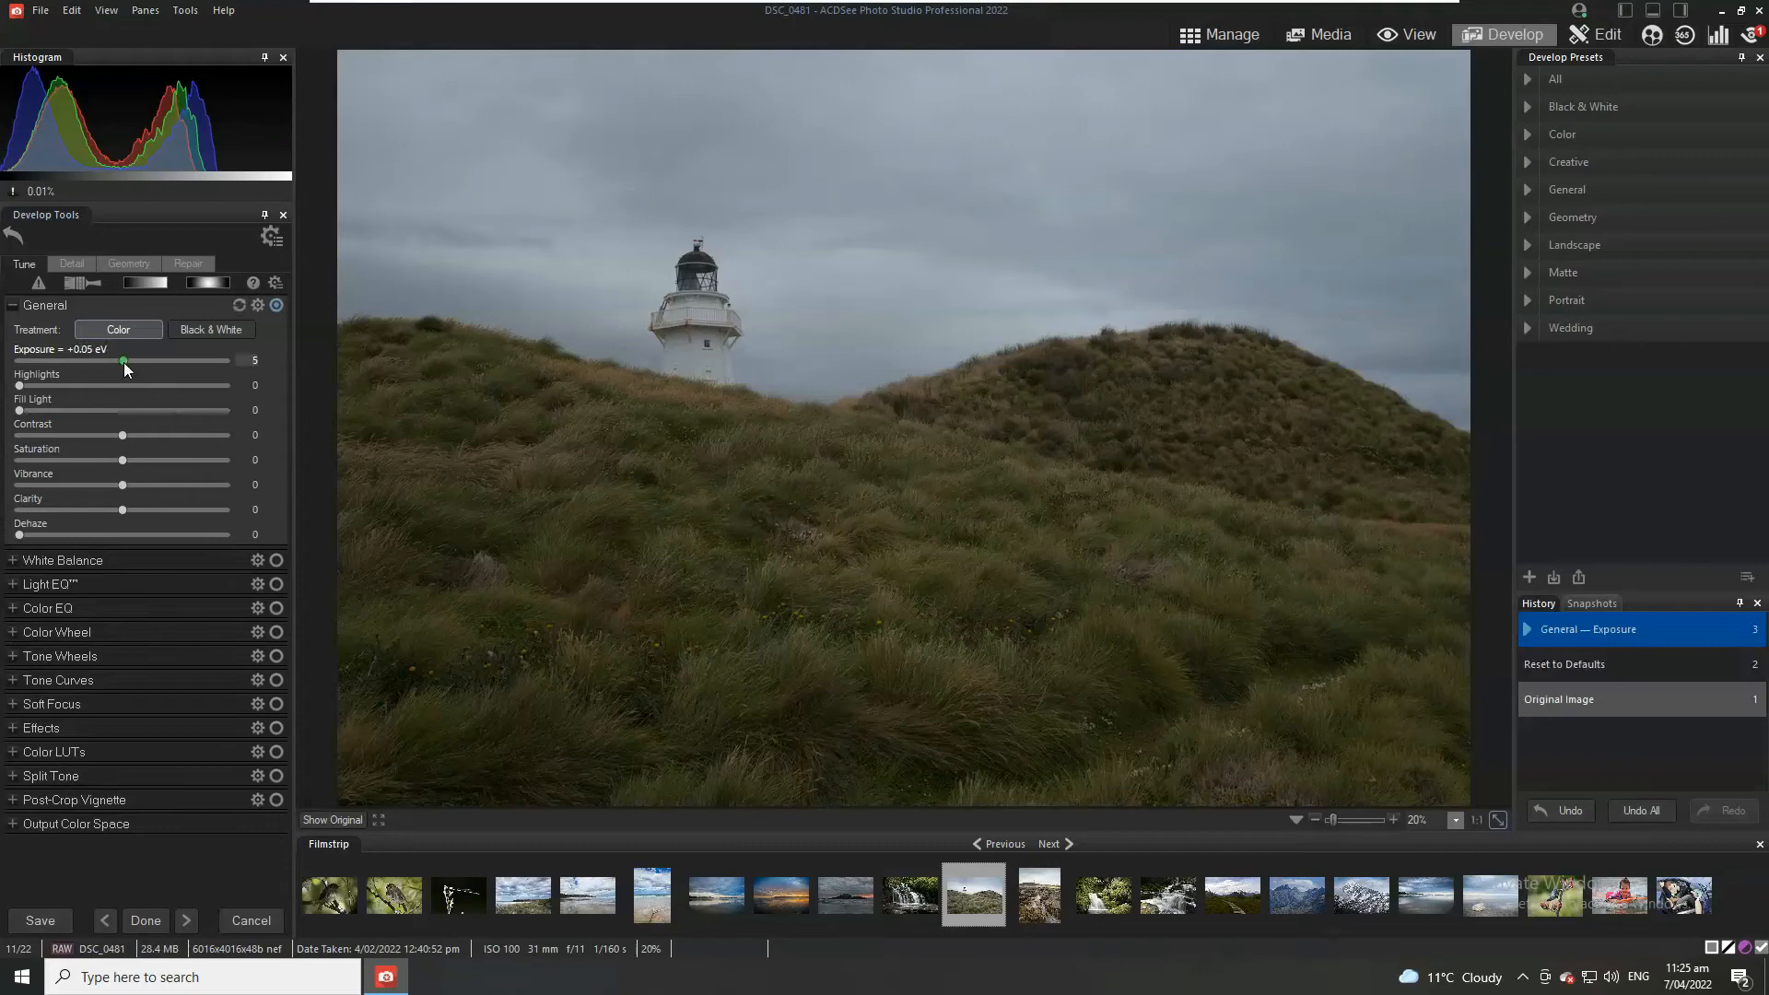
# Step: Raise General Exposure gradually to +1.44 EV, then set Clarity to 28
pyautogui.moveTo(124, 358); pyautogui.dragTo(128, 358)
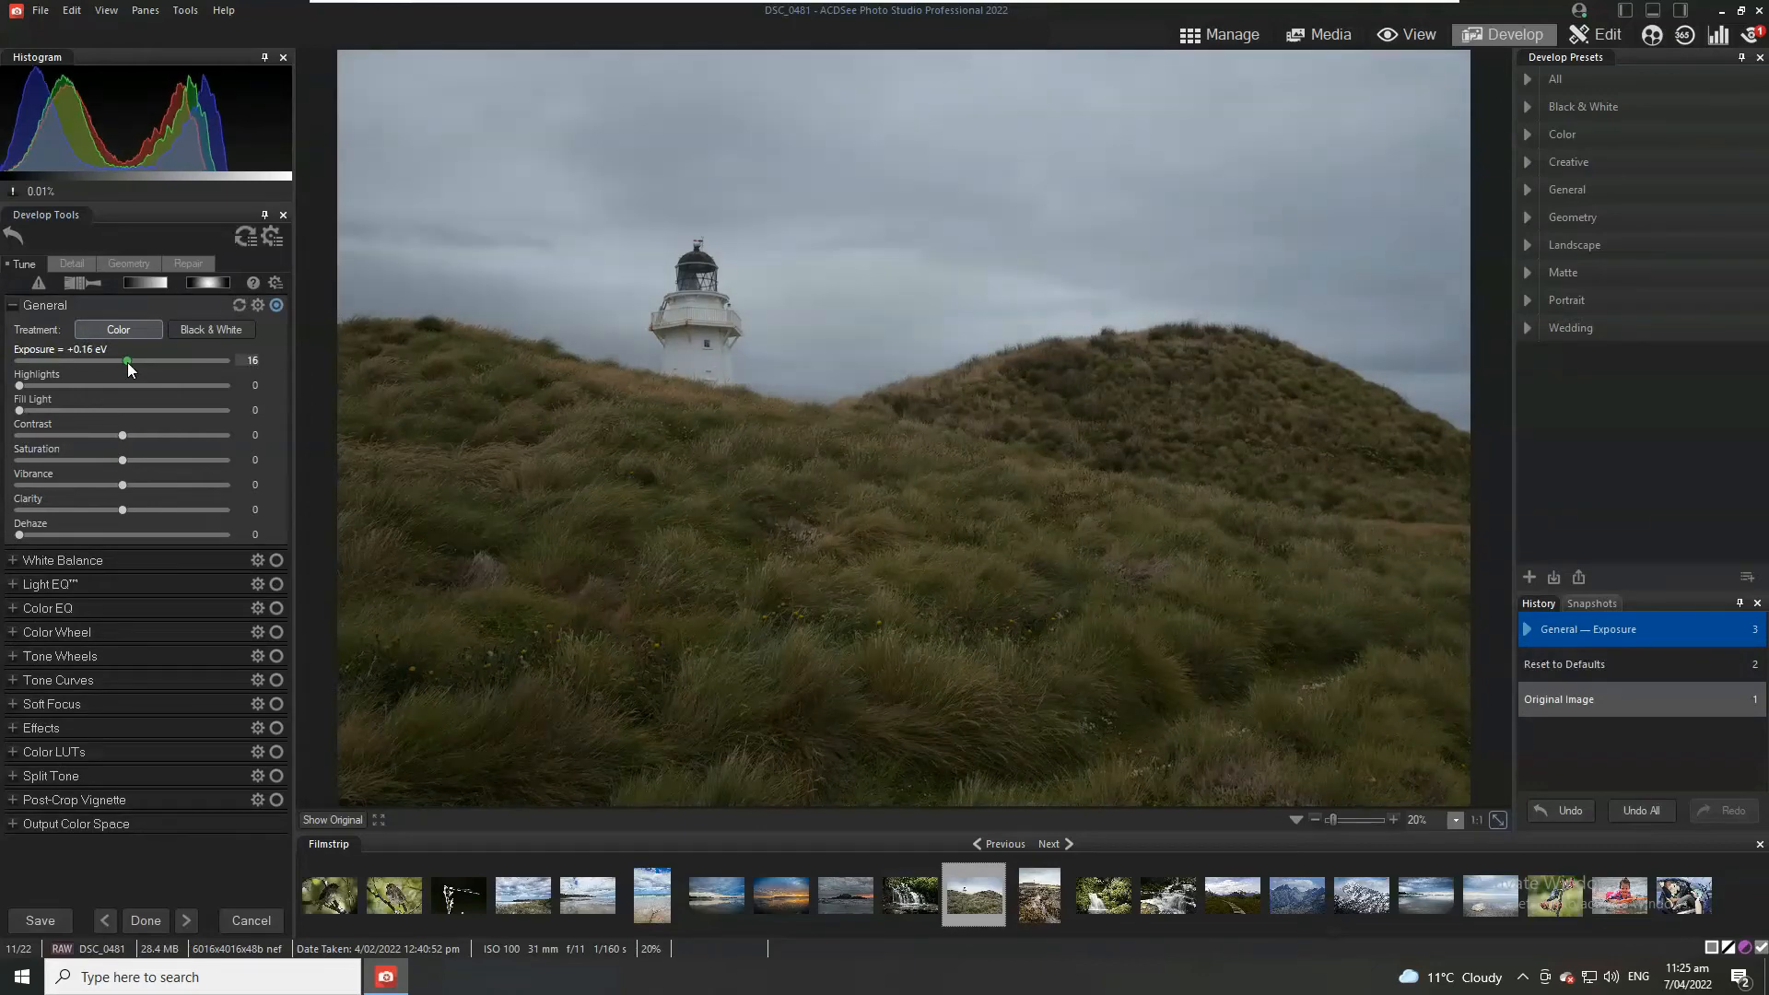
pyautogui.moveTo(127, 360); pyautogui.dragTo(145, 360)
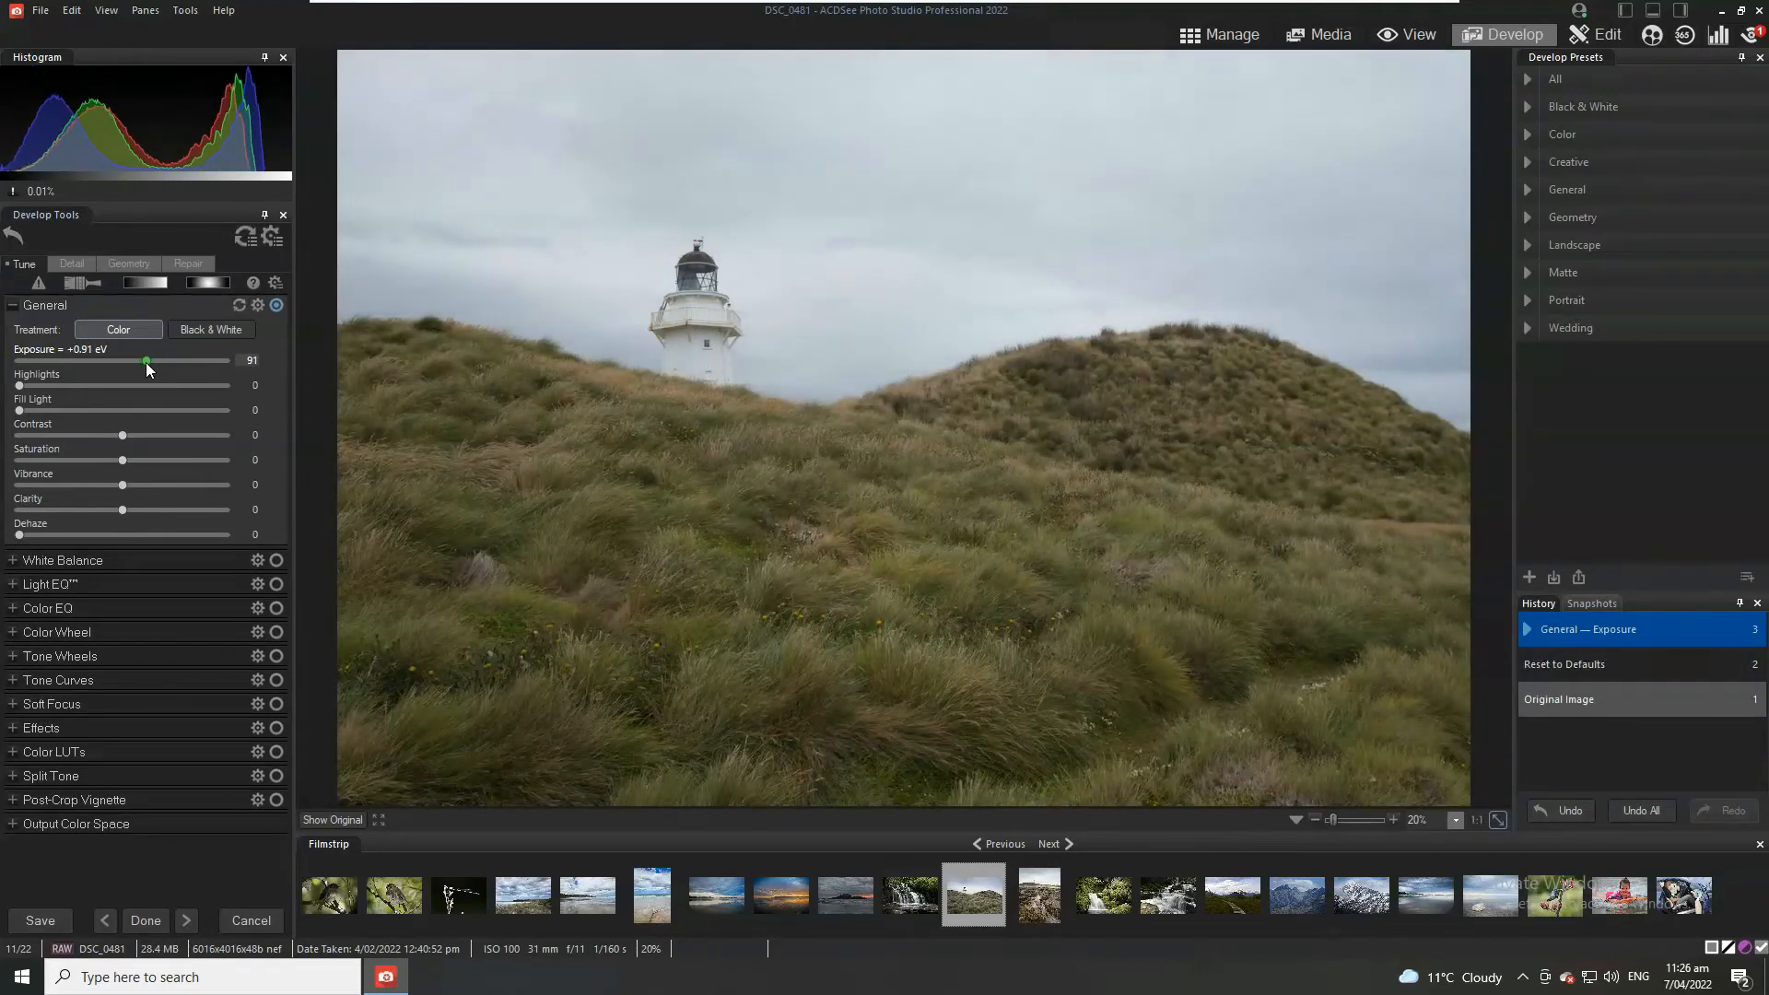
pyautogui.moveTo(145, 360); pyautogui.dragTo(152, 361)
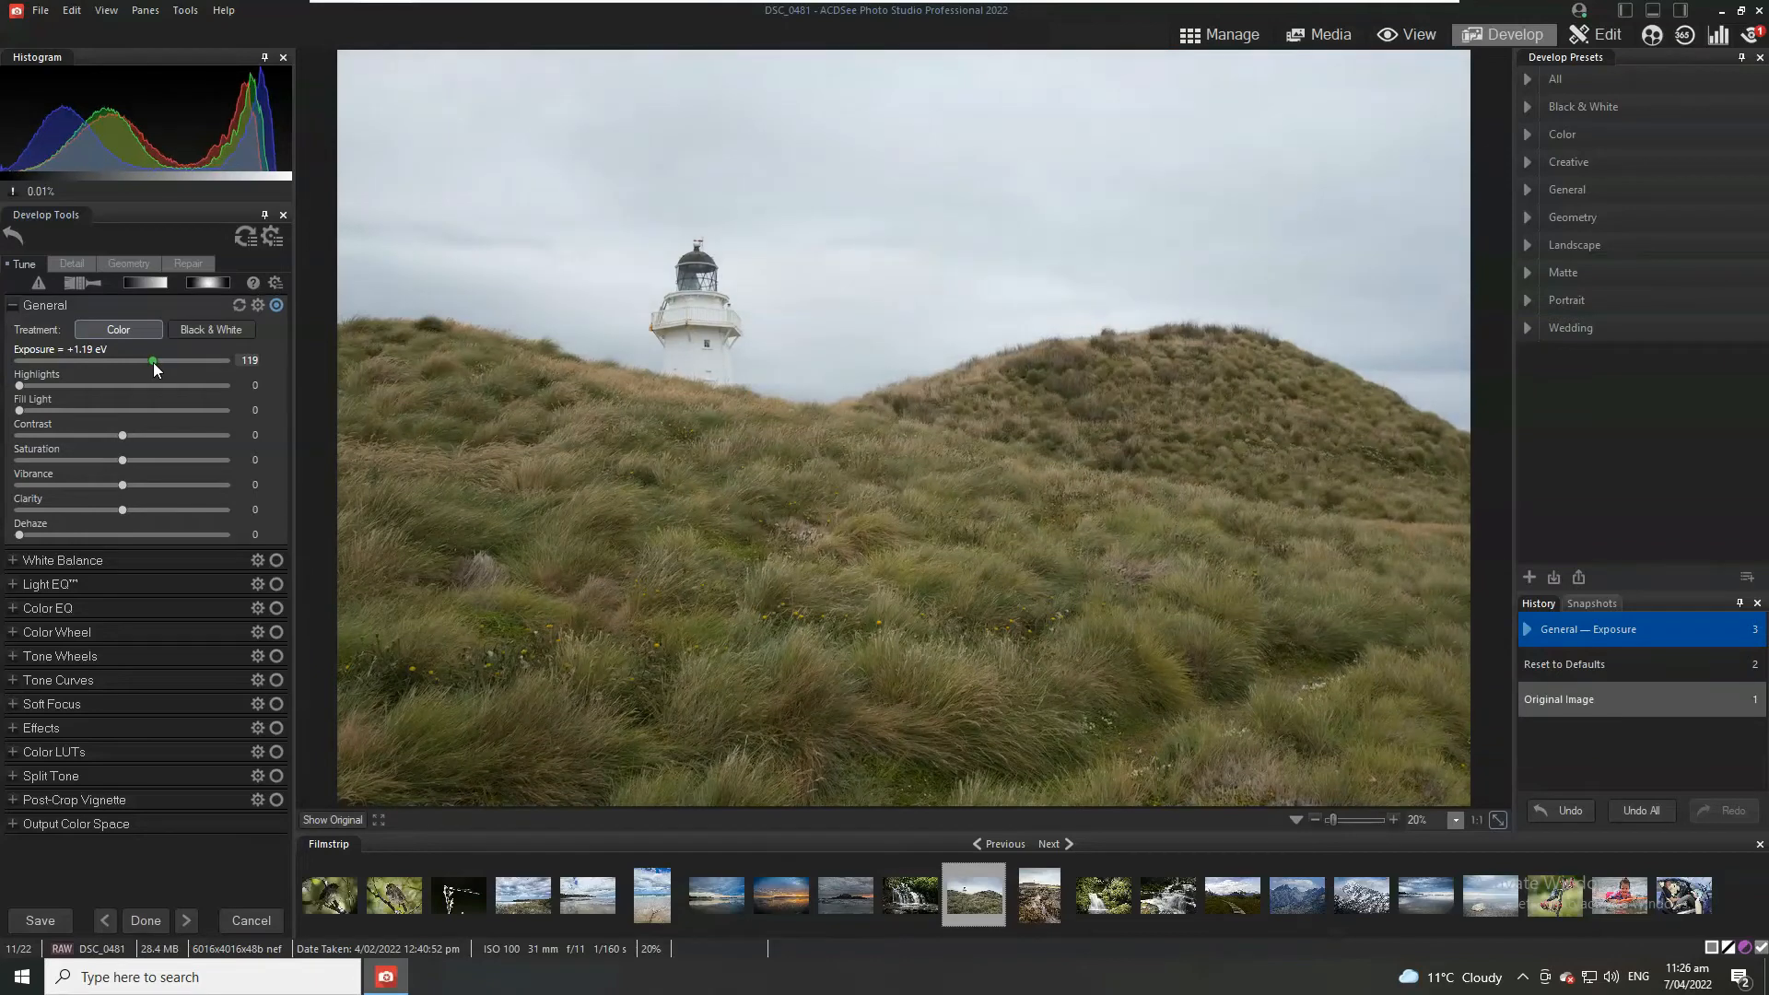
pyautogui.moveTo(152, 358); pyautogui.dragTo(157, 358)
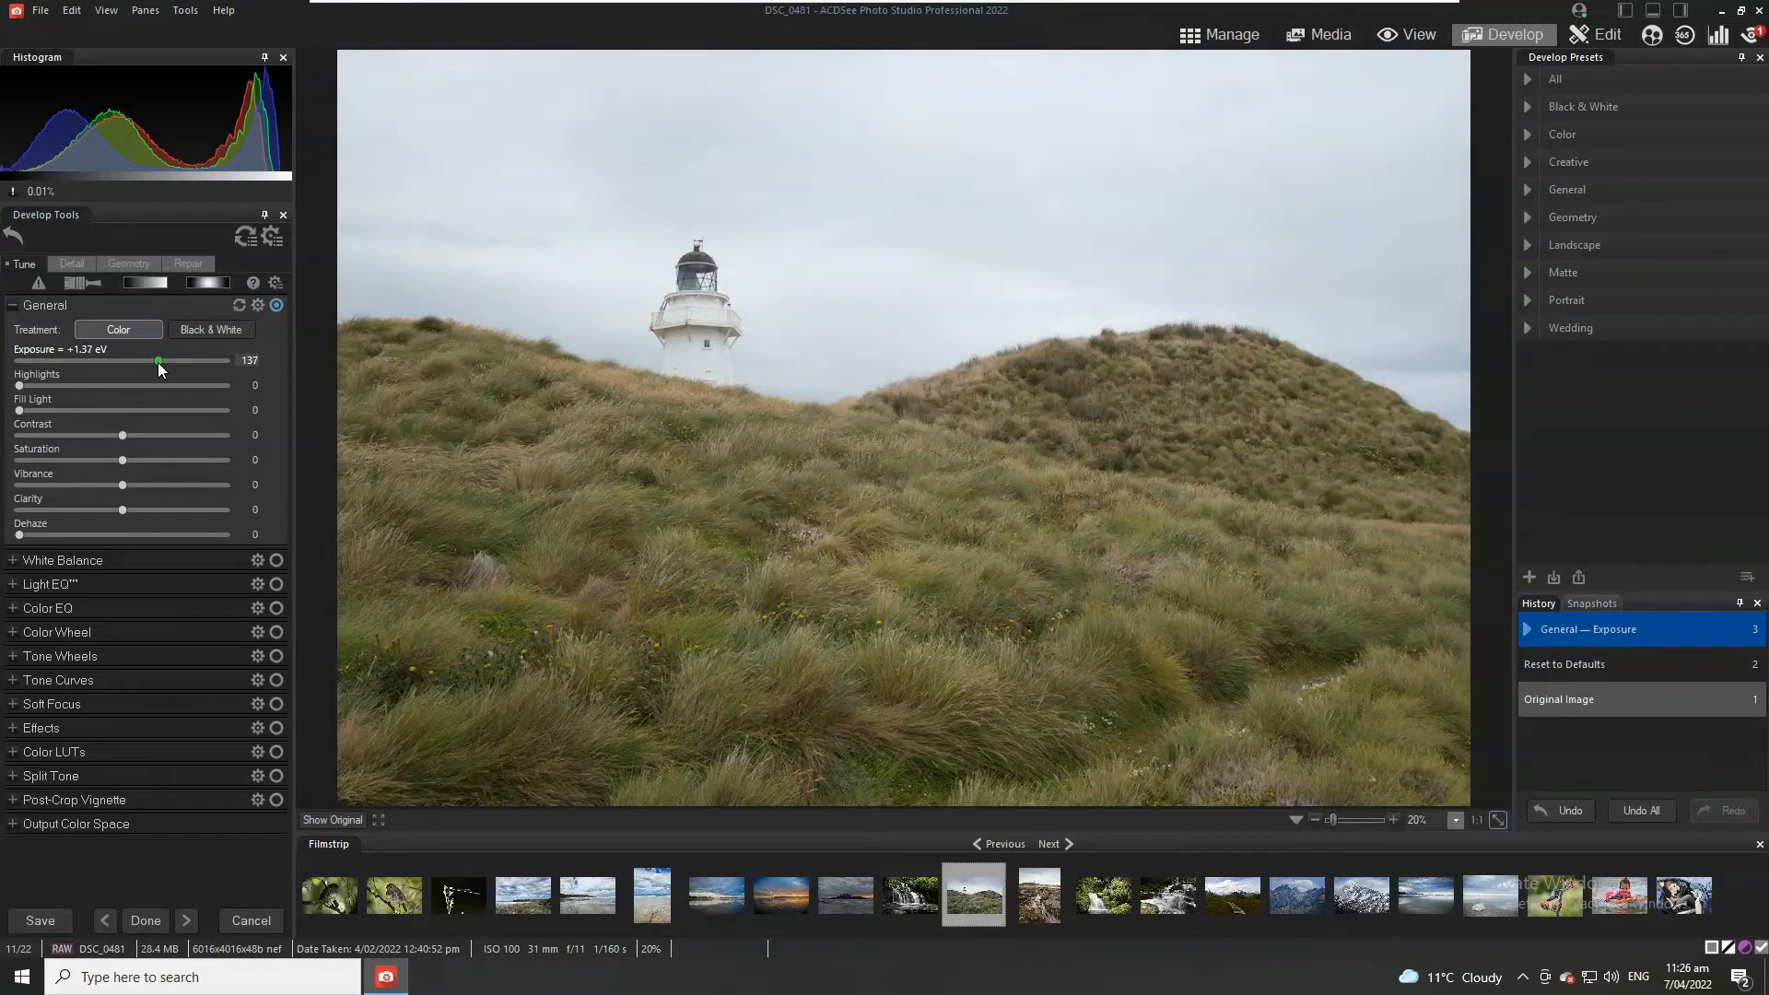
pyautogui.moveTo(158, 358); pyautogui.dragTo(161, 358)
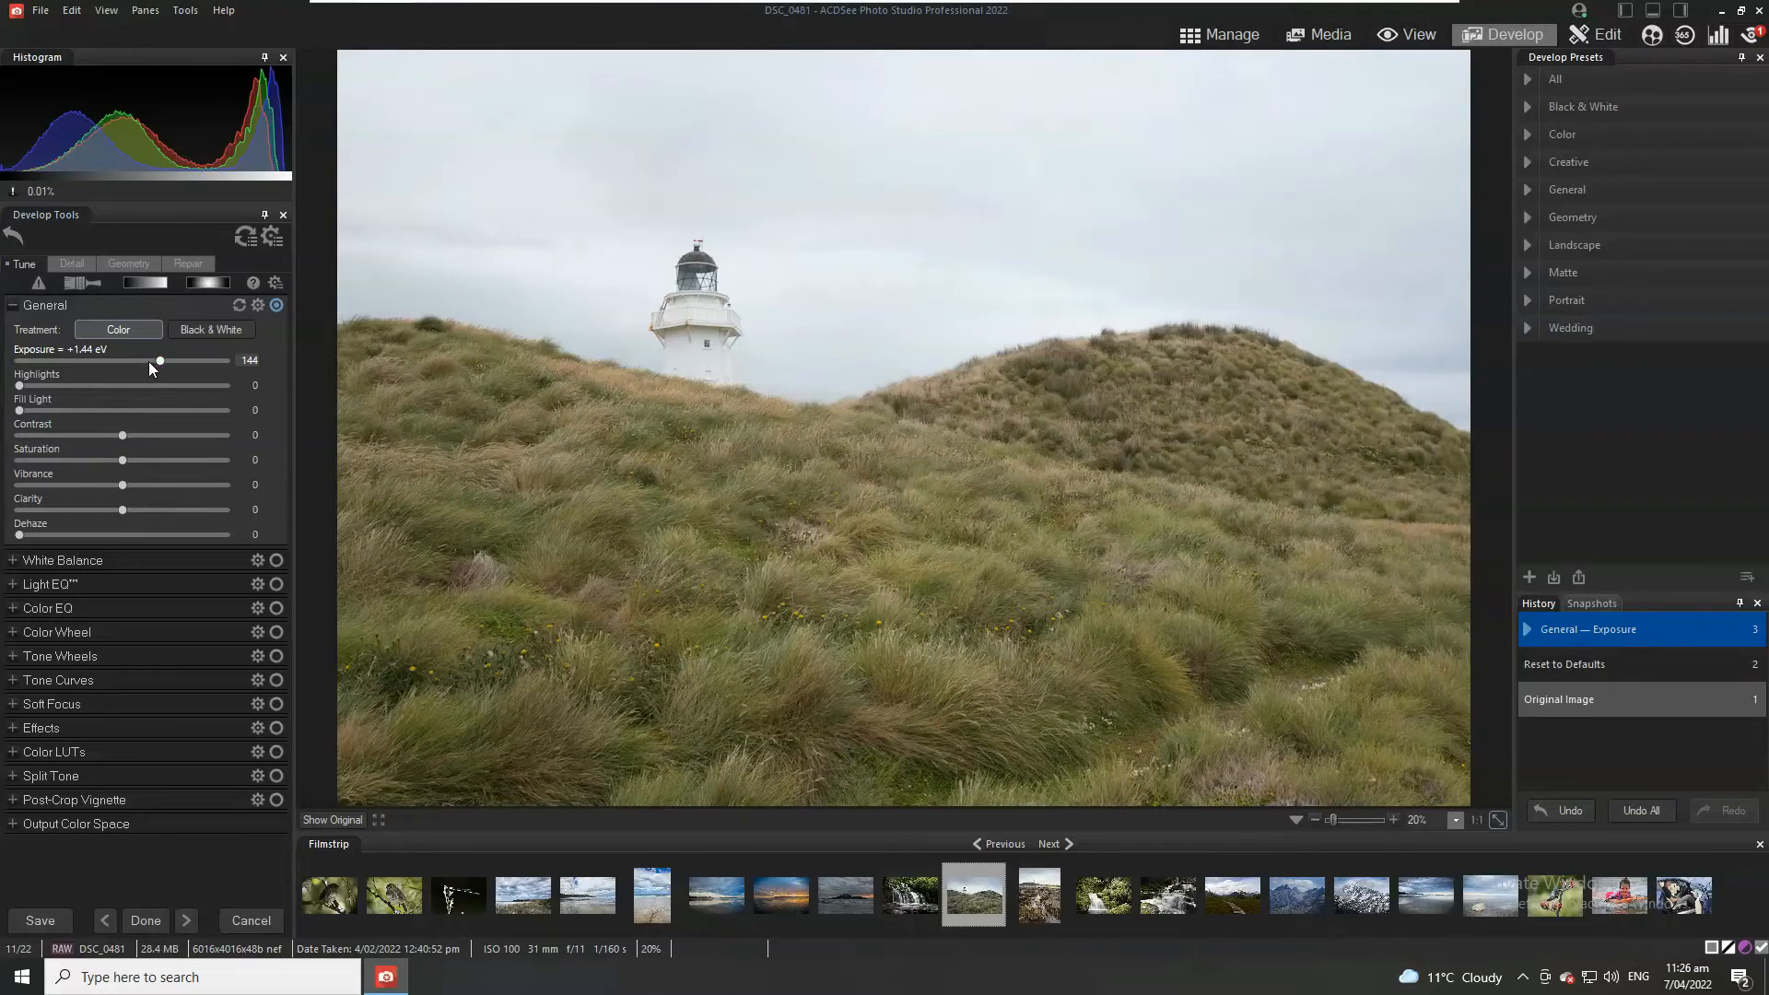
pyautogui.moveTo(500, 503)
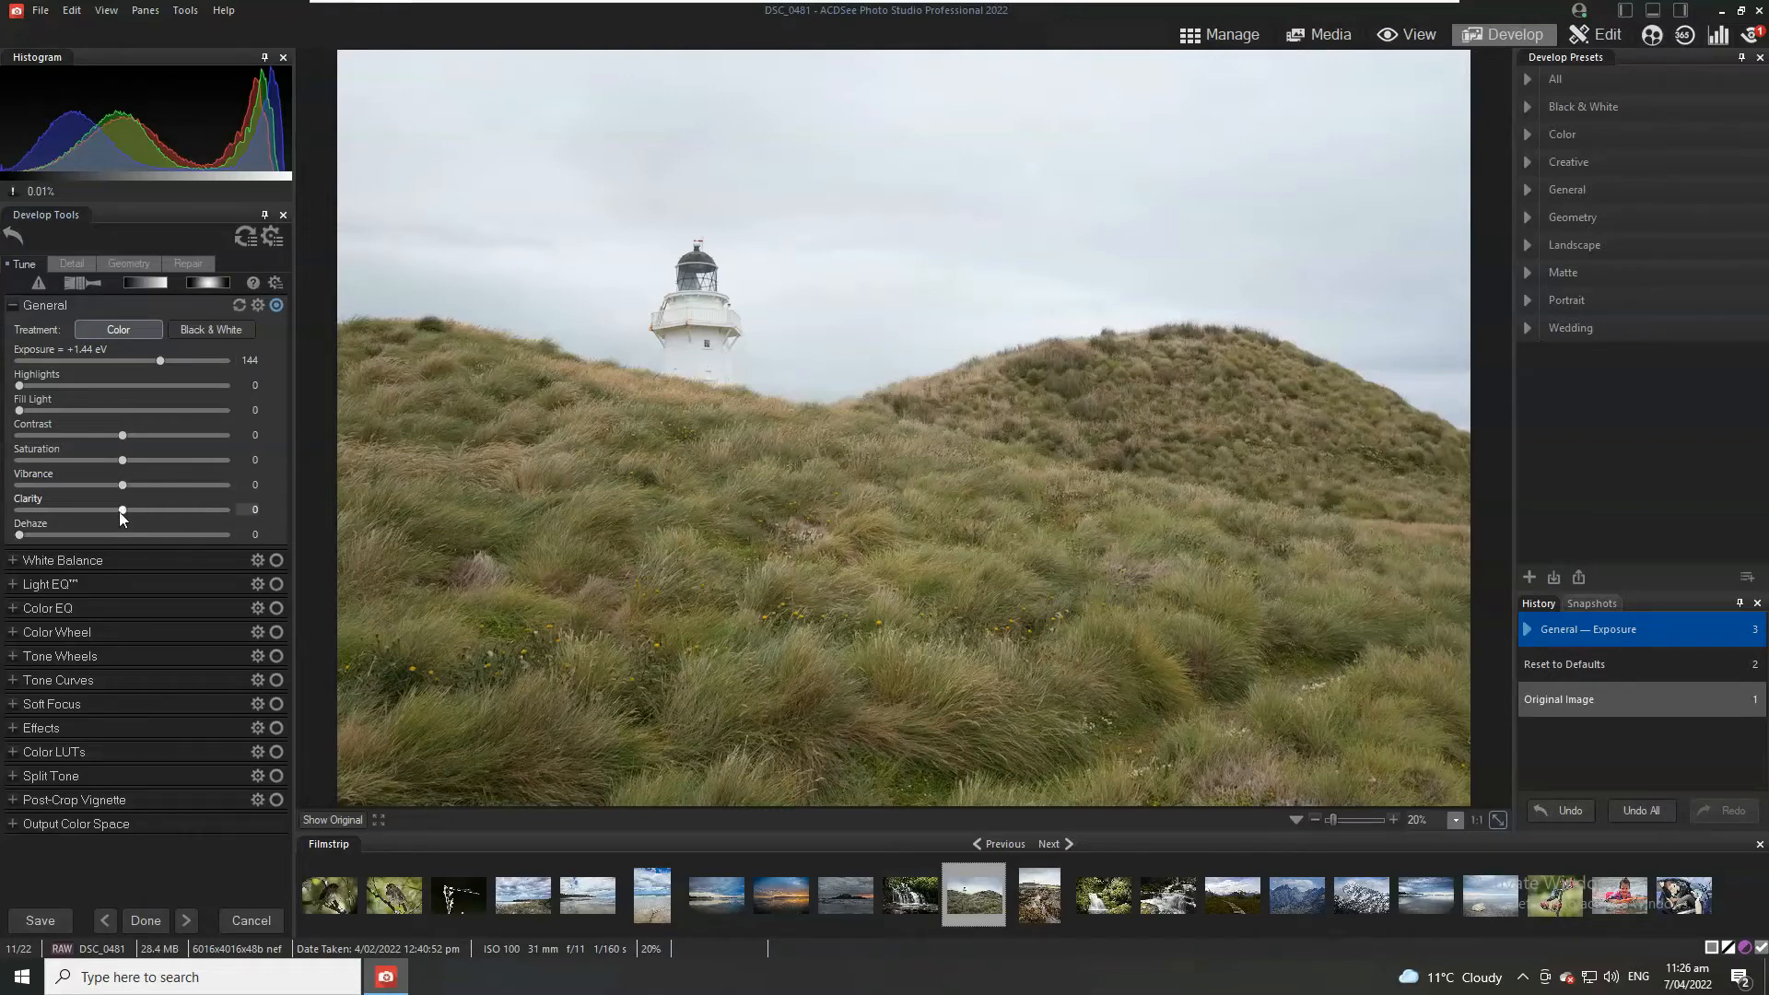
pyautogui.moveTo(122, 511); pyautogui.dragTo(130, 511)
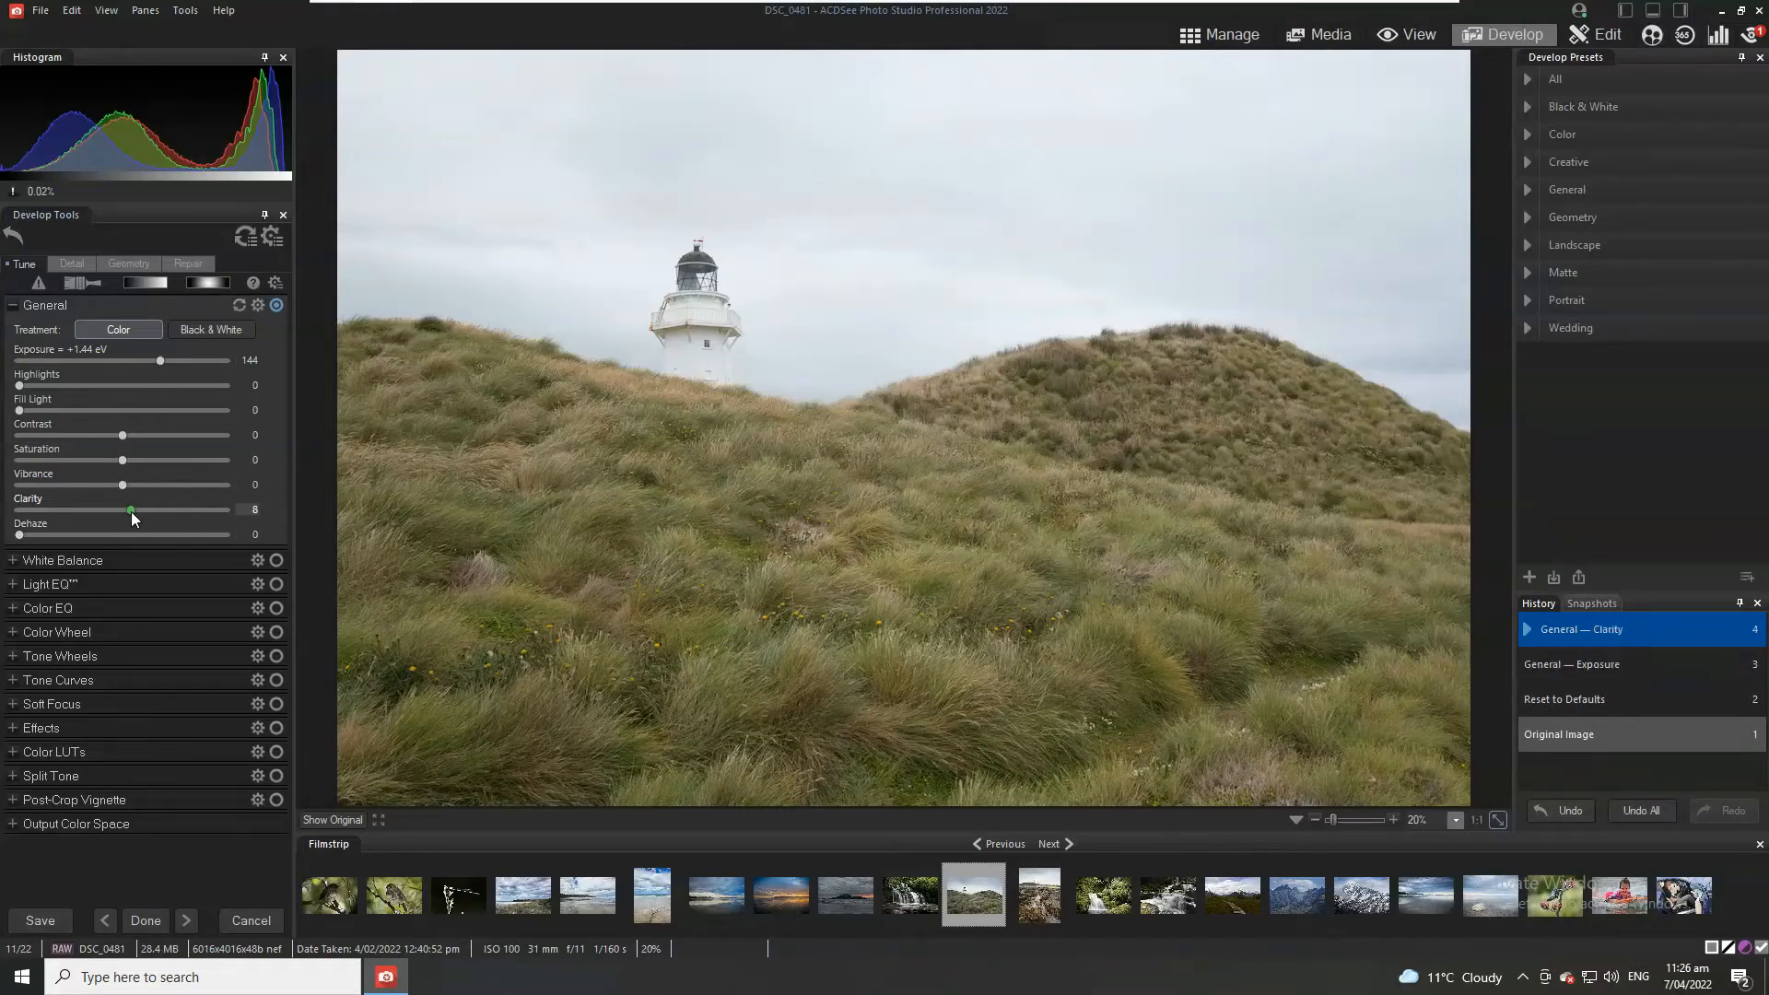
pyautogui.moveTo(130, 509); pyautogui.dragTo(152, 509)
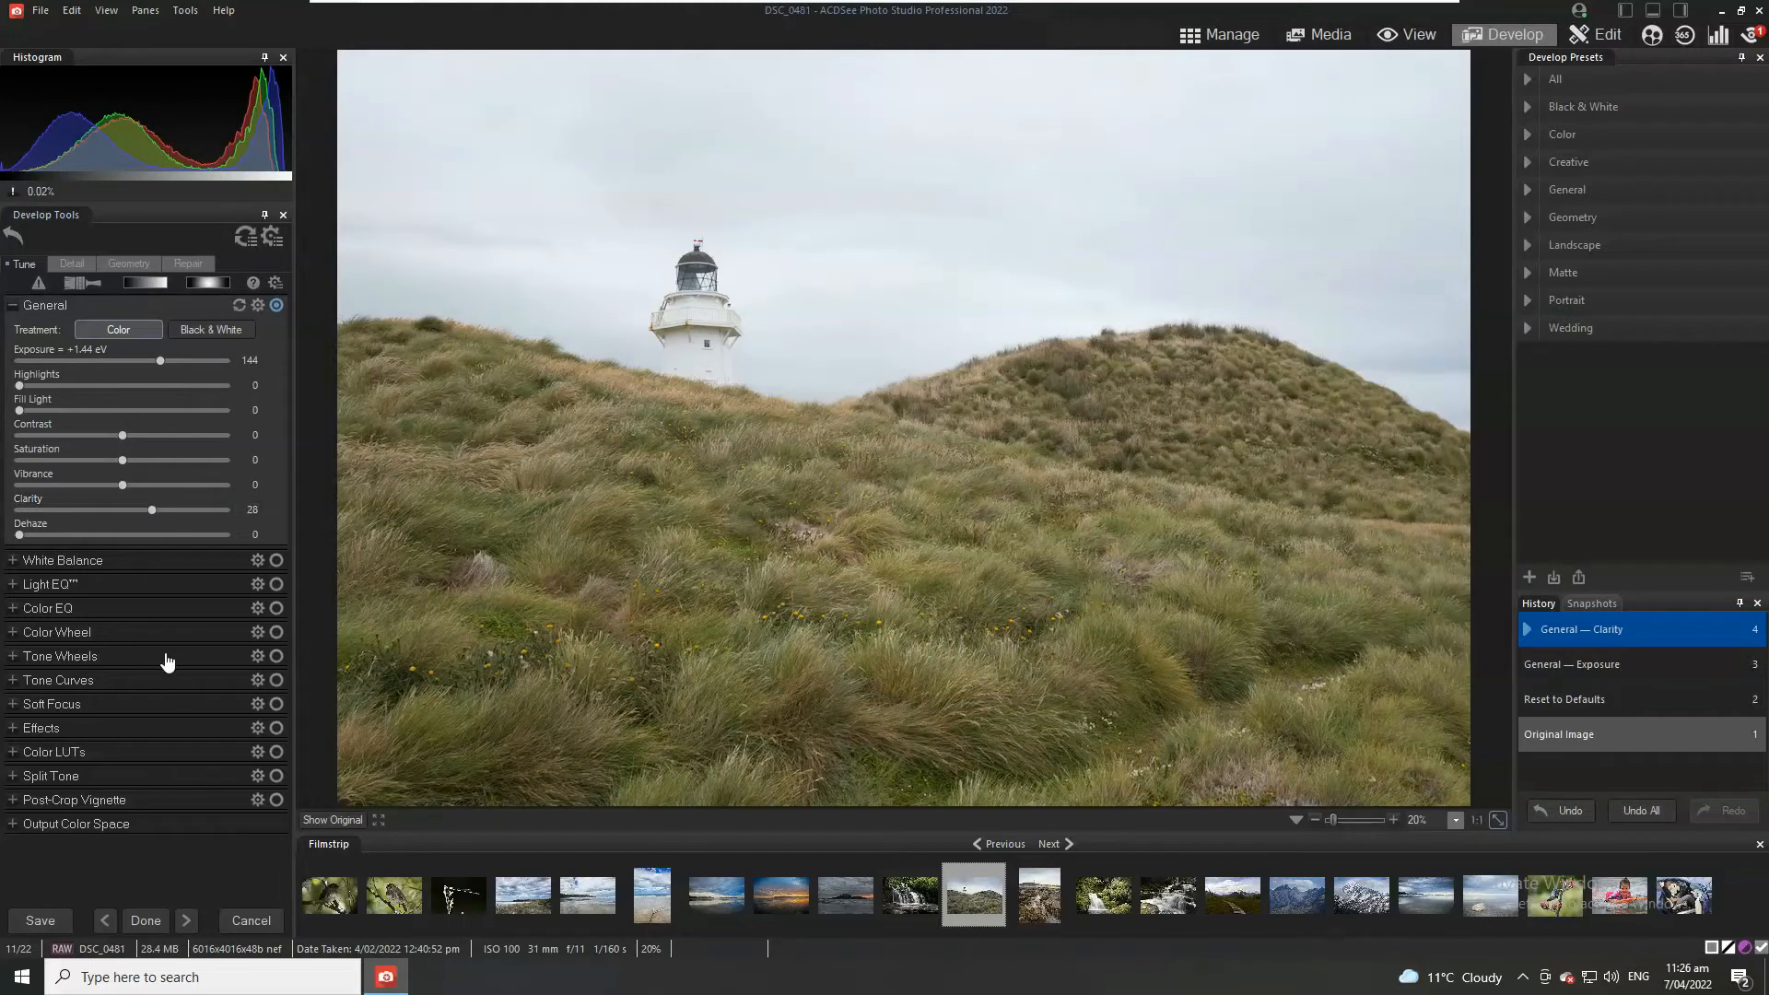
pyautogui.moveTo(166, 664)
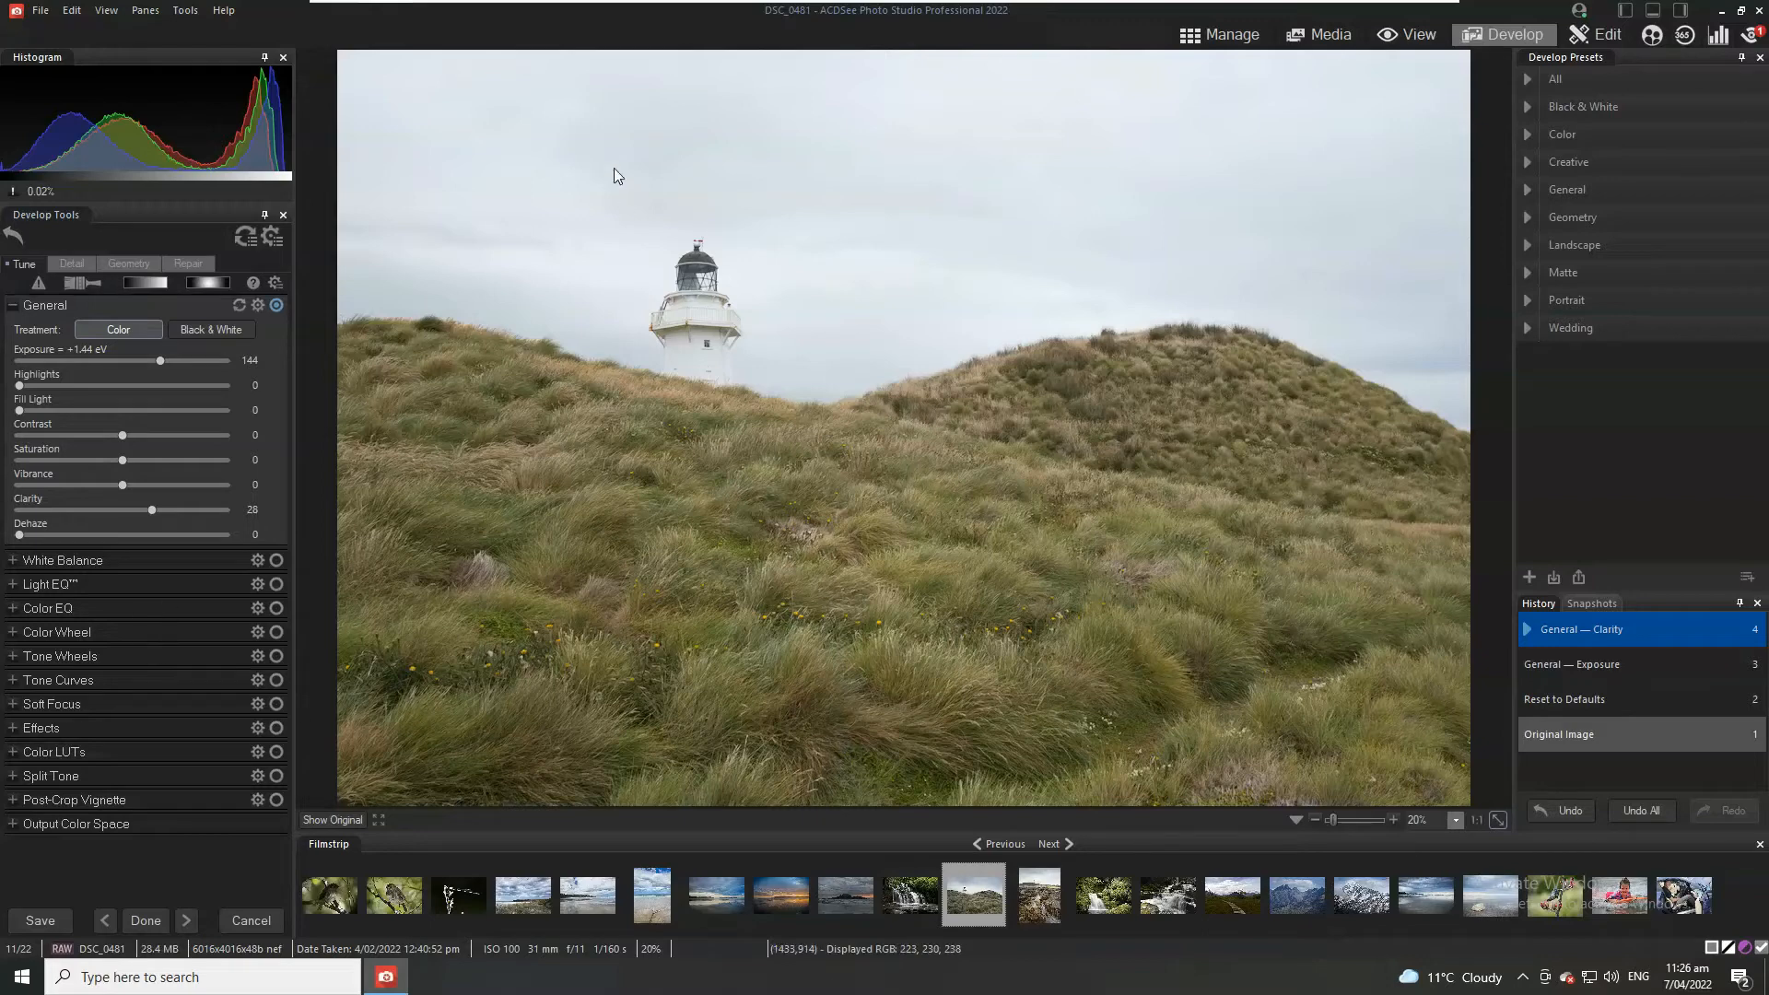
pyautogui.moveTo(515, 171)
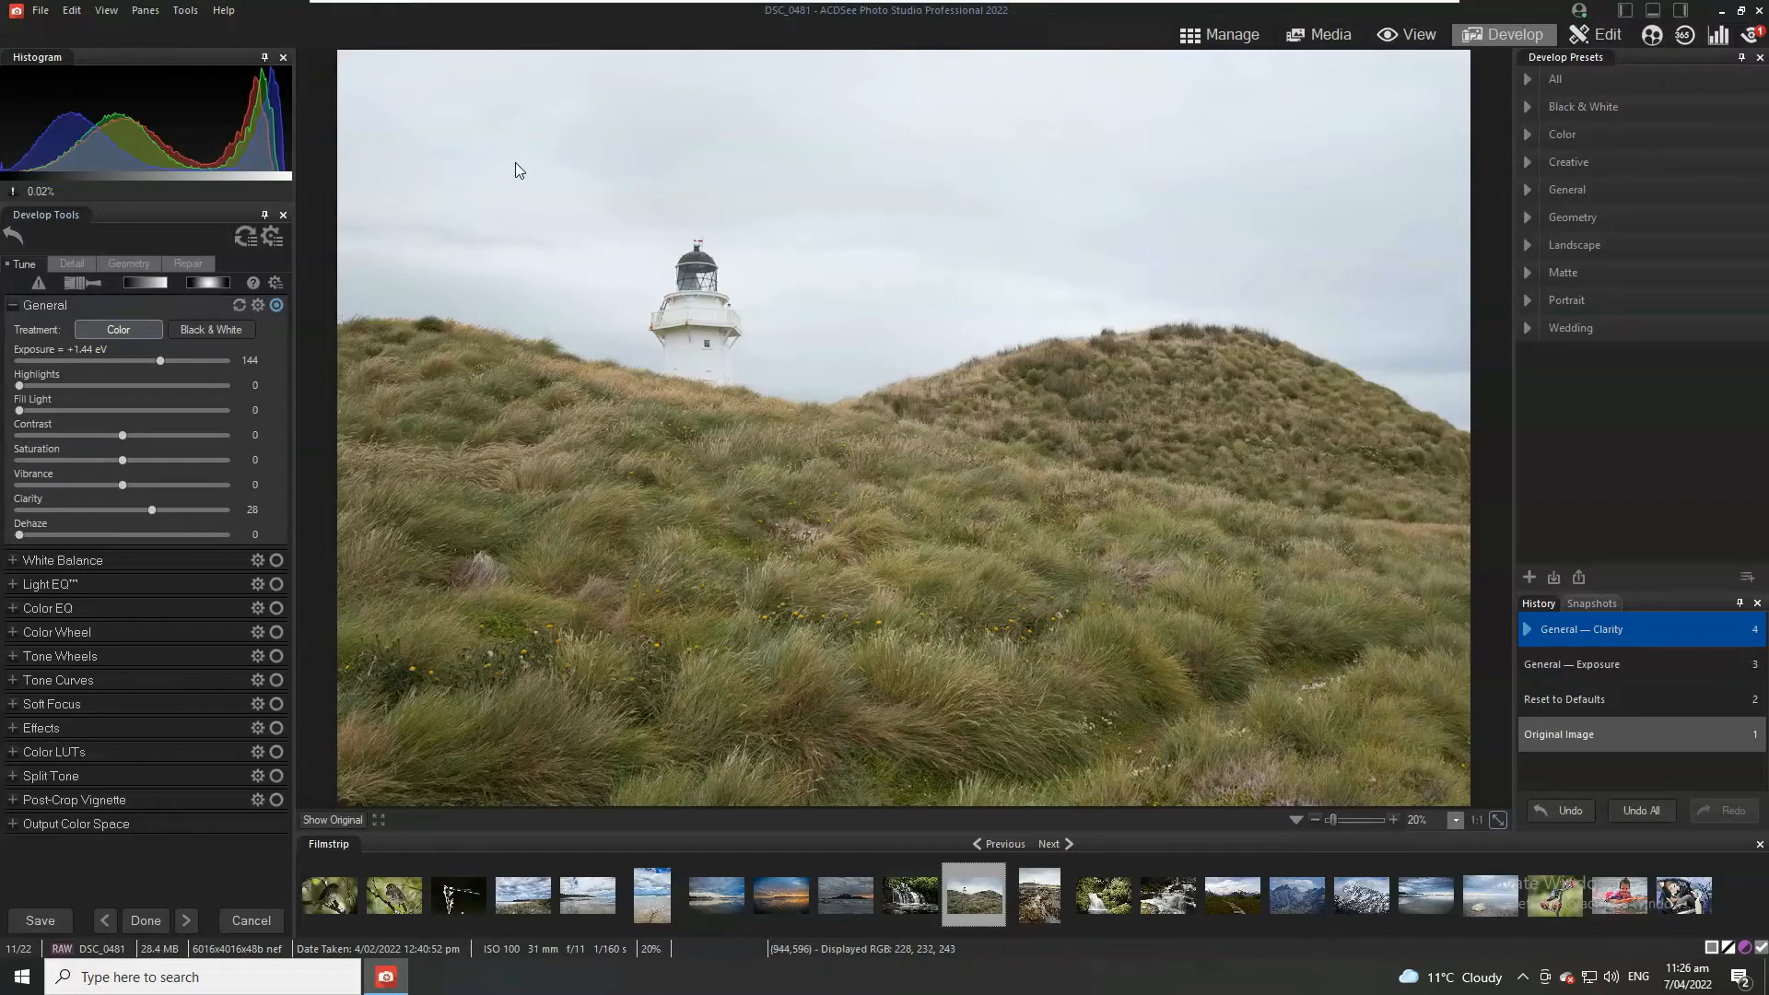
pyautogui.moveTo(553, 213)
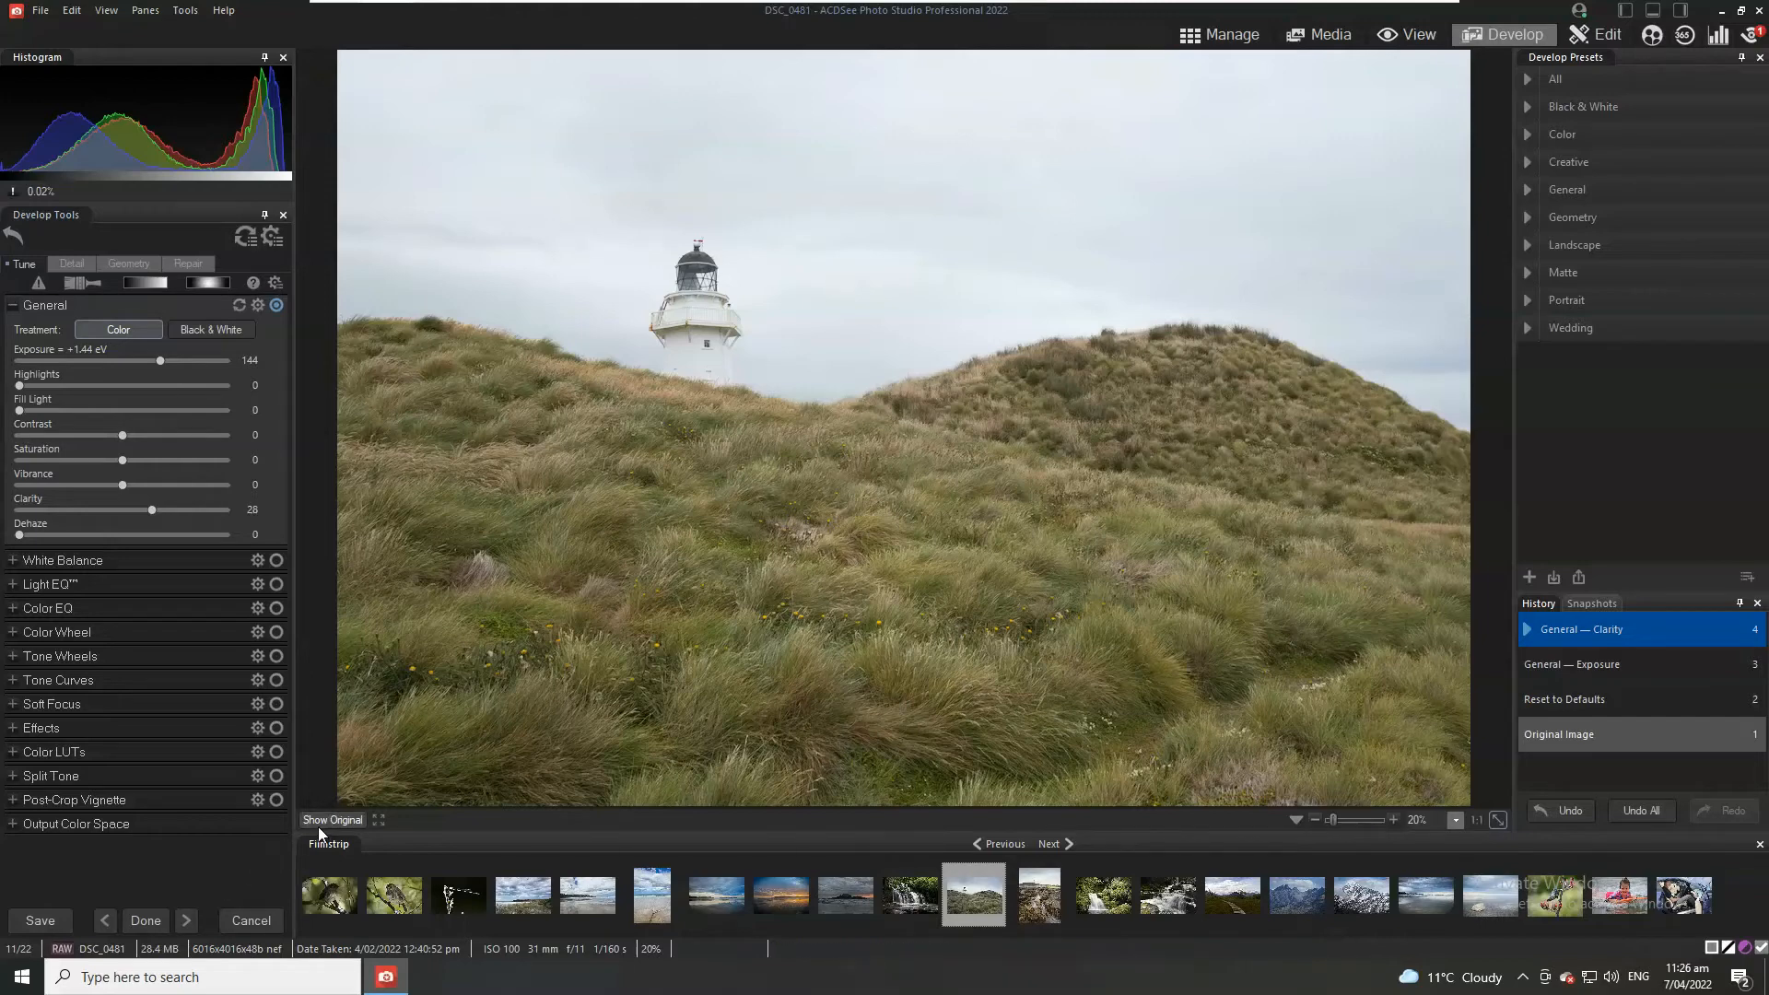
pyautogui.click(332, 820)
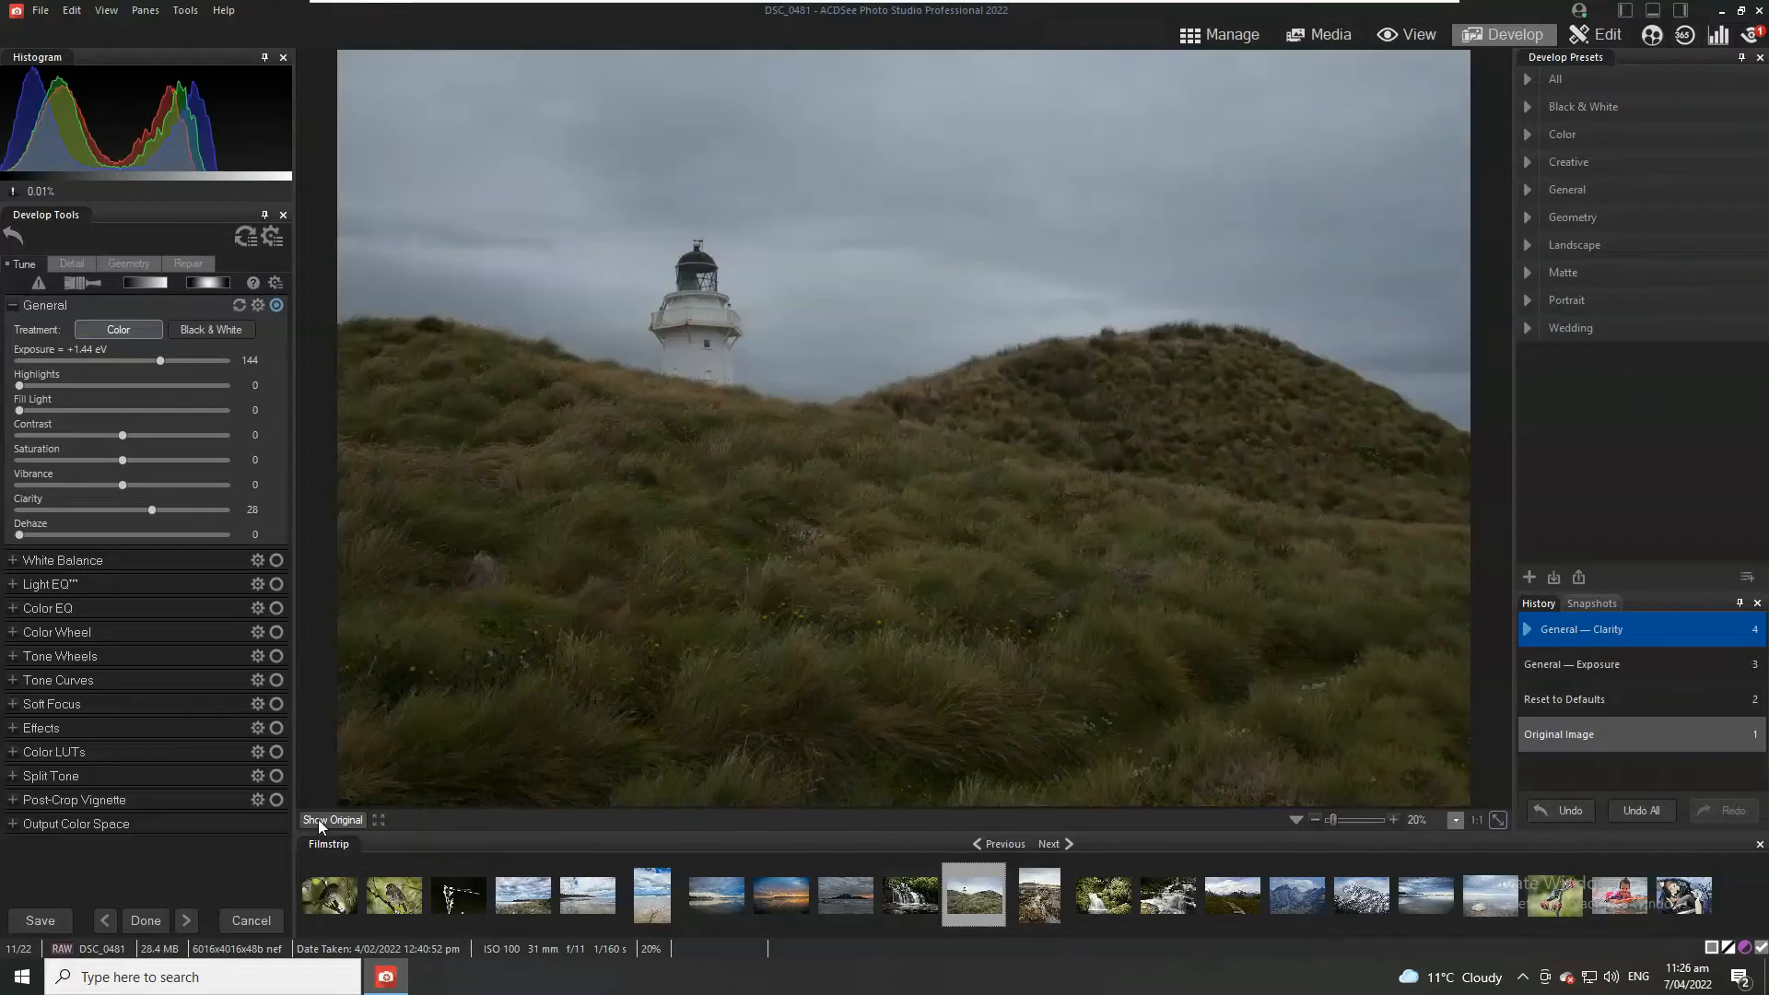
pyautogui.click(331, 821)
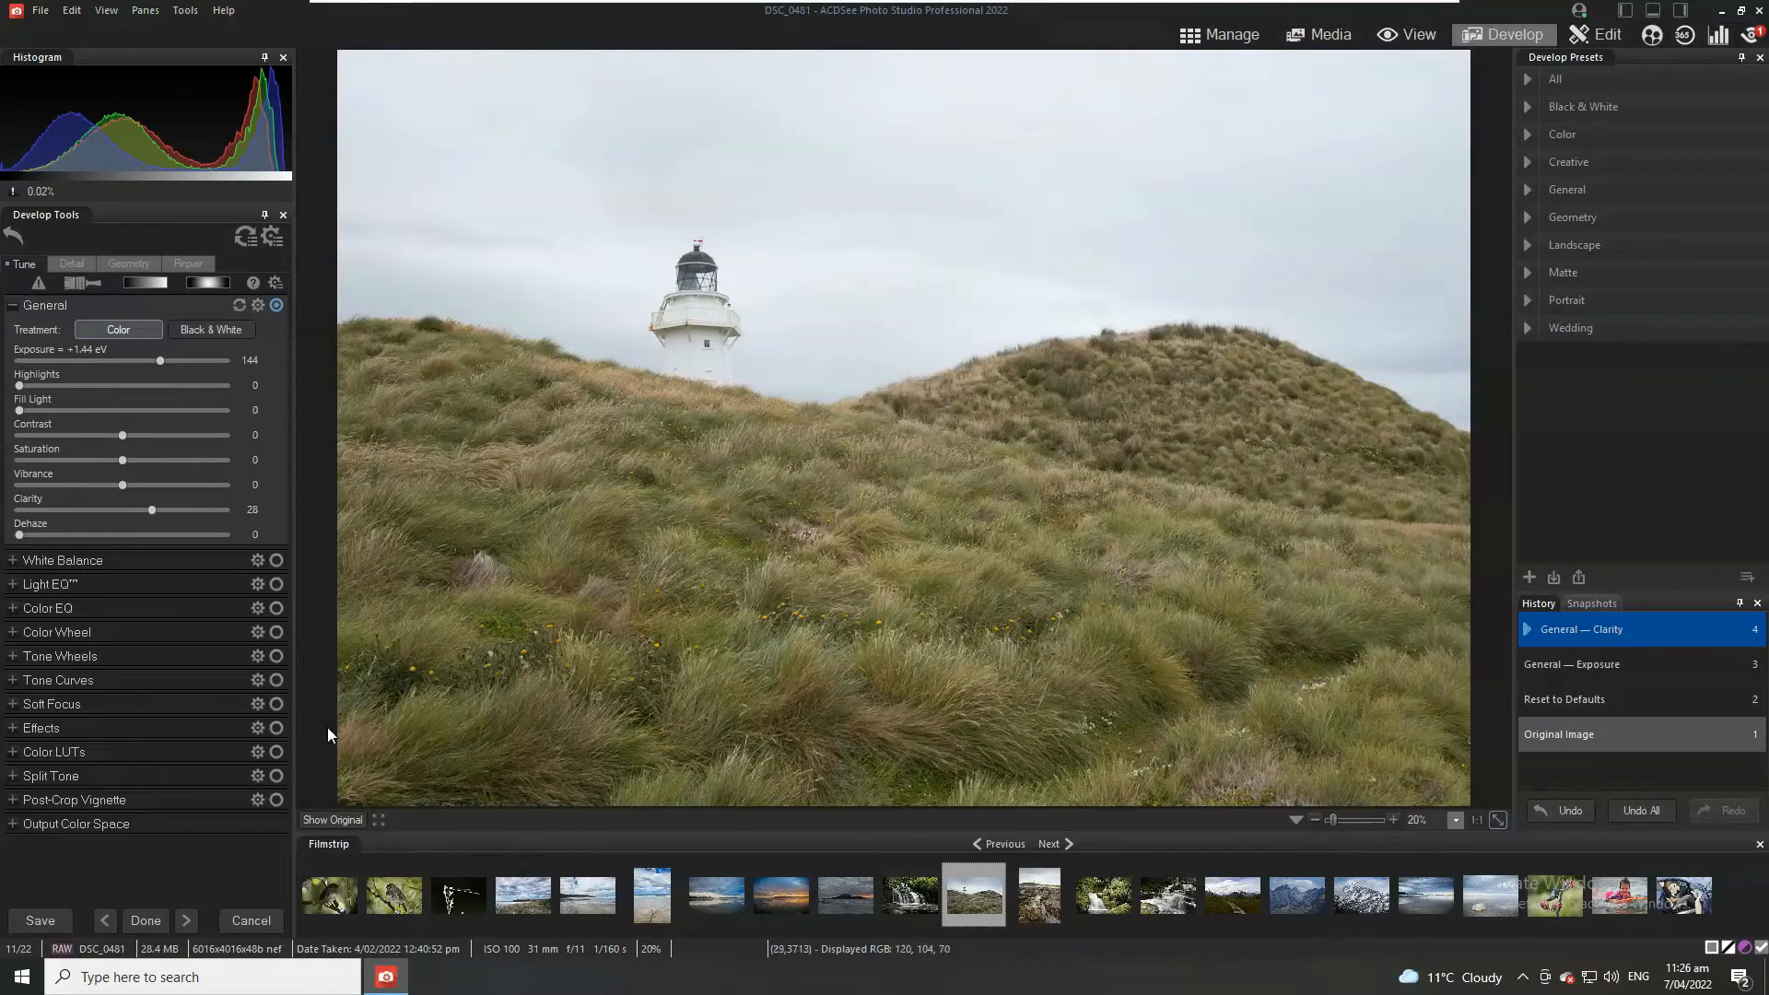
pyautogui.moveTo(145, 283)
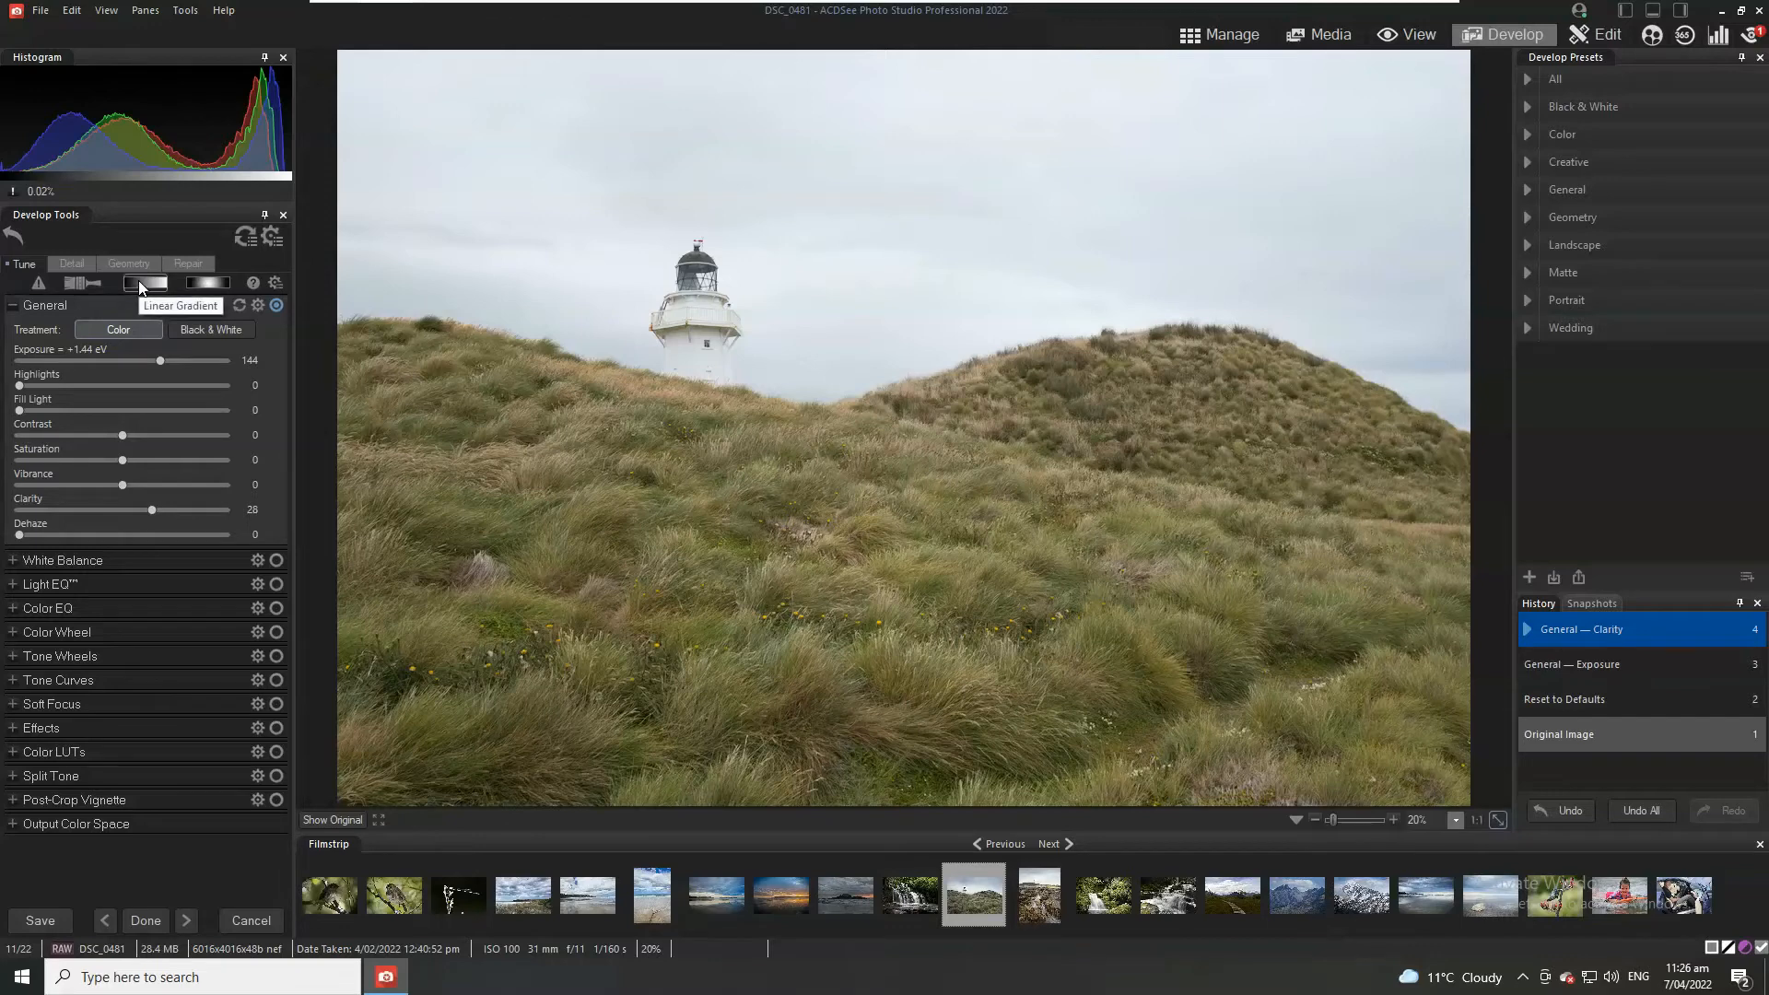
# Step: Add a linear gradient and position its guides over the sky, fading at the hilltops
pyautogui.click(145, 283)
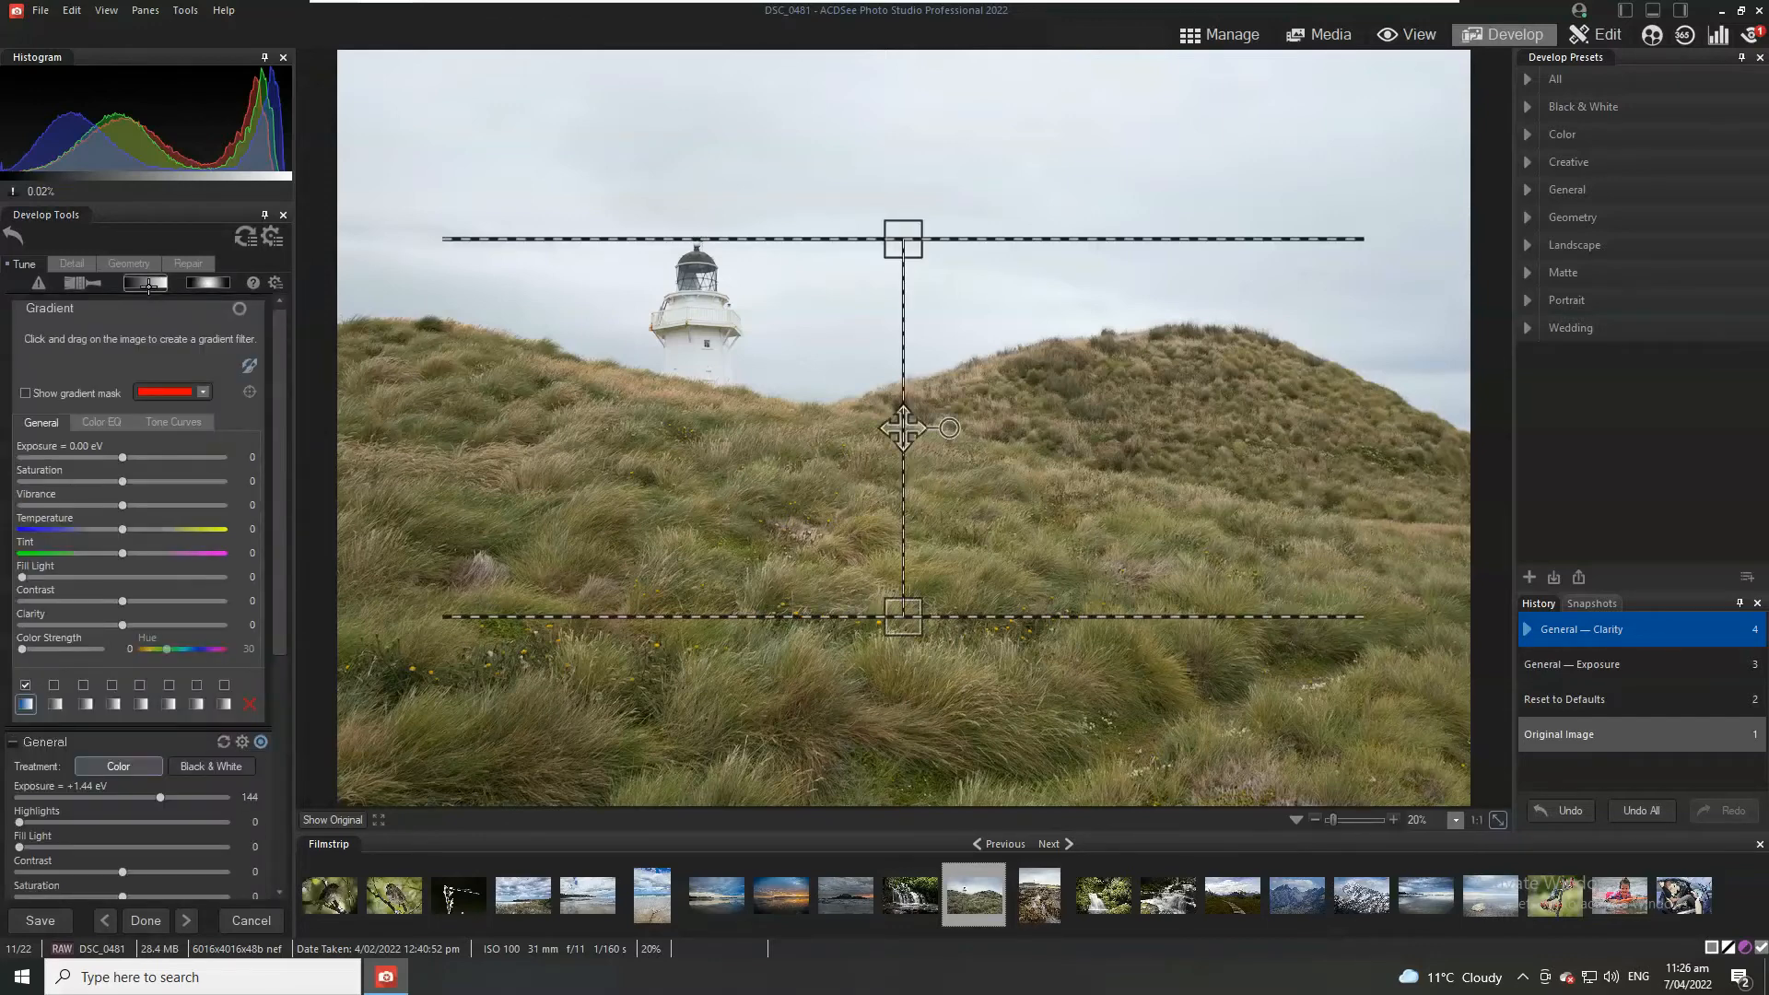
pyautogui.moveTo(1014, 401)
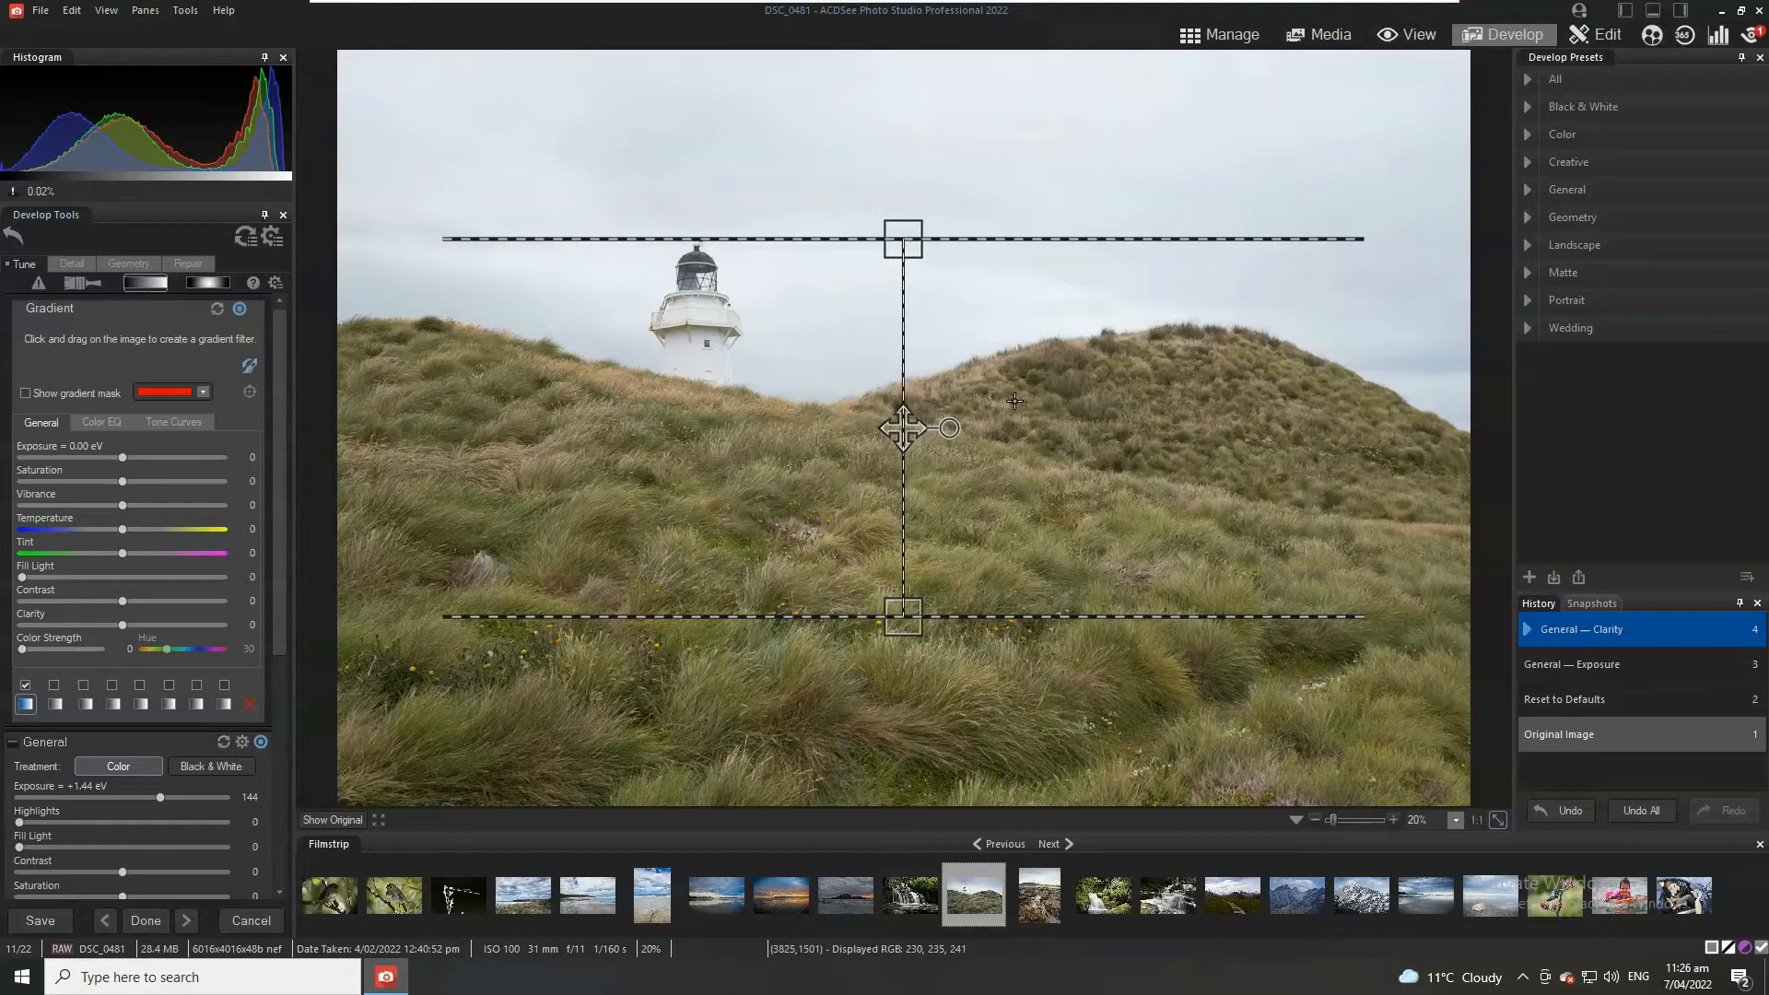
pyautogui.moveTo(903, 428); pyautogui.dragTo(876, 255)
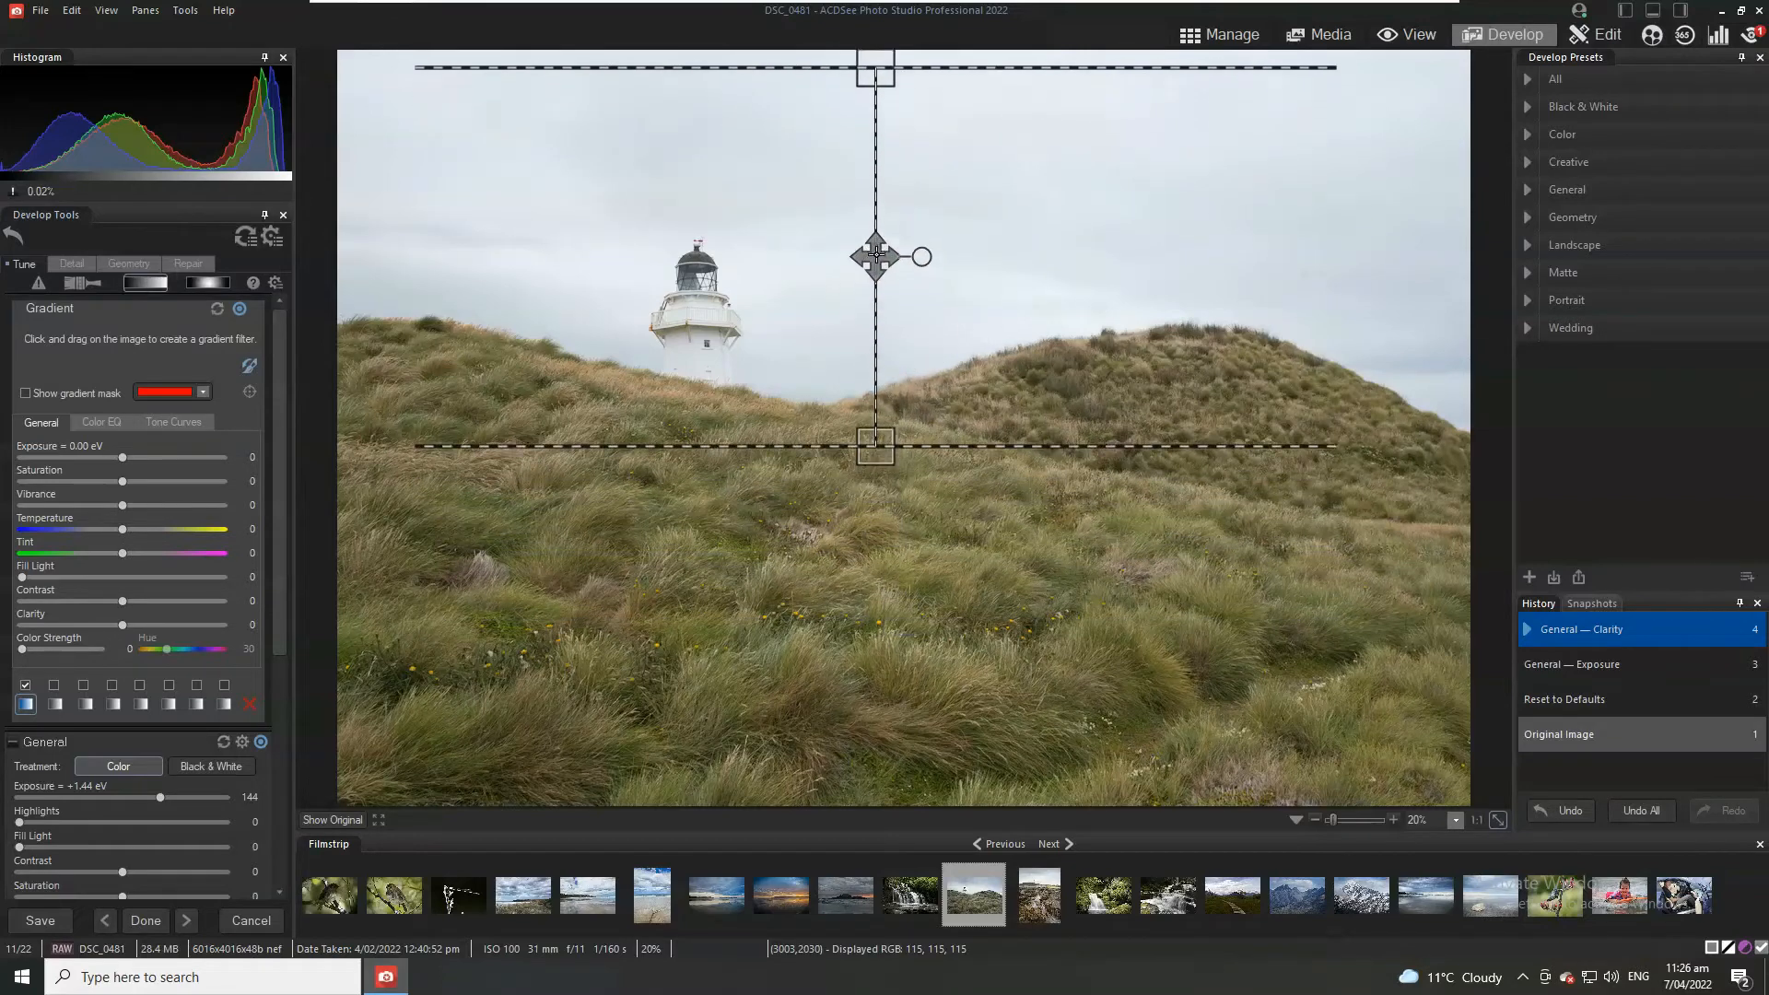
pyautogui.moveTo(876, 255); pyautogui.dragTo(879, 237)
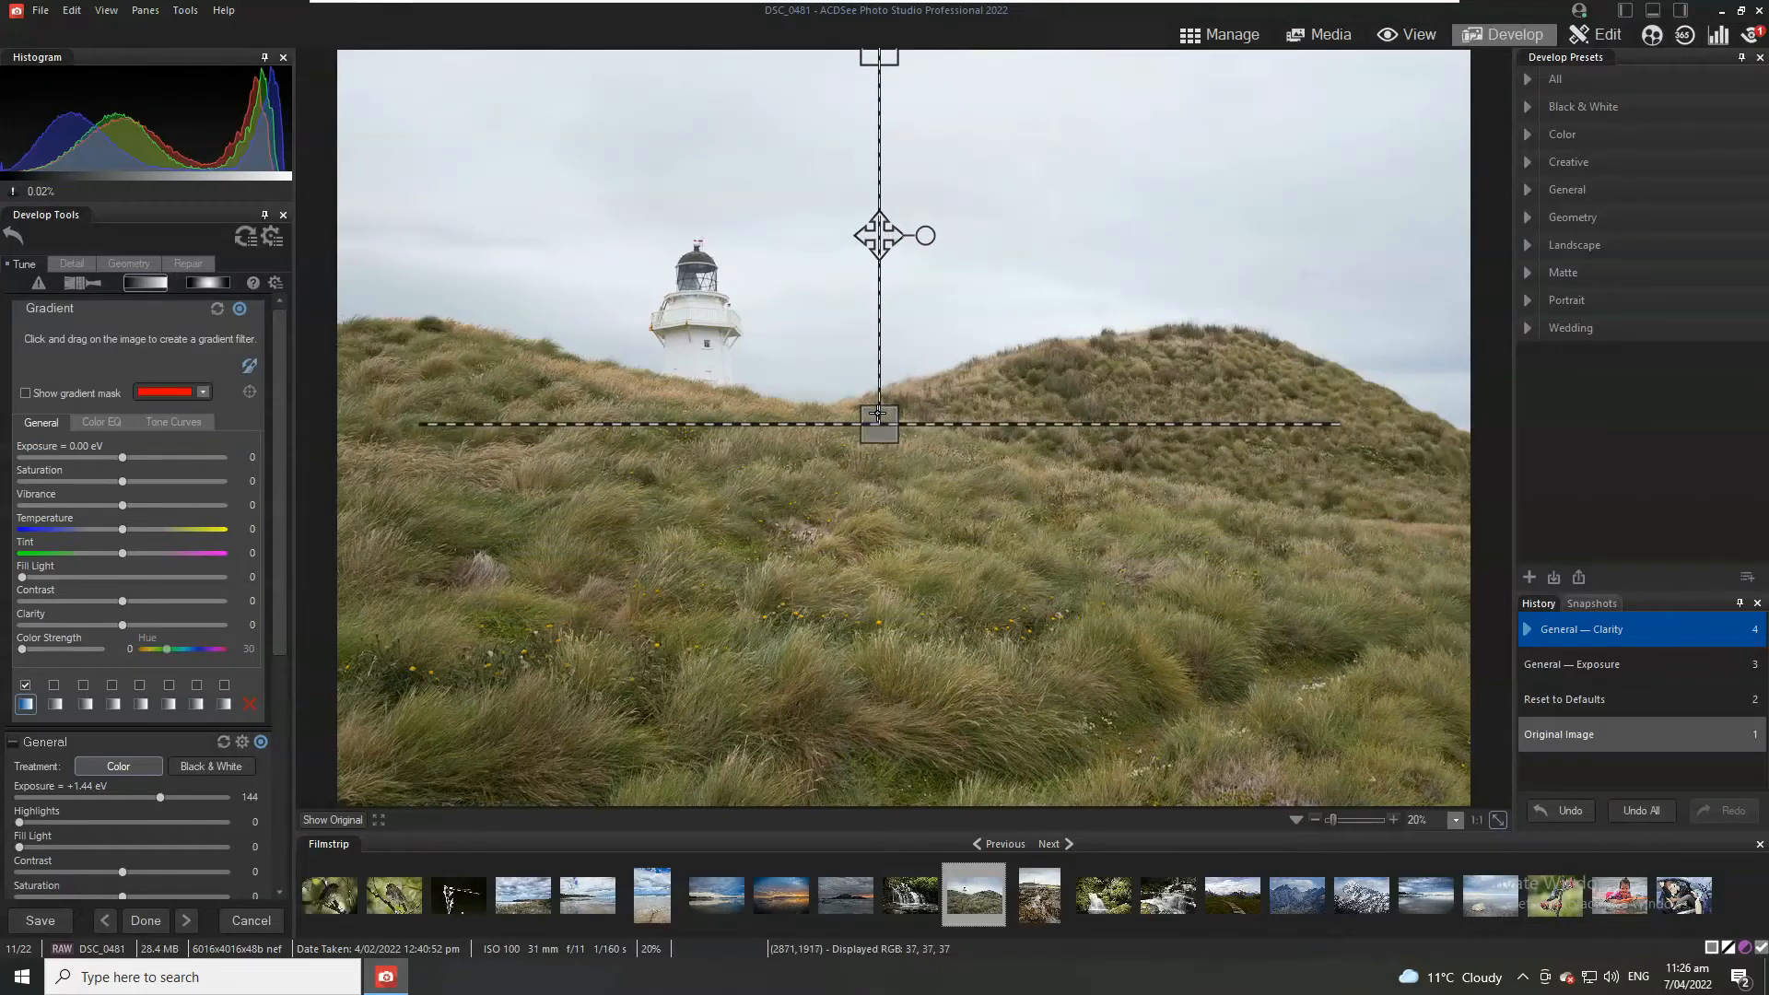
pyautogui.moveTo(878, 426); pyautogui.dragTo(878, 549)
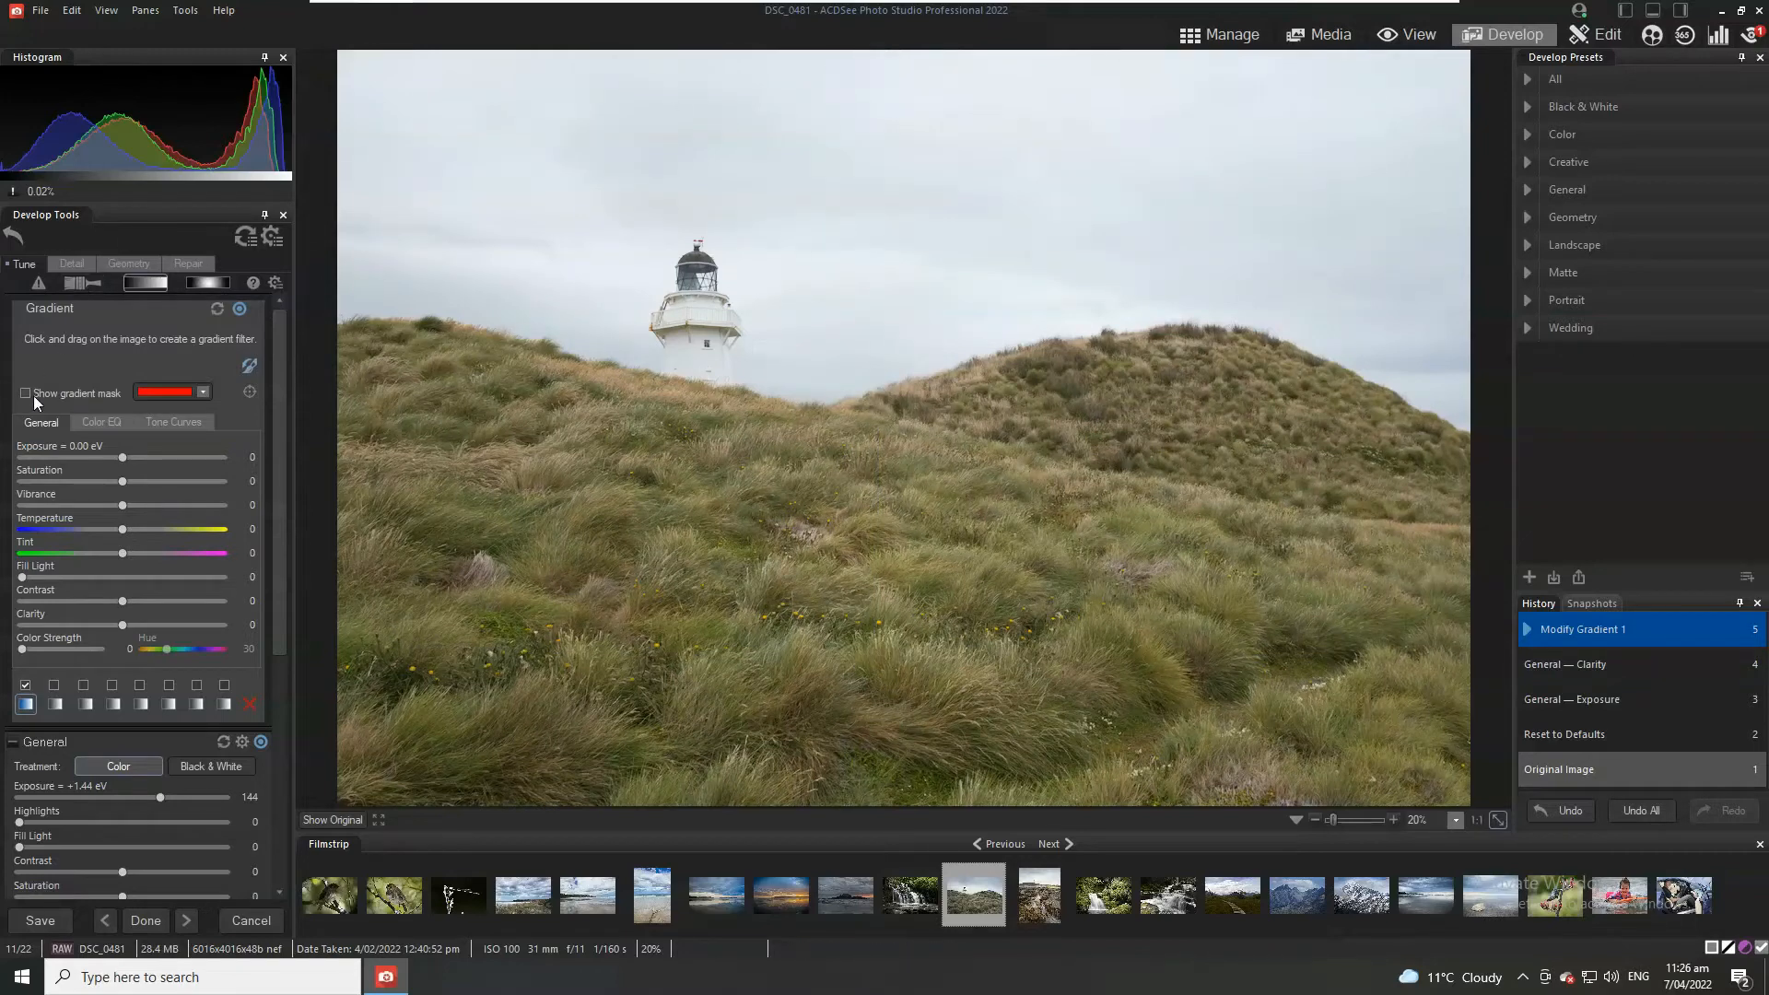
# Step: Preview the gradient mask overlay and start darkening the gradient's exposure
pyautogui.click(25, 393)
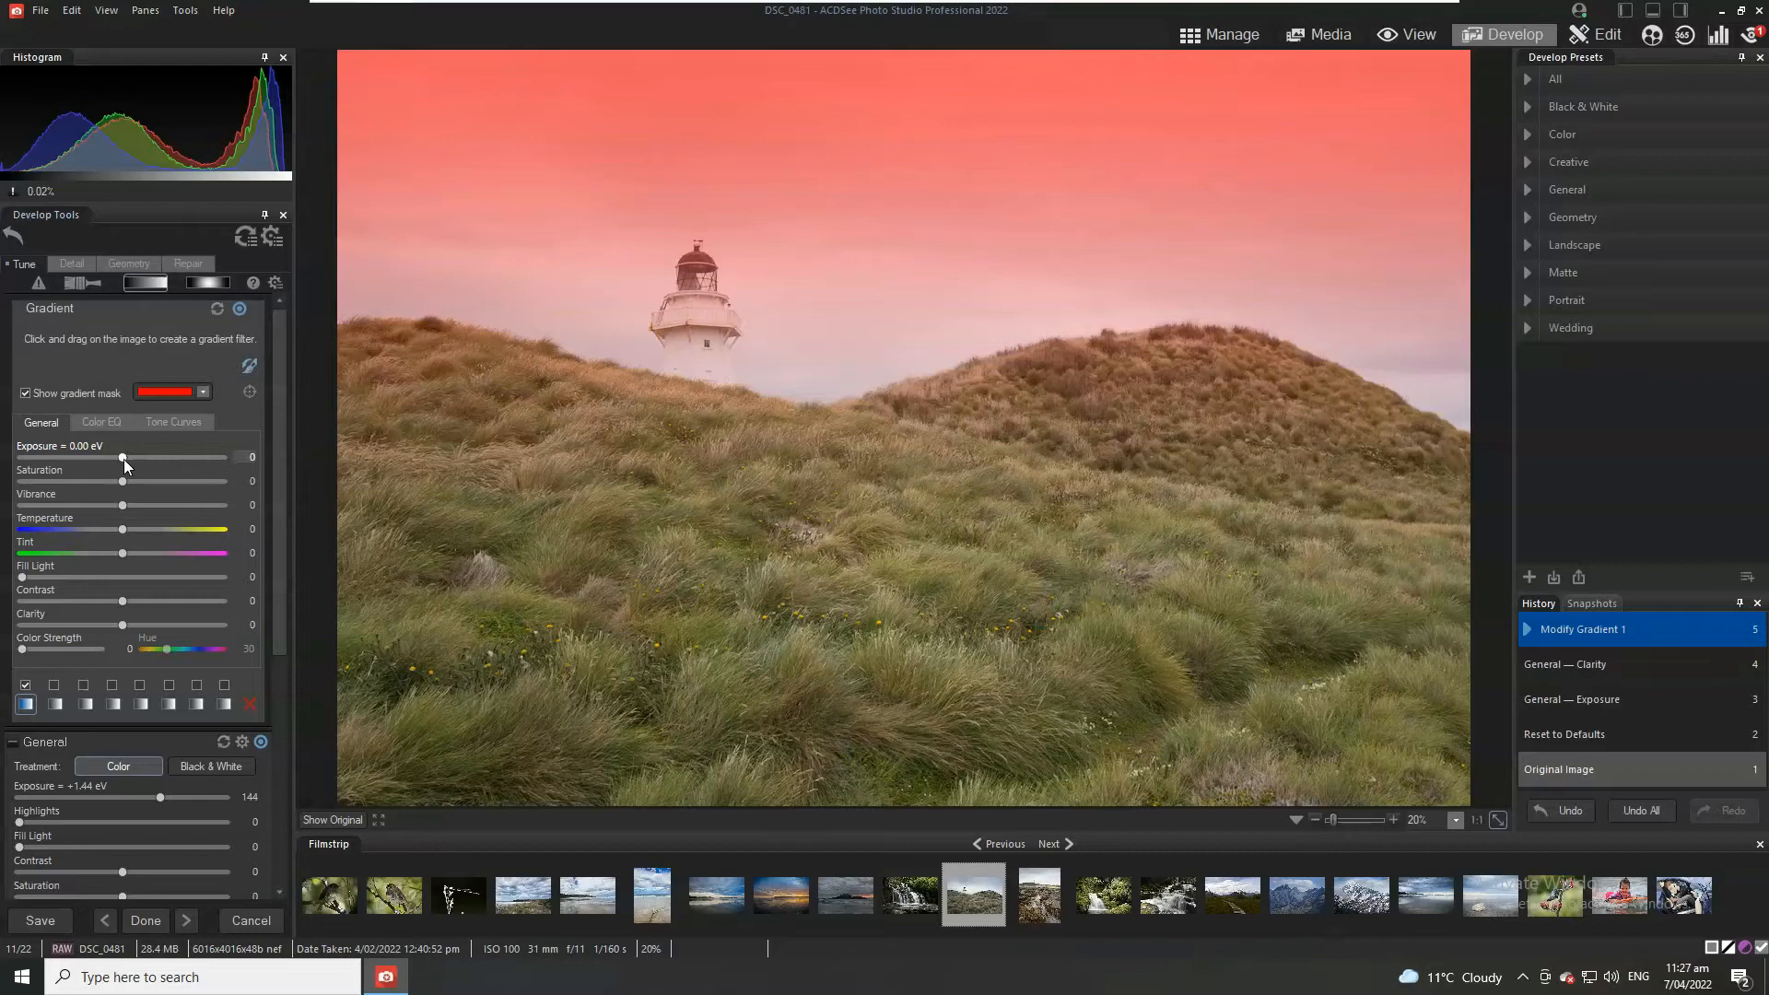
pyautogui.moveTo(90, 457); pyautogui.dragTo(107, 457)
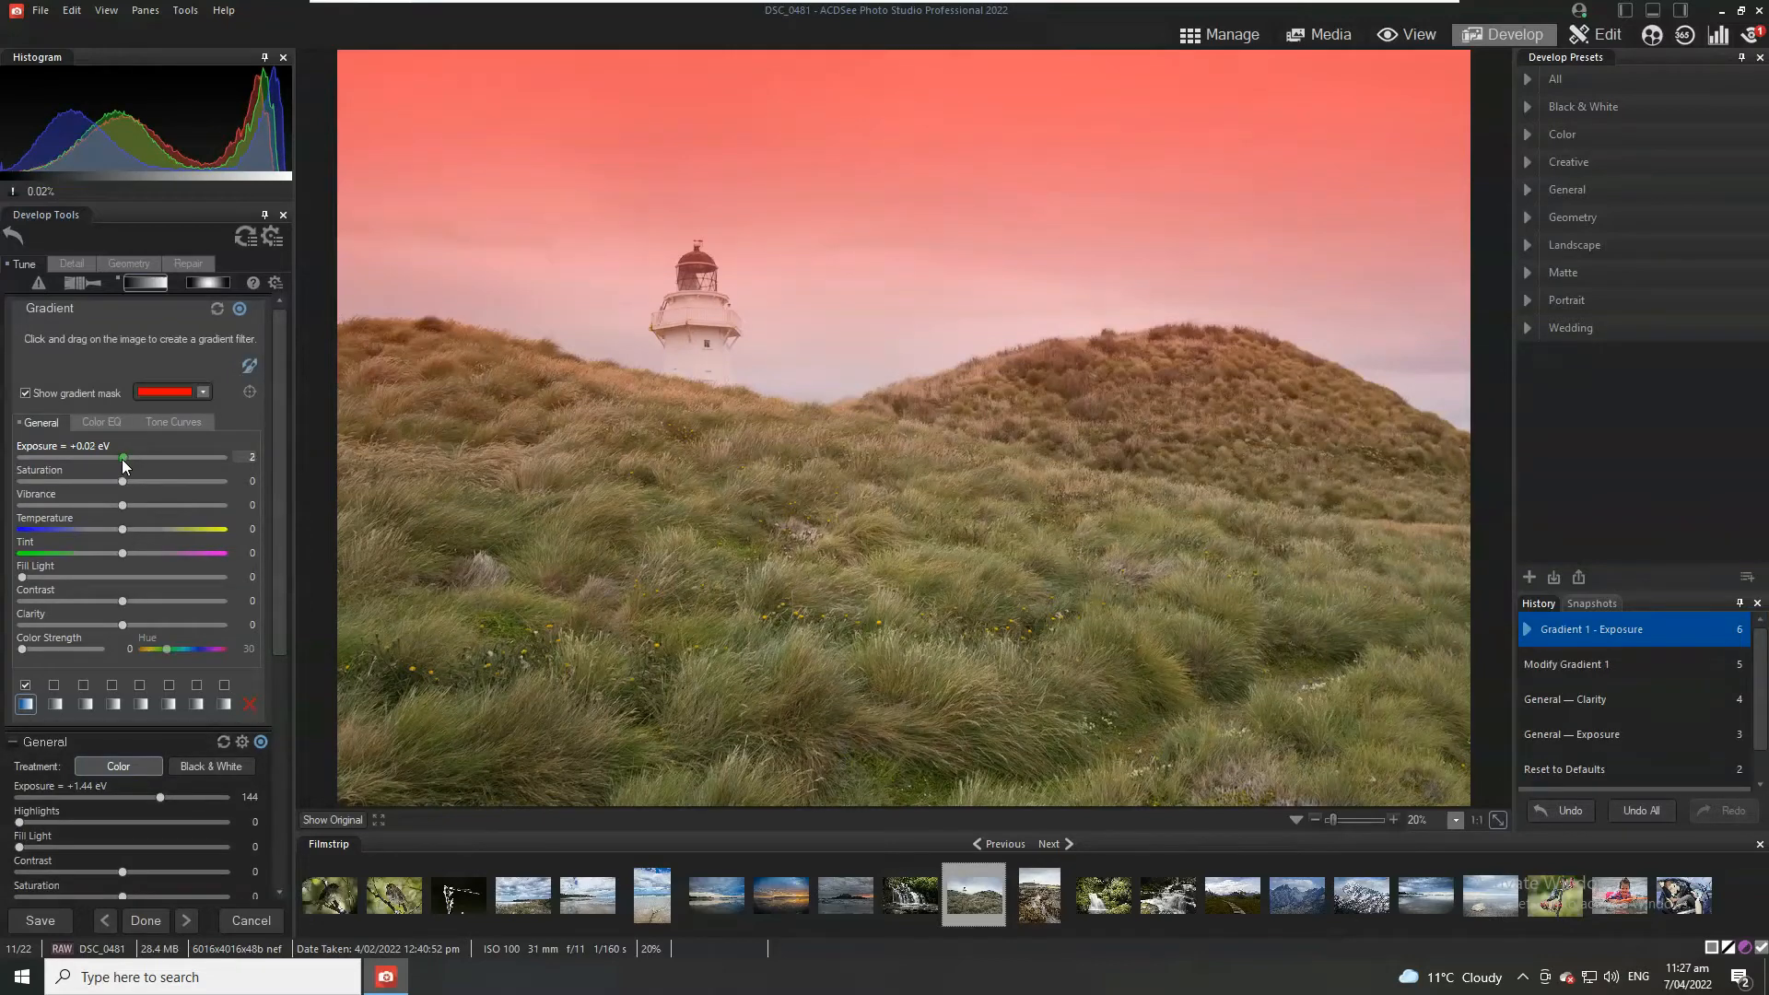
pyautogui.moveTo(109, 457); pyautogui.dragTo(79, 457)
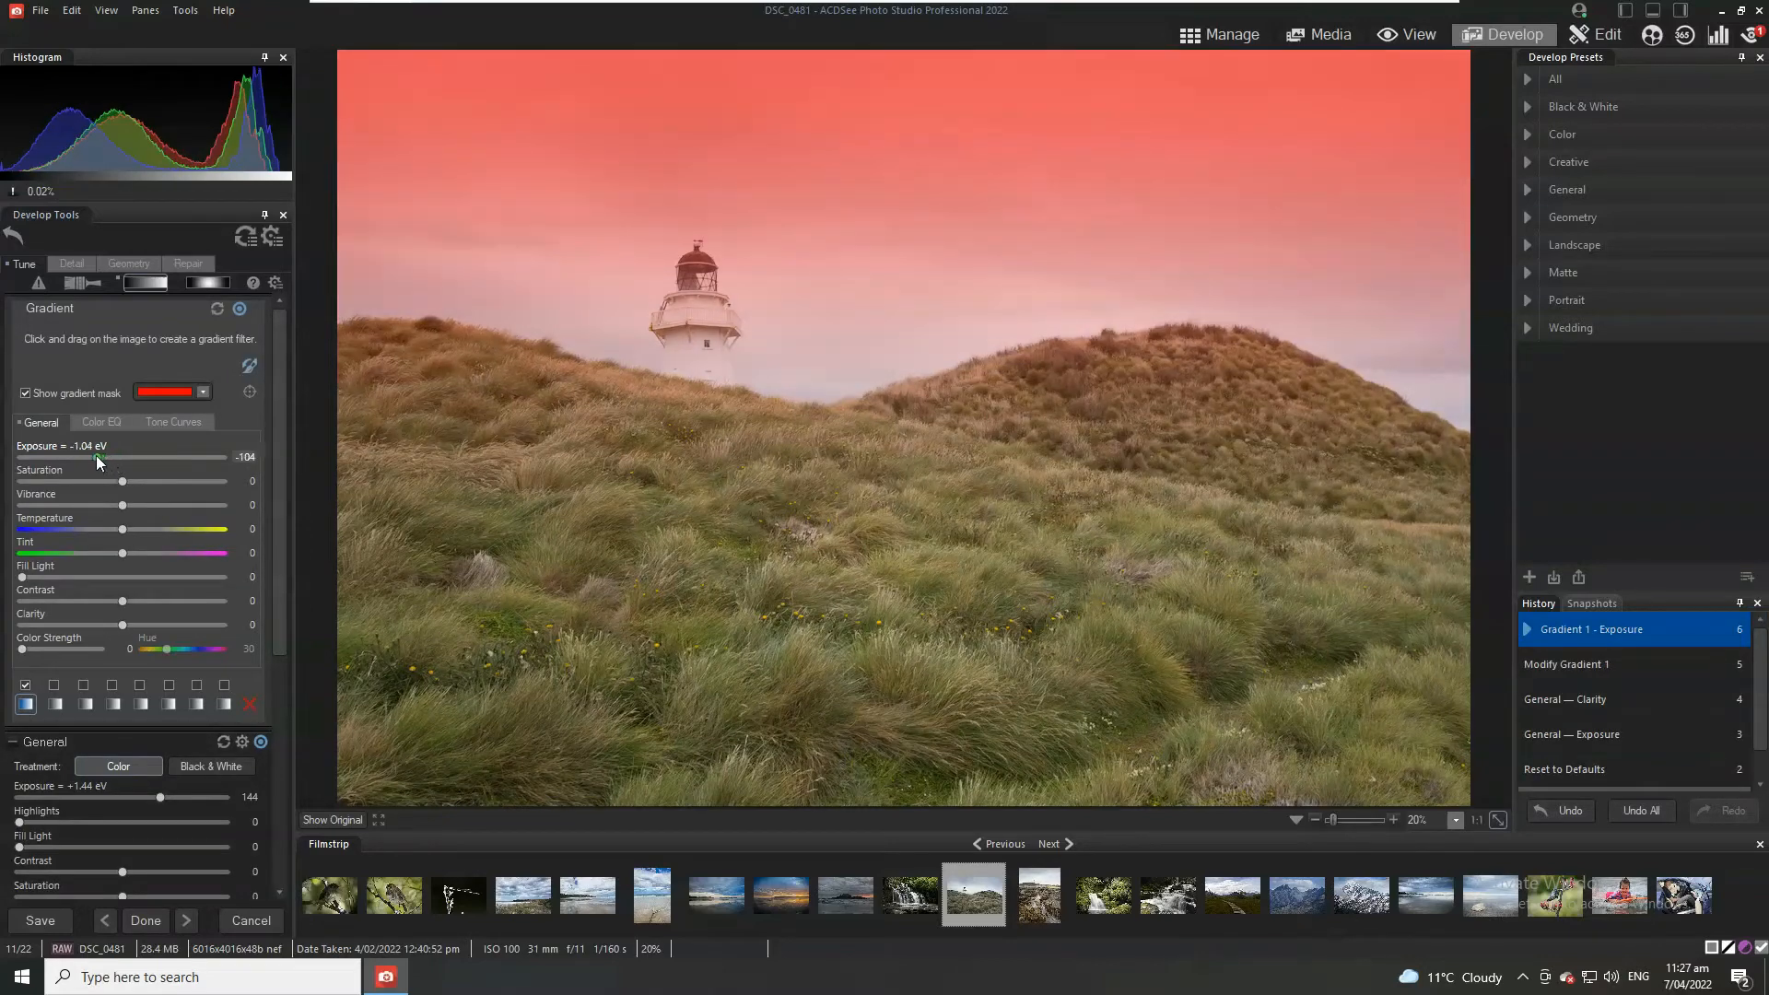
pyautogui.moveTo(101, 457); pyautogui.dragTo(94, 457)
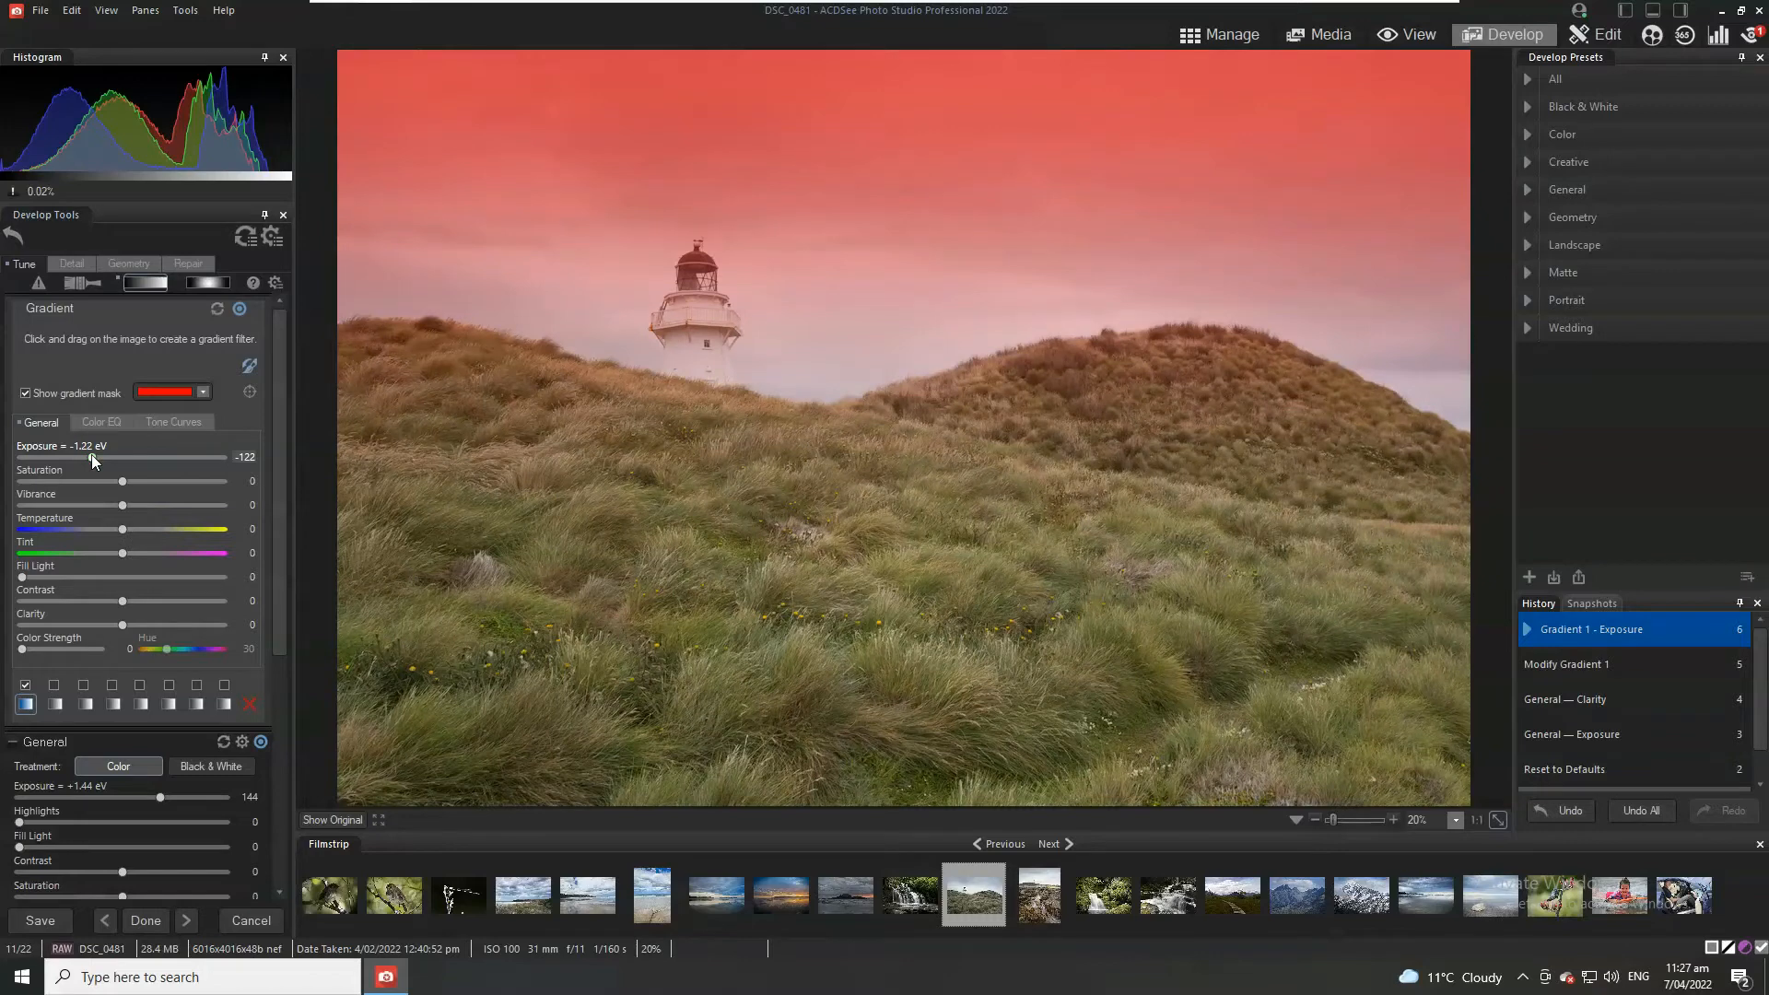
# Step: Hide the mask and settle the gradient exposure at about -1.26 EV
pyautogui.click(25, 393)
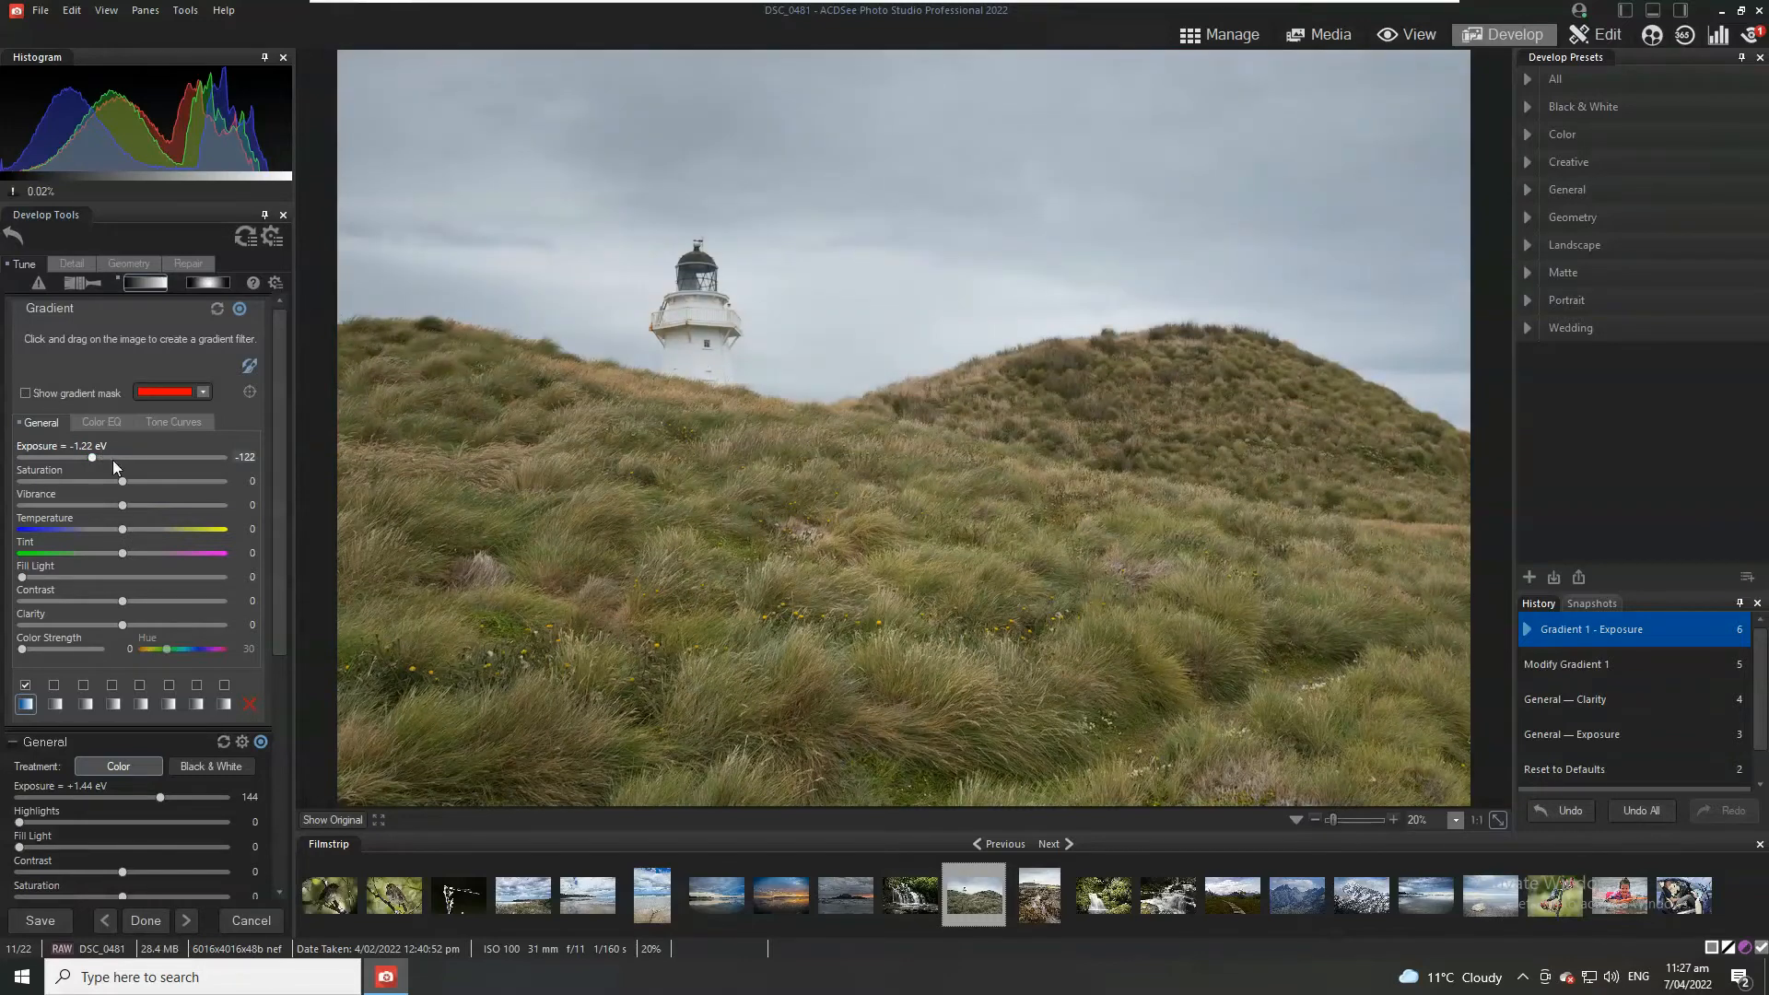
pyautogui.moveTo(91, 457); pyautogui.dragTo(20, 457)
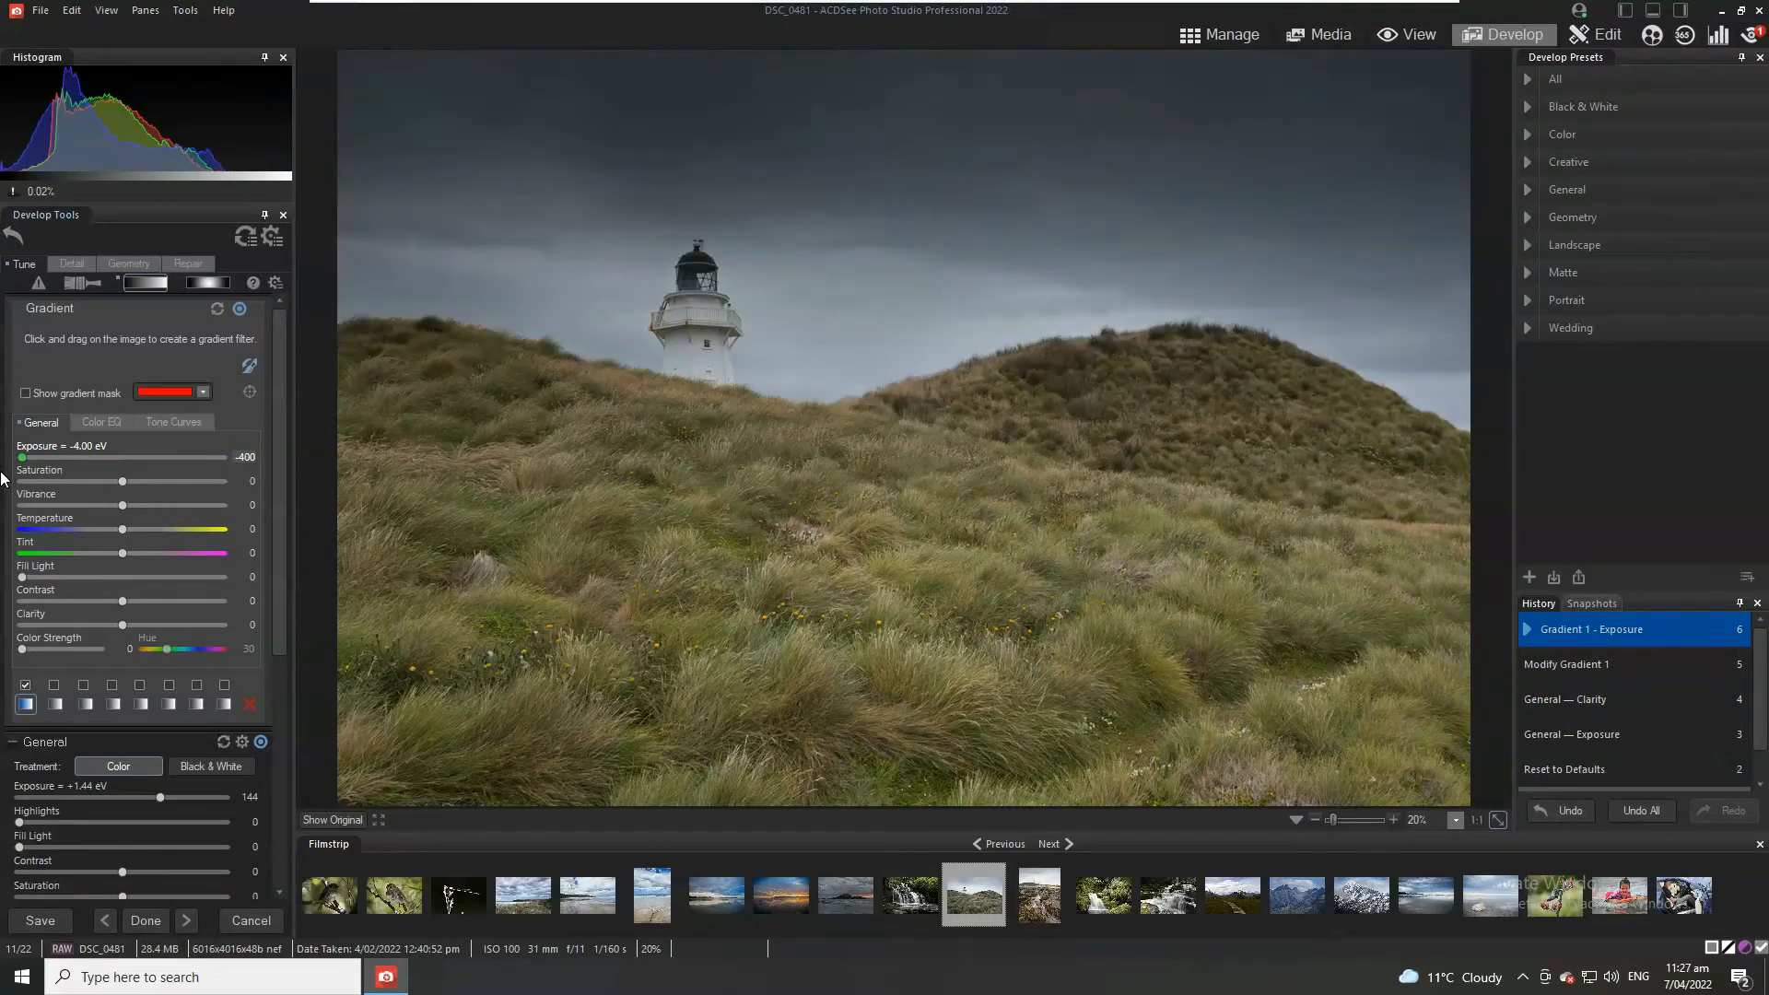
pyautogui.moveTo(20, 457); pyautogui.dragTo(223, 457)
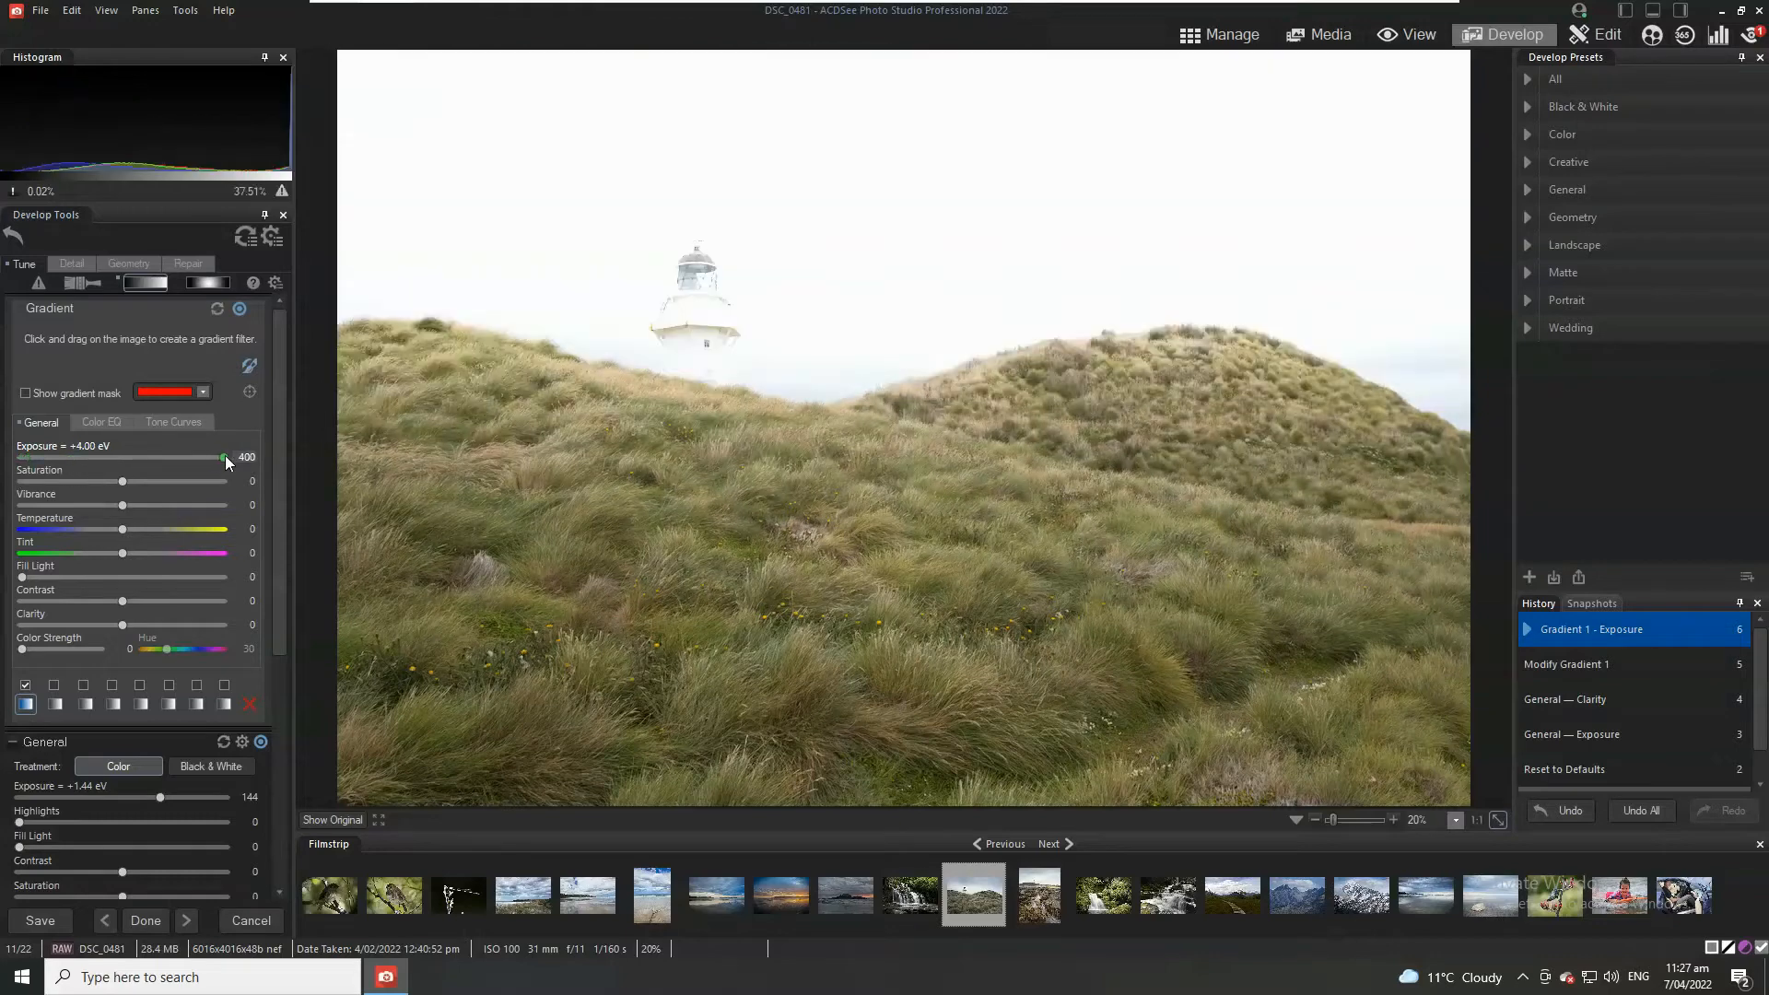
pyautogui.moveTo(223, 456); pyautogui.dragTo(113, 456)
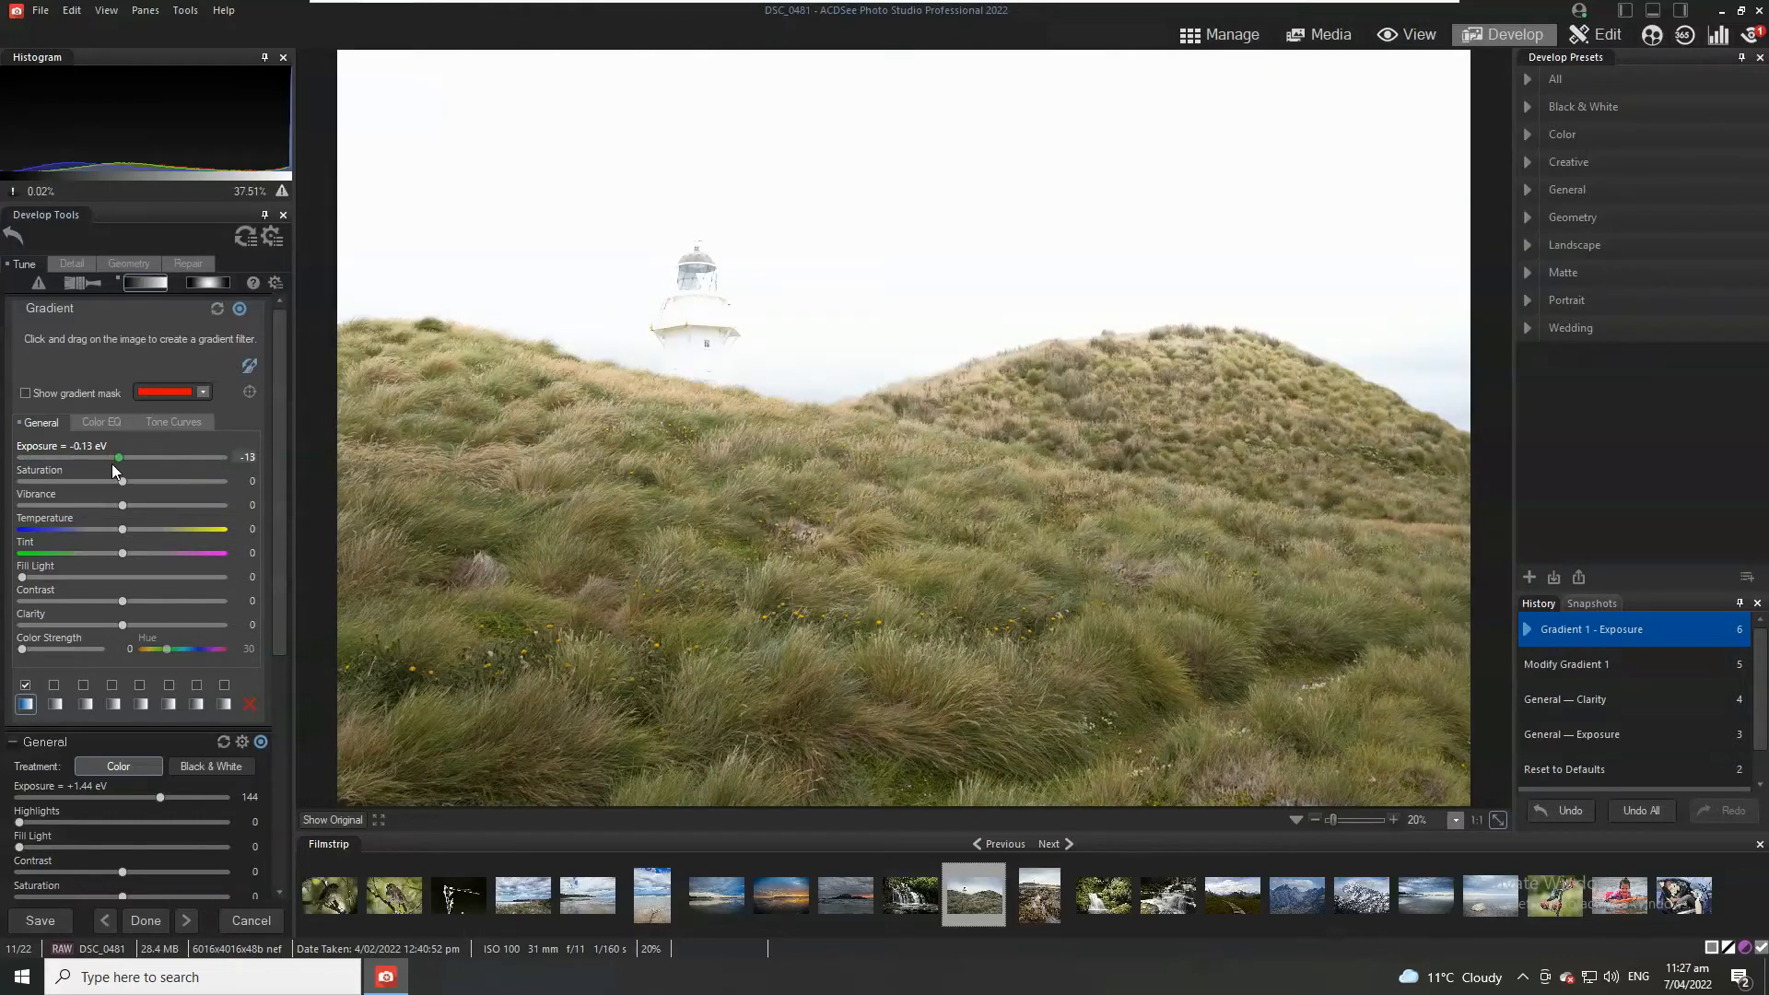
pyautogui.moveTo(115, 457); pyautogui.dragTo(100, 457)
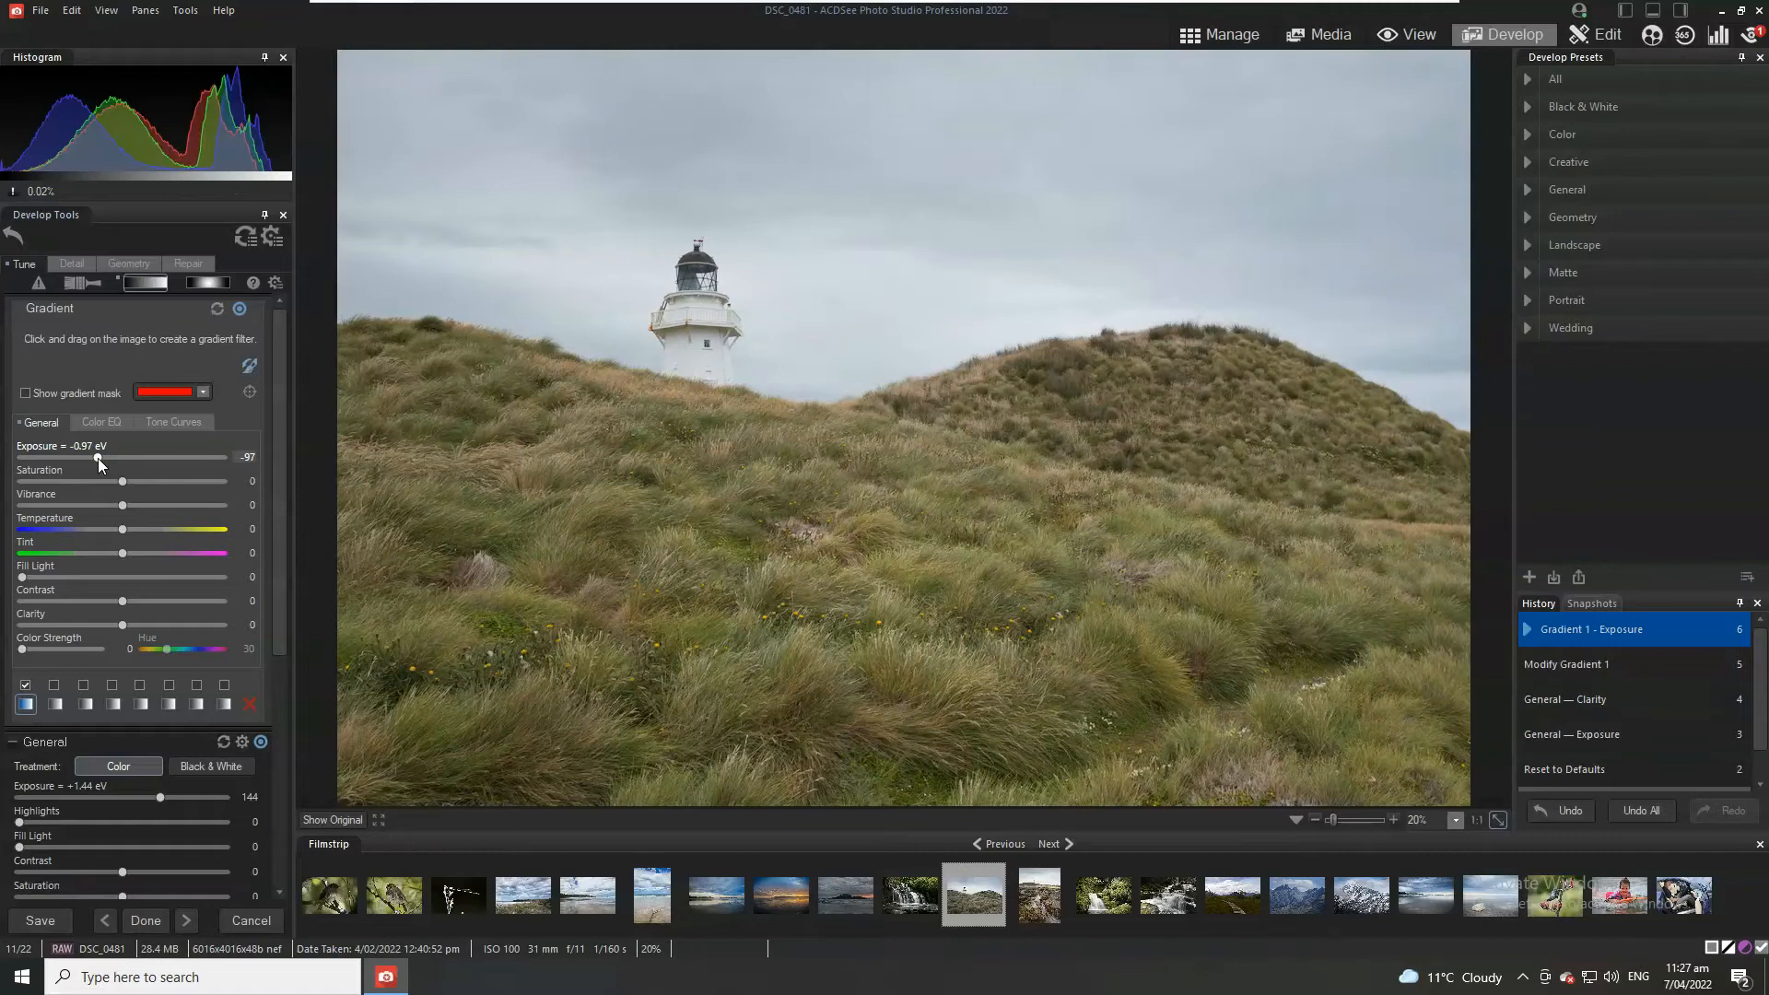
pyautogui.moveTo(99, 457); pyautogui.dragTo(92, 457)
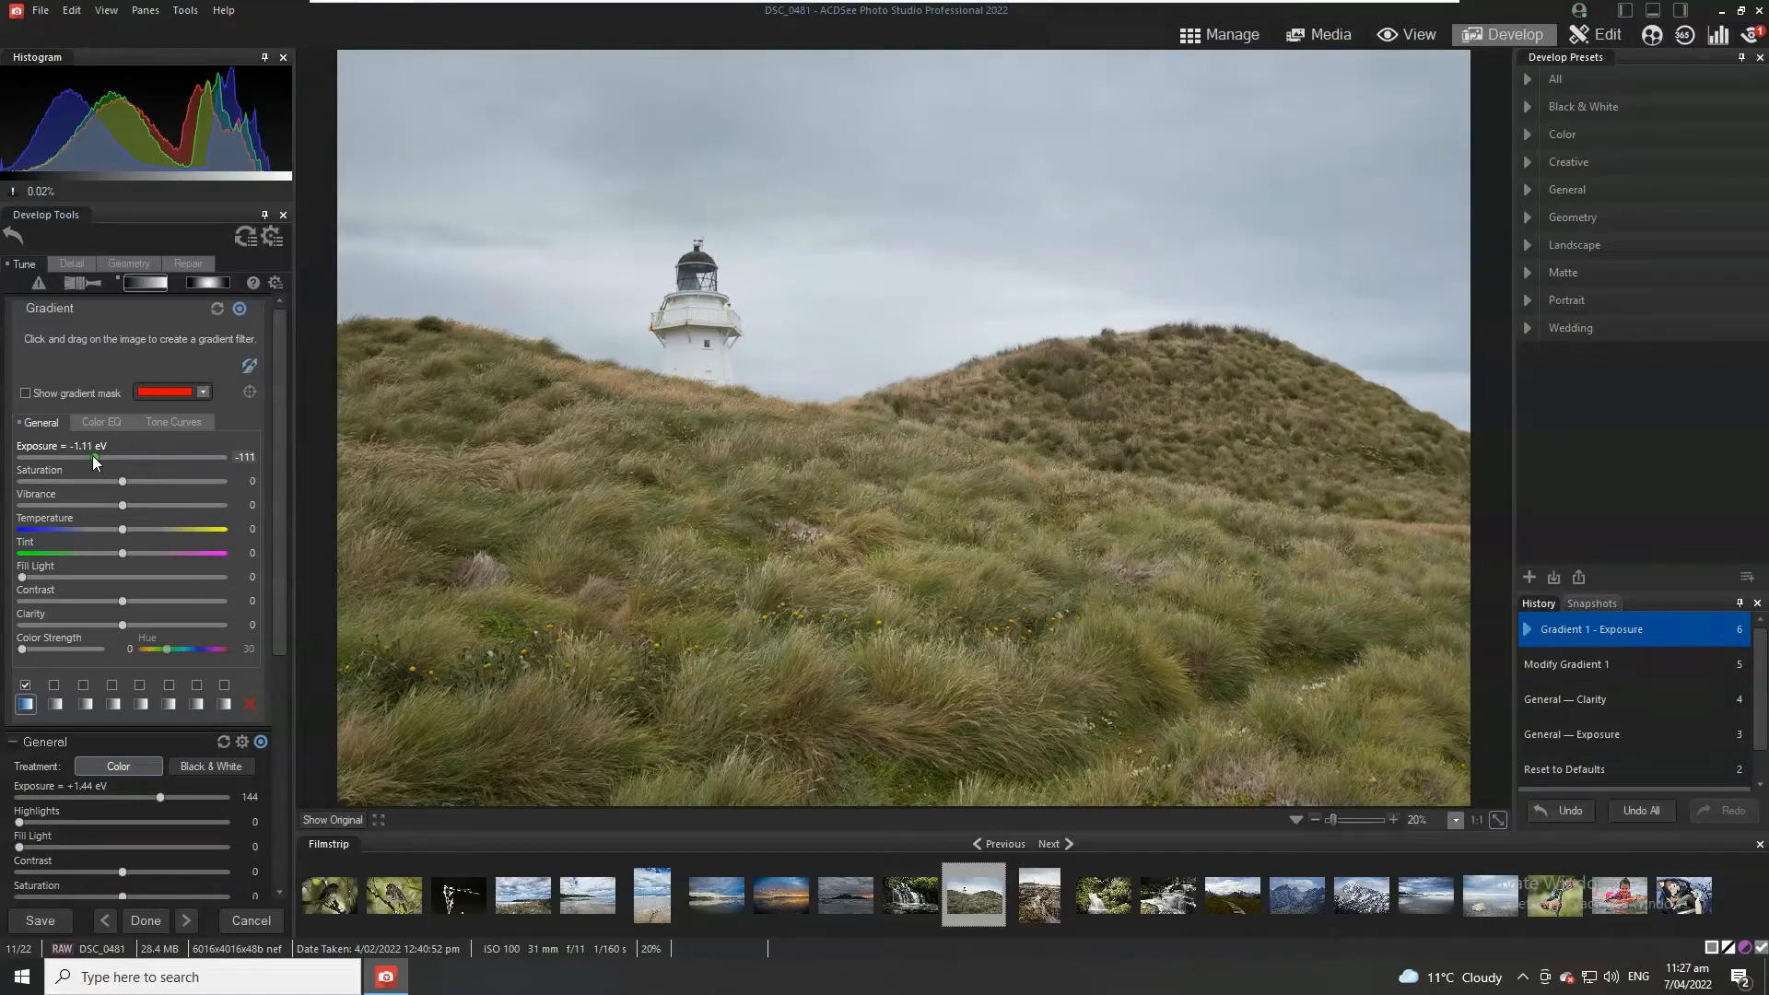
pyautogui.moveTo(96, 457); pyautogui.dragTo(95, 457)
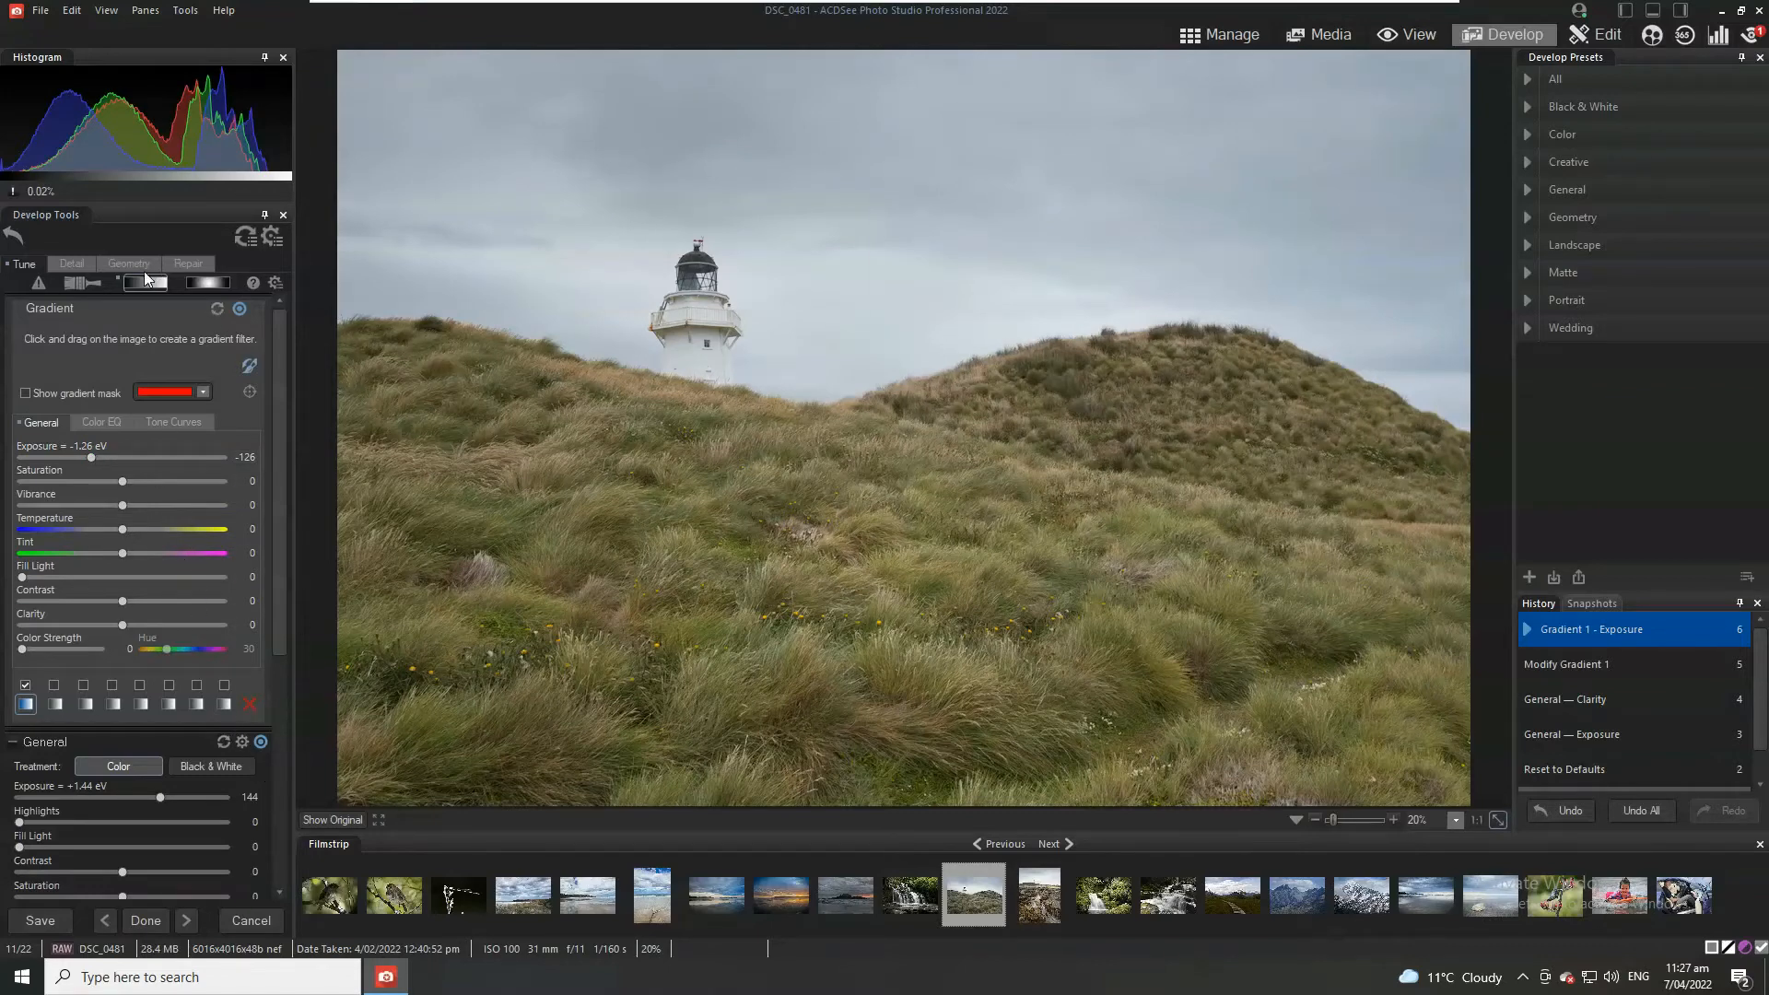
pyautogui.moveTo(145, 282)
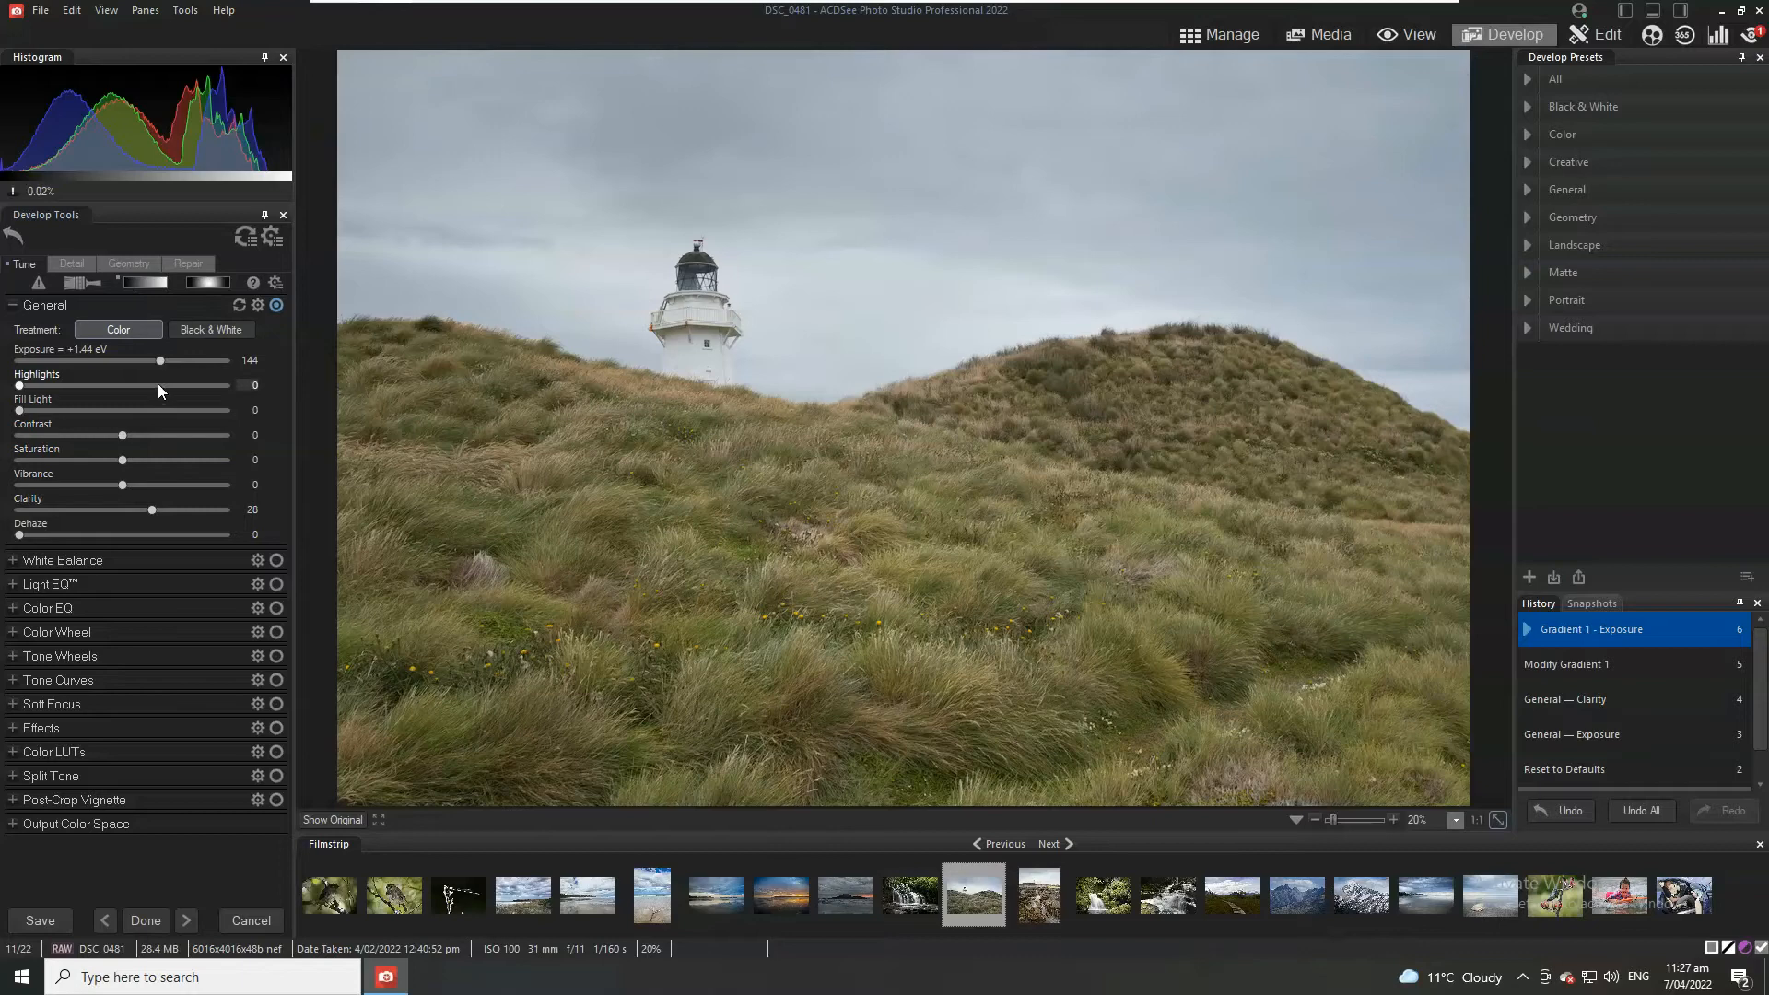
pyautogui.moveTo(121, 517)
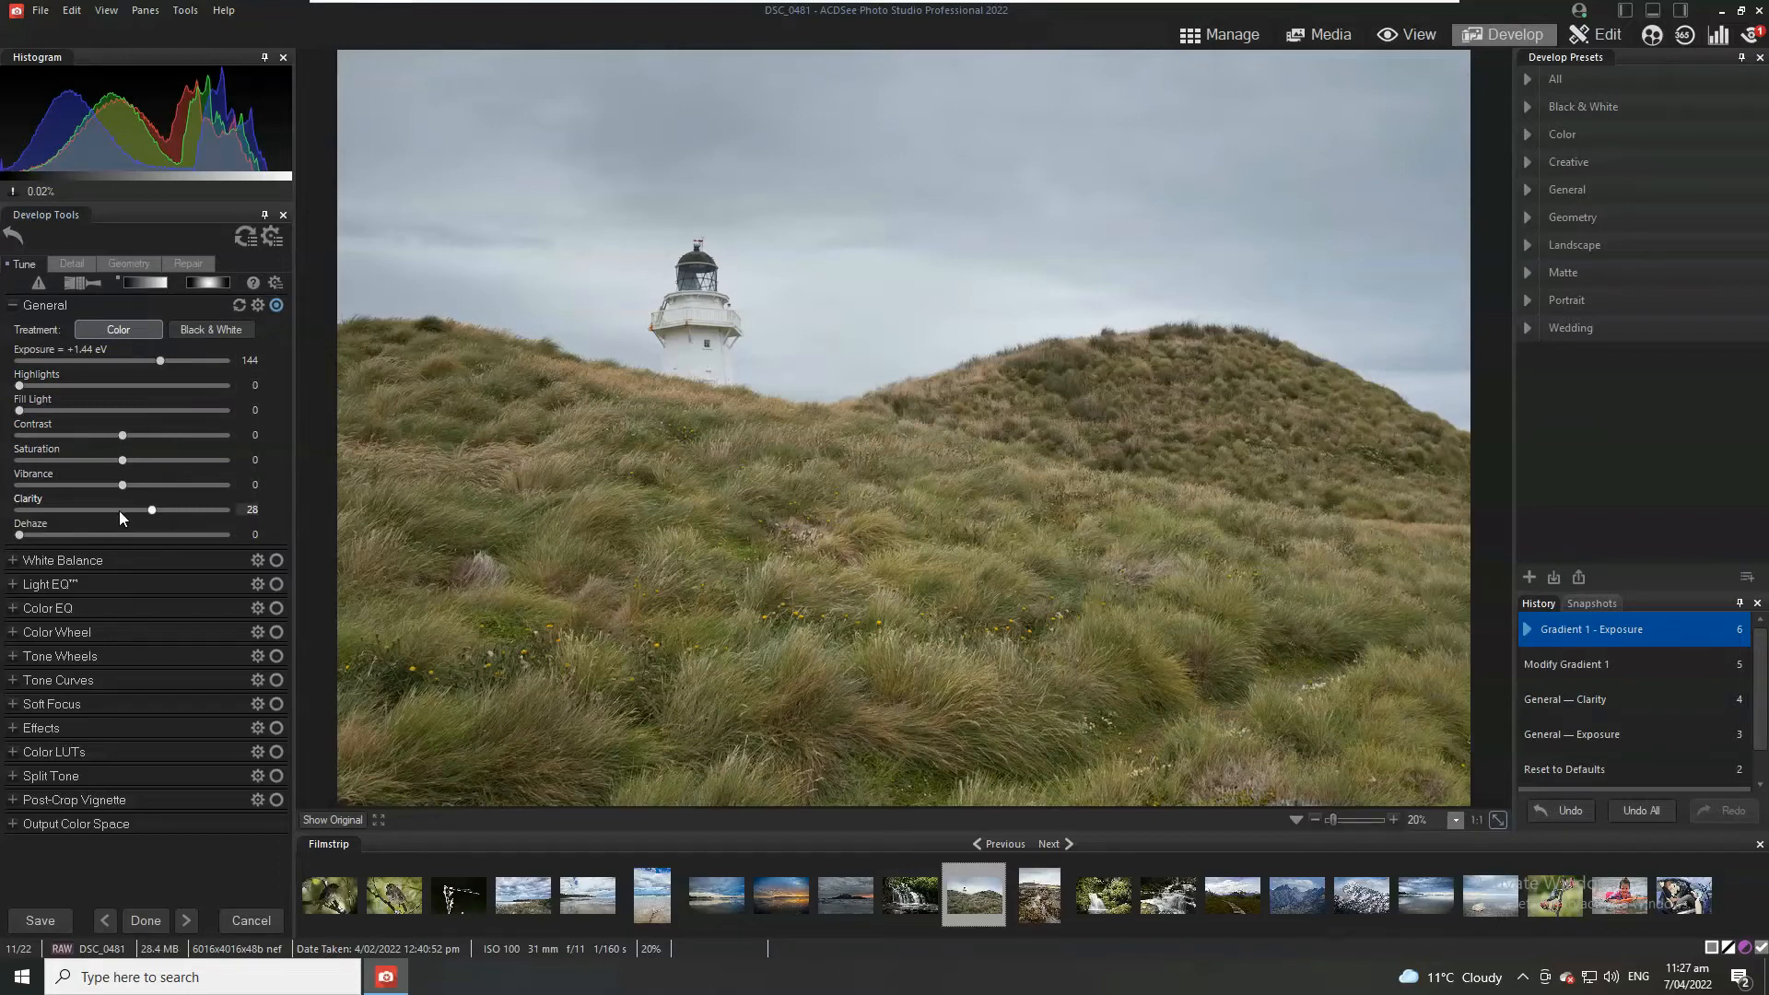
pyautogui.moveTo(116, 580)
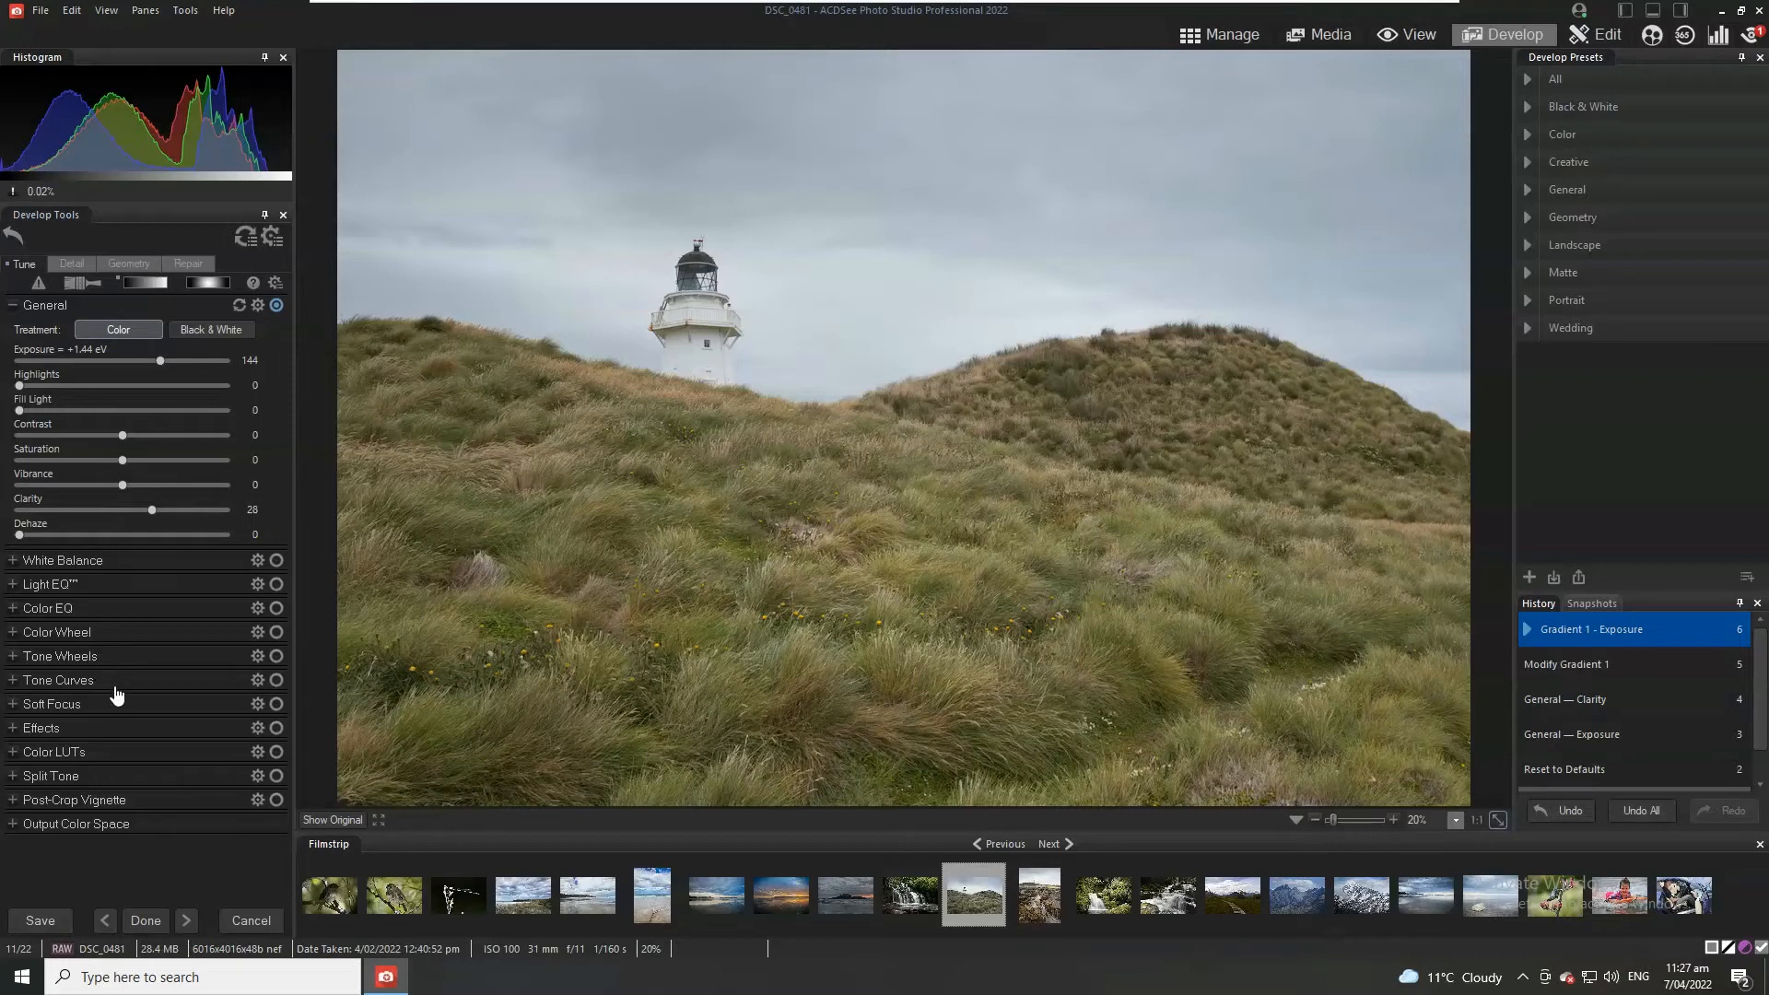
# Step: Expand the Color Wheel adjustment panel
pyautogui.click(56, 630)
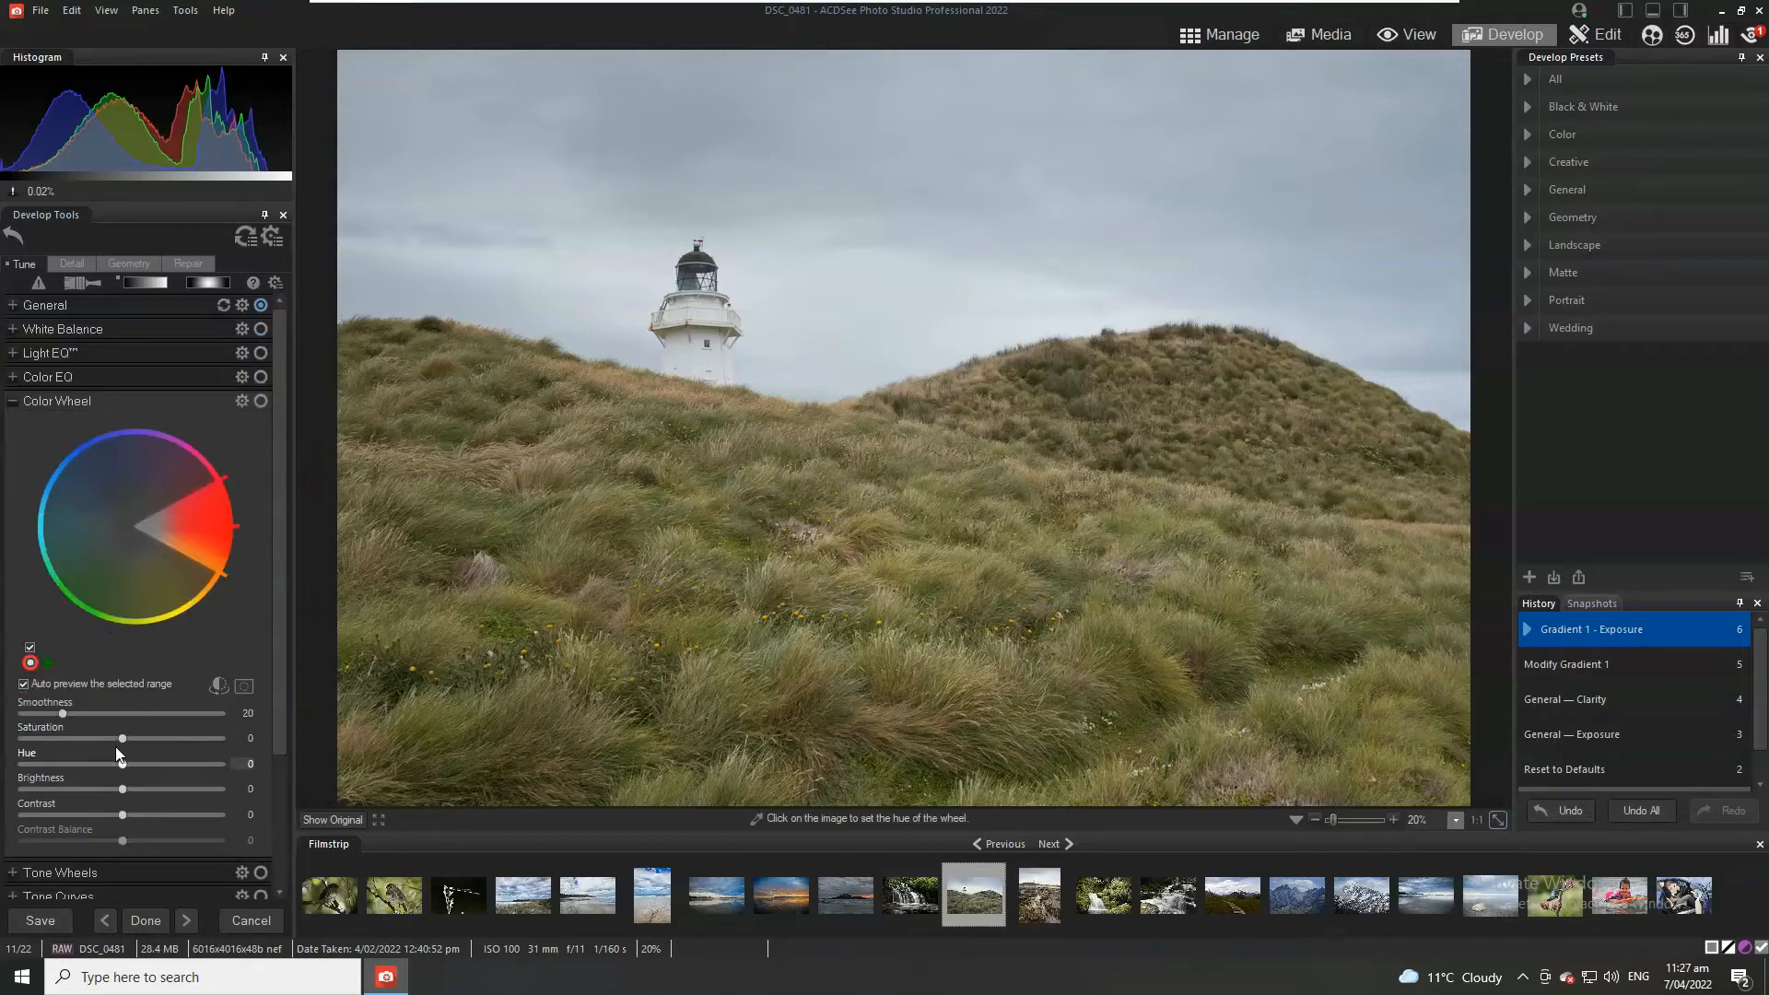
# Step: Target the blue hue range and set its contrast to 49 and brightness to -34
pyautogui.click(555, 457)
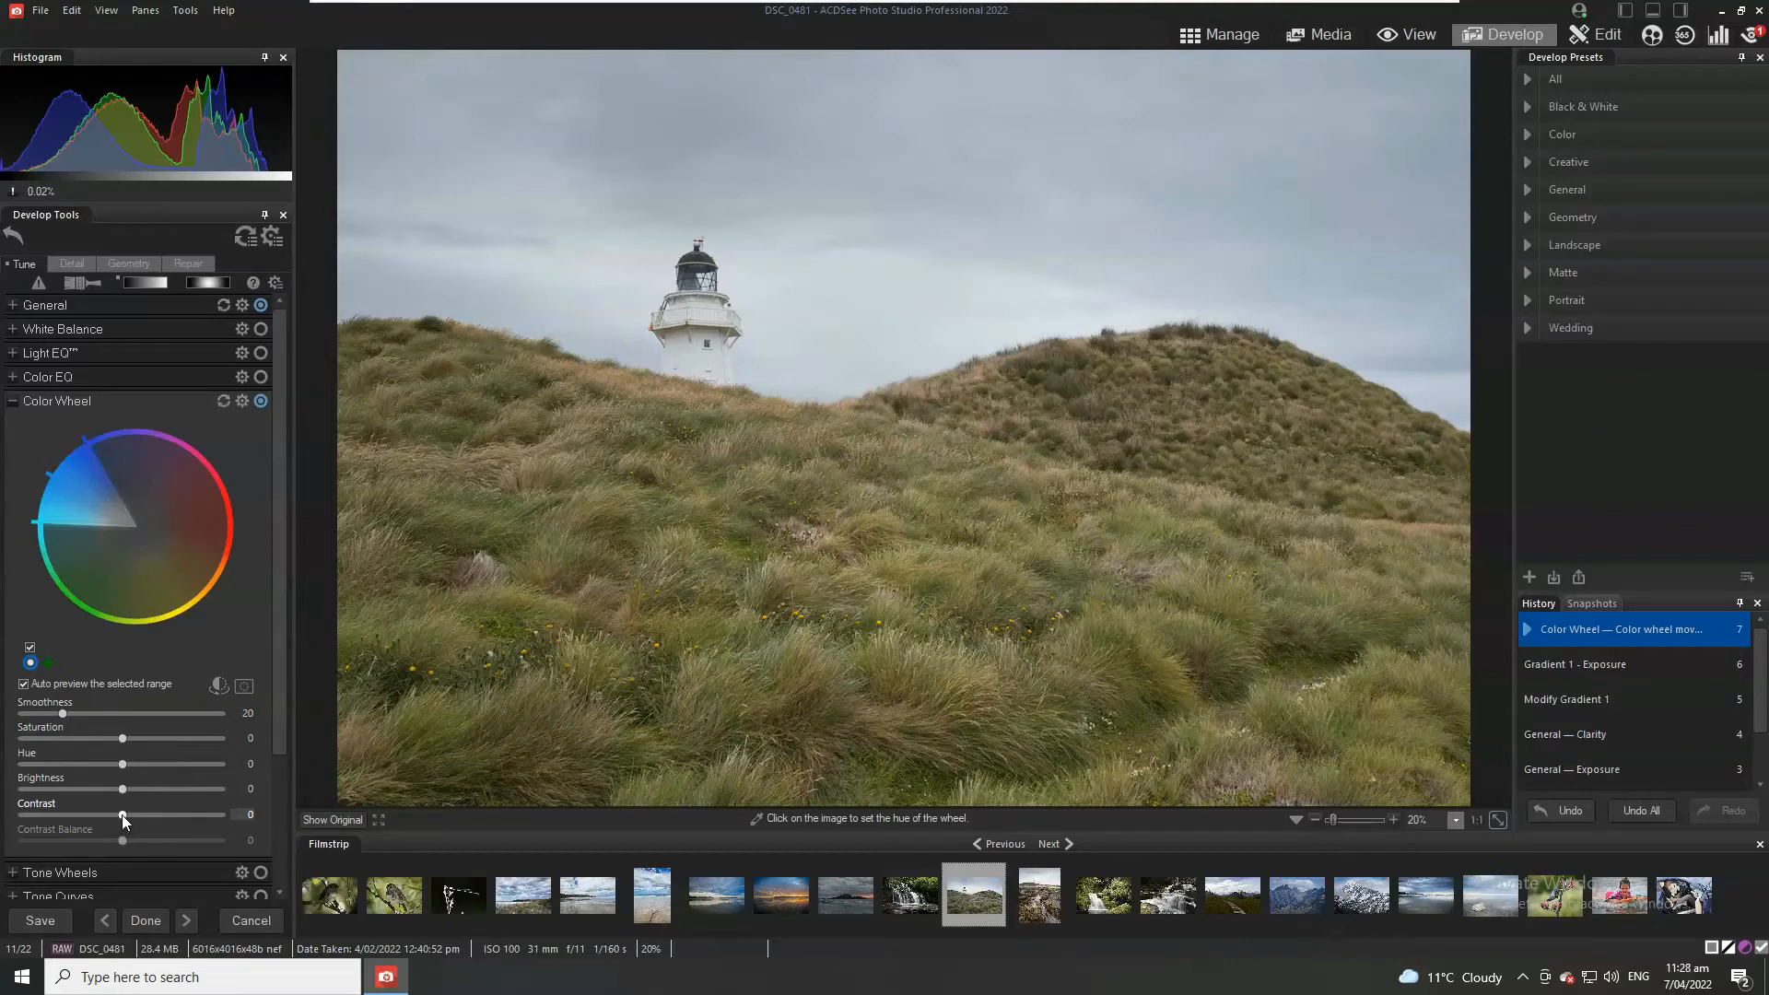
pyautogui.moveTo(122, 816); pyautogui.dragTo(177, 815)
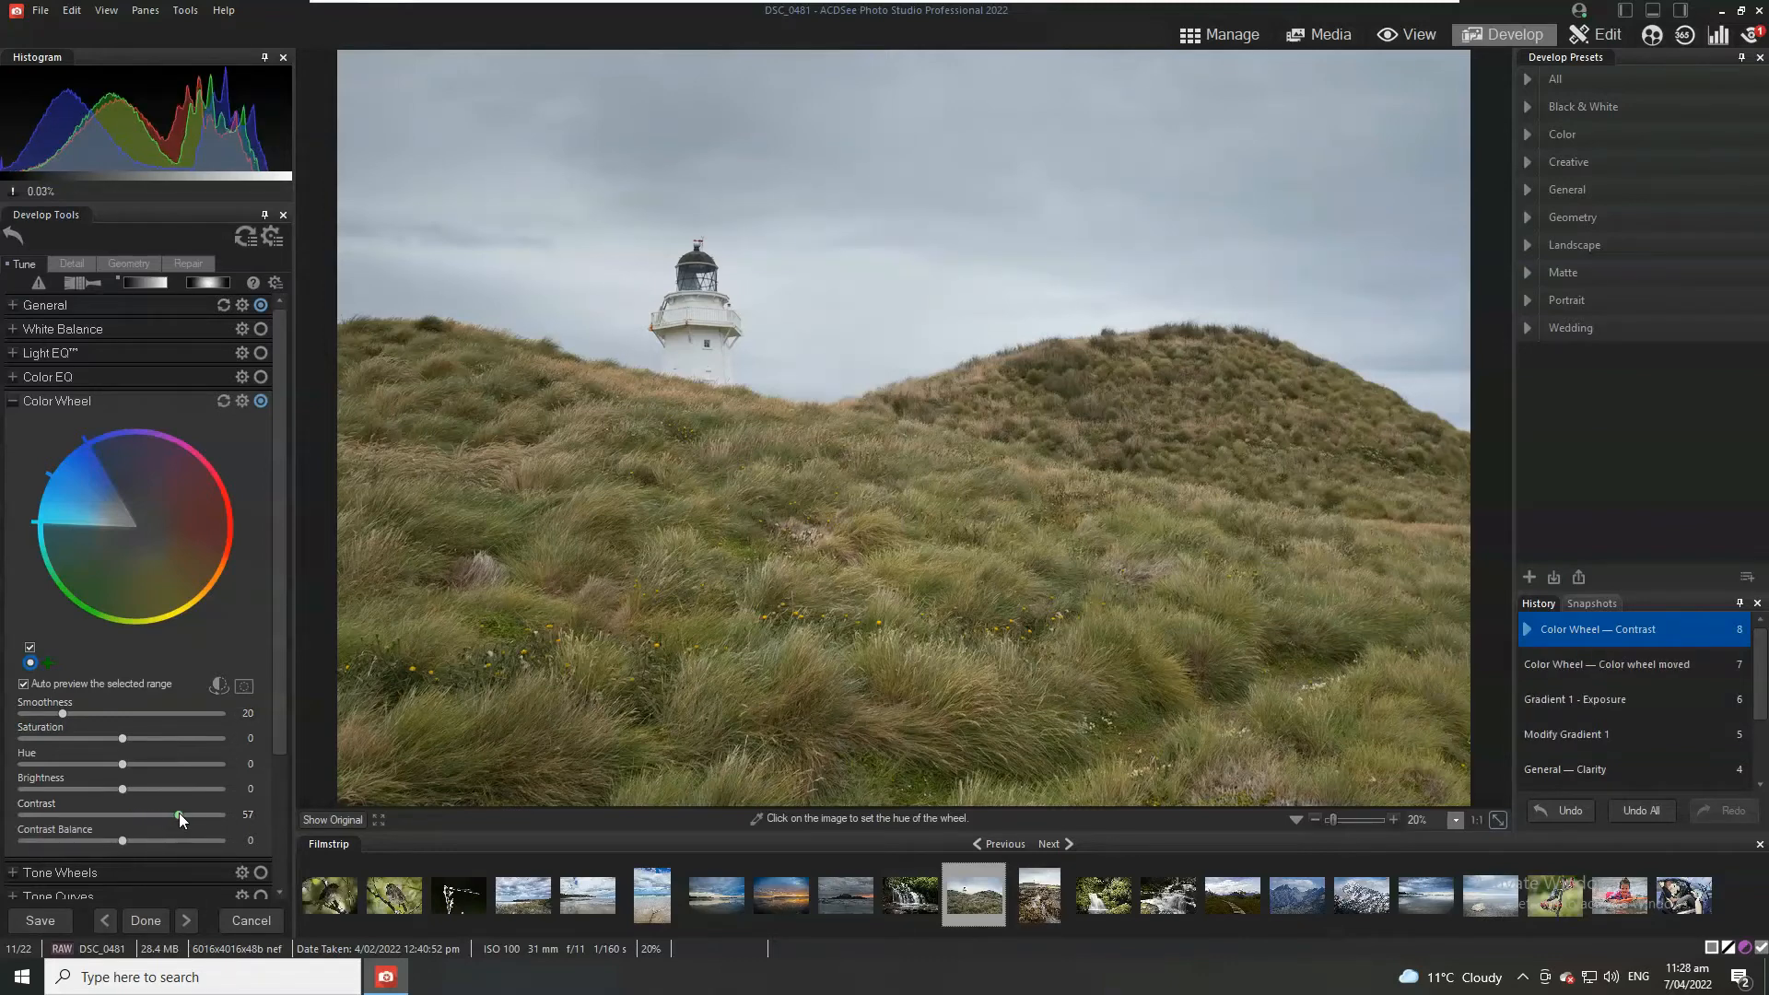
pyautogui.moveTo(178, 815); pyautogui.dragTo(77, 815)
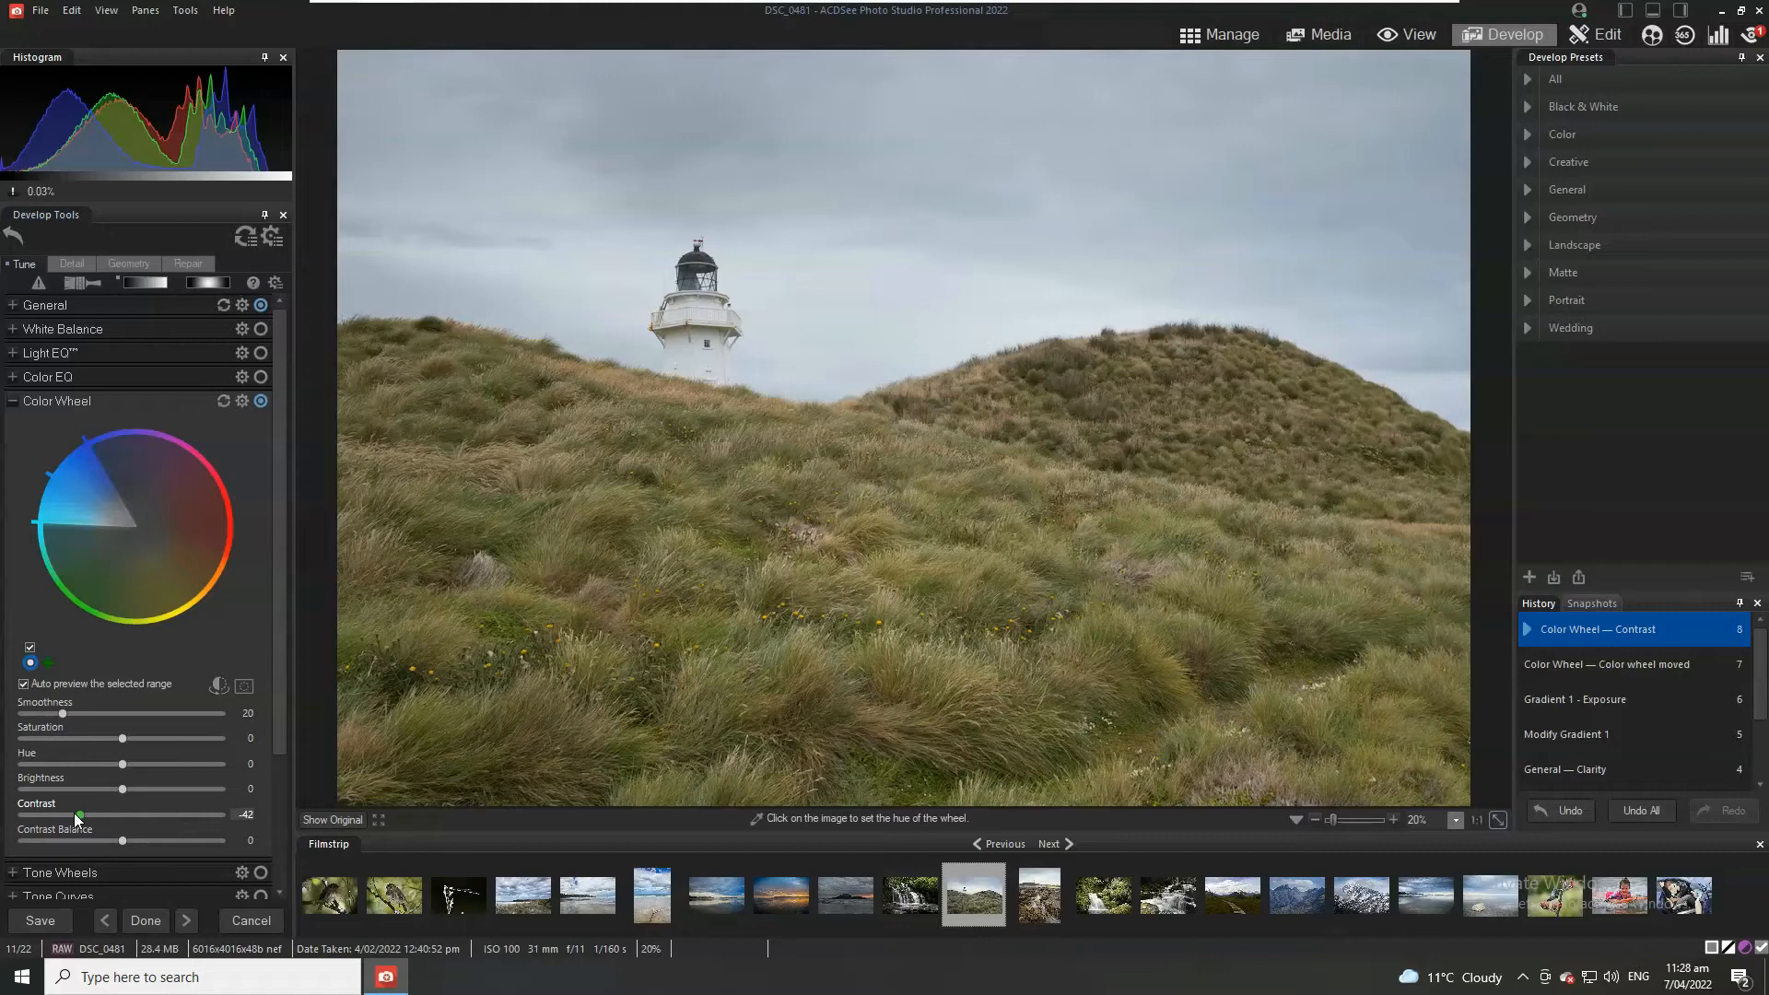
pyautogui.moveTo(77, 814); pyautogui.dragTo(67, 815)
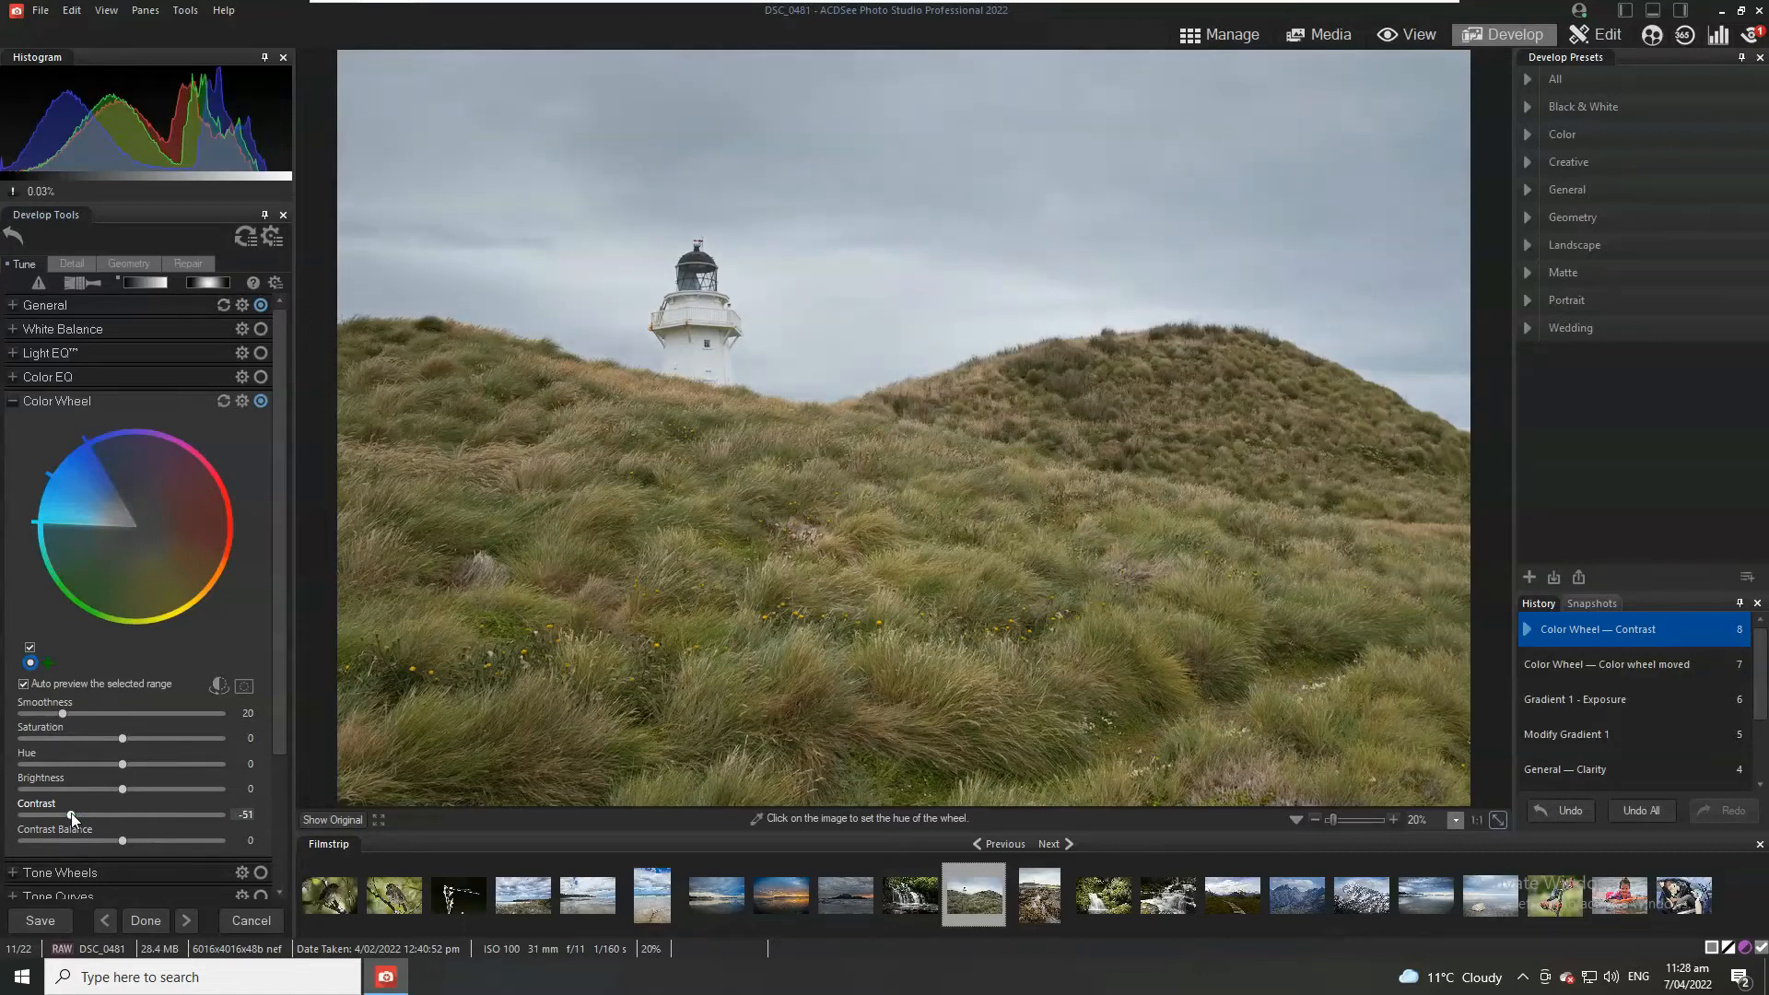
pyautogui.moveTo(70, 814); pyautogui.dragTo(170, 814)
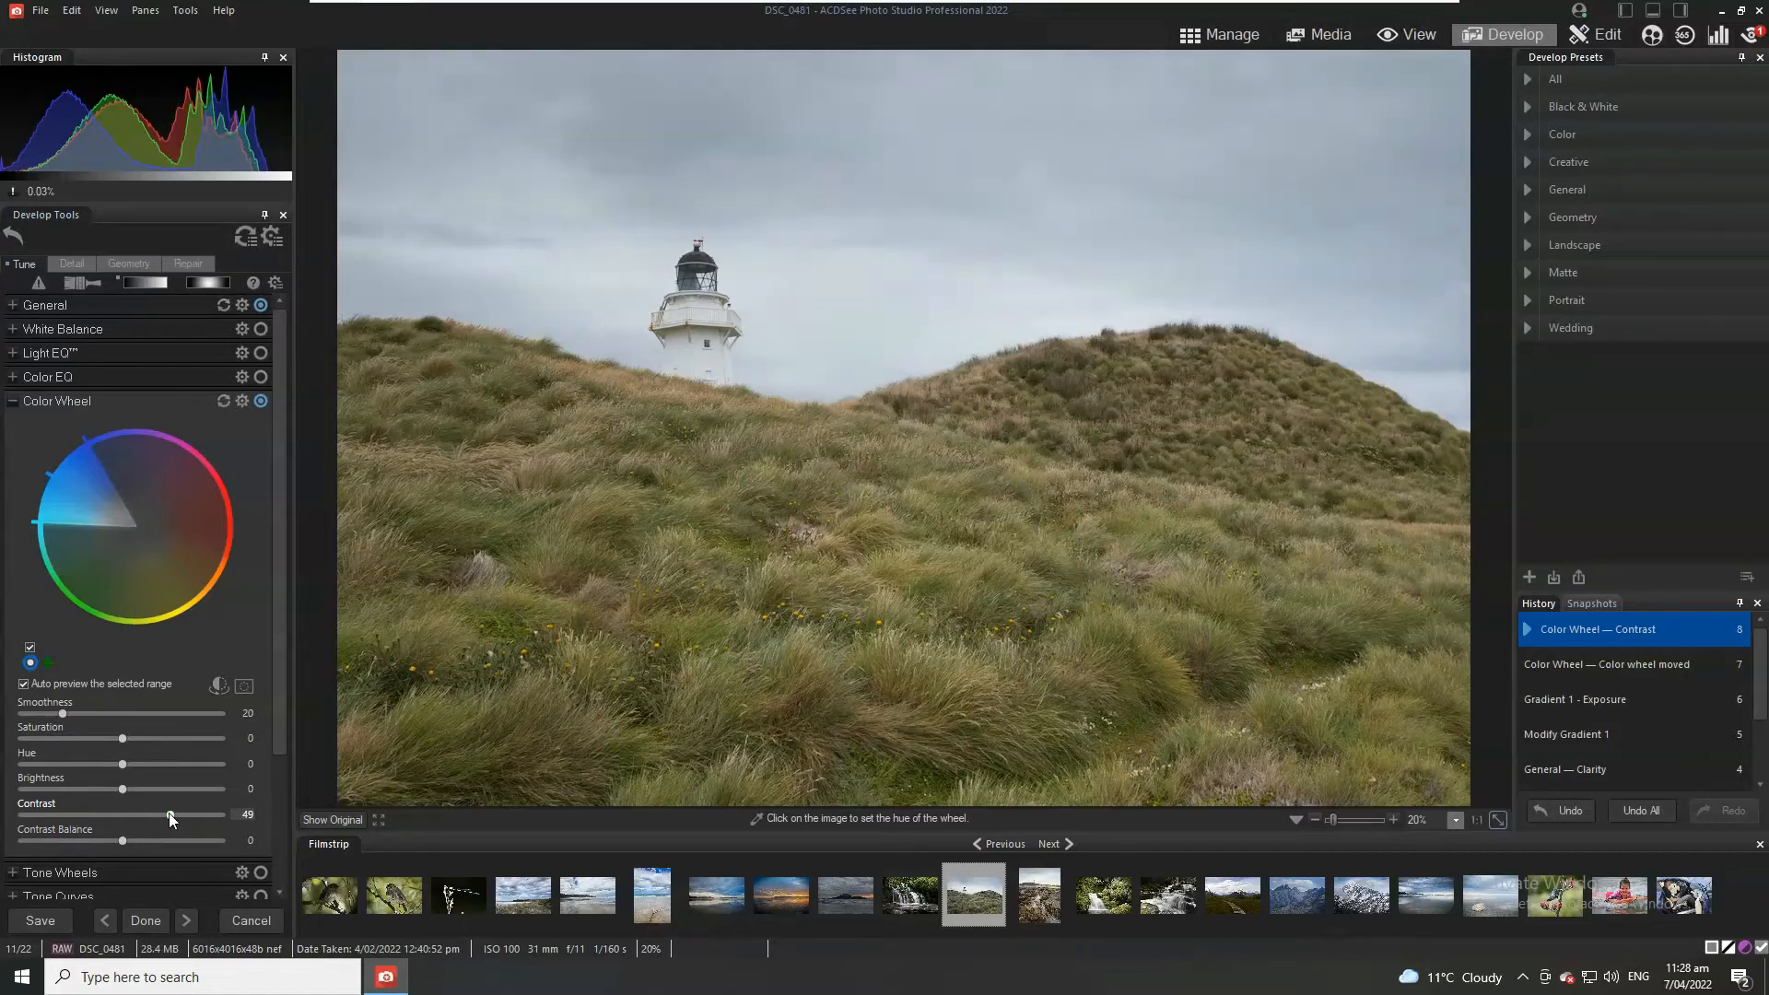
pyautogui.moveTo(104, 788); pyautogui.dragTo(123, 788)
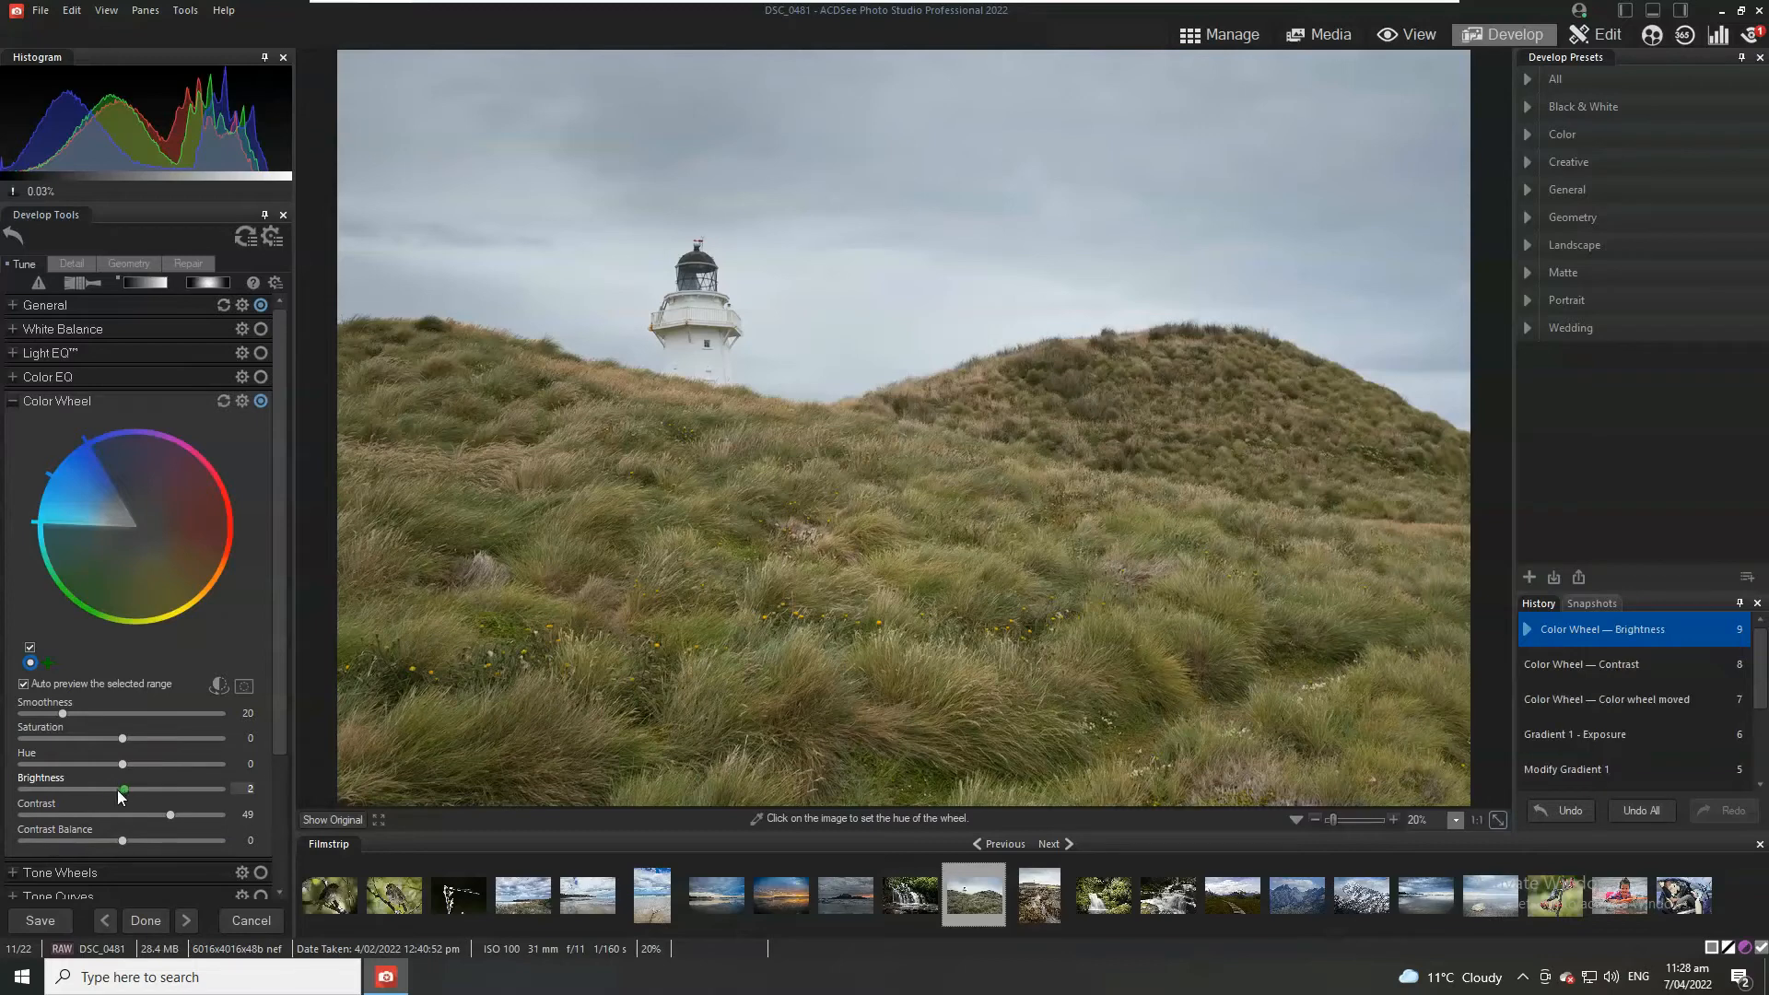
pyautogui.moveTo(122, 787); pyautogui.dragTo(107, 787)
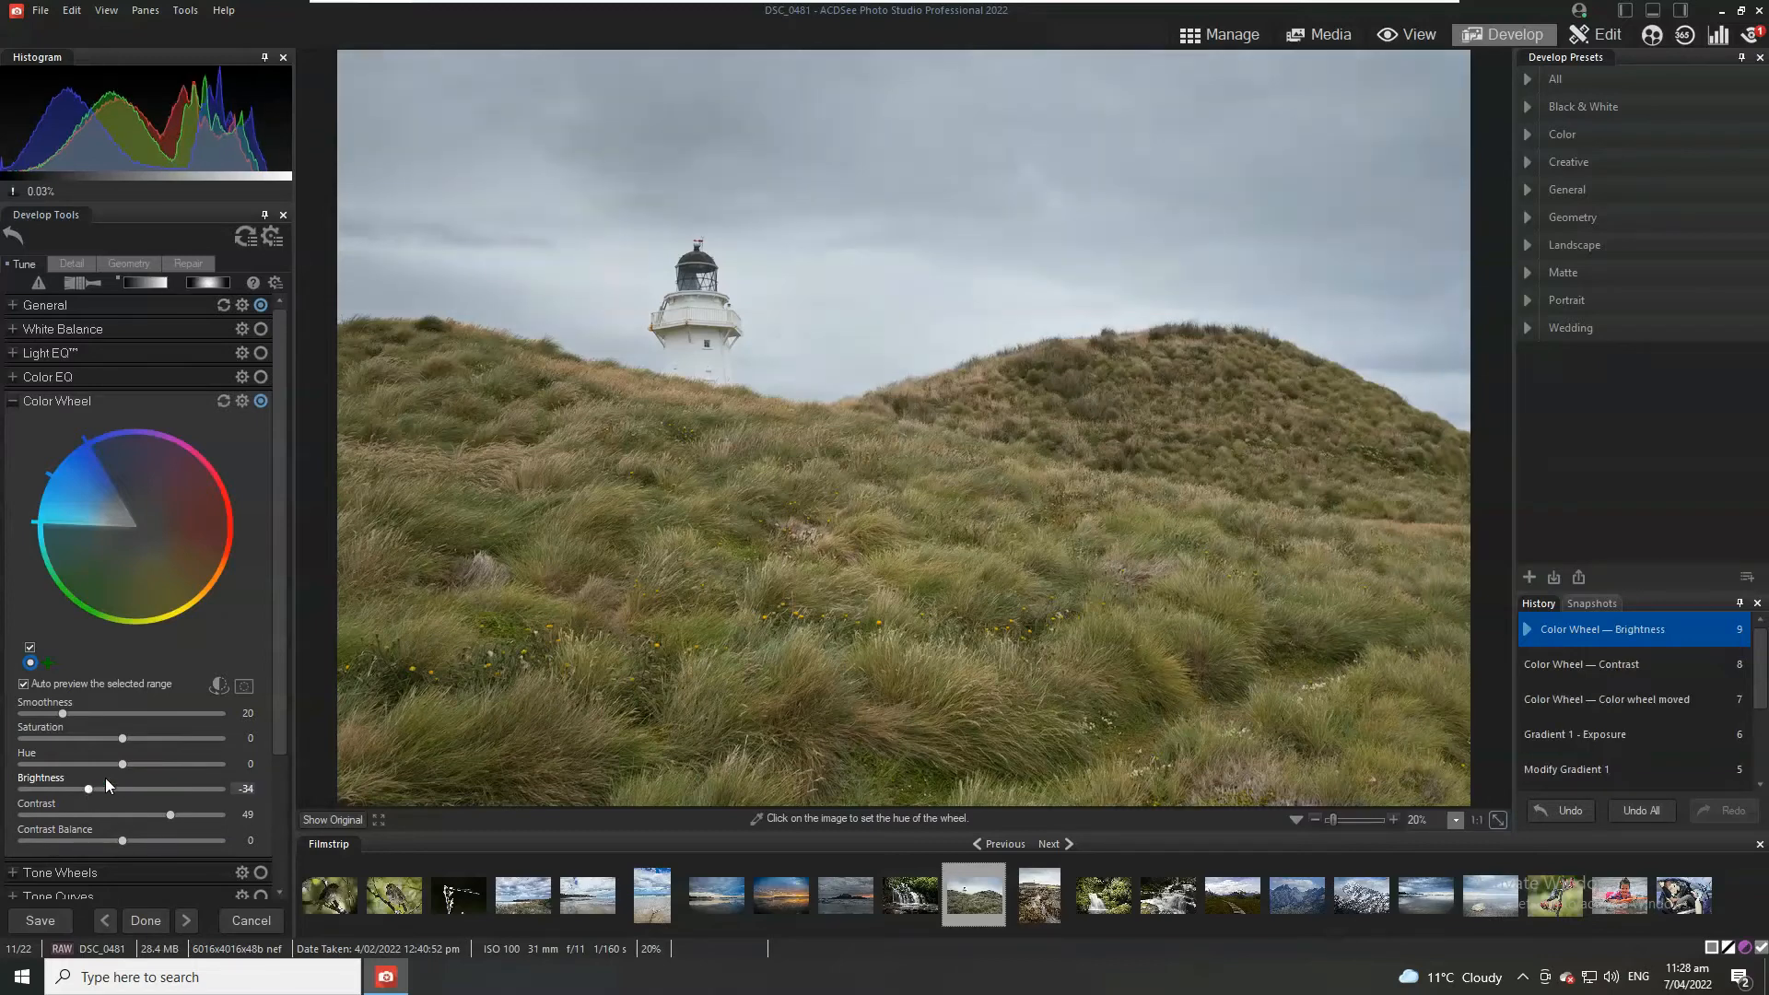
# Step: Raise the blue range's saturation to 86
pyautogui.moveTo(105, 717); pyautogui.dragTo(158, 717)
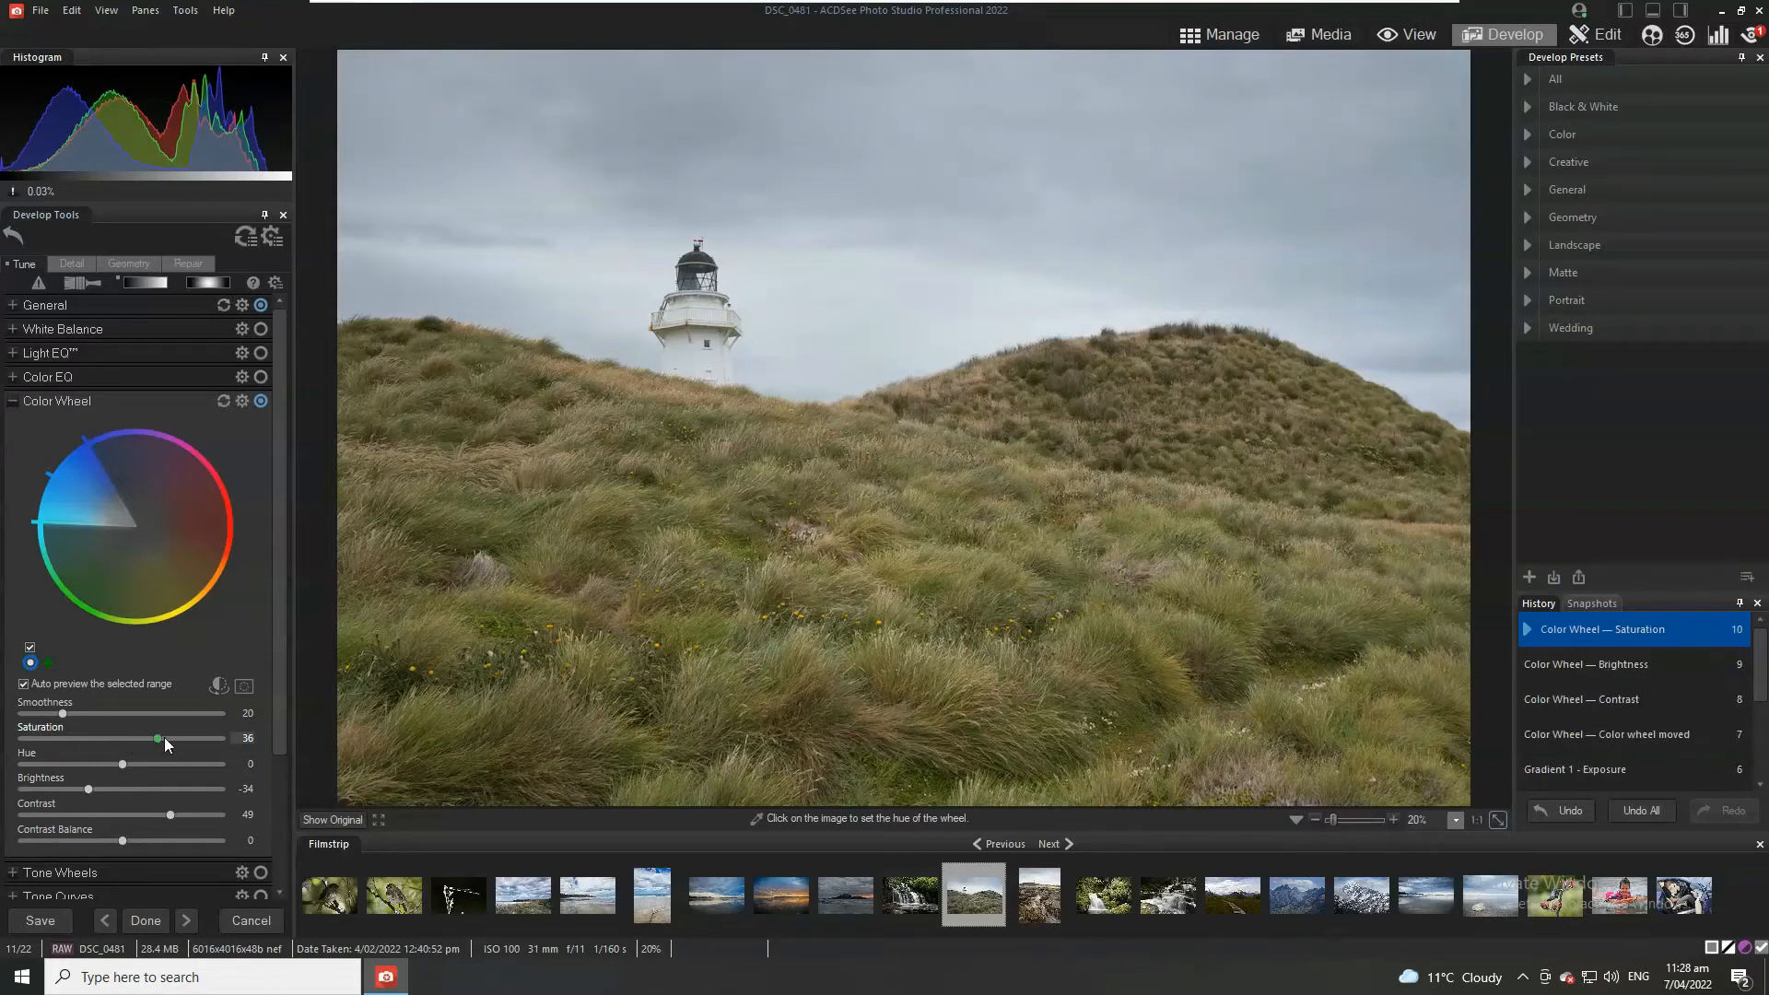
pyautogui.moveTo(157, 738); pyautogui.dragTo(190, 738)
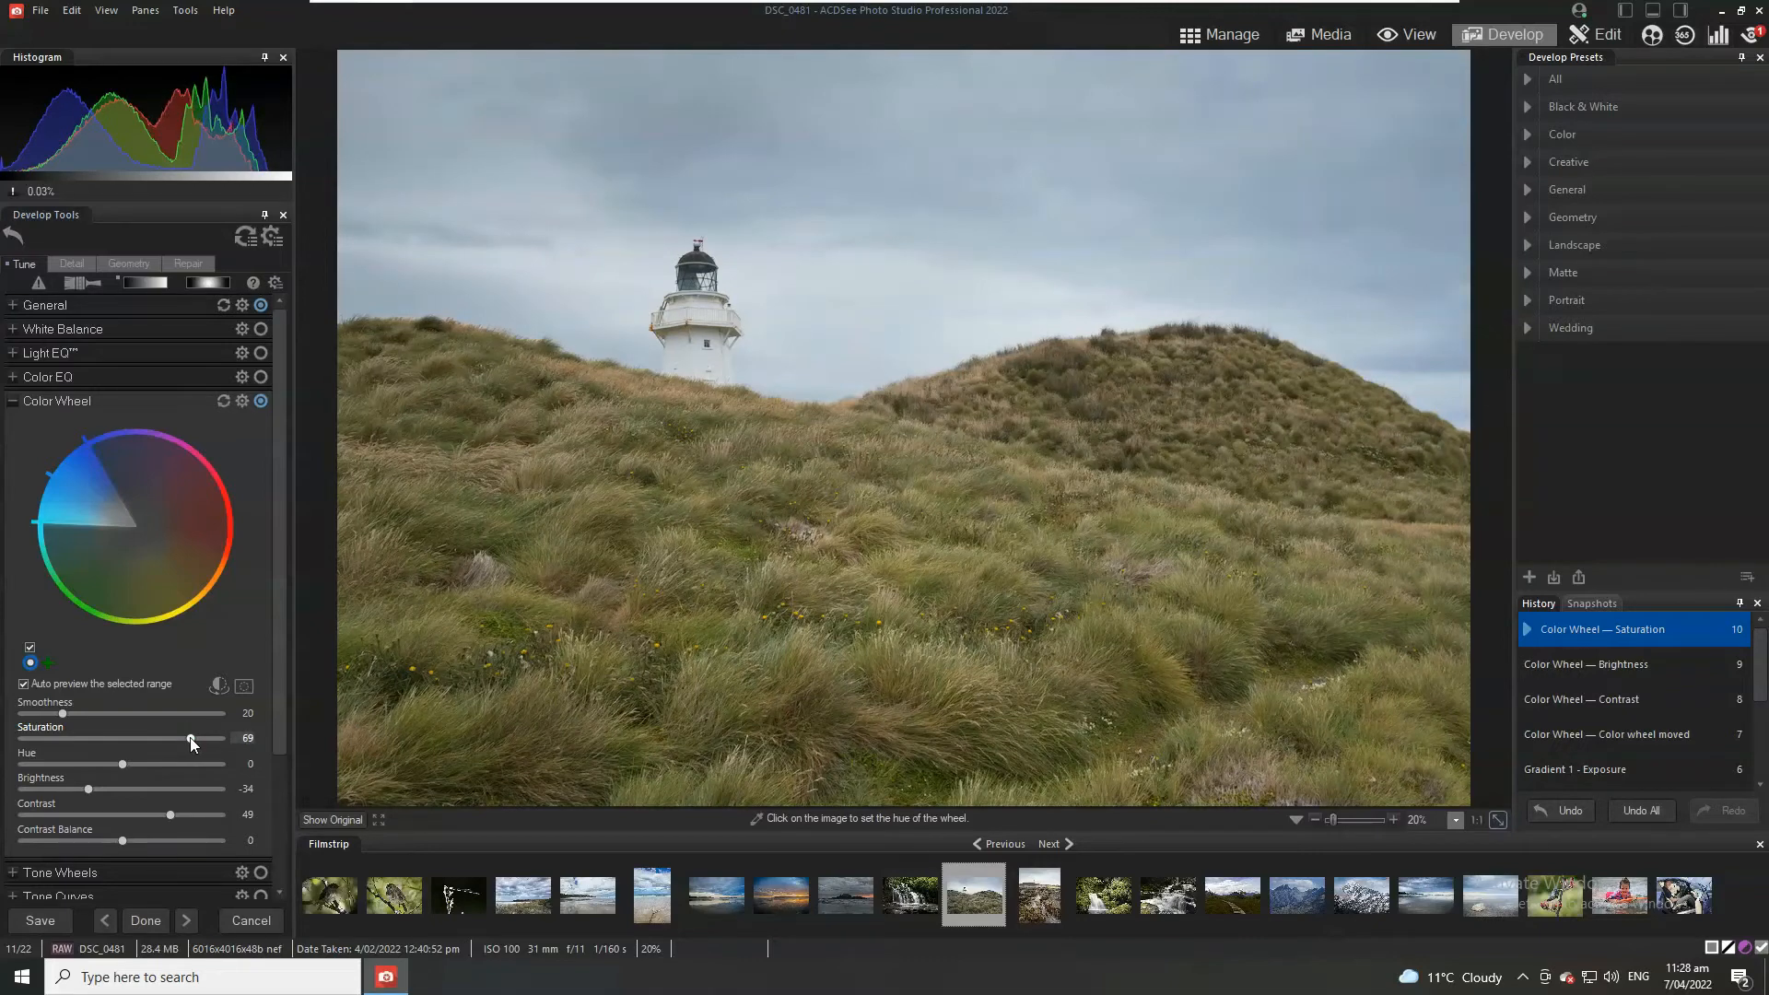
pyautogui.moveTo(192, 740); pyautogui.dragTo(201, 740)
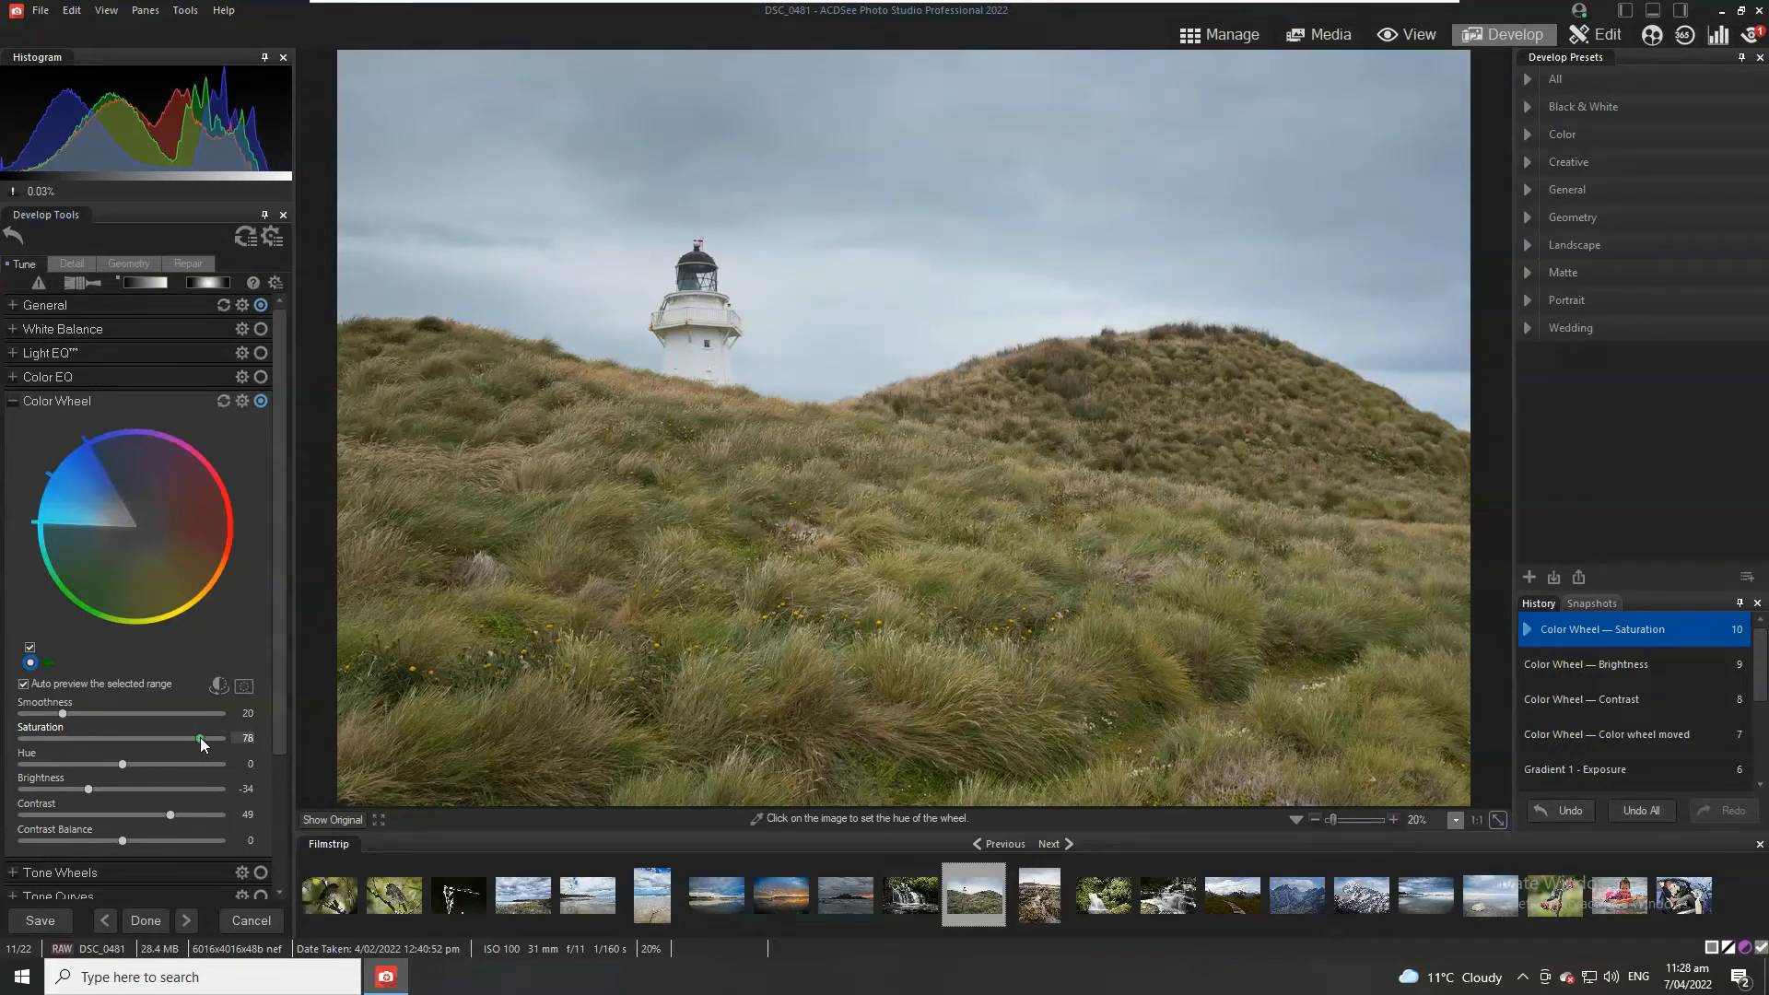
pyautogui.moveTo(201, 739); pyautogui.dragTo(207, 739)
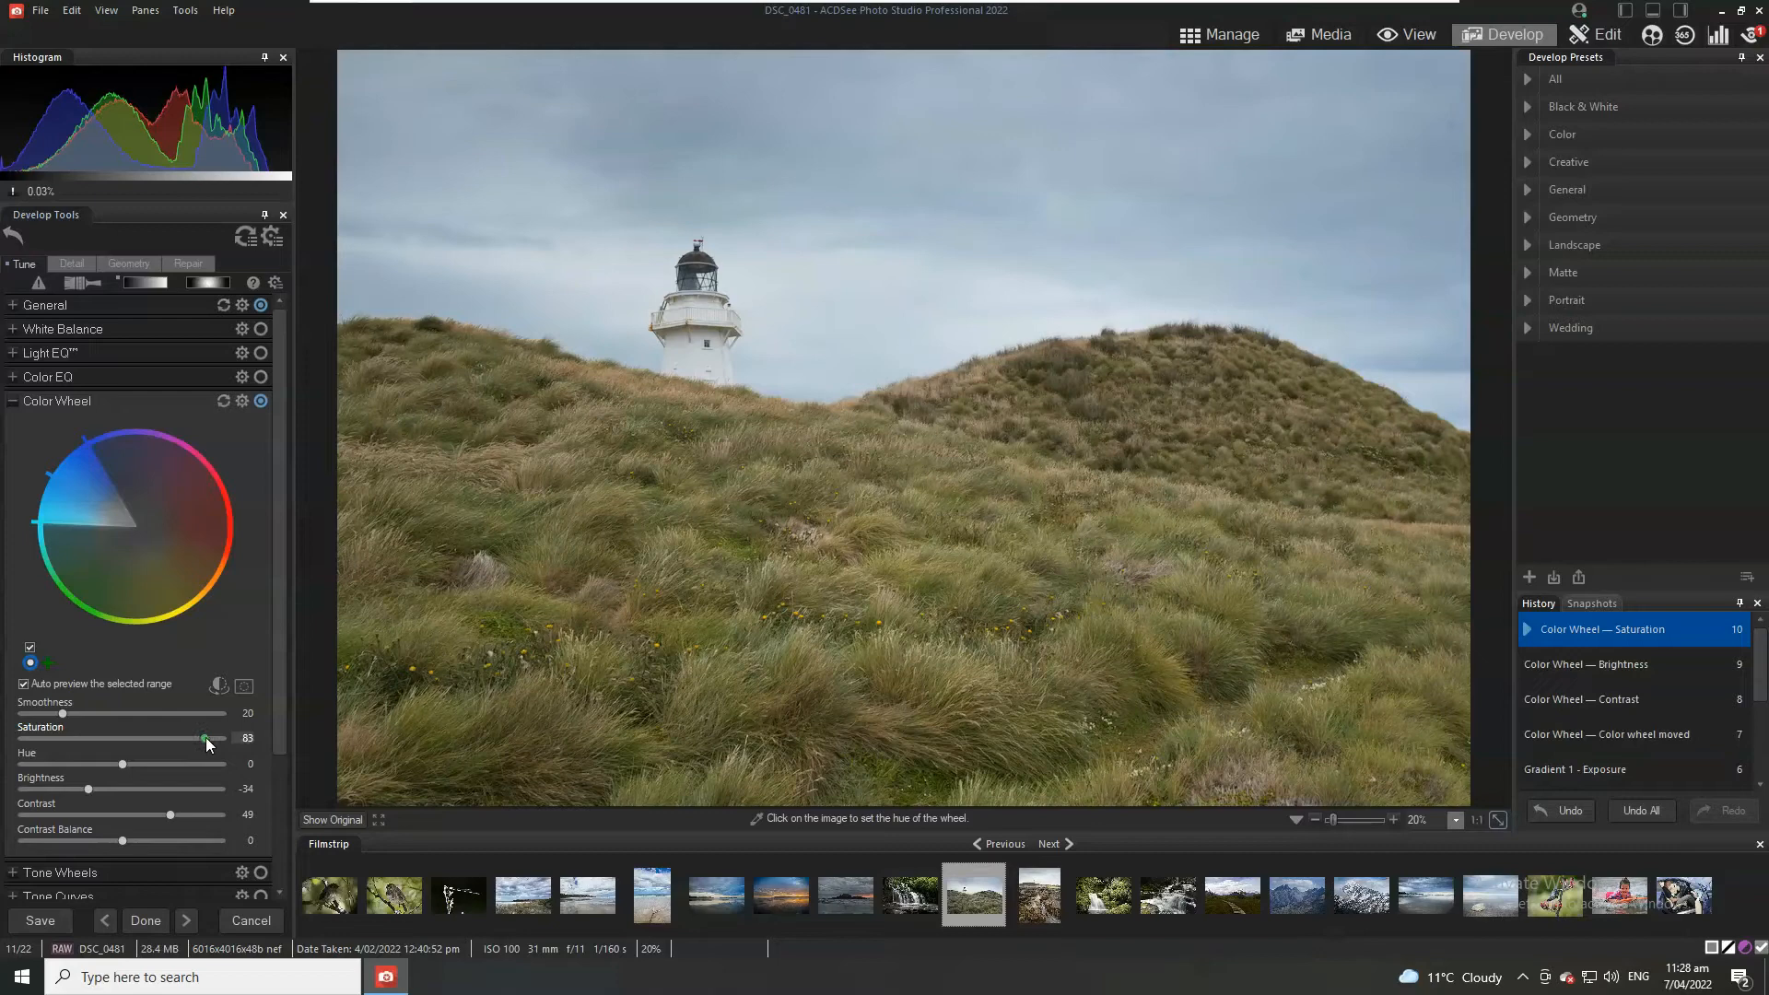
pyautogui.moveTo(206, 743); pyautogui.dragTo(217, 744)
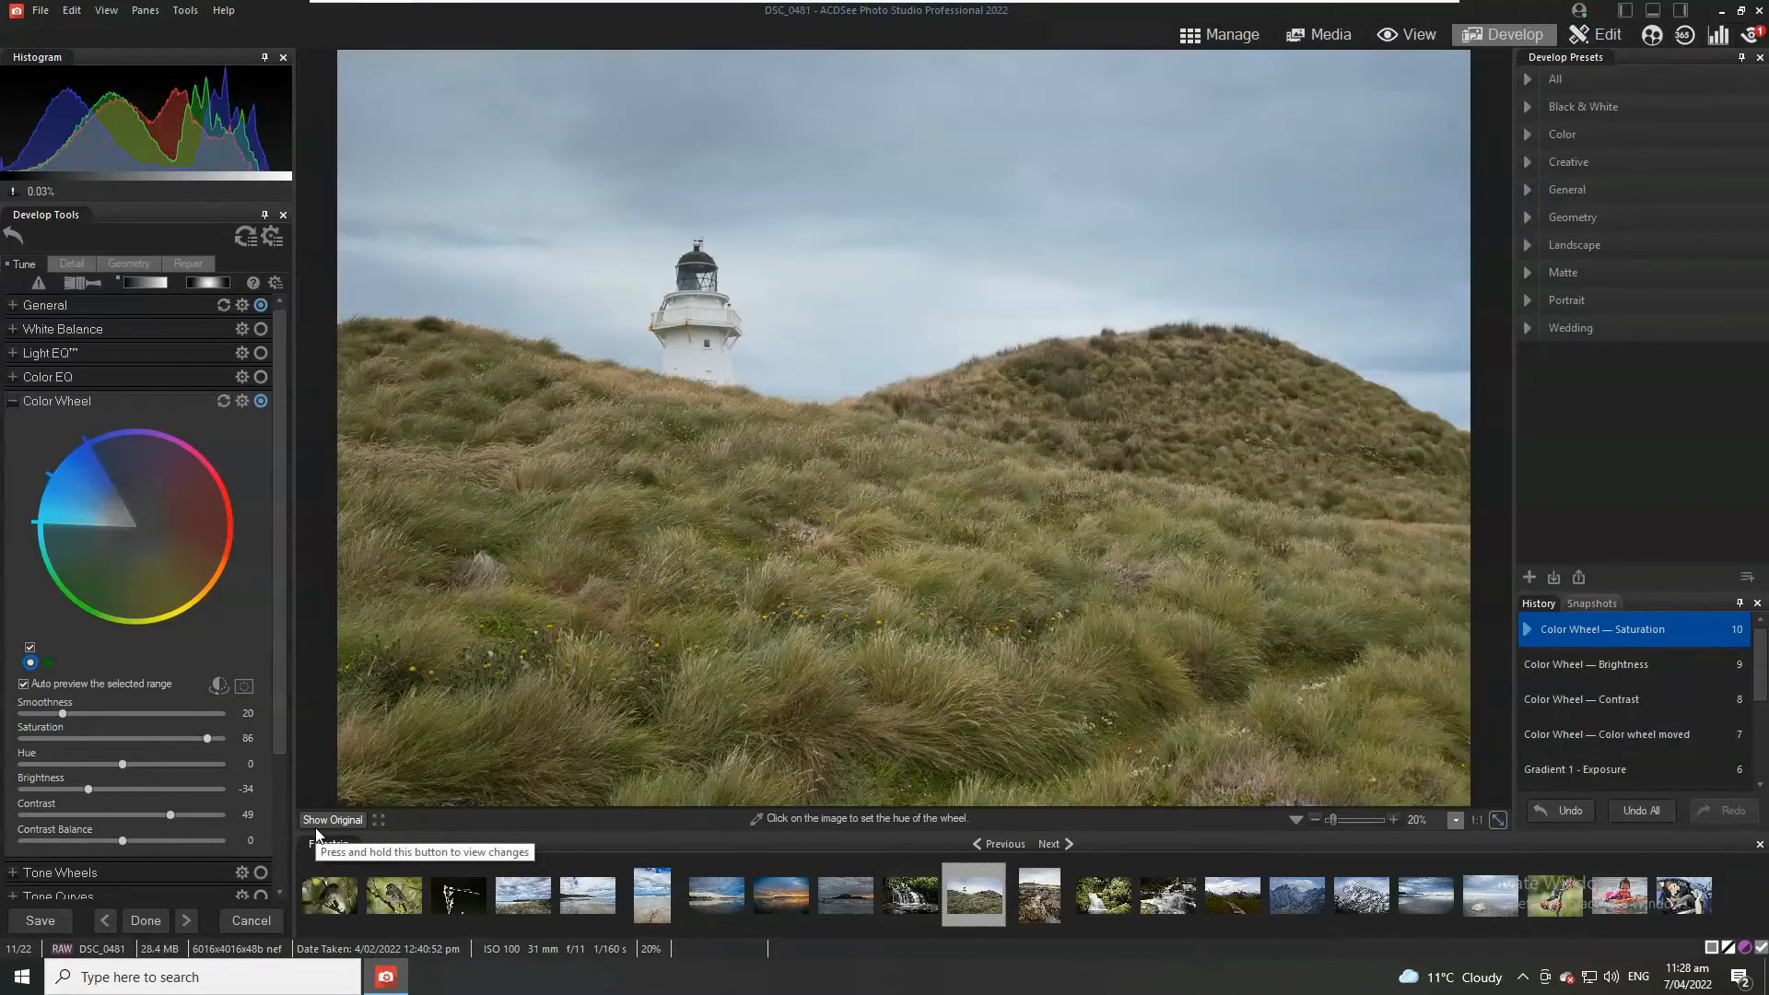
pyautogui.click(332, 820)
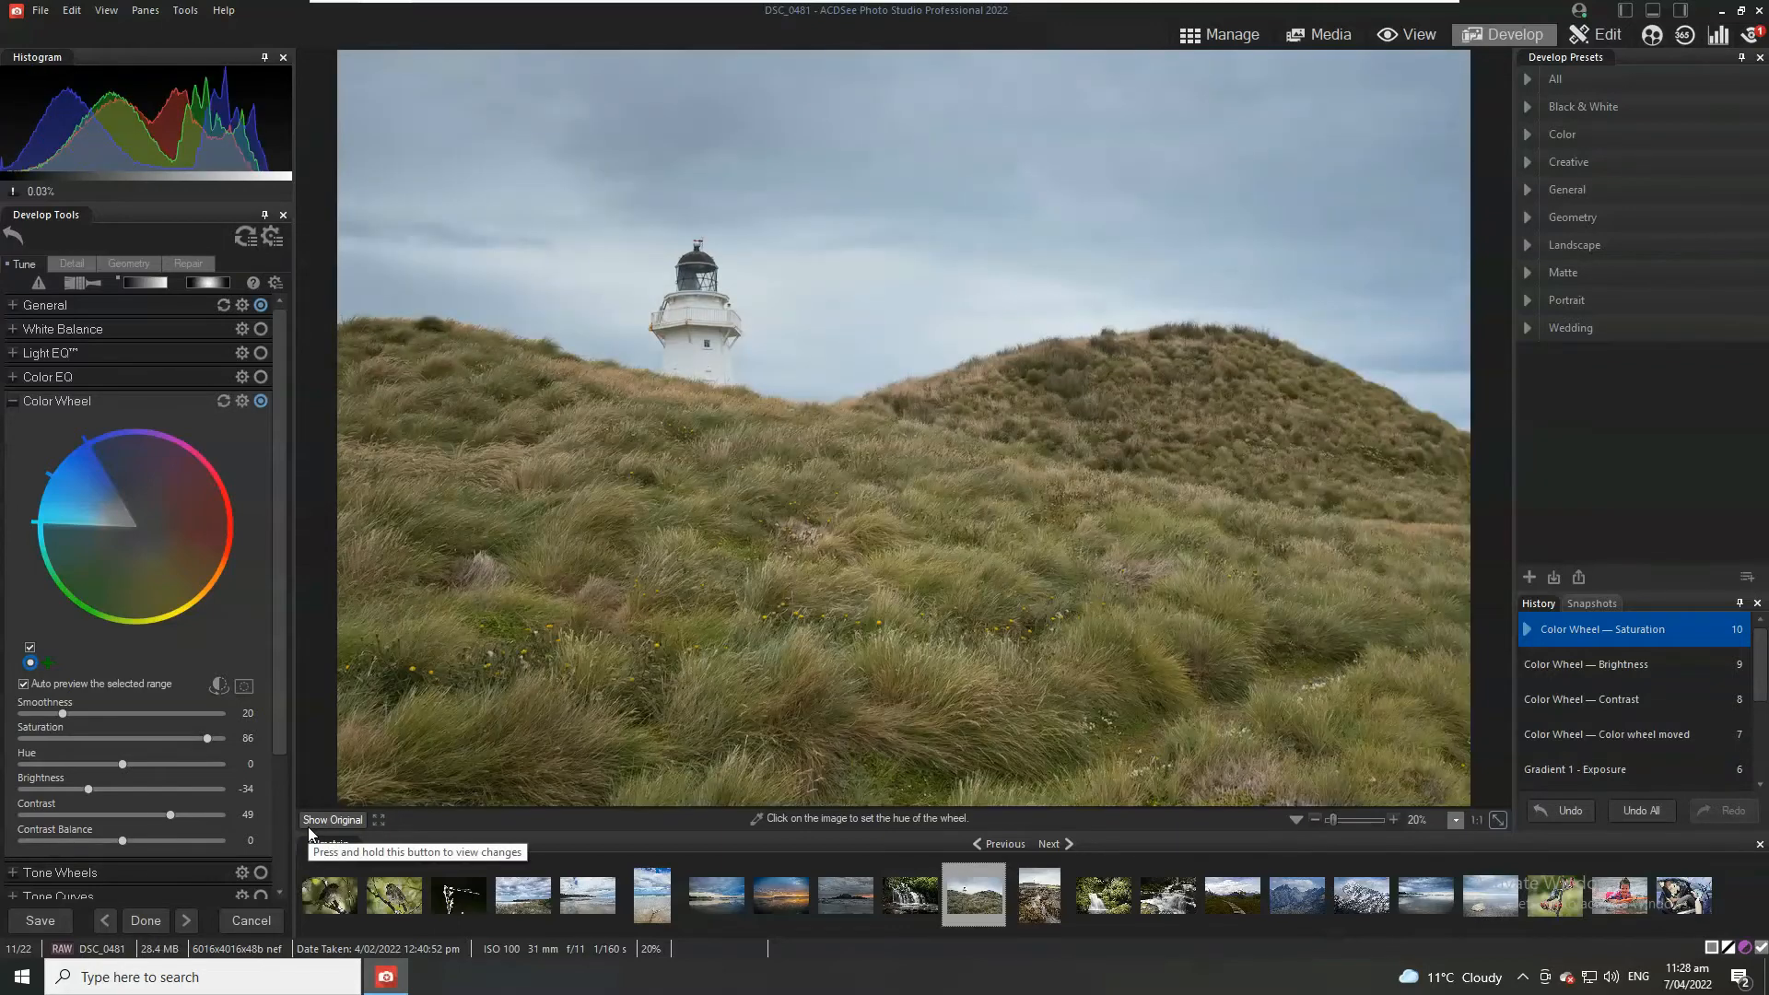
pyautogui.click(801, 553)
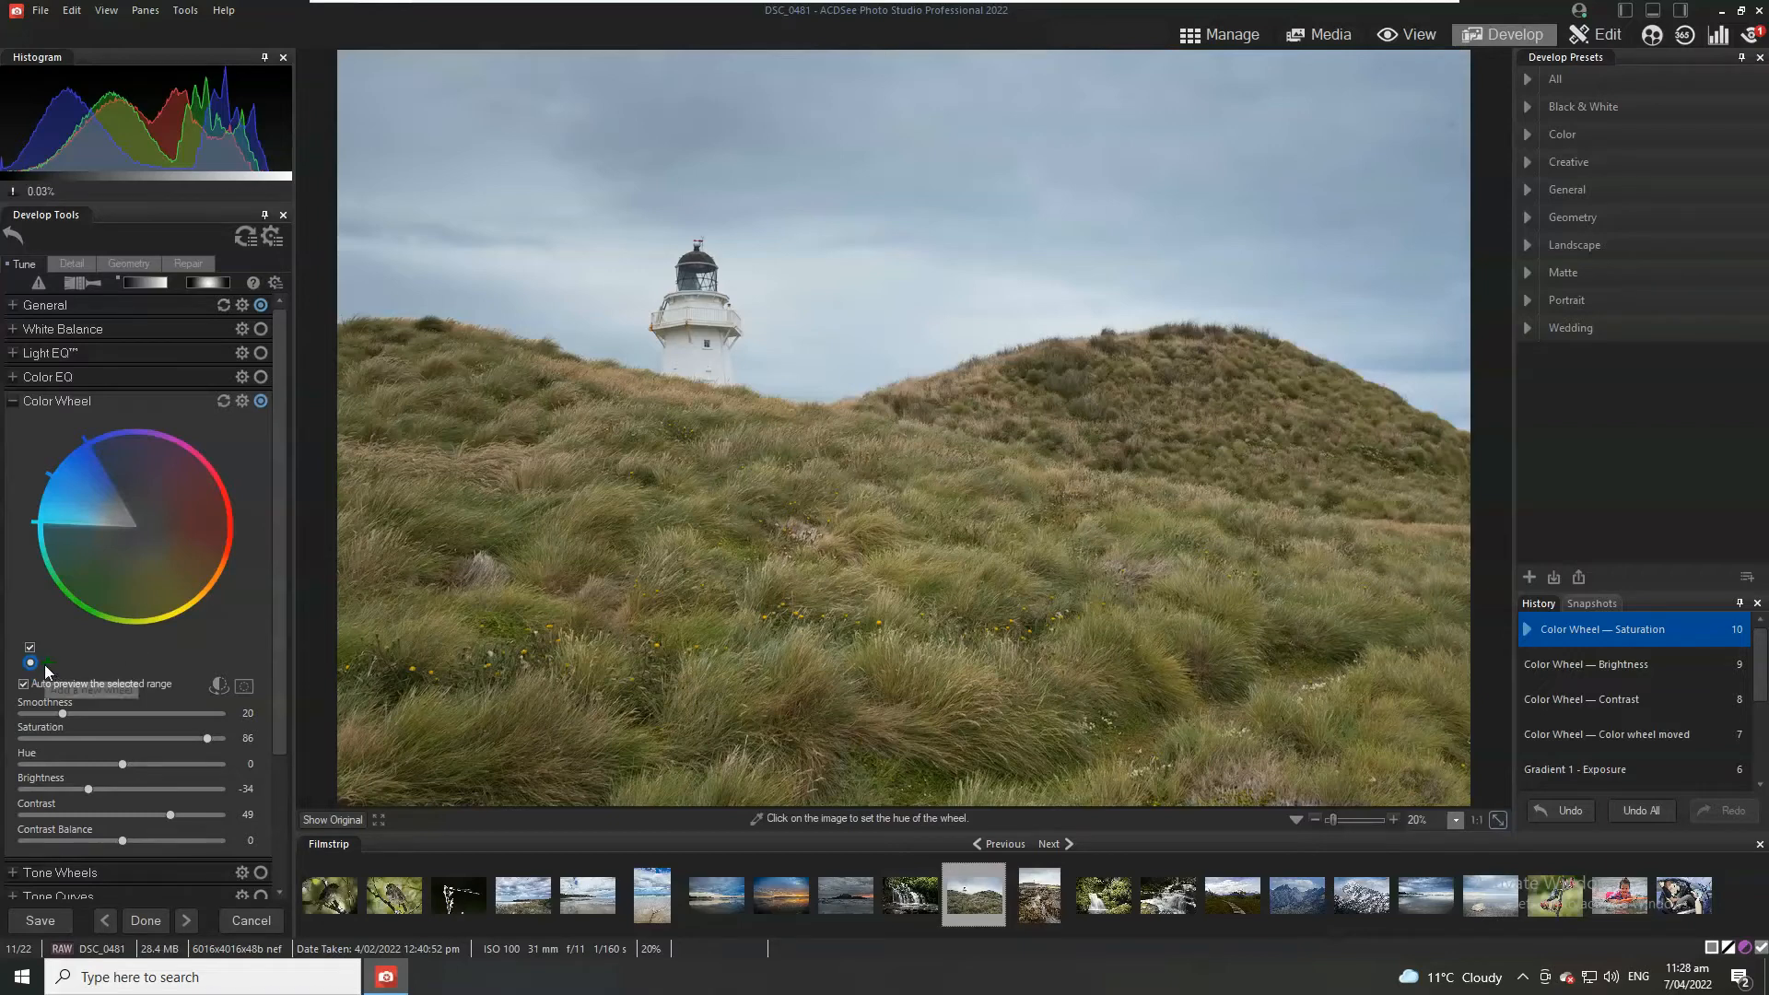
pyautogui.moveTo(31, 663)
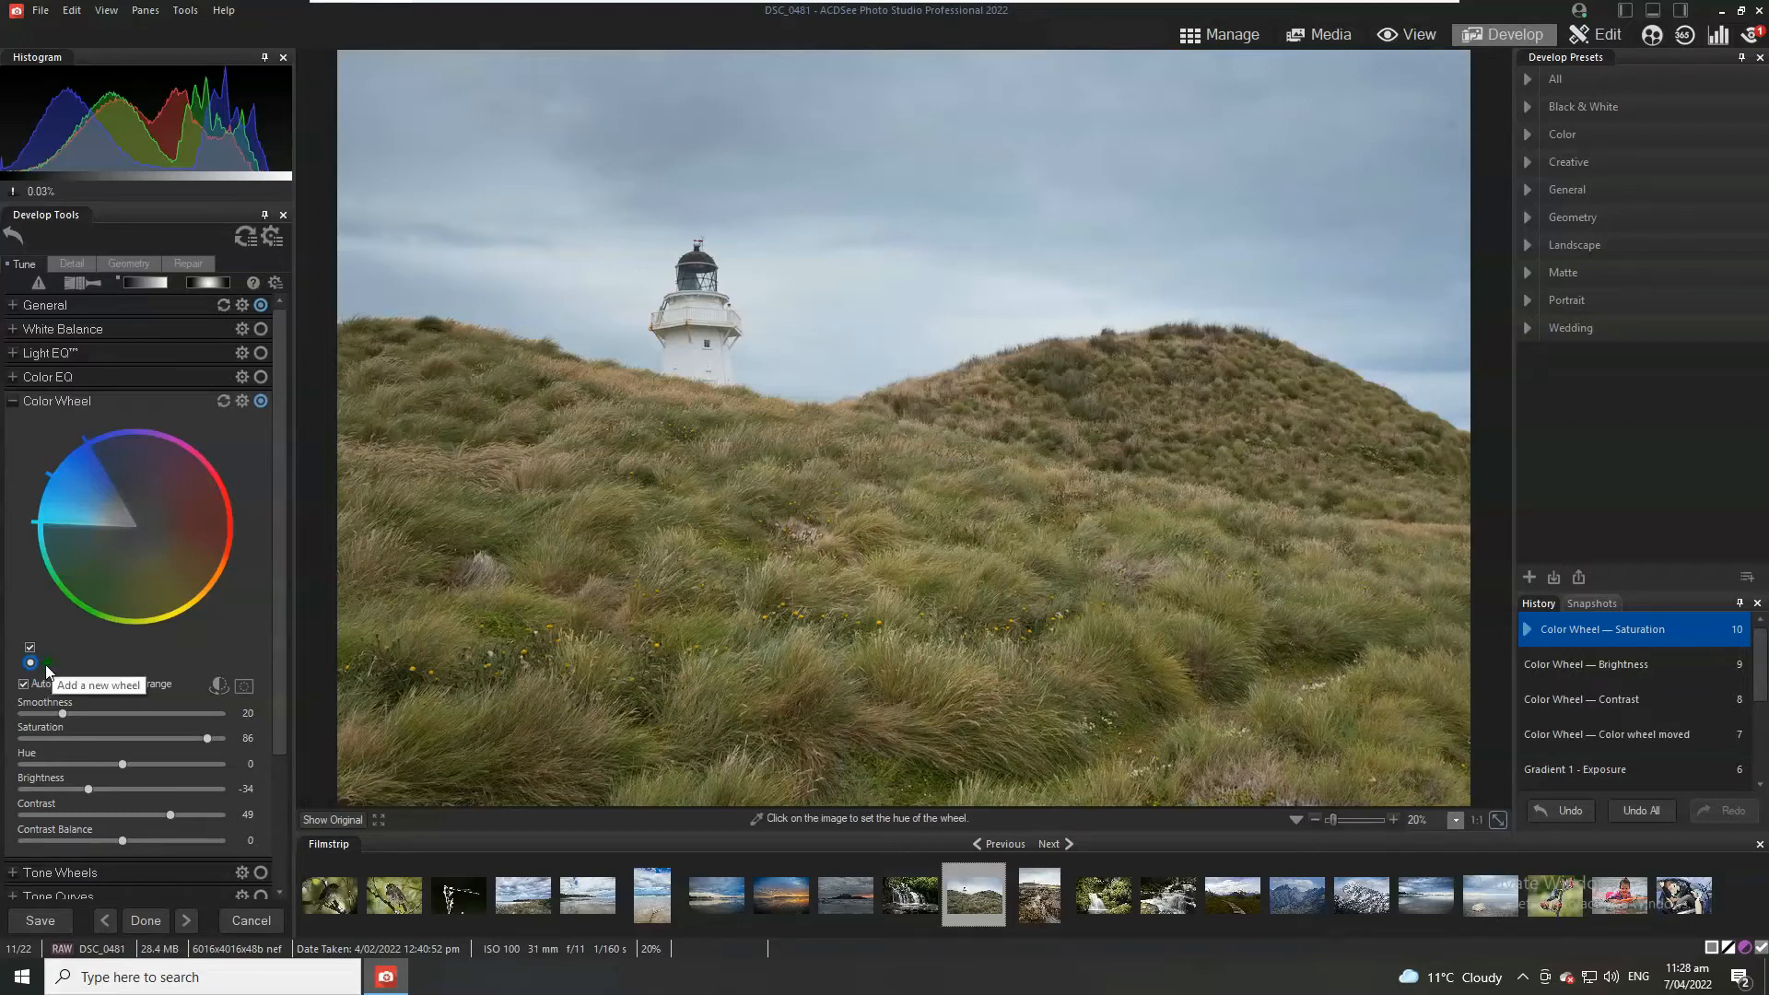
# Step: Add a second color range sampled from the yellow grass and desaturate it
pyautogui.click(64, 662)
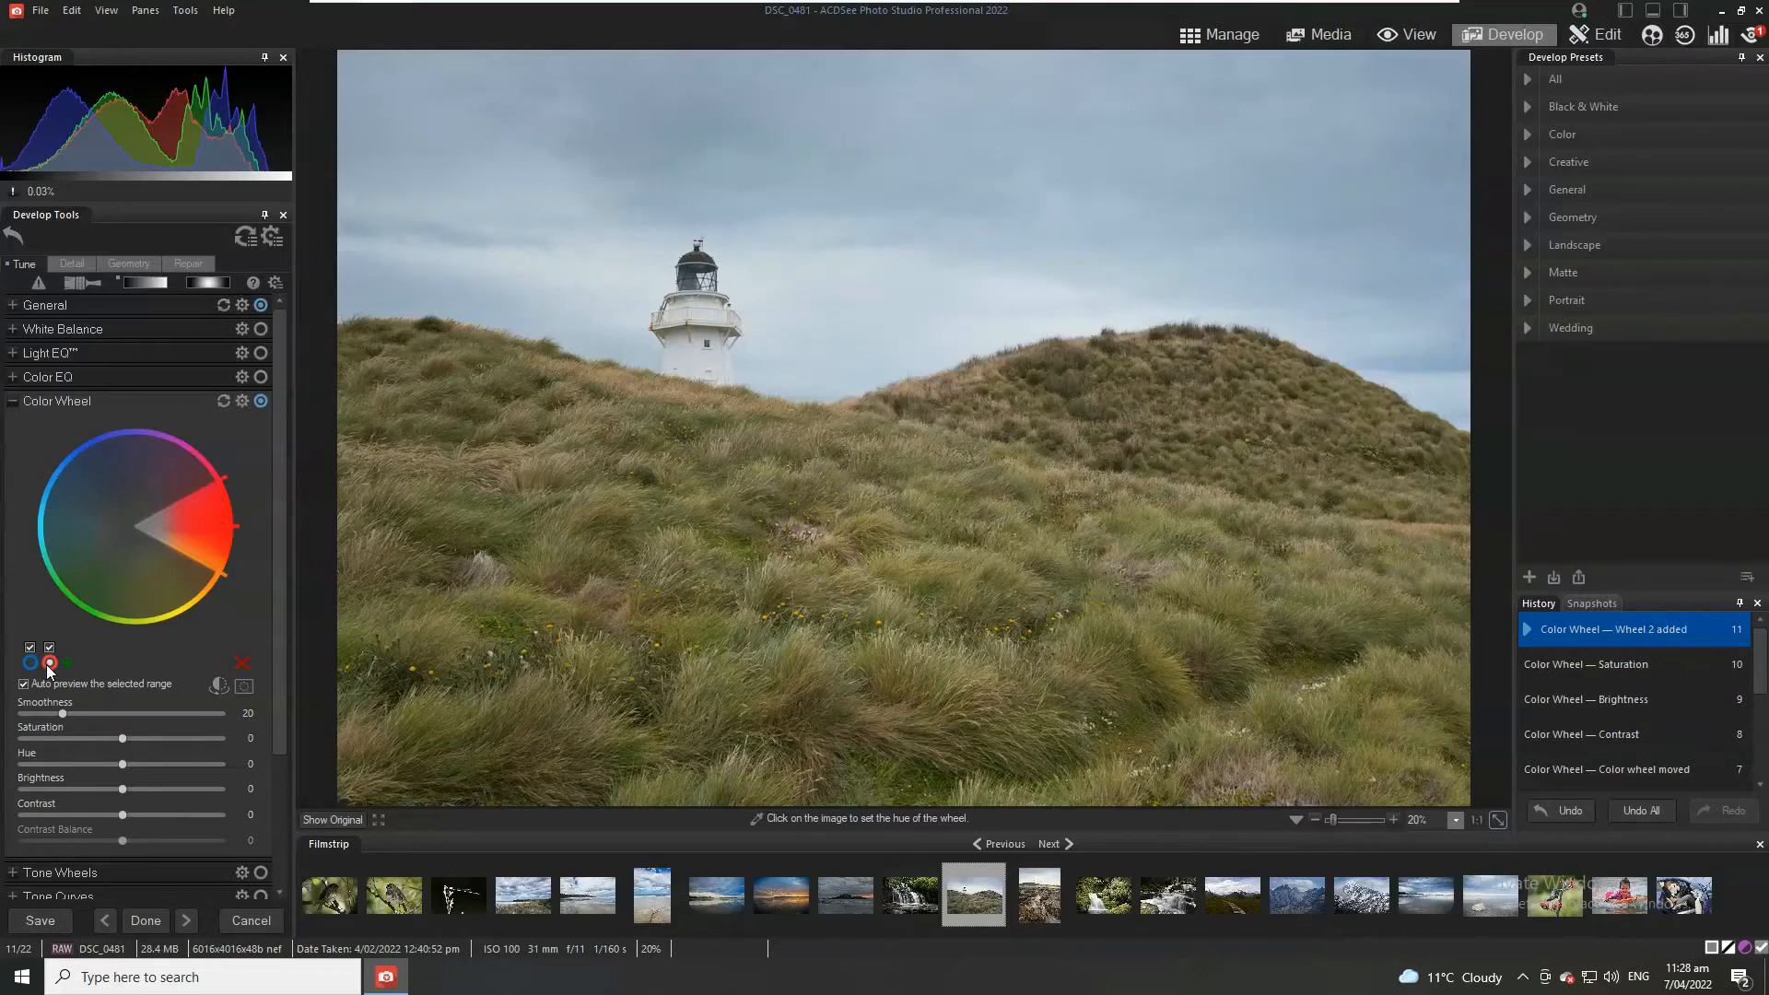
pyautogui.click(699, 502)
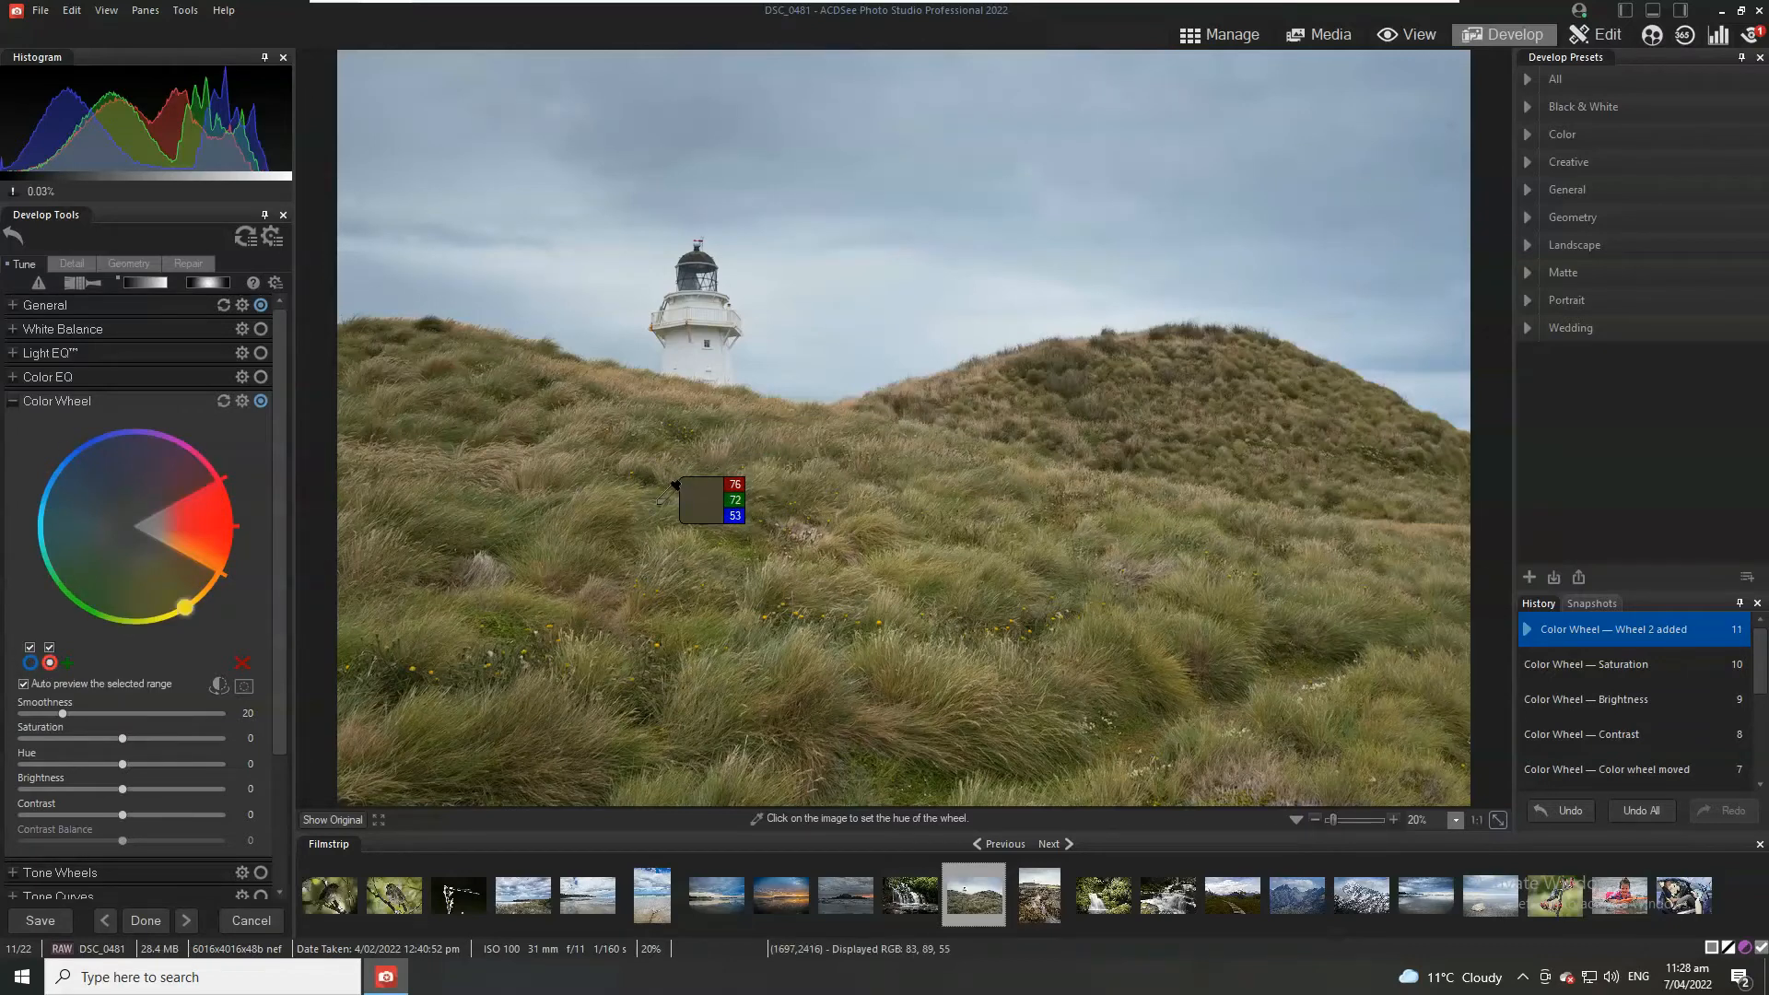
pyautogui.moveTo(184, 608); pyautogui.dragTo(152, 637)
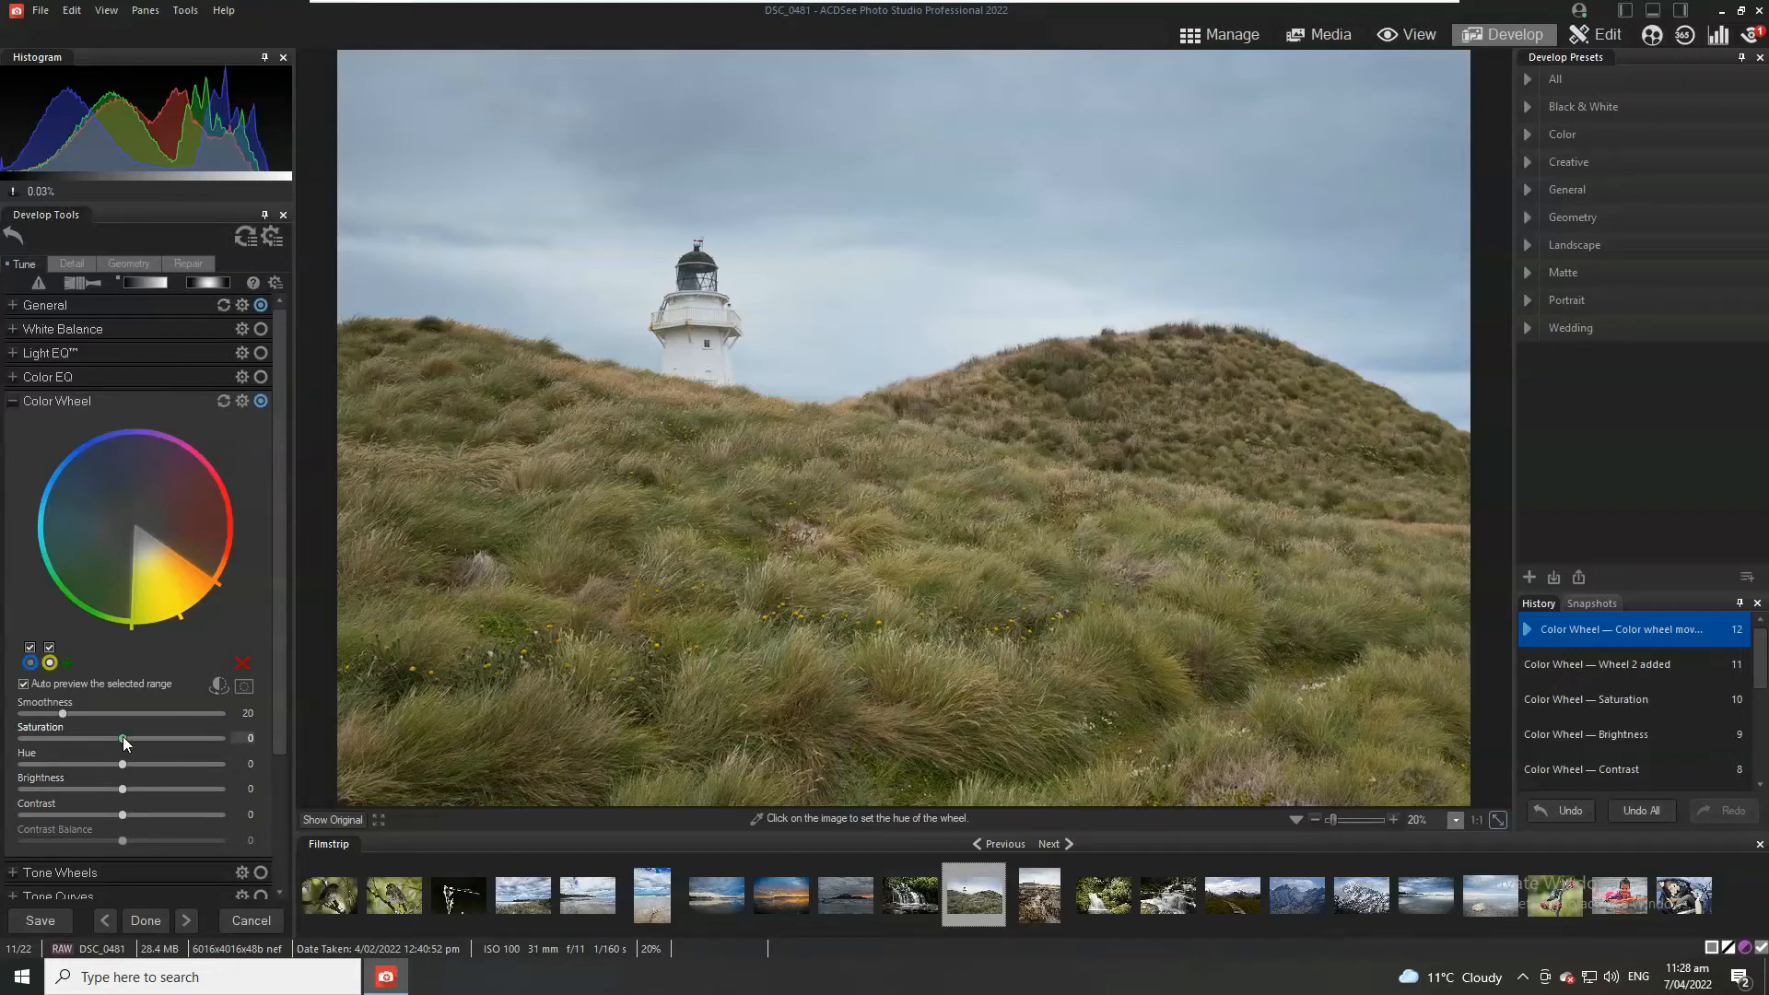
pyautogui.moveTo(125, 738); pyautogui.dragTo(94, 738)
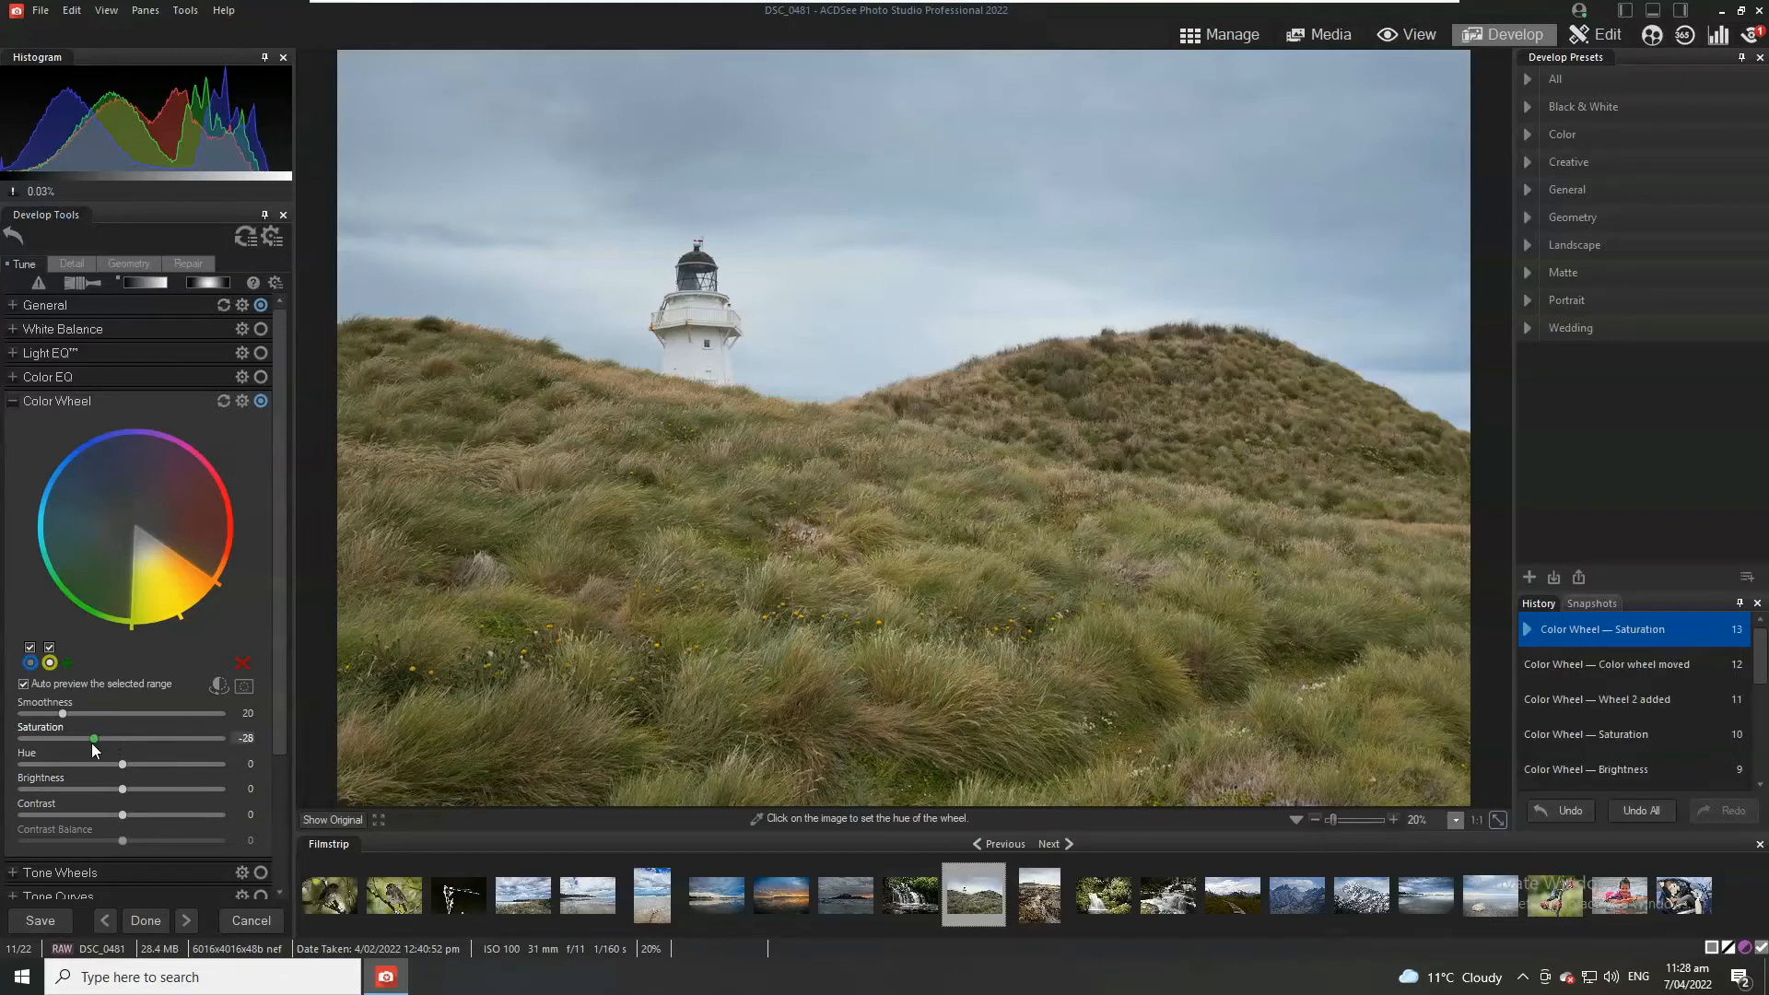
pyautogui.moveTo(94, 738); pyautogui.dragTo(91, 738)
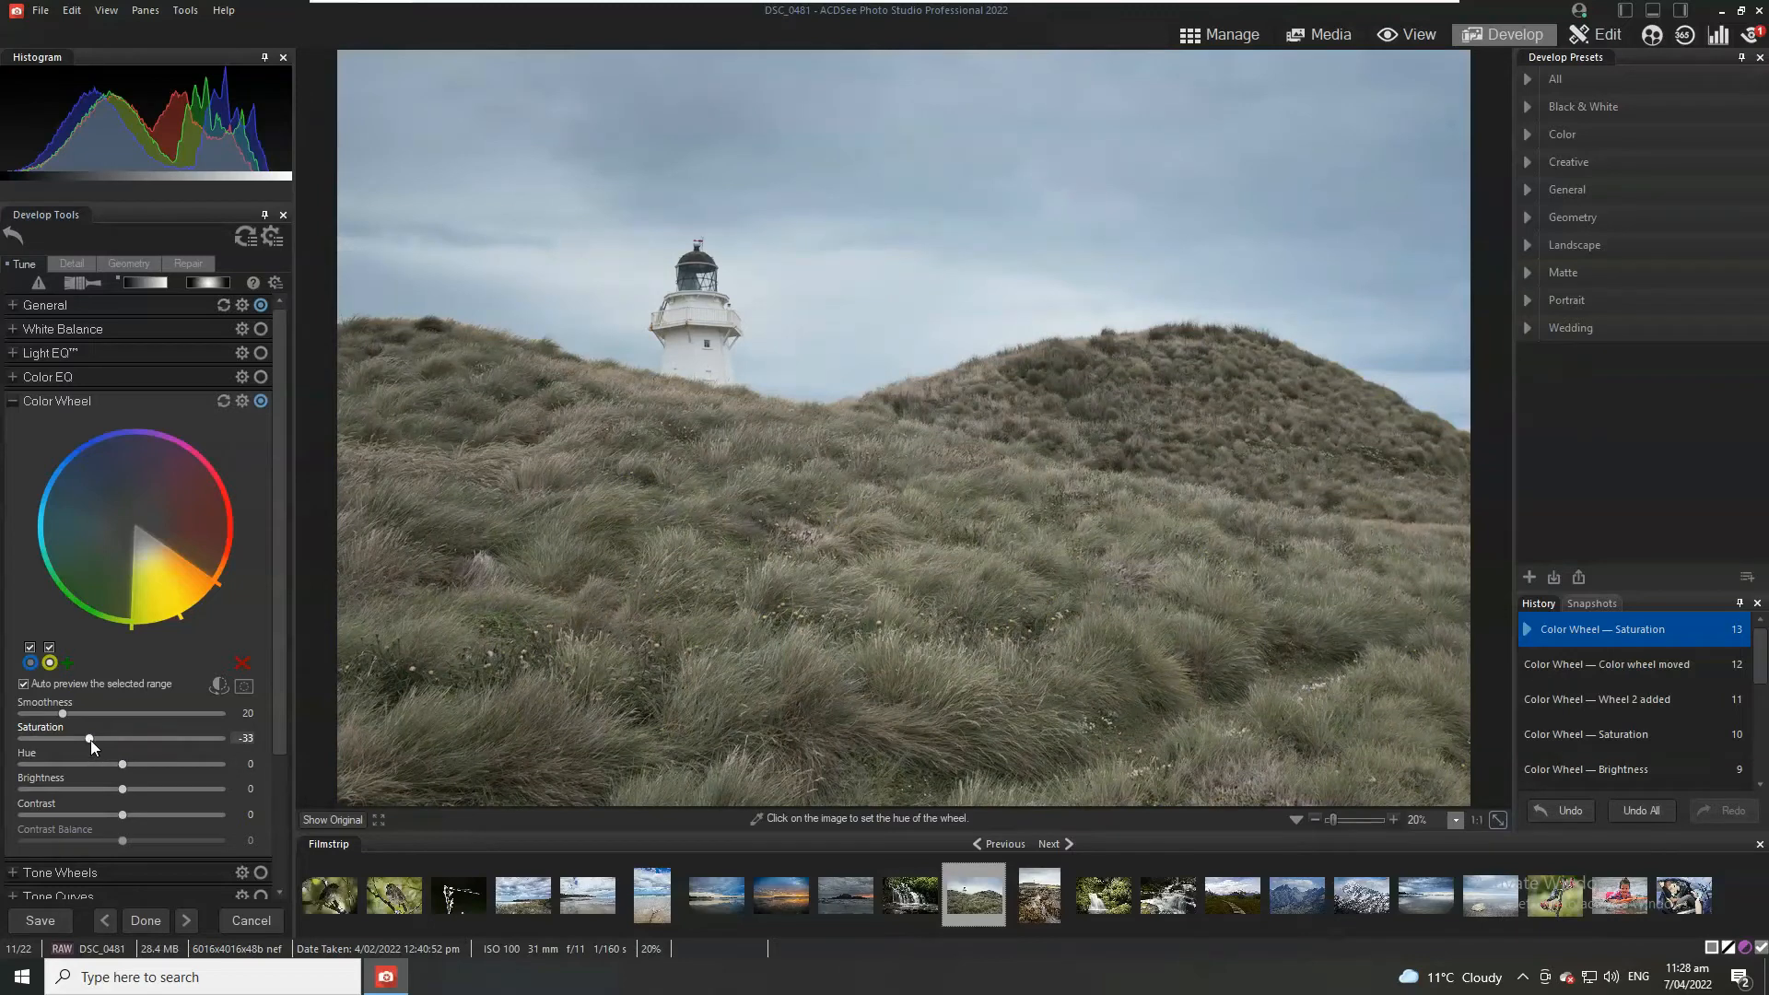
pyautogui.moveTo(62, 738); pyautogui.dragTo(164, 738)
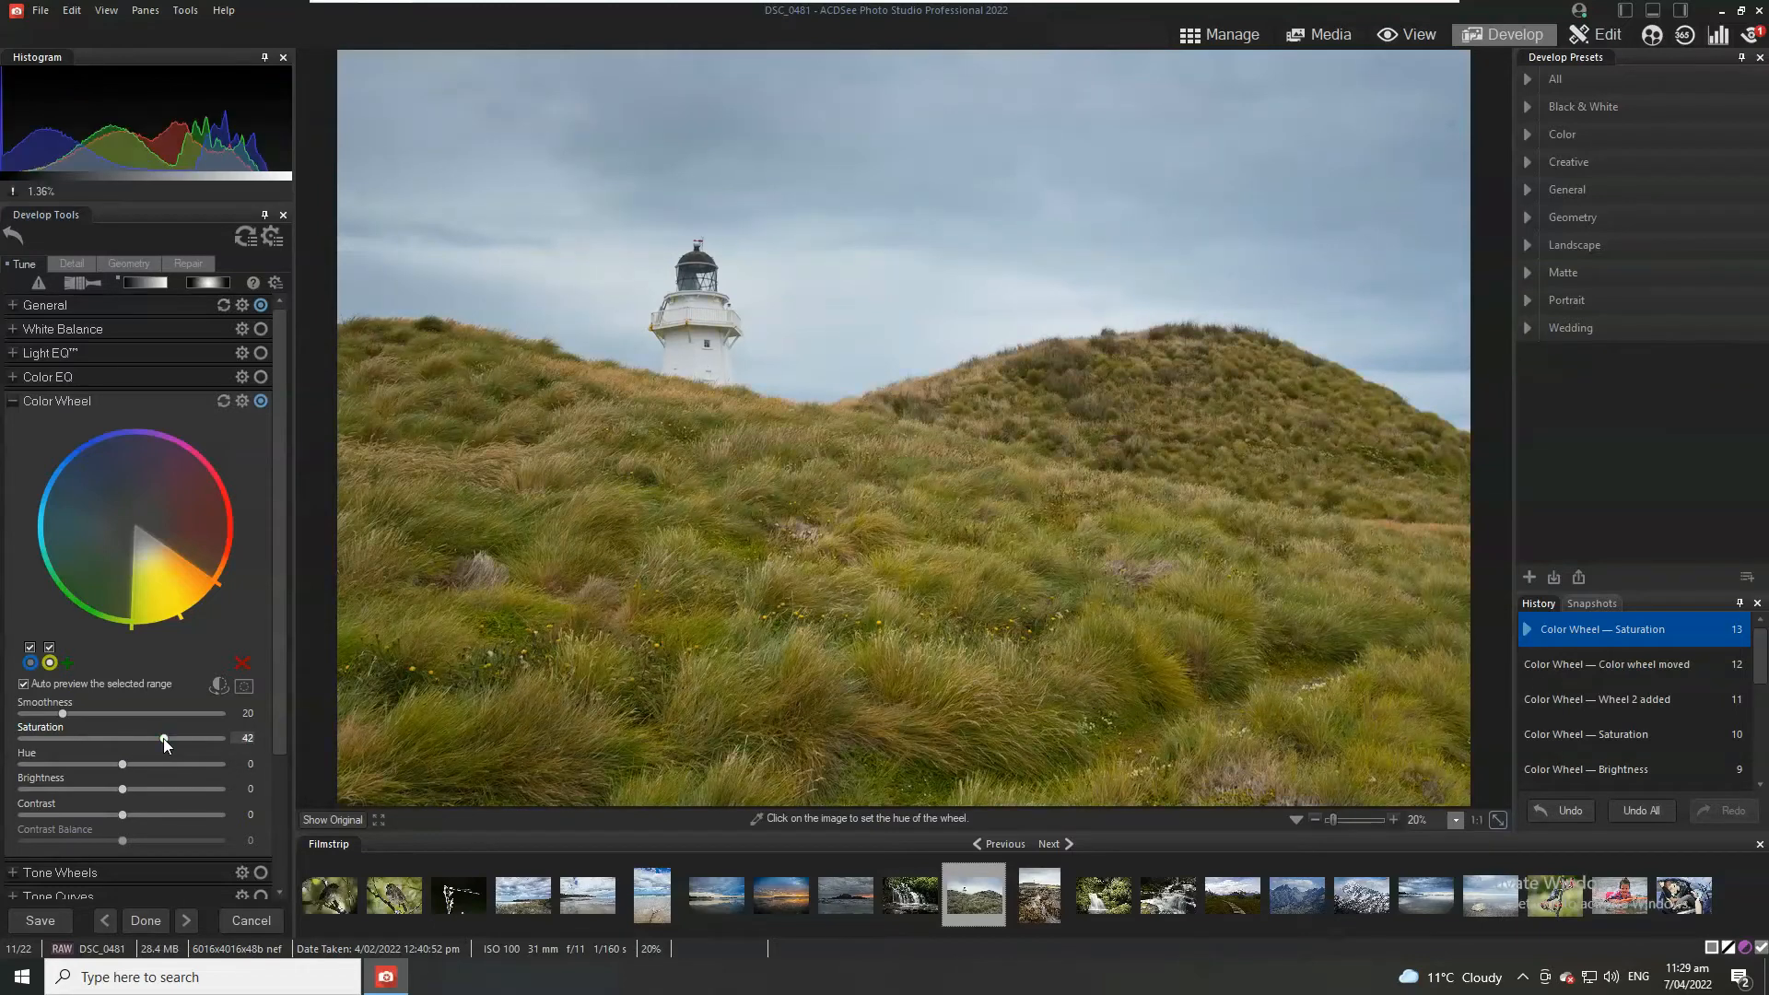
pyautogui.moveTo(164, 738); pyautogui.dragTo(101, 738)
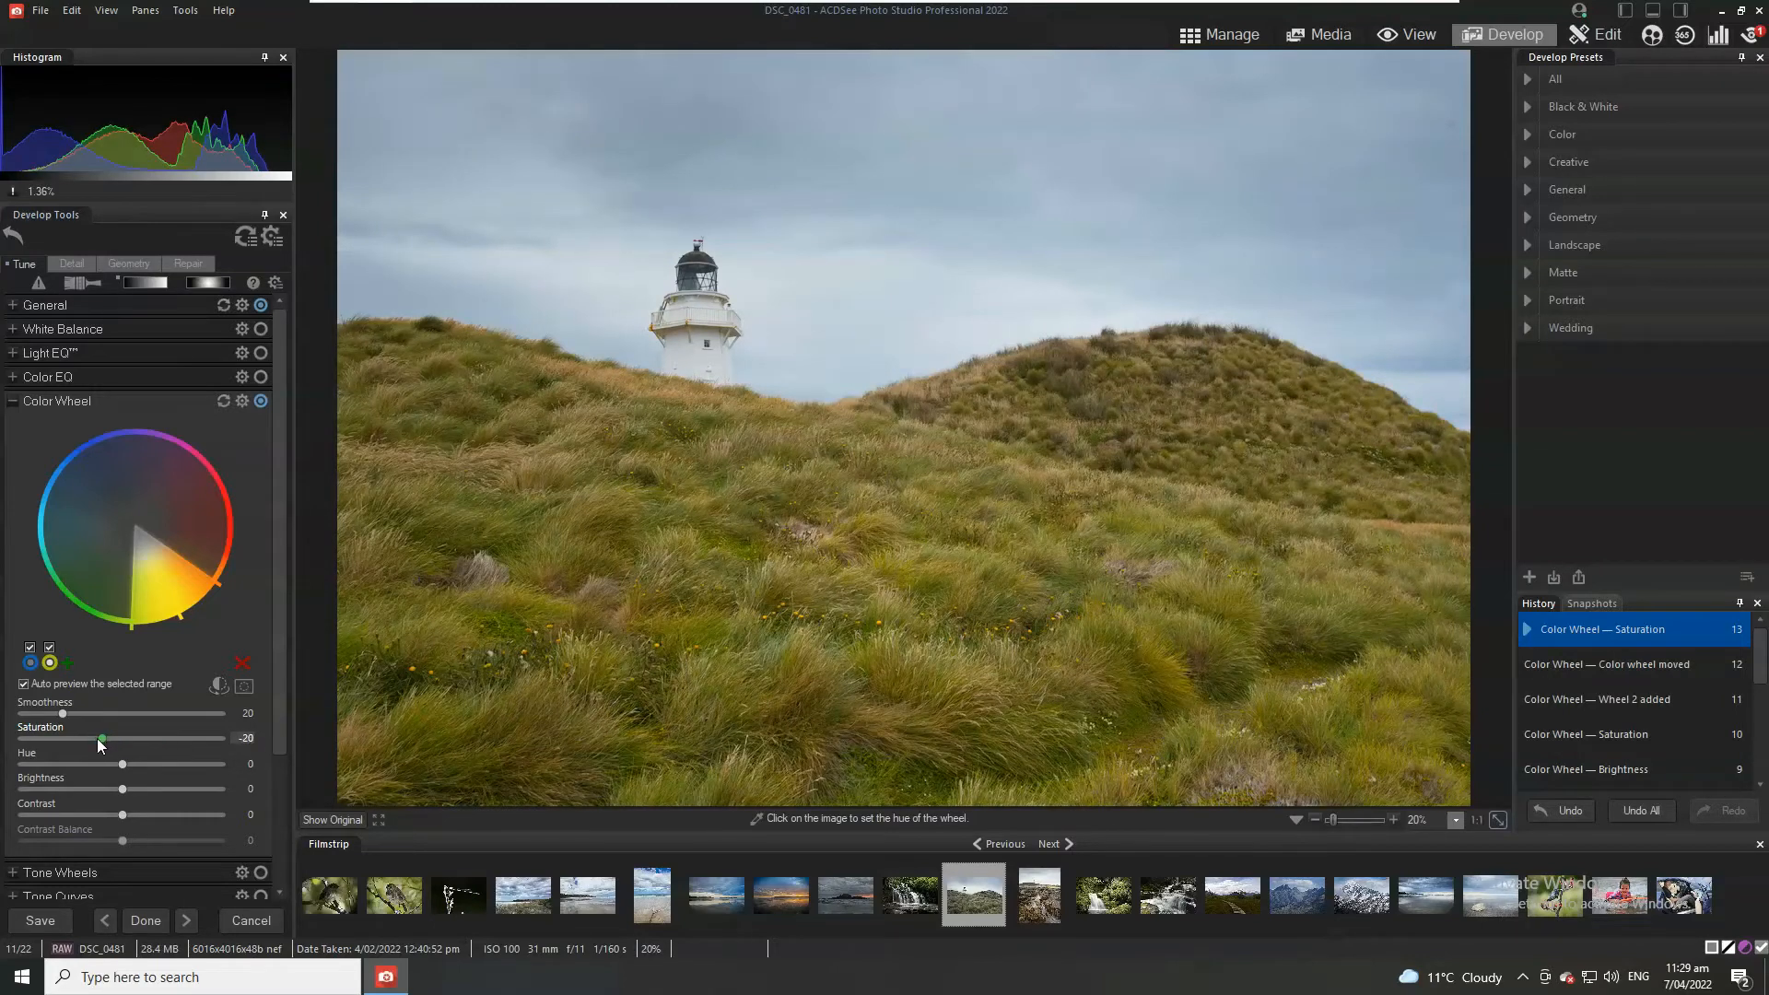
pyautogui.moveTo(101, 739); pyautogui.dragTo(95, 739)
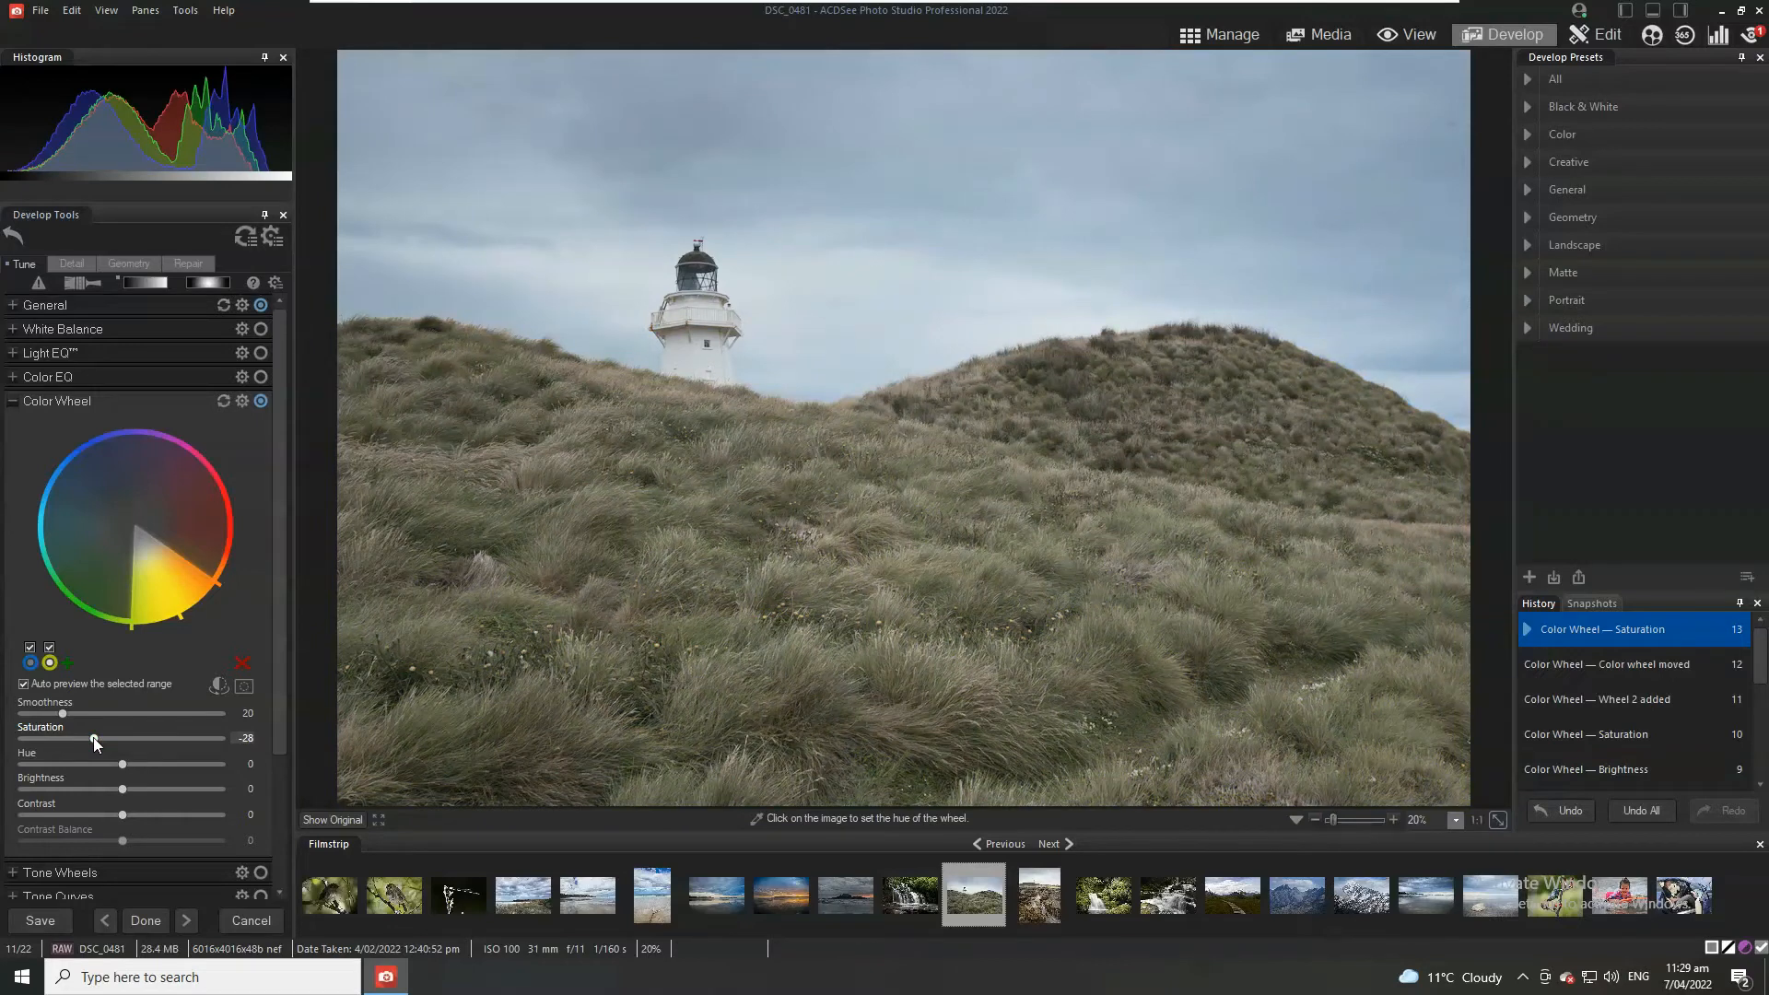
pyautogui.moveTo(96, 739); pyautogui.dragTo(92, 739)
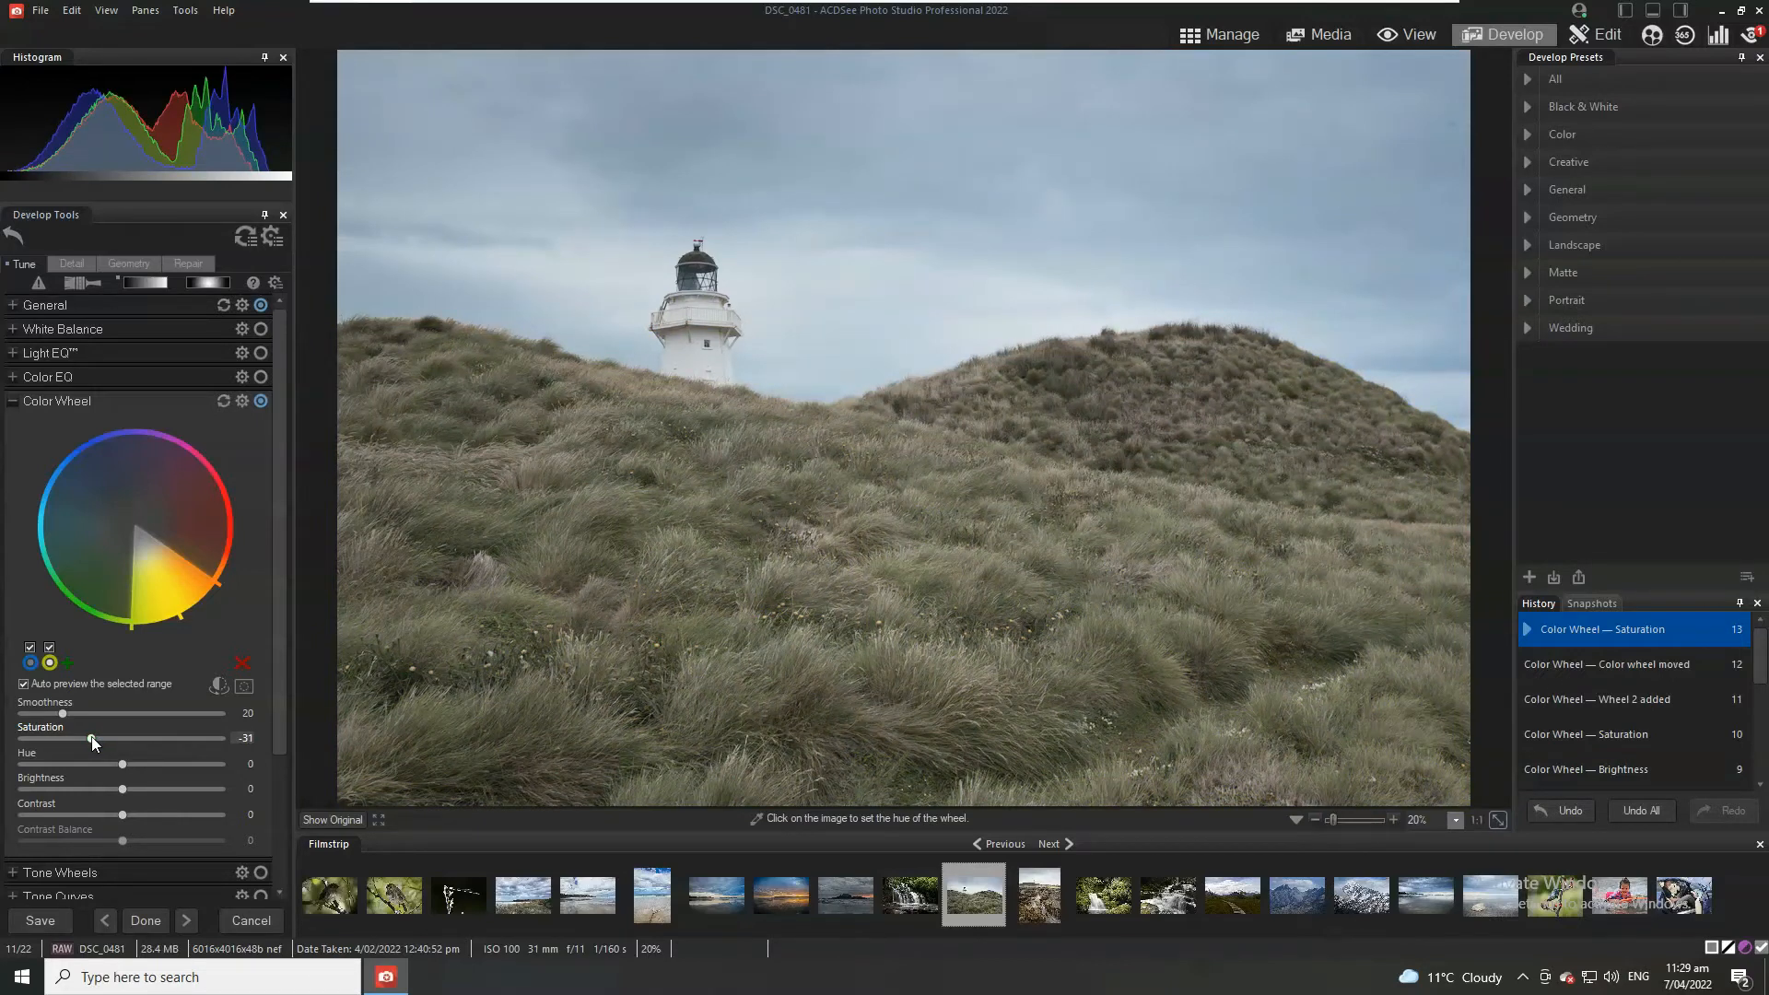
pyautogui.moveTo(92, 738); pyautogui.dragTo(85, 738)
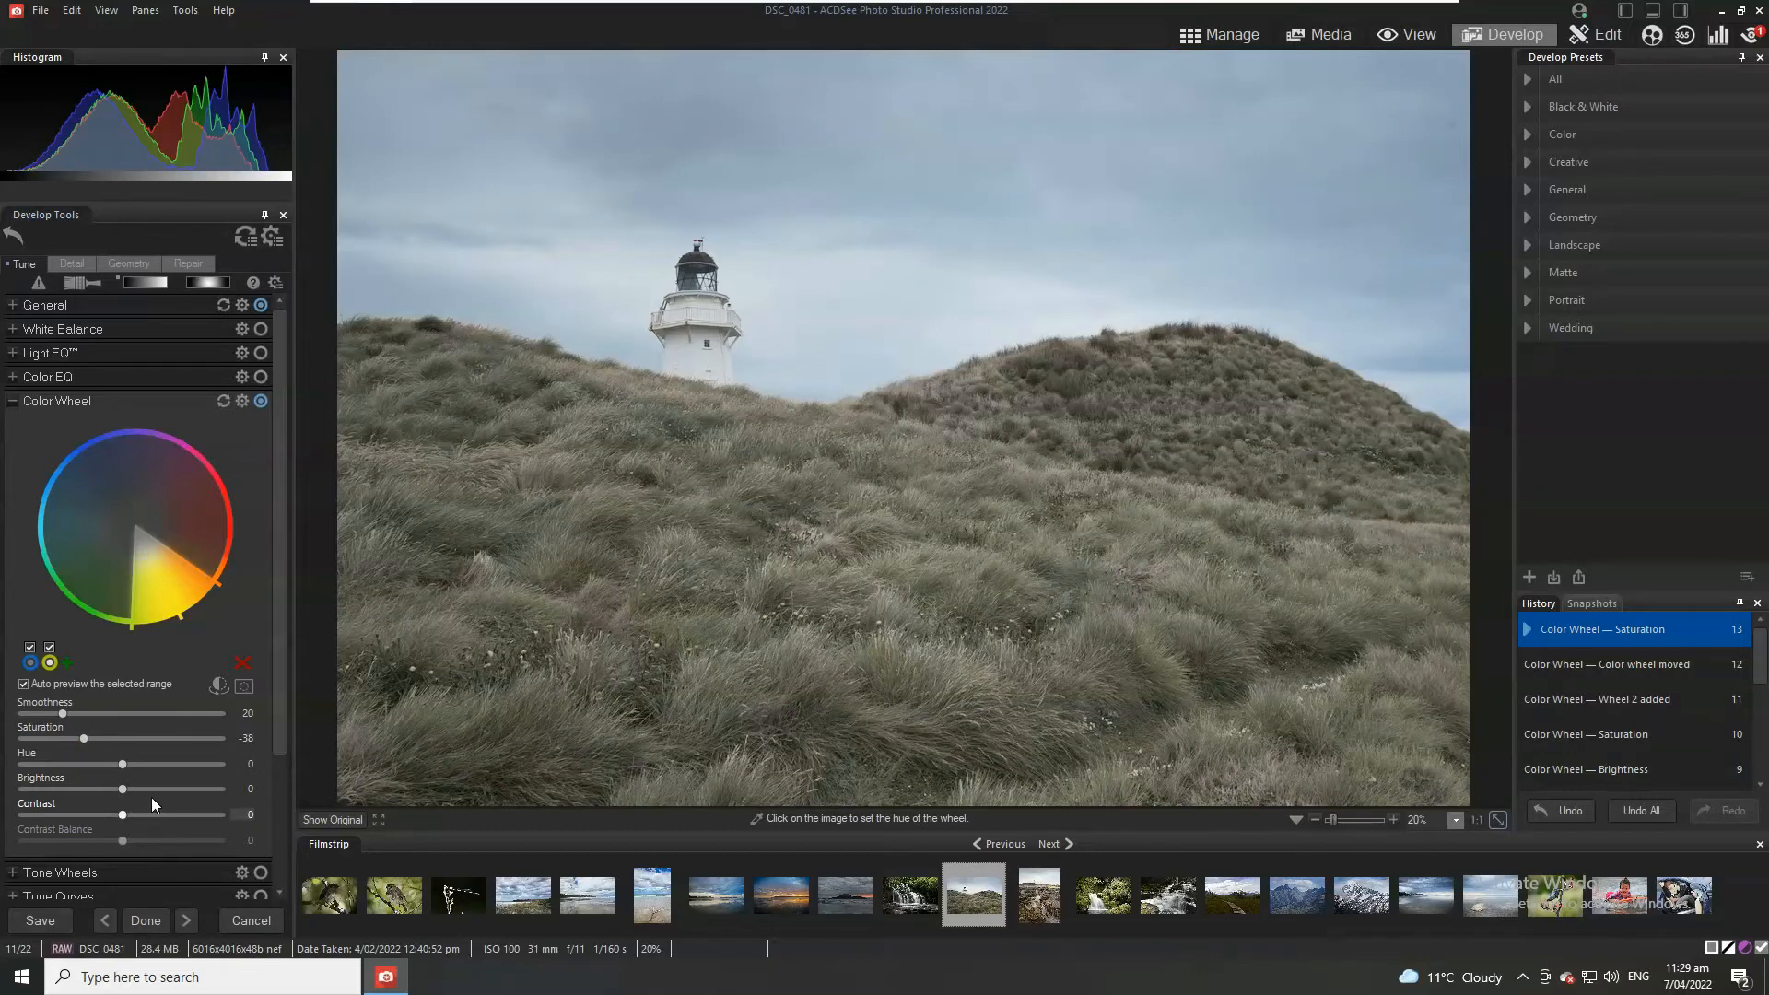
pyautogui.moveTo(127, 821)
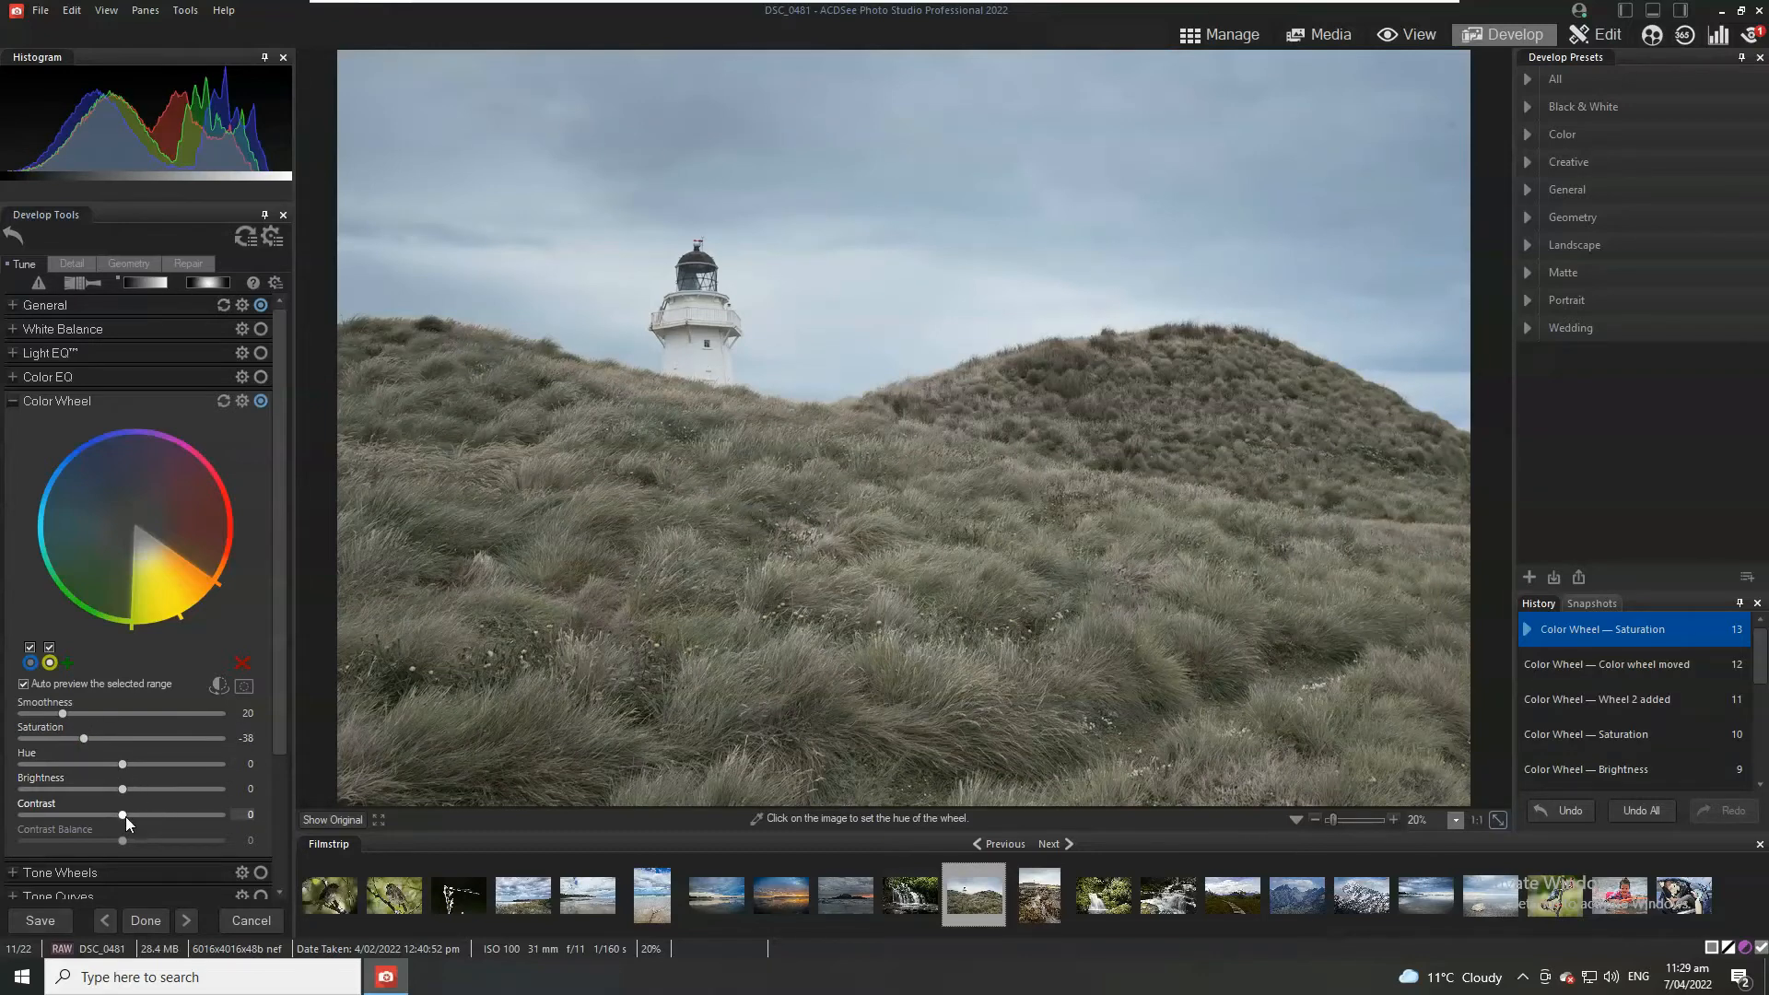
# Step: Set the grass range contrast to 32, brightness to 40, and saturation to -30
pyautogui.moveTo(122, 814); pyautogui.dragTo(141, 814)
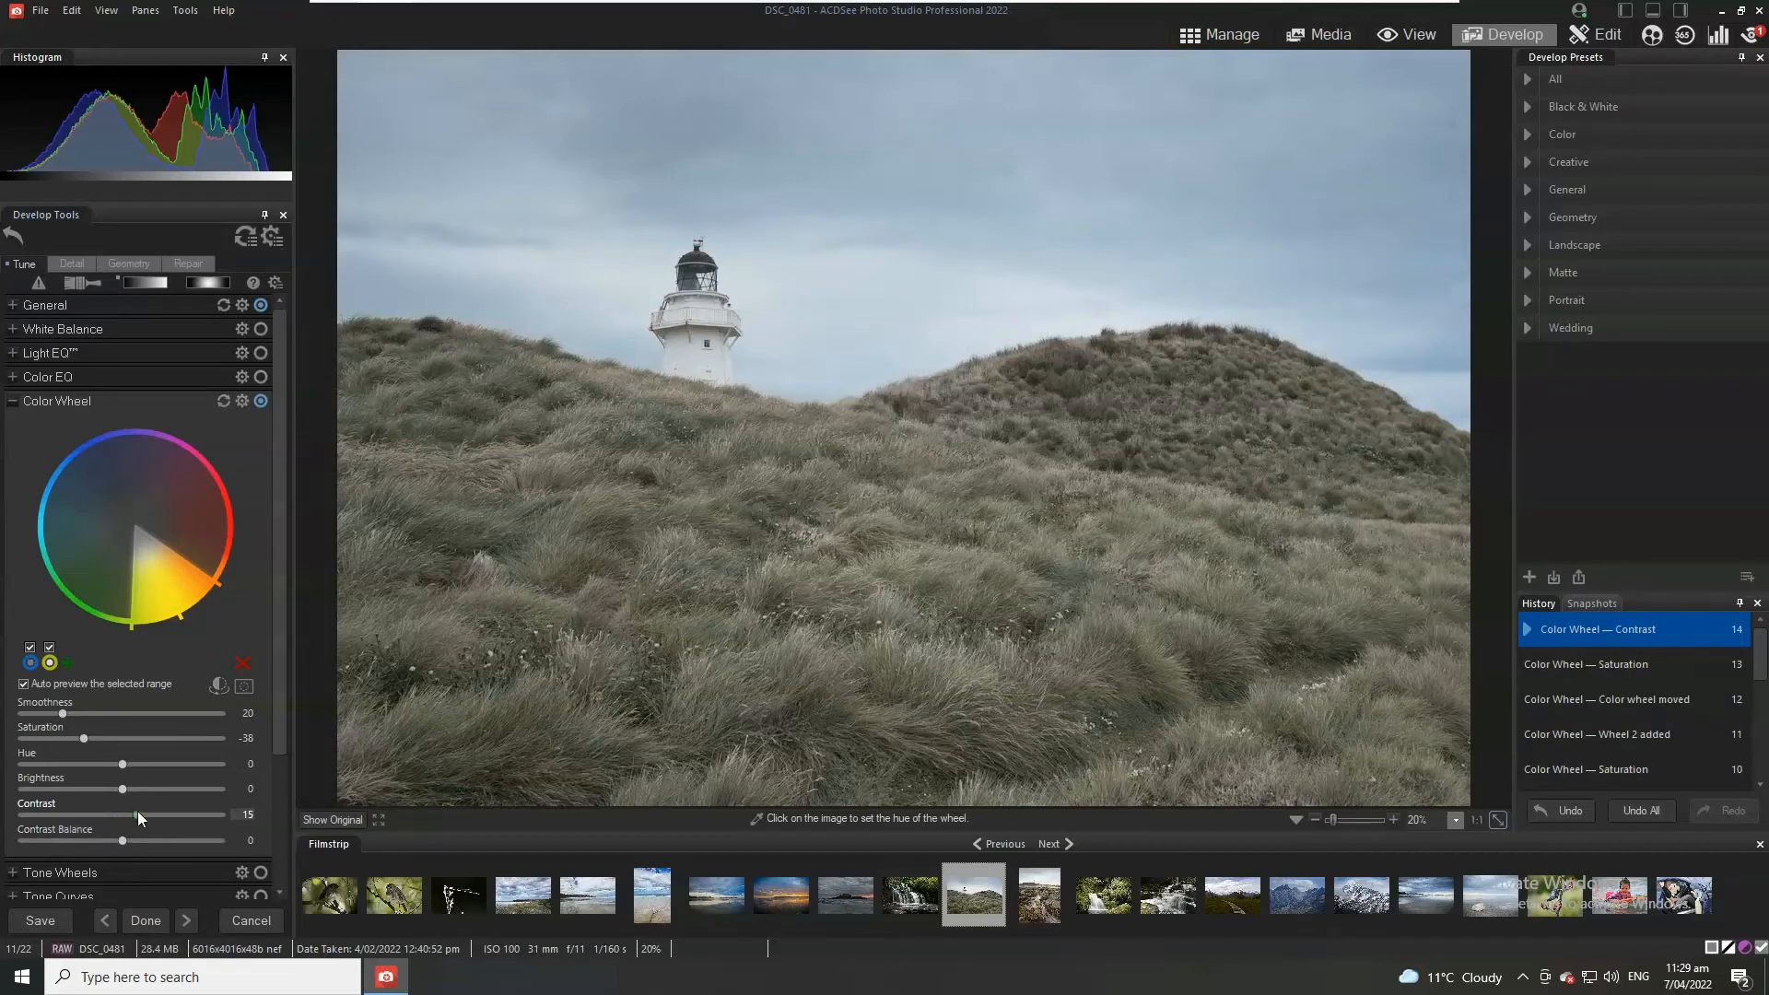
pyautogui.moveTo(137, 815); pyautogui.dragTo(172, 814)
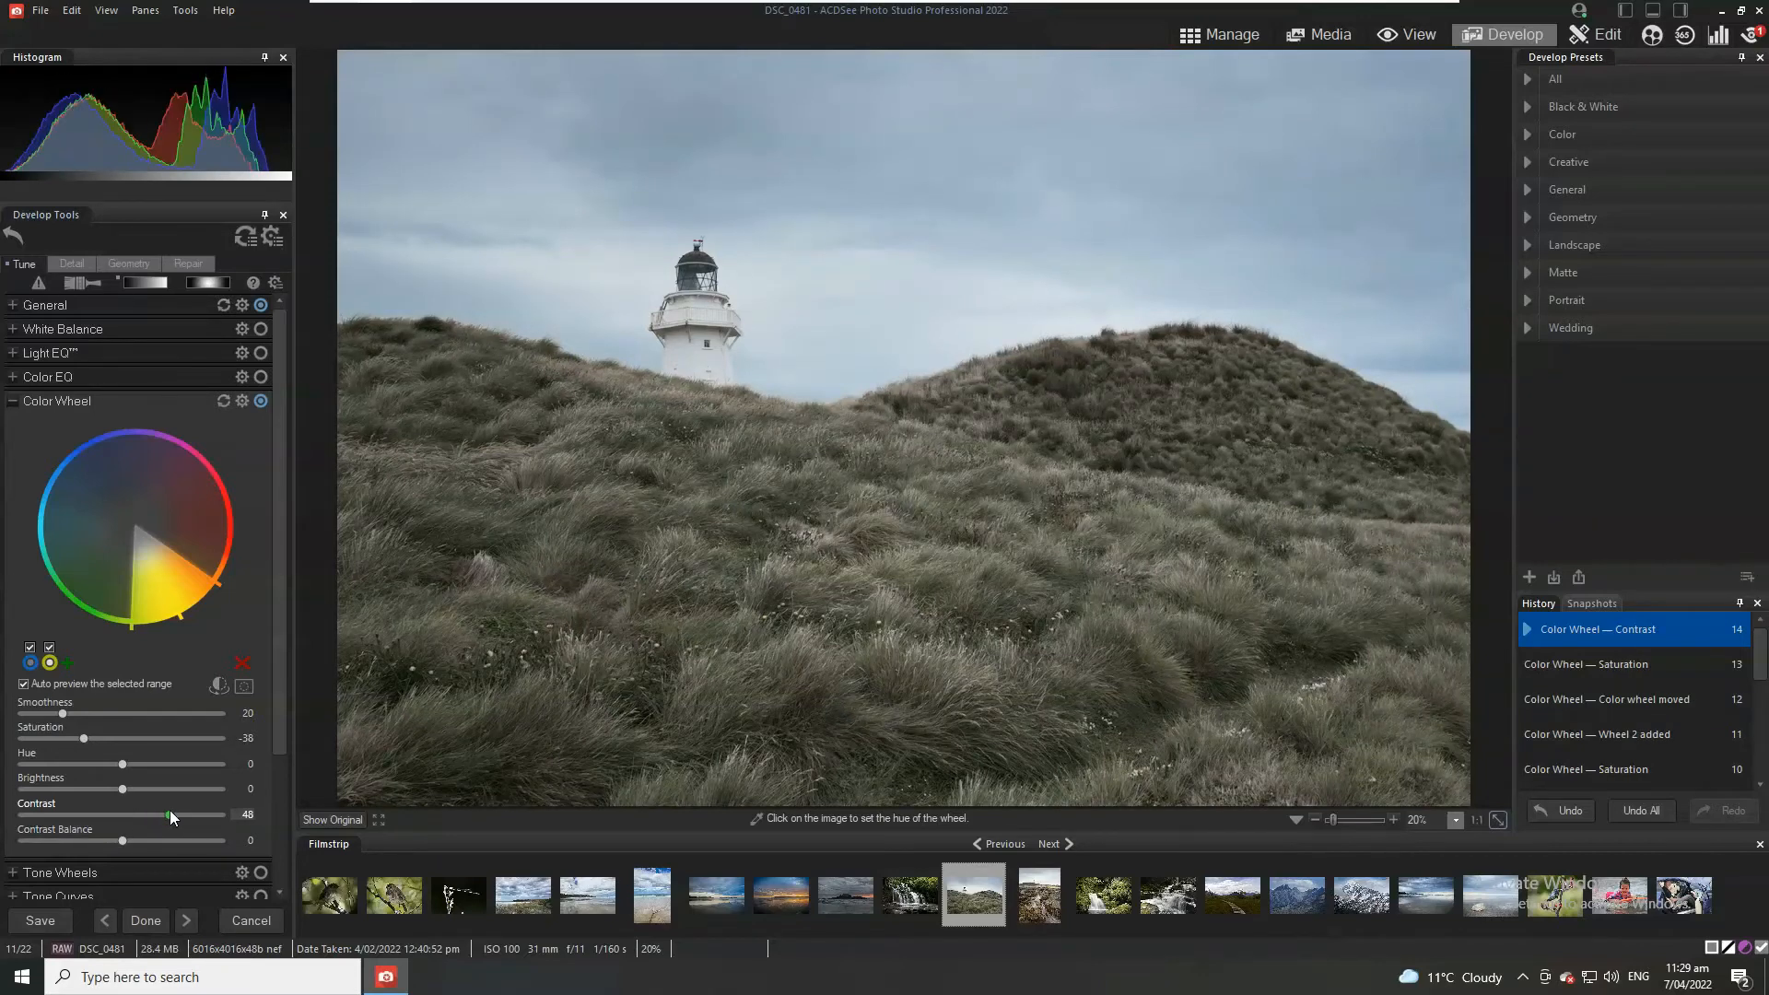
pyautogui.moveTo(171, 815); pyautogui.dragTo(156, 815)
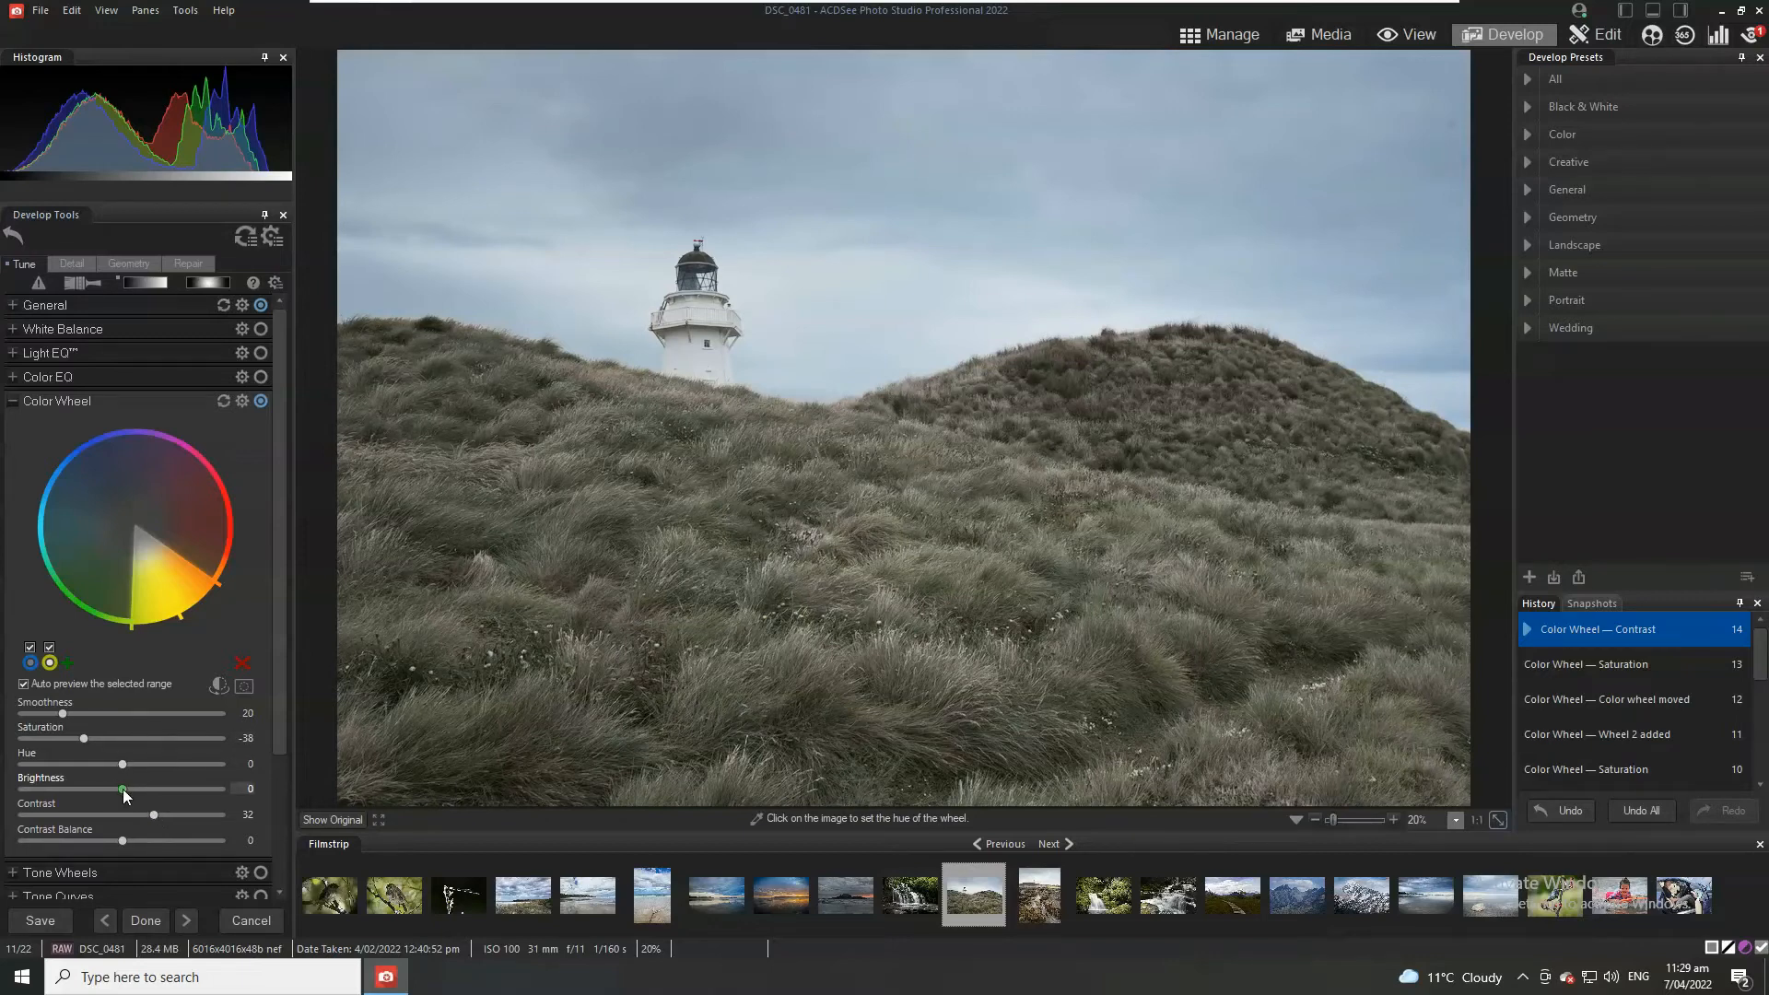
pyautogui.moveTo(120, 788); pyautogui.dragTo(156, 788)
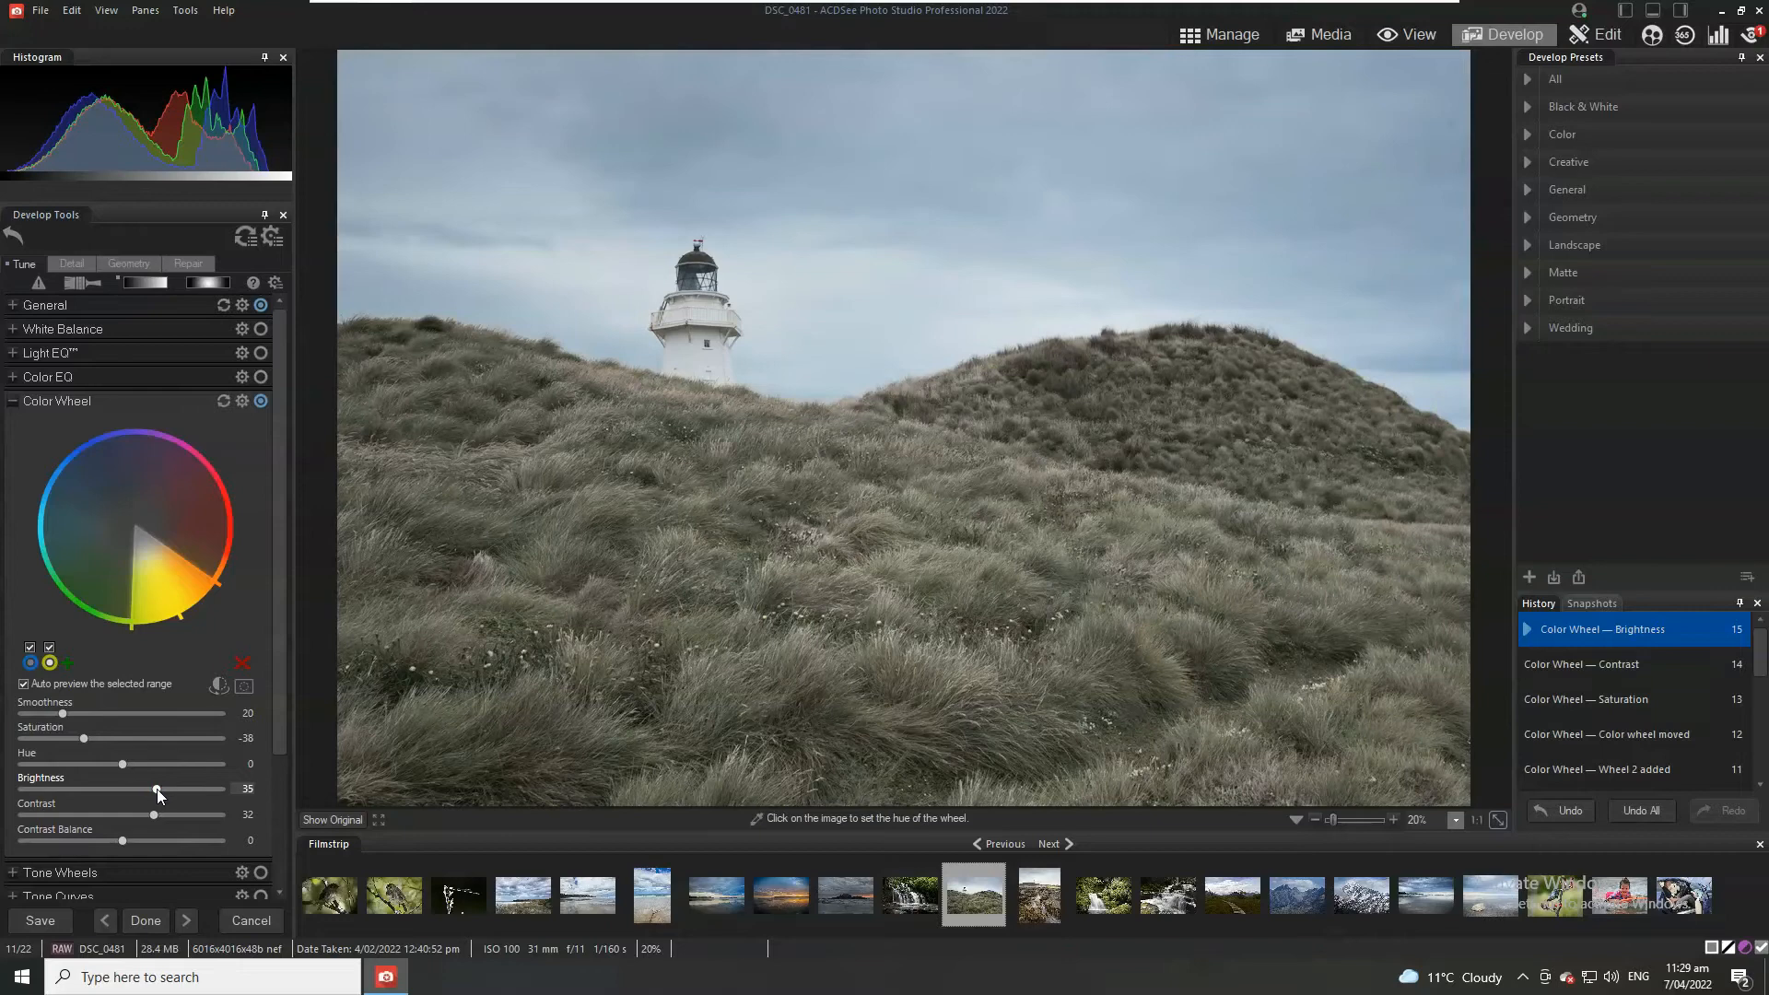
pyautogui.moveTo(156, 788); pyautogui.dragTo(164, 788)
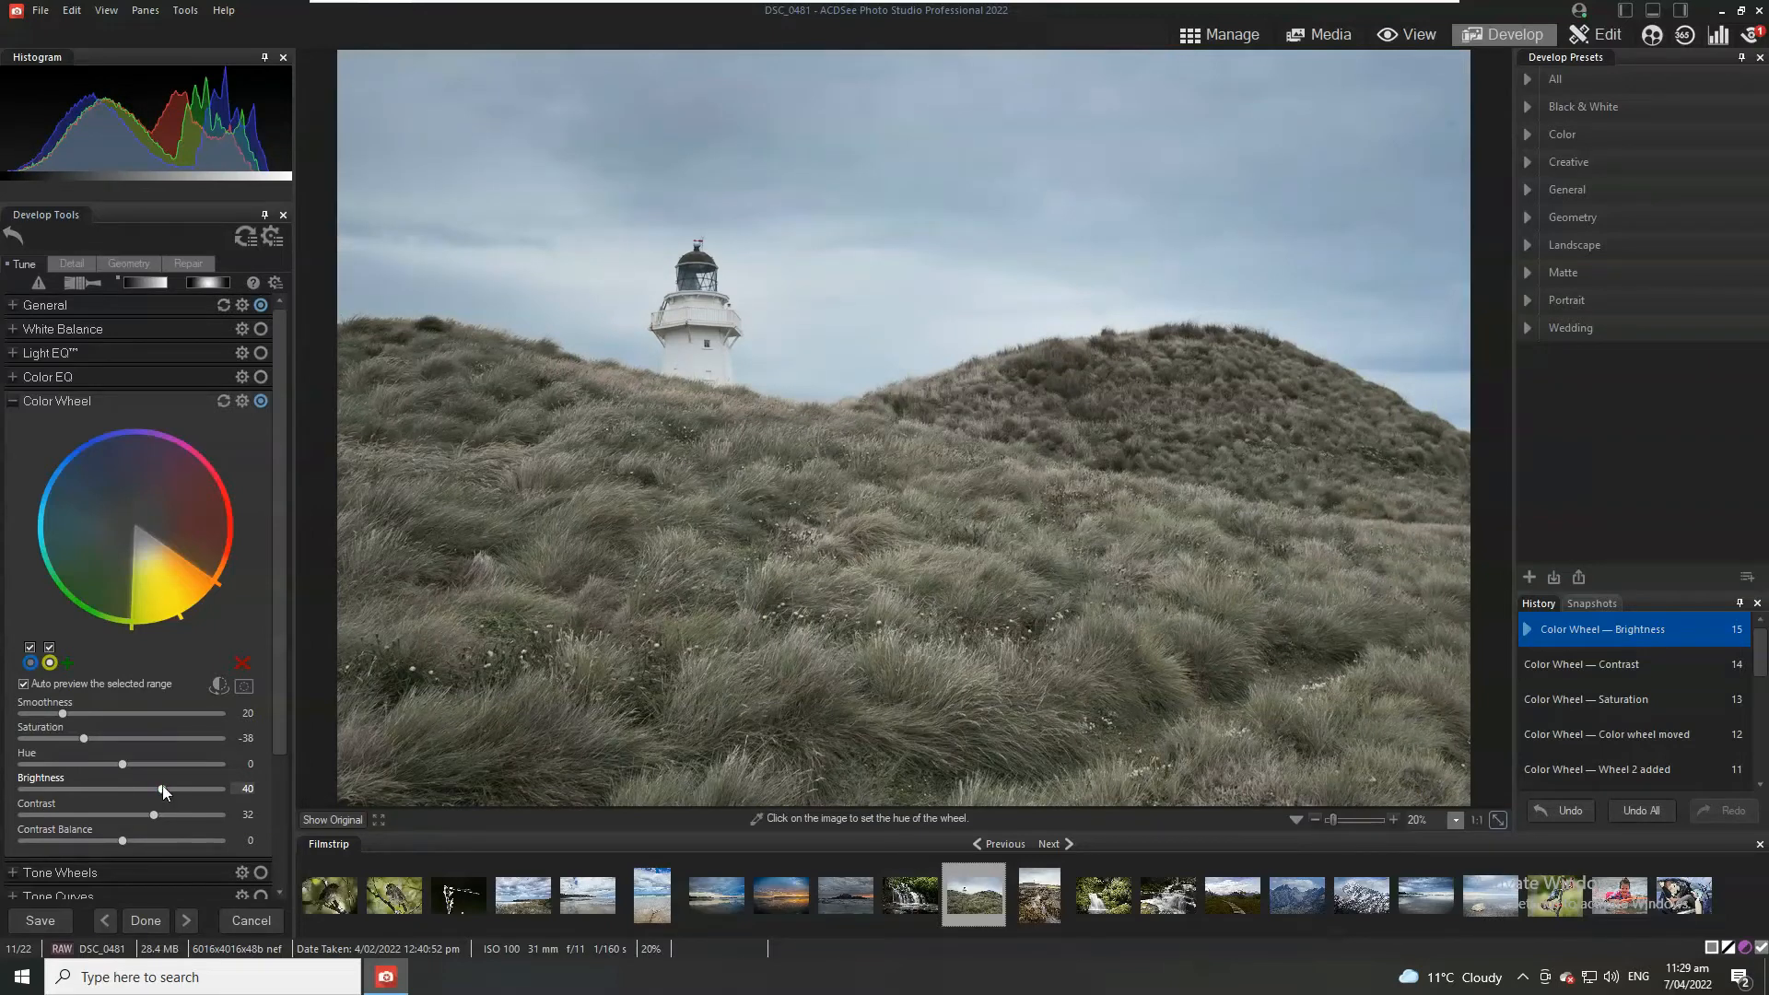
pyautogui.moveTo(62, 737); pyautogui.dragTo(86, 737)
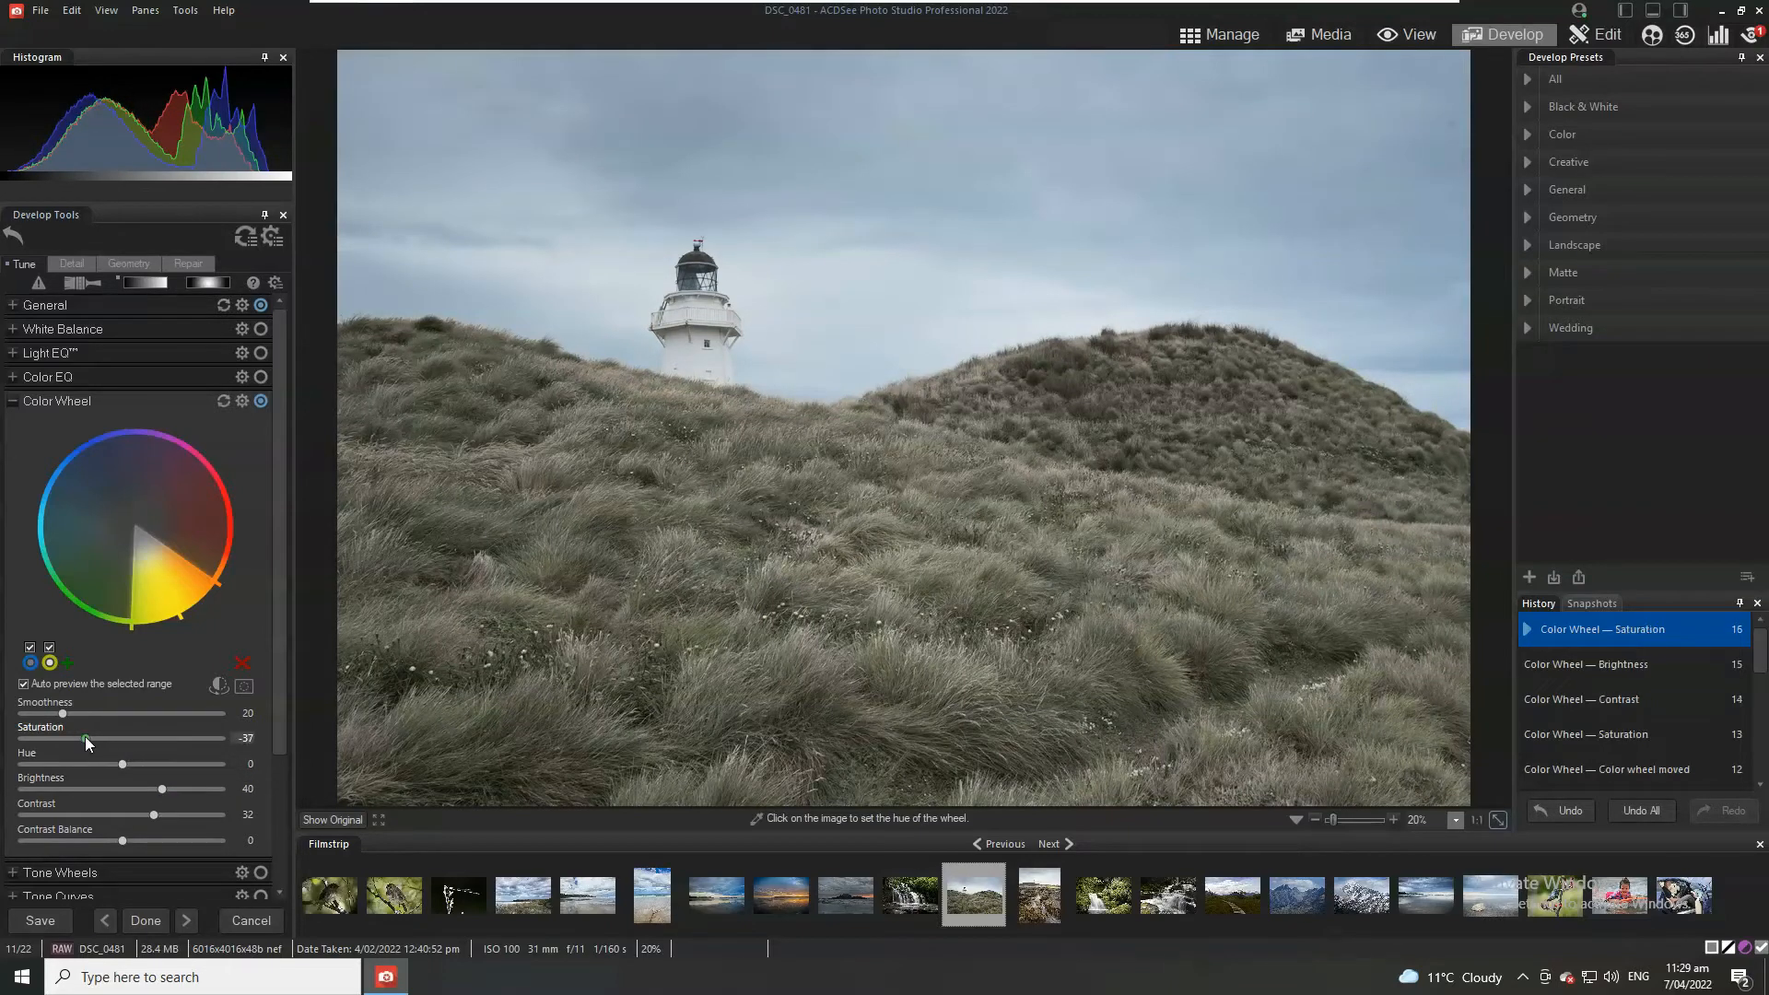
pyautogui.moveTo(86, 738); pyautogui.dragTo(95, 738)
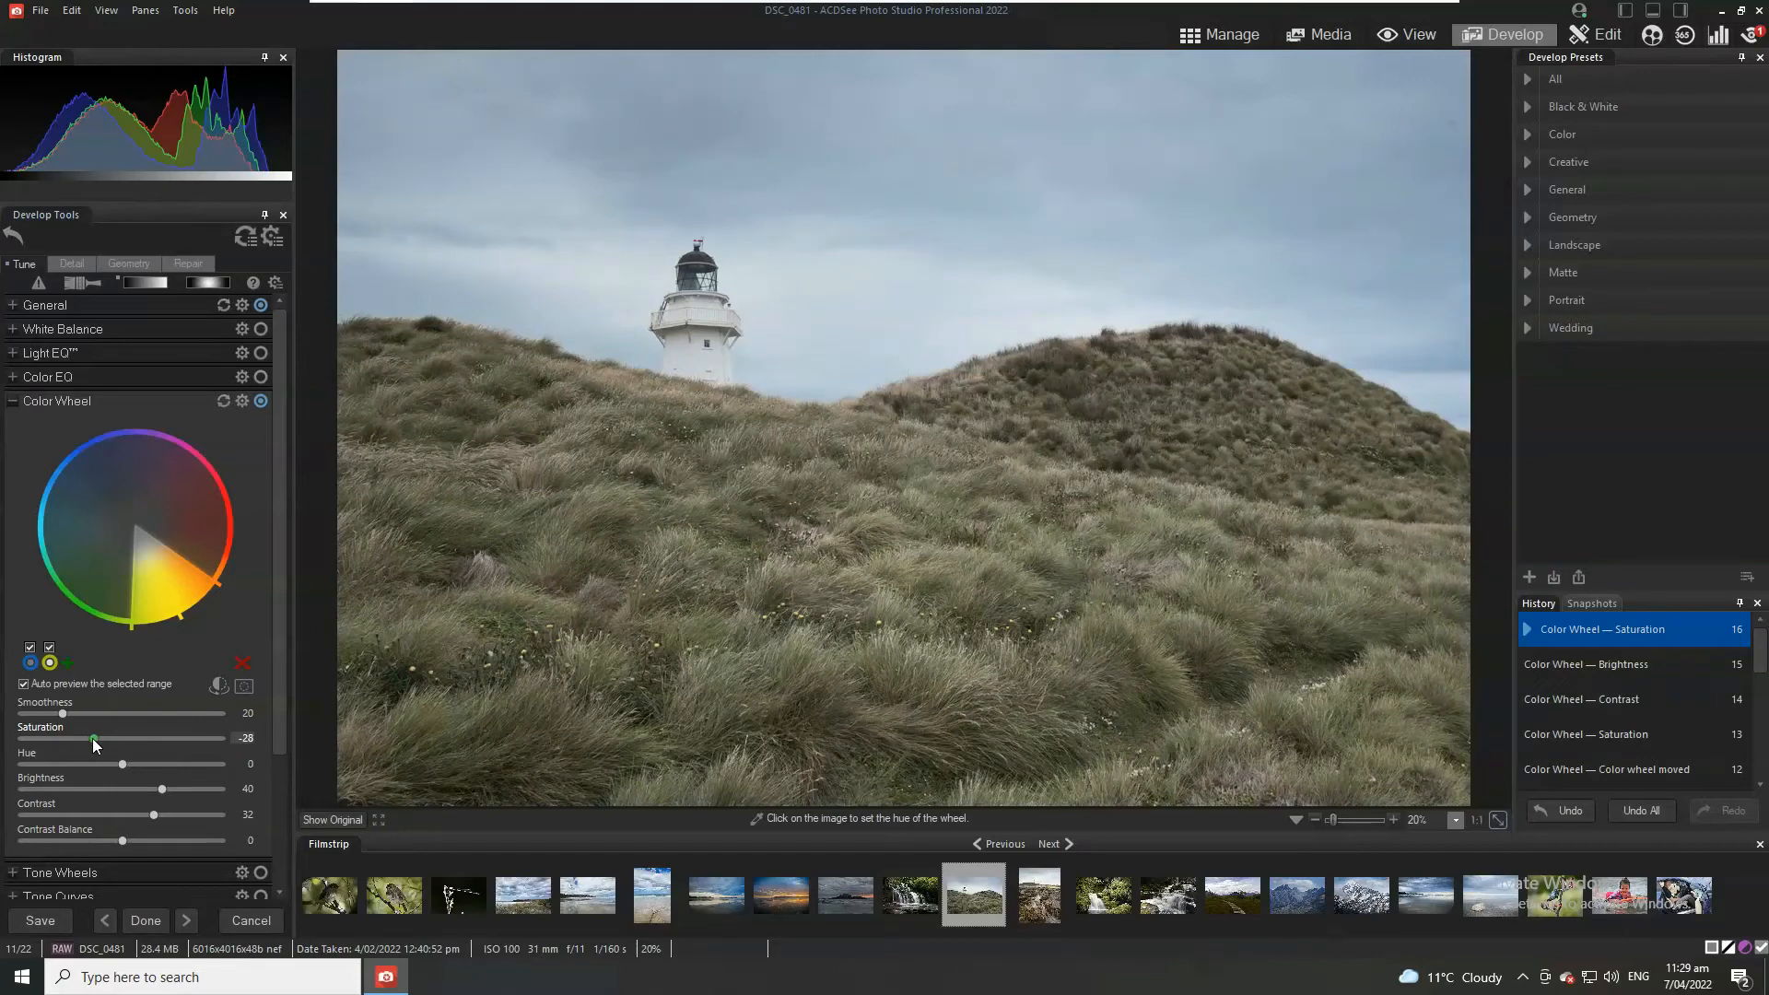
pyautogui.moveTo(95, 739); pyautogui.dragTo(90, 738)
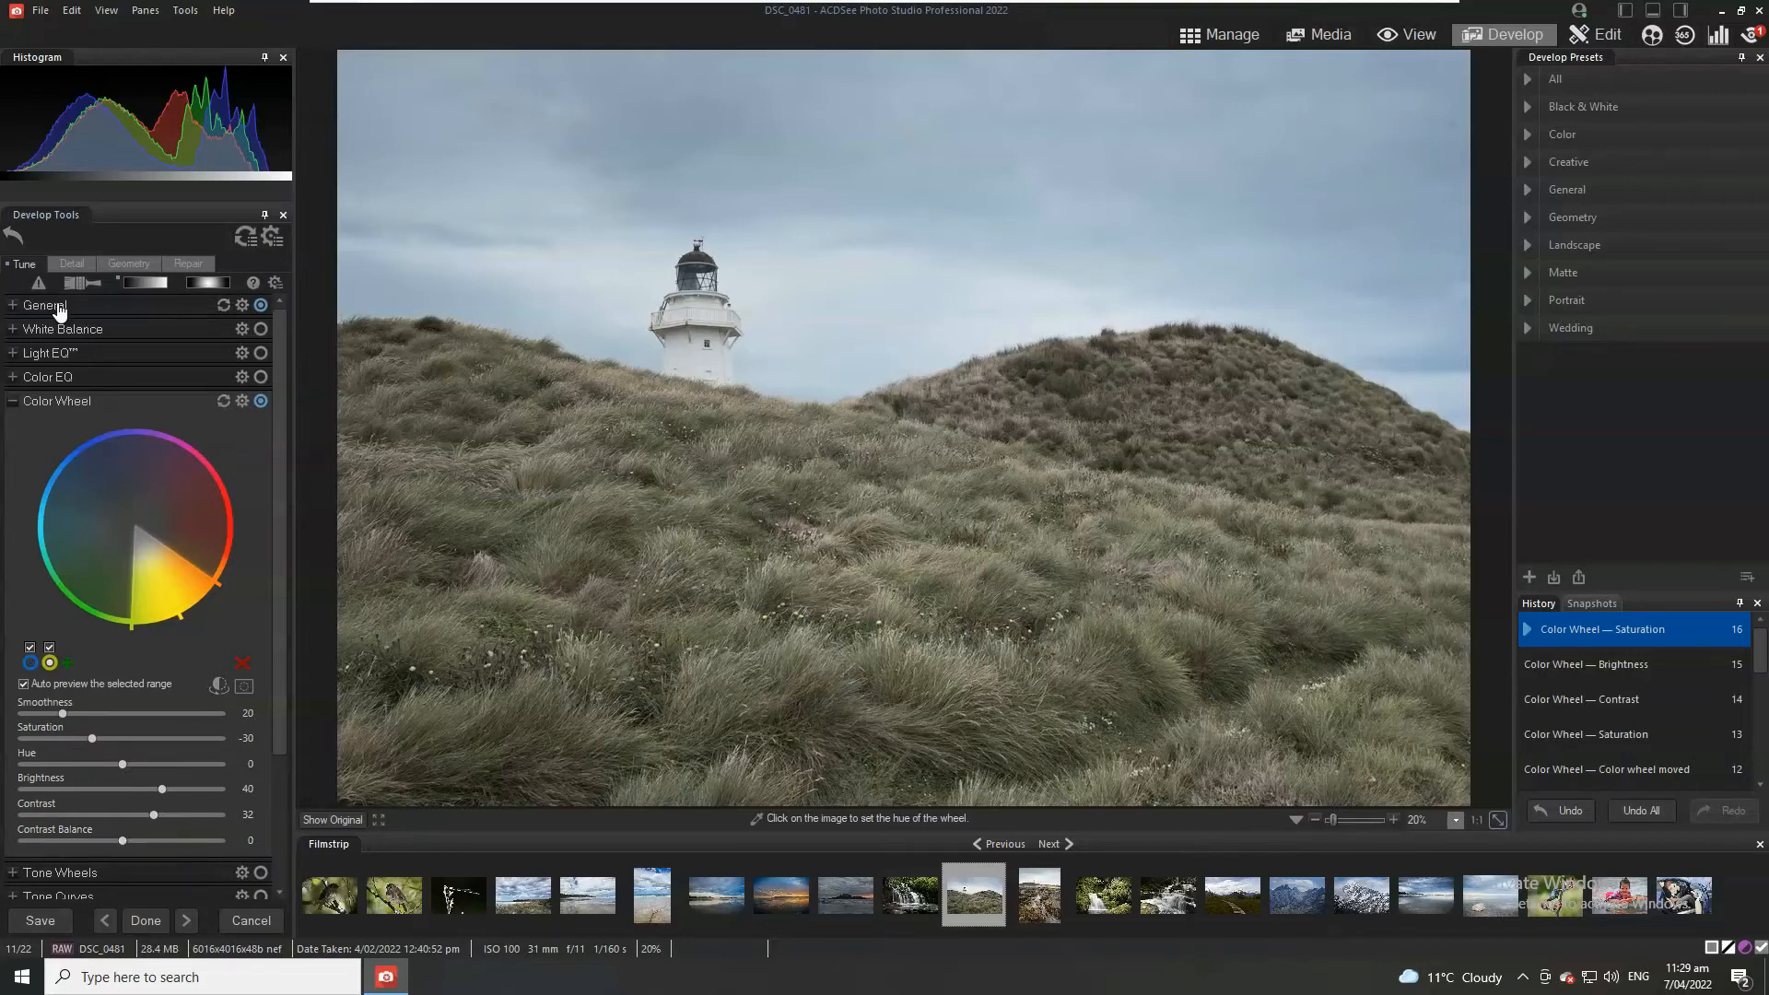
# Step: On the Detail tab, set Sharpening Amount to 66 and Radius to 3
pyautogui.click(71, 264)
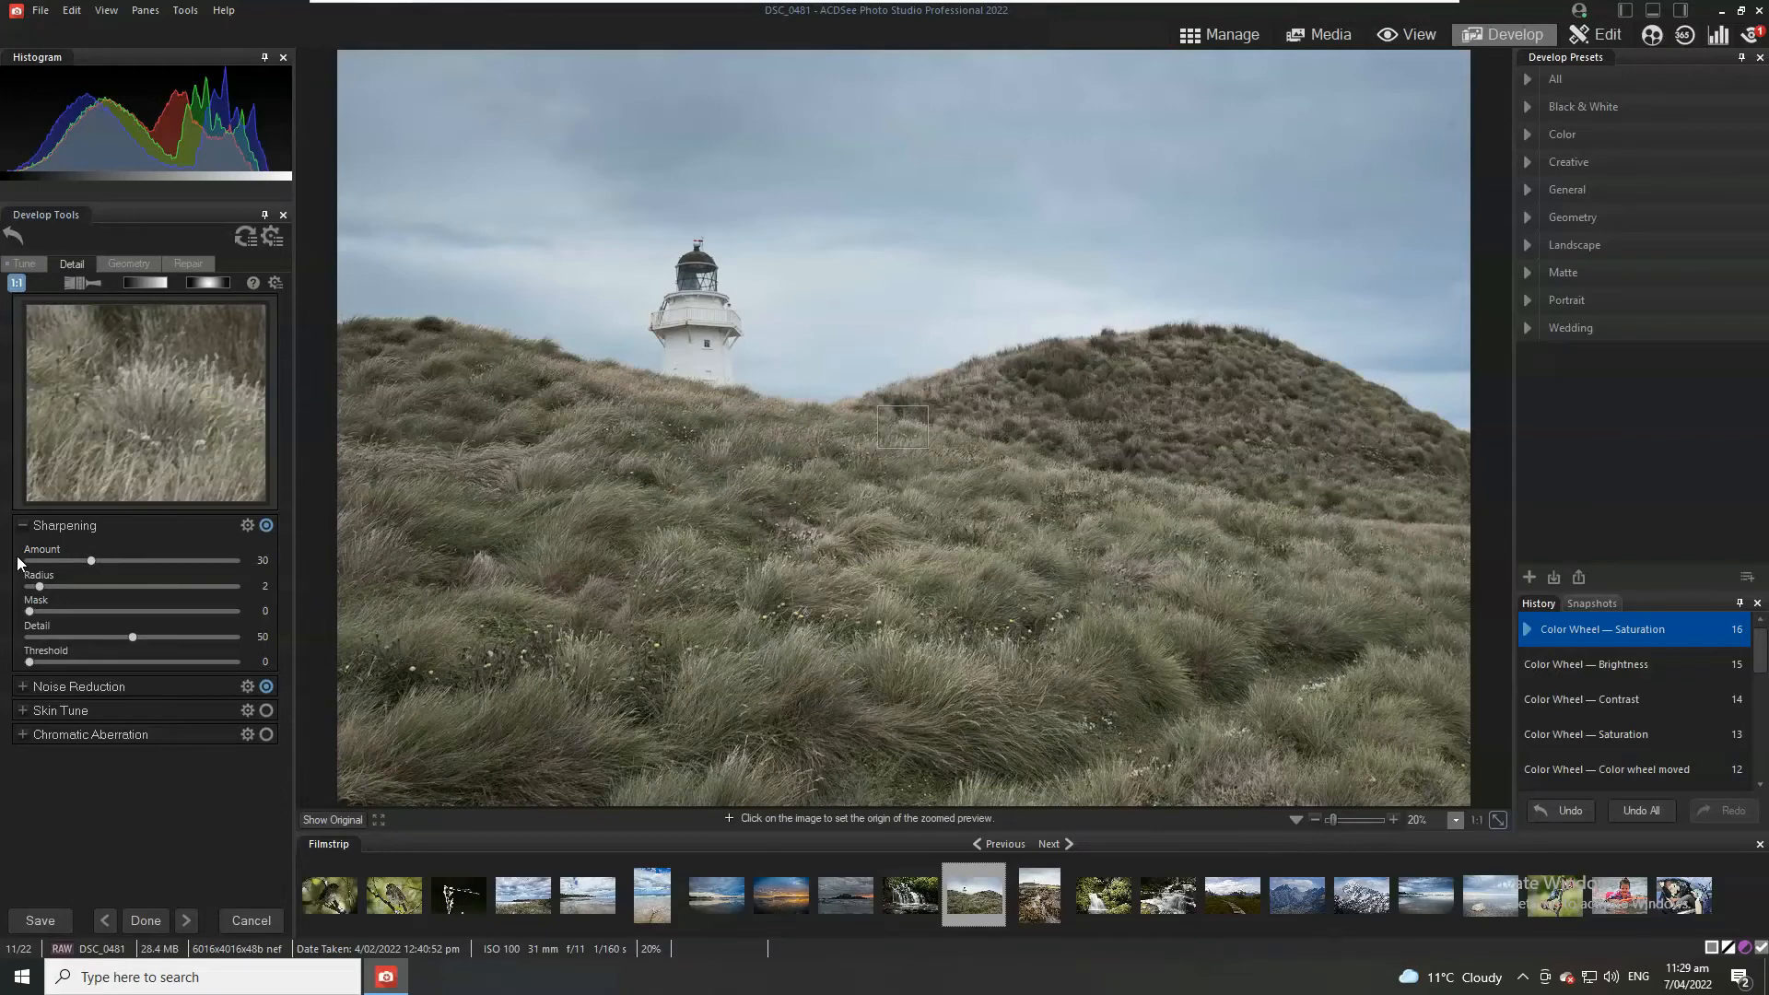
pyautogui.moveTo(96, 574)
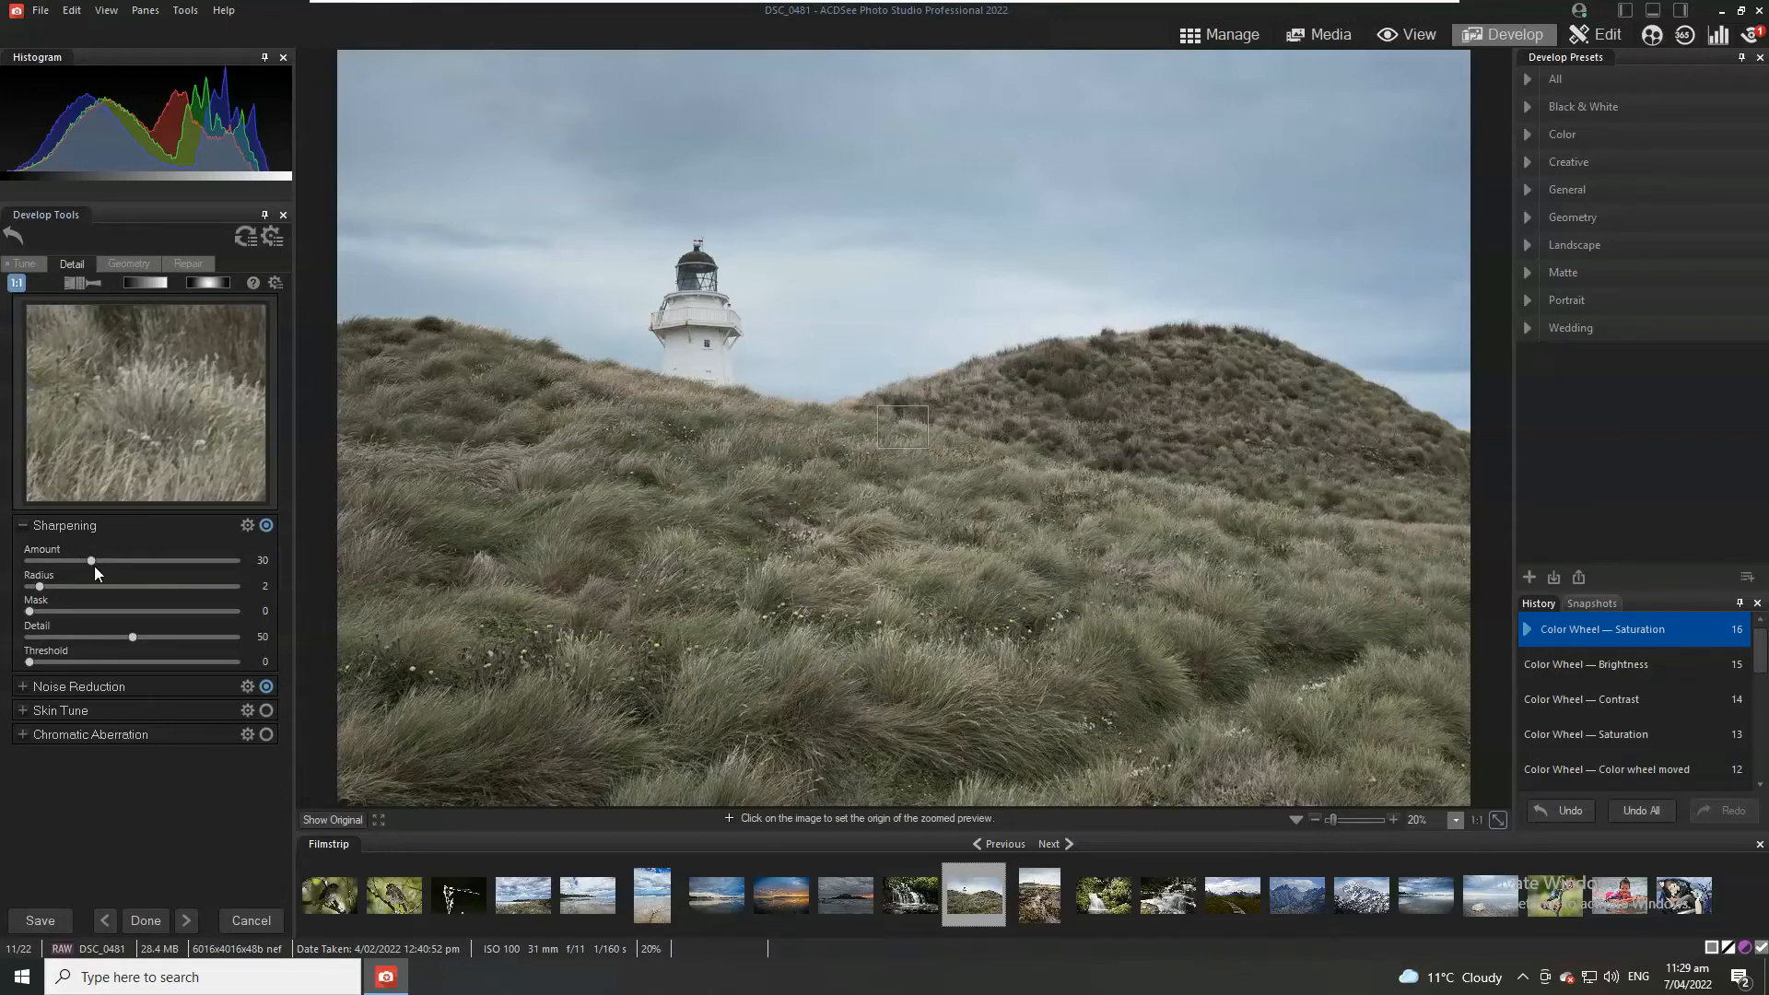
pyautogui.moveTo(95, 561); pyautogui.dragTo(135, 561)
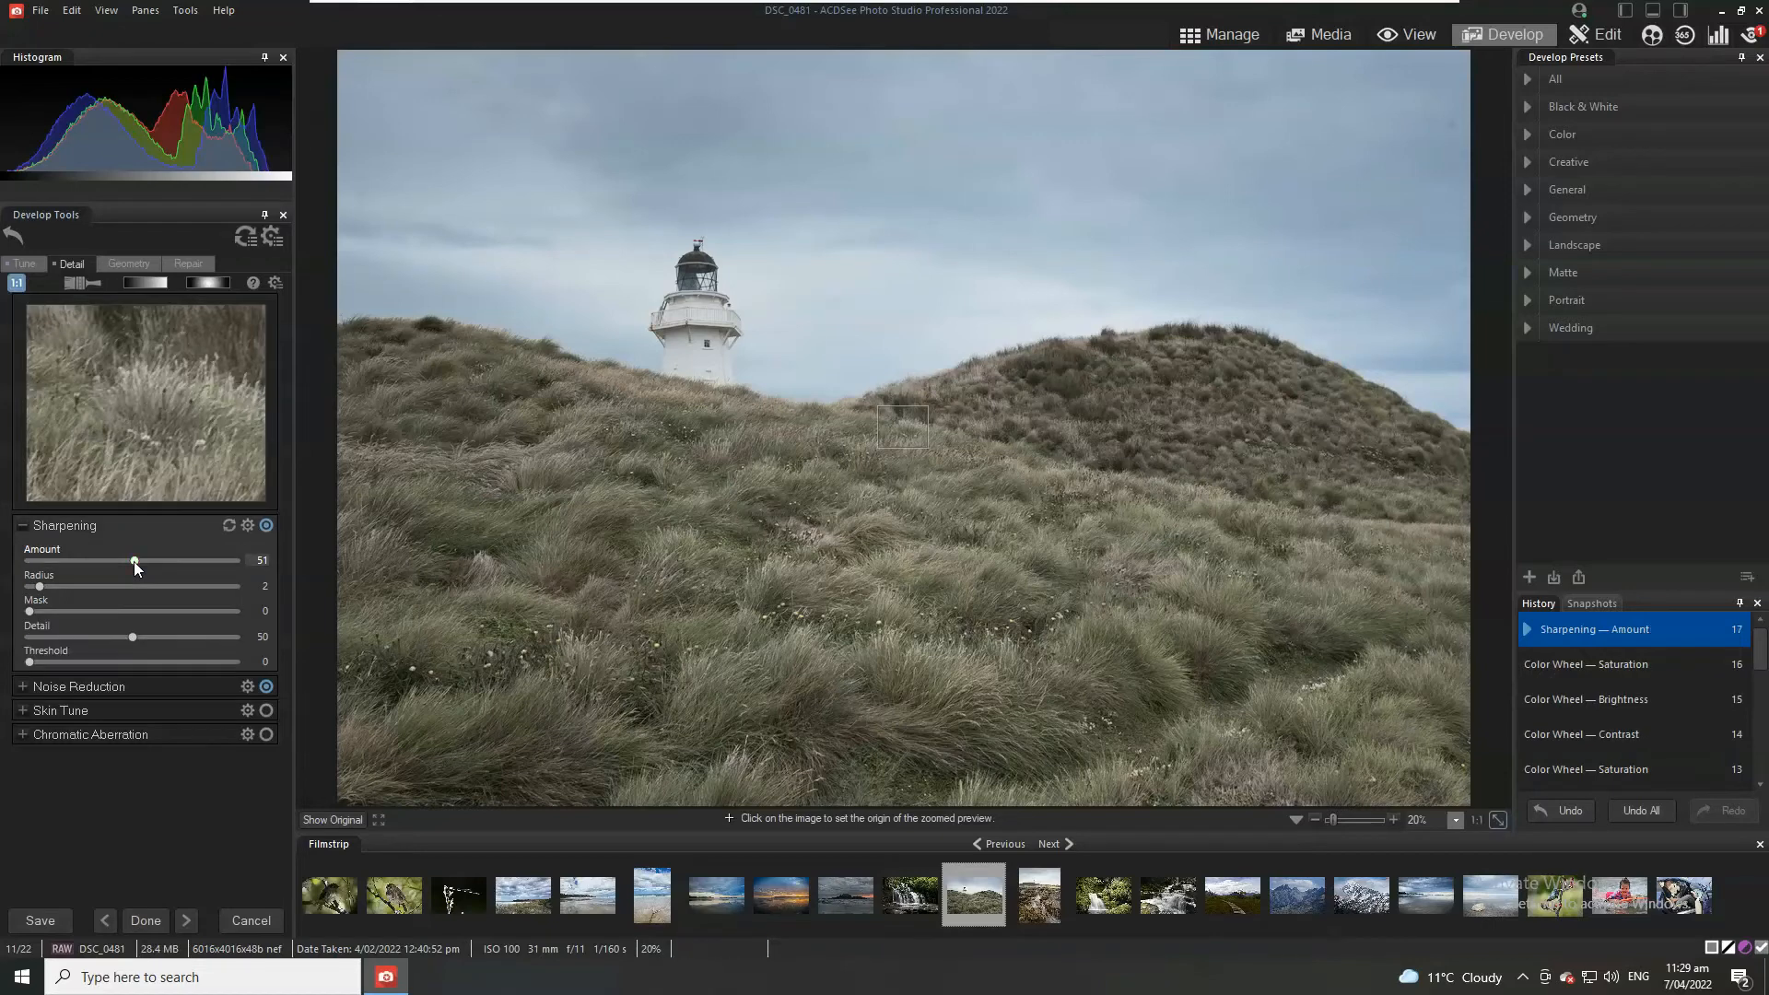
pyautogui.moveTo(133, 561); pyautogui.dragTo(169, 561)
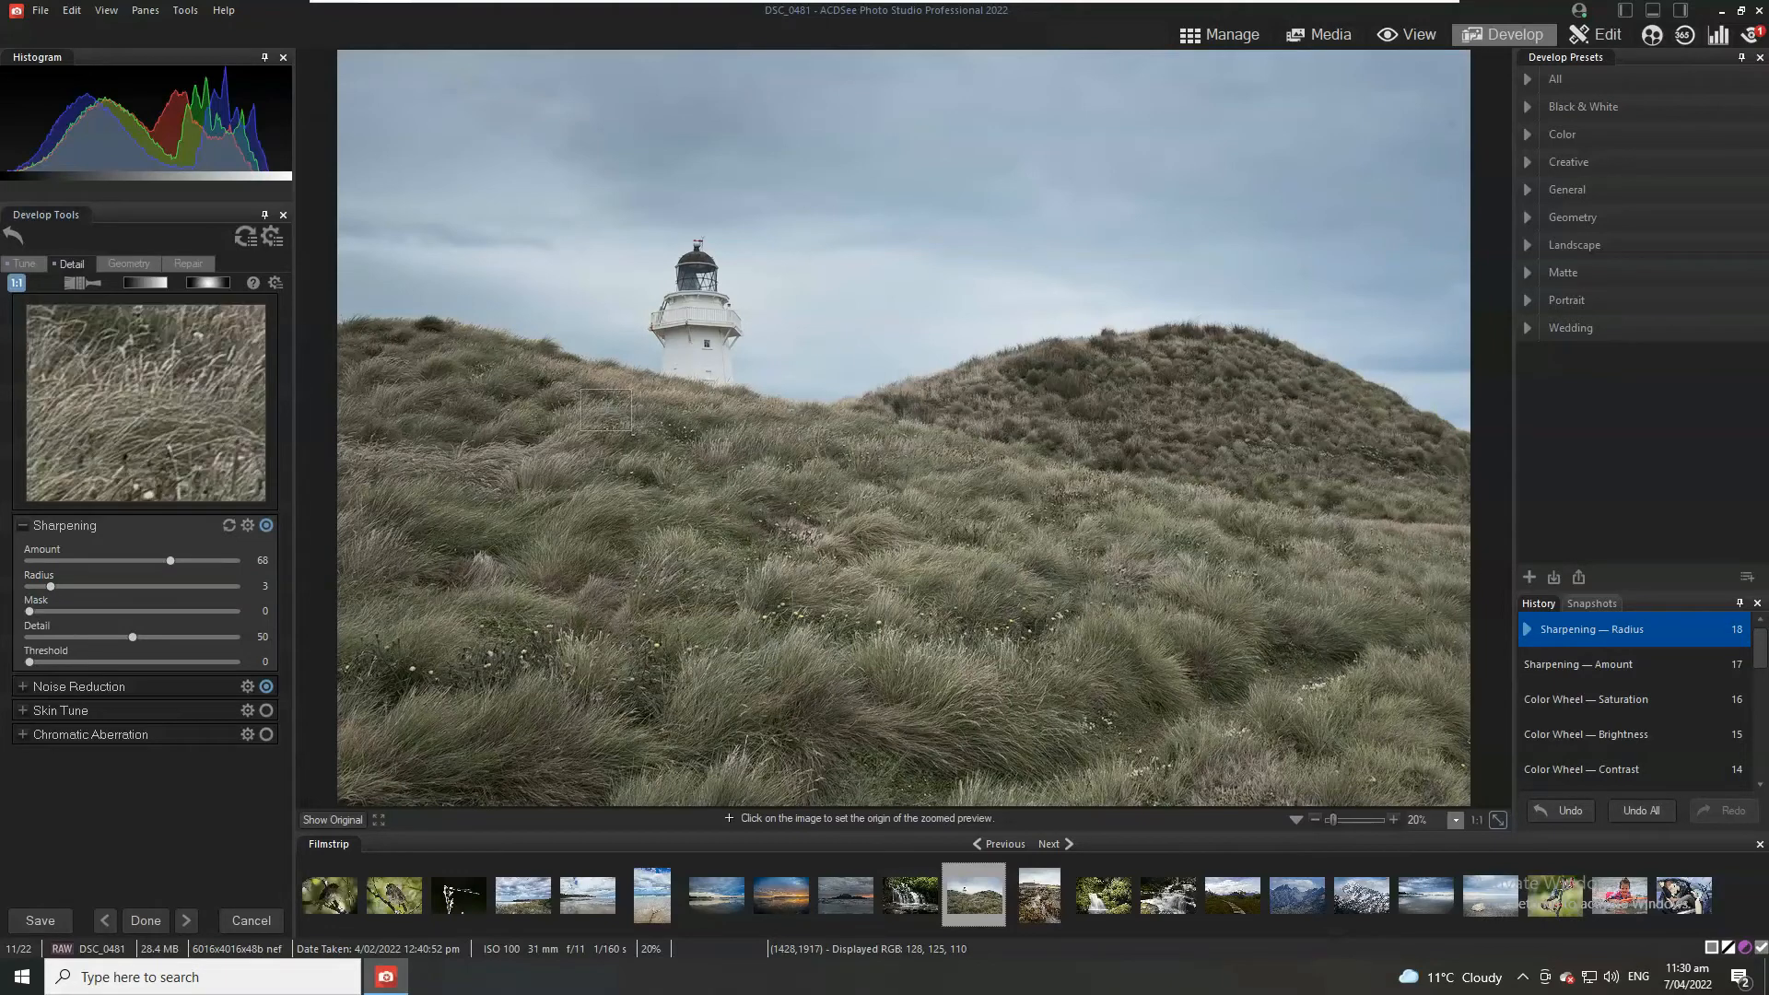
# Step: Compare sharpening on and off at 1:1, then fit the whole photo and open Geometry
pyautogui.click(606, 408)
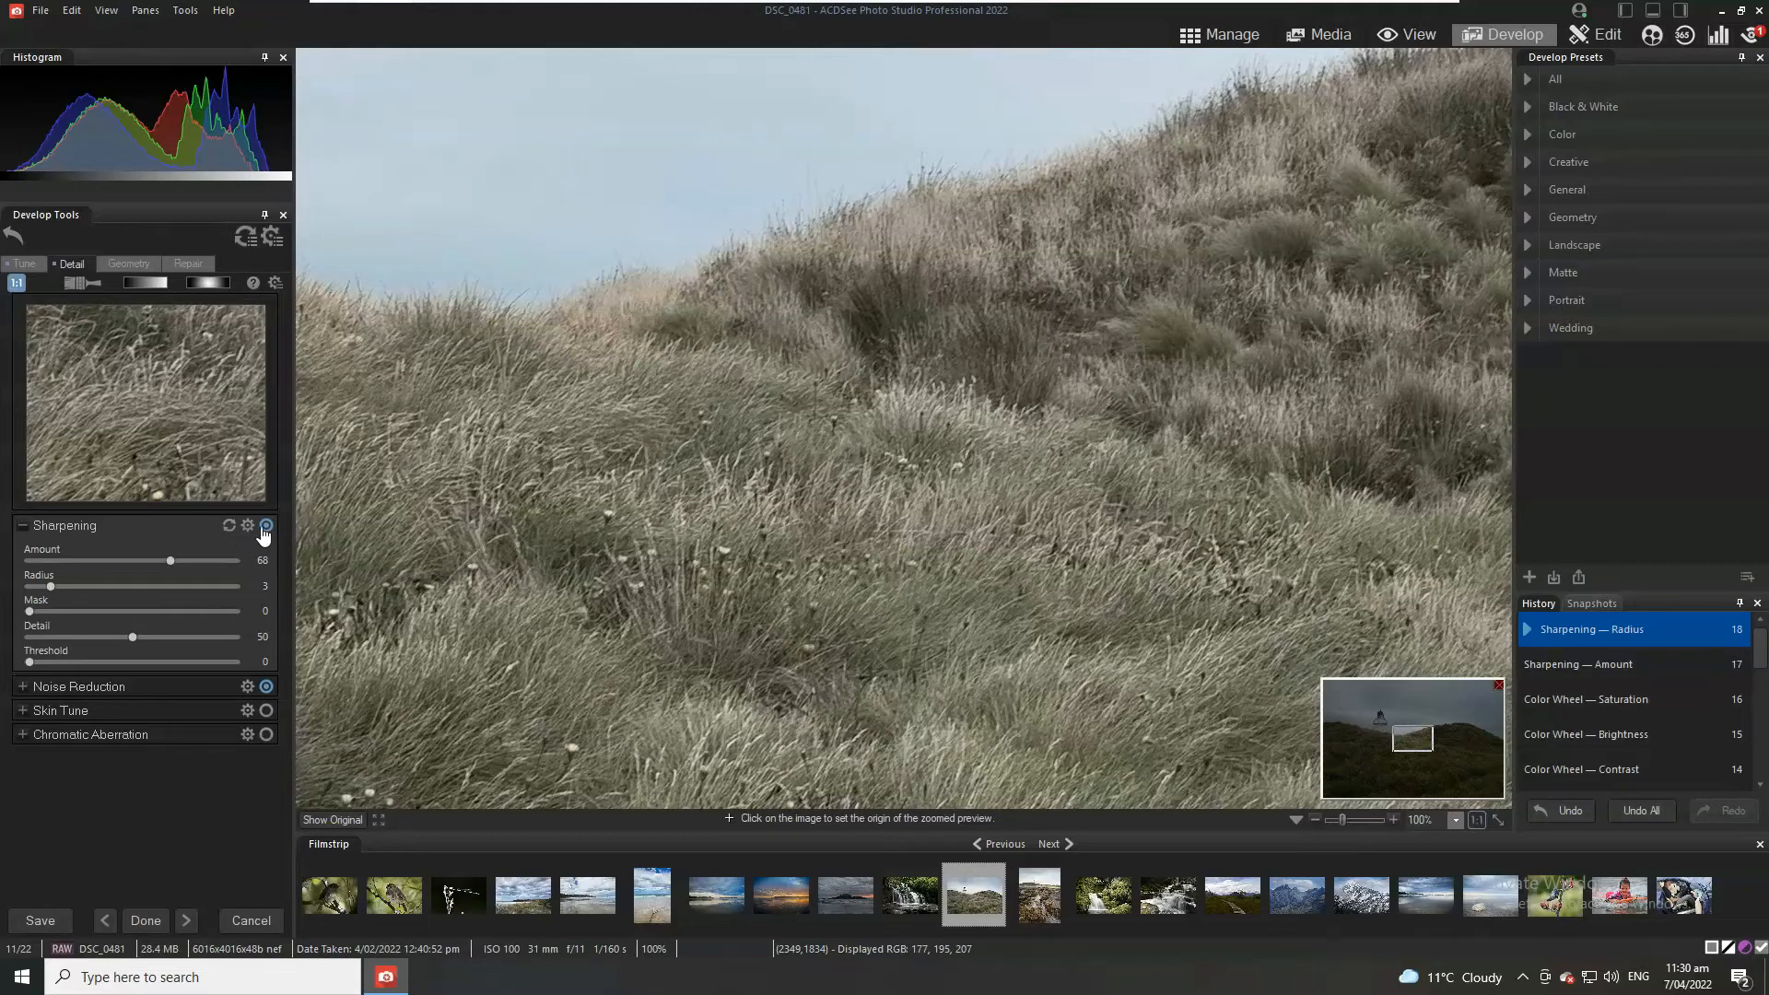
pyautogui.click(266, 526)
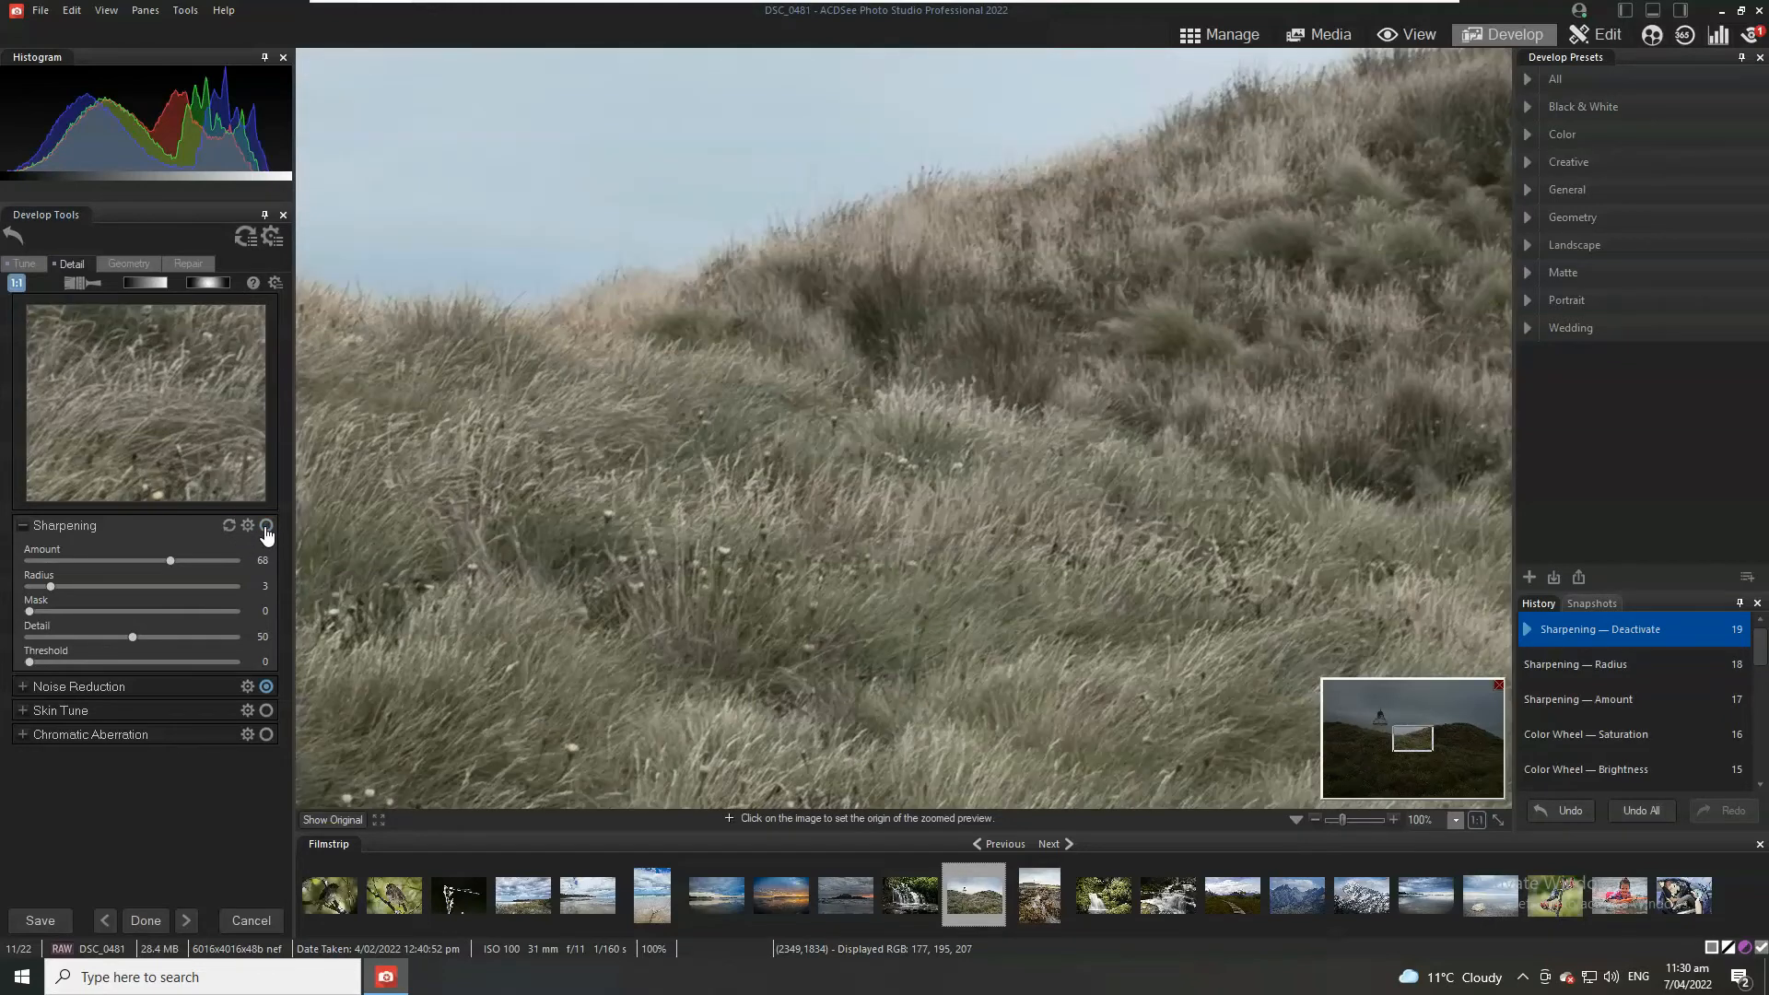
pyautogui.click(267, 526)
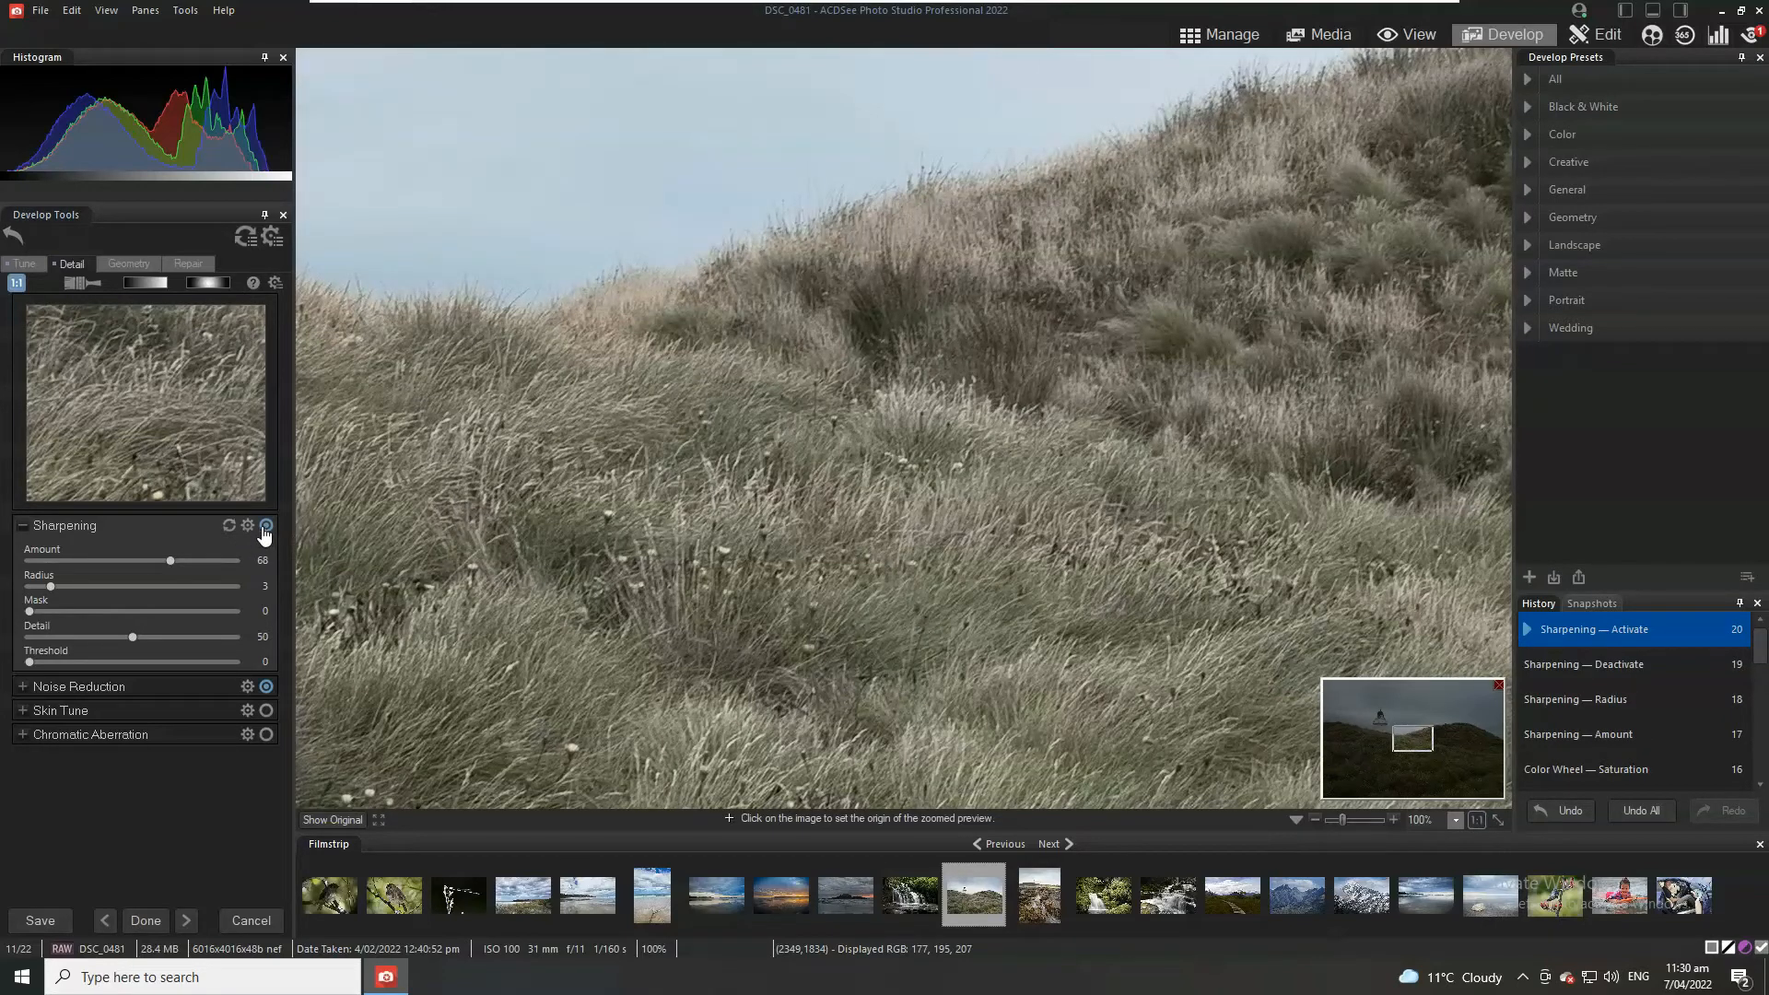
pyautogui.click(265, 527)
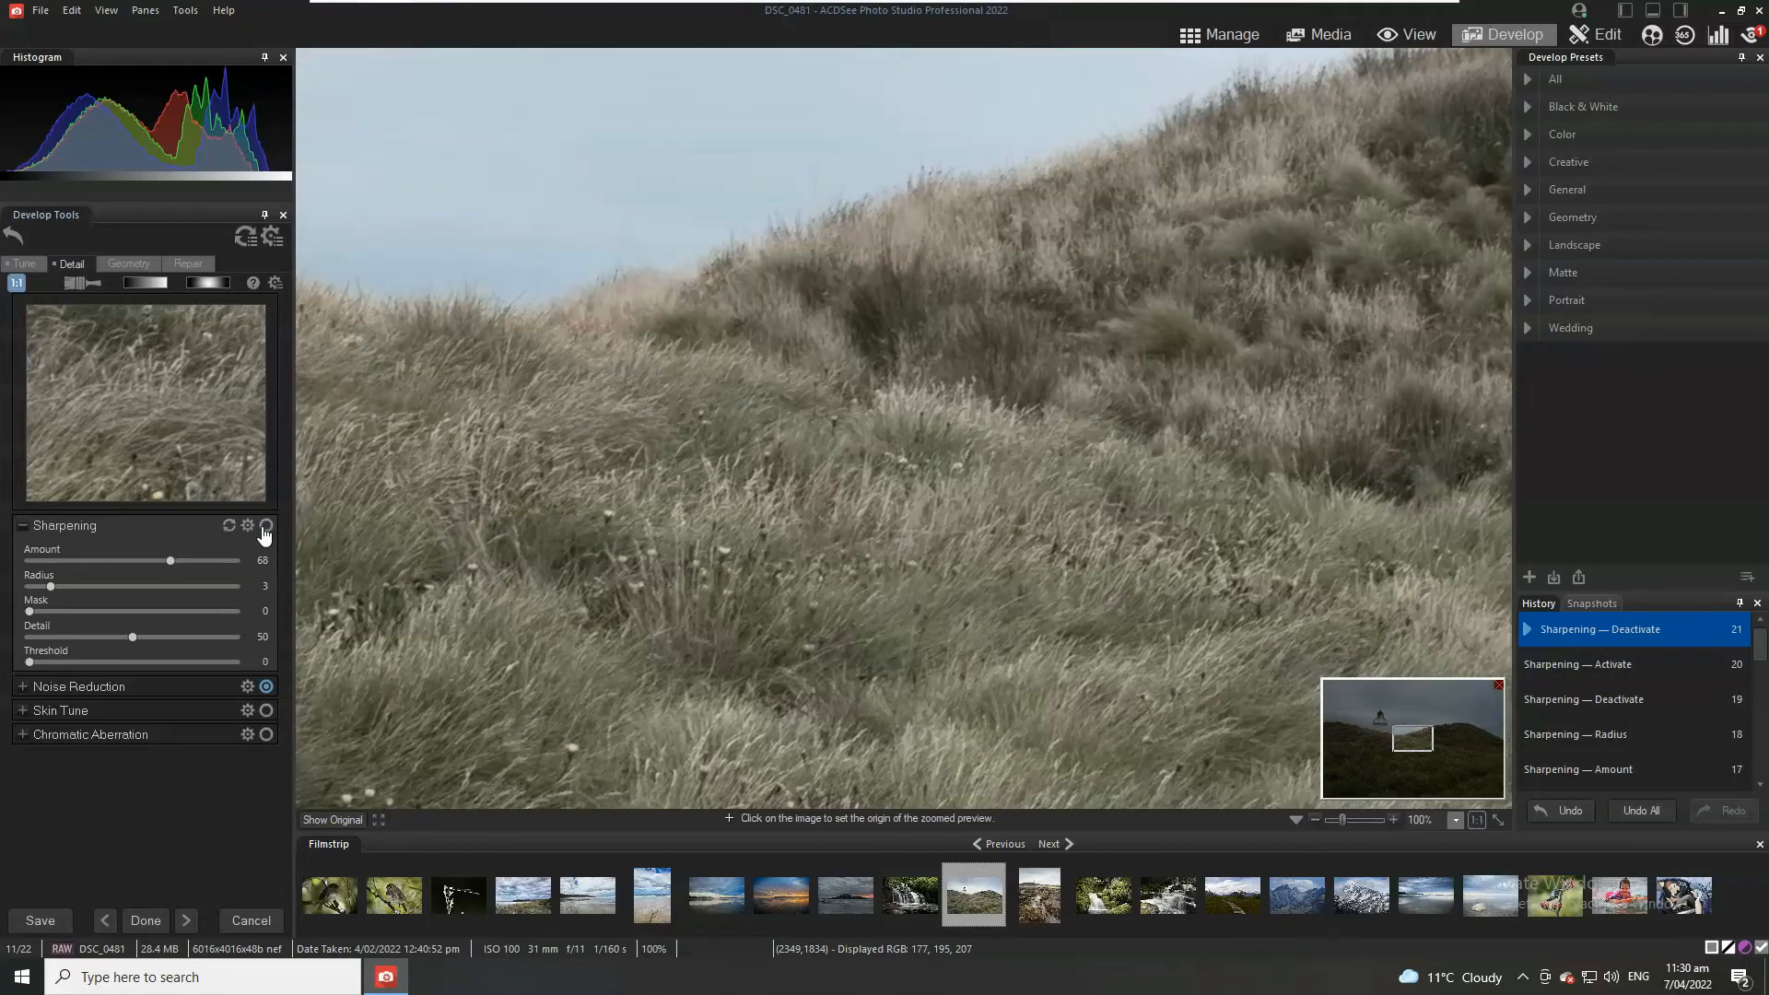
pyautogui.click(266, 526)
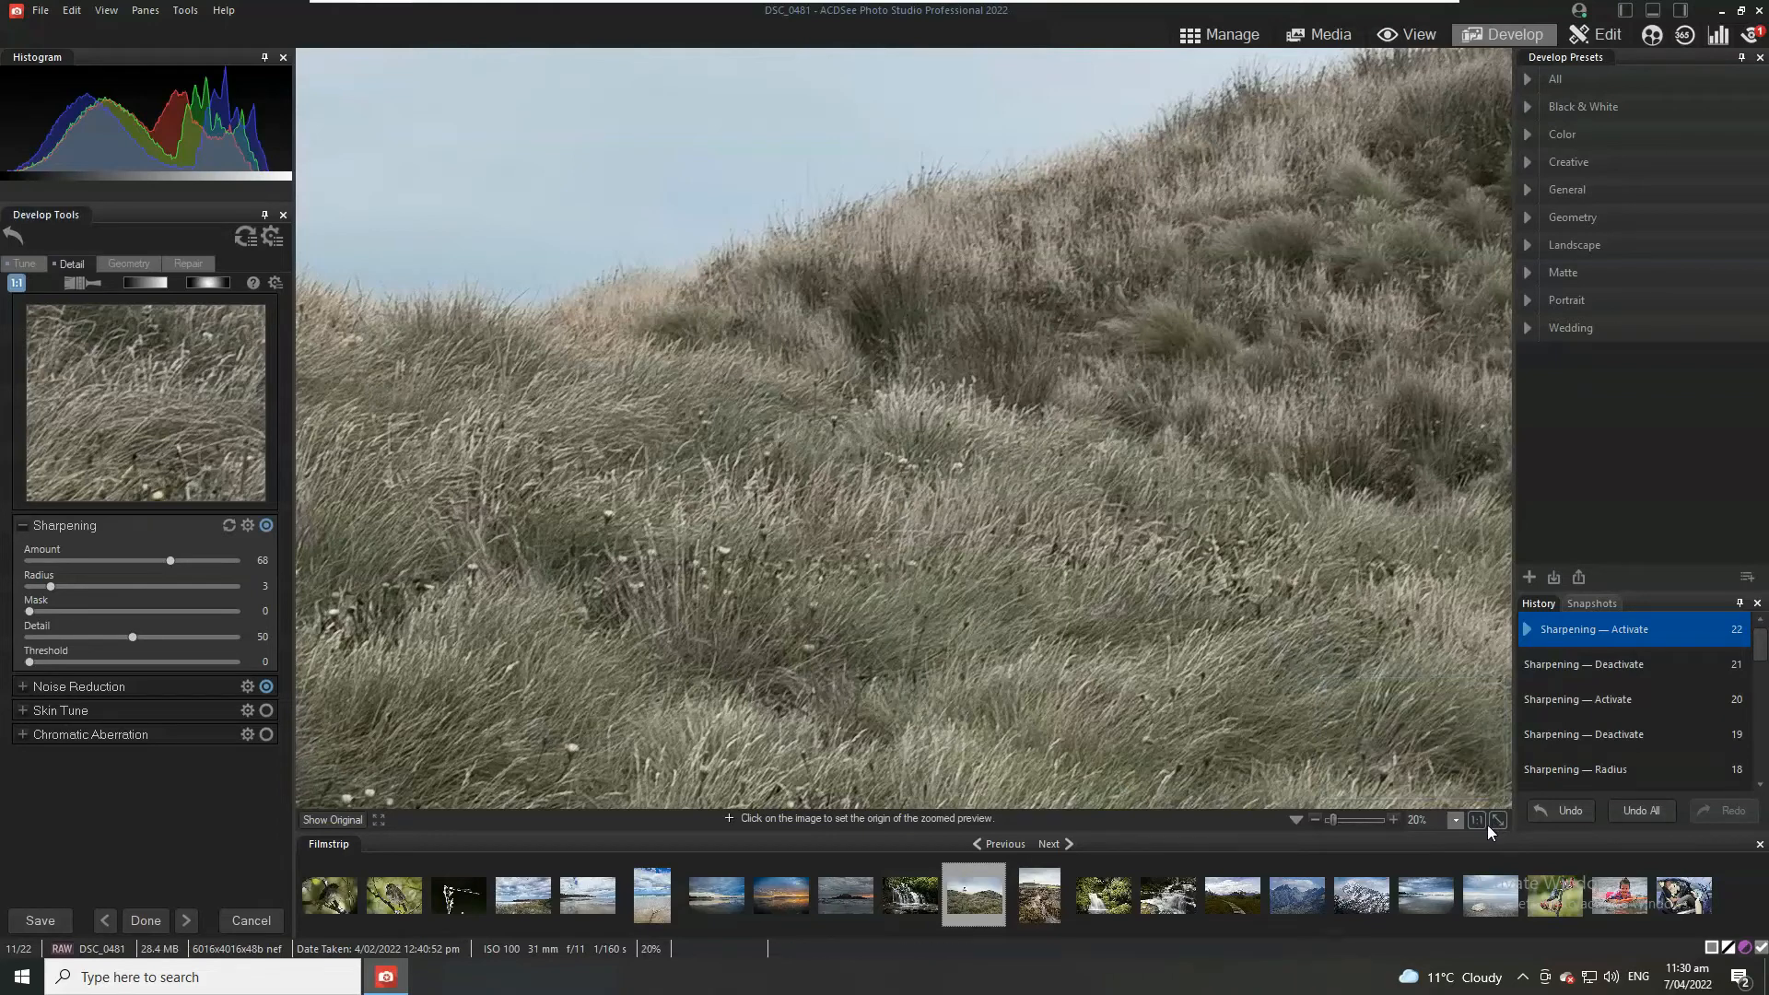
pyautogui.click(1475, 820)
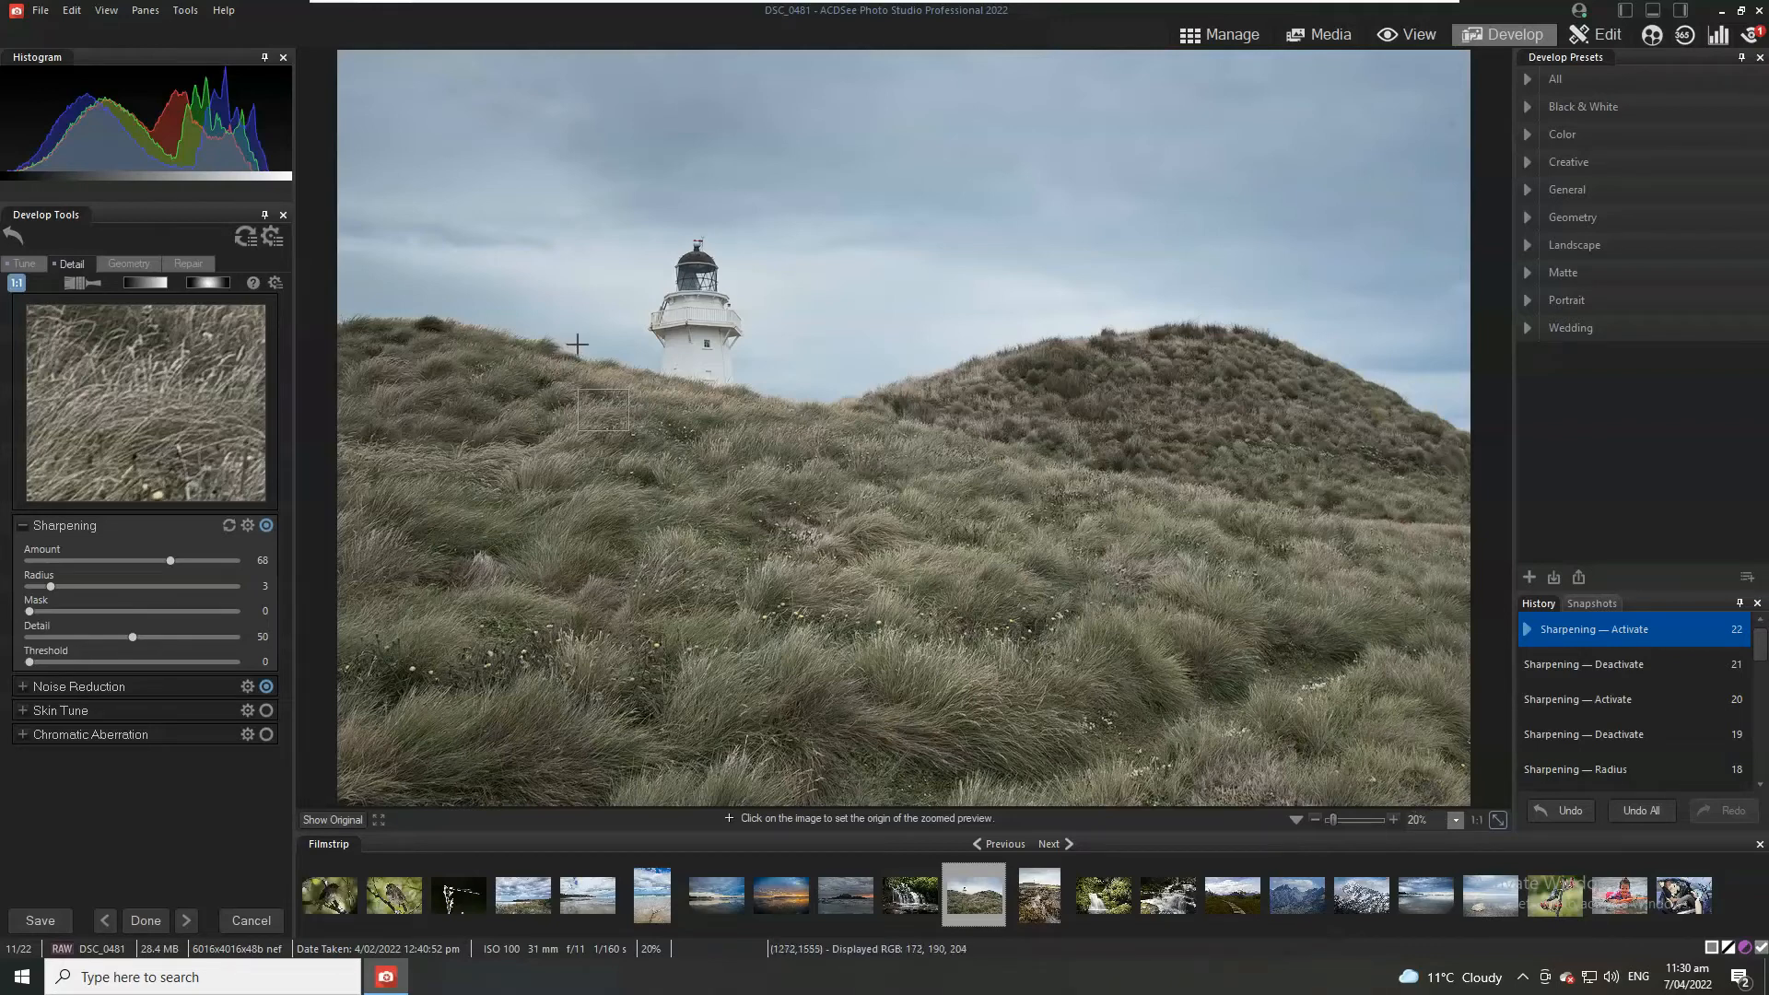
pyautogui.moveTo(800, 408)
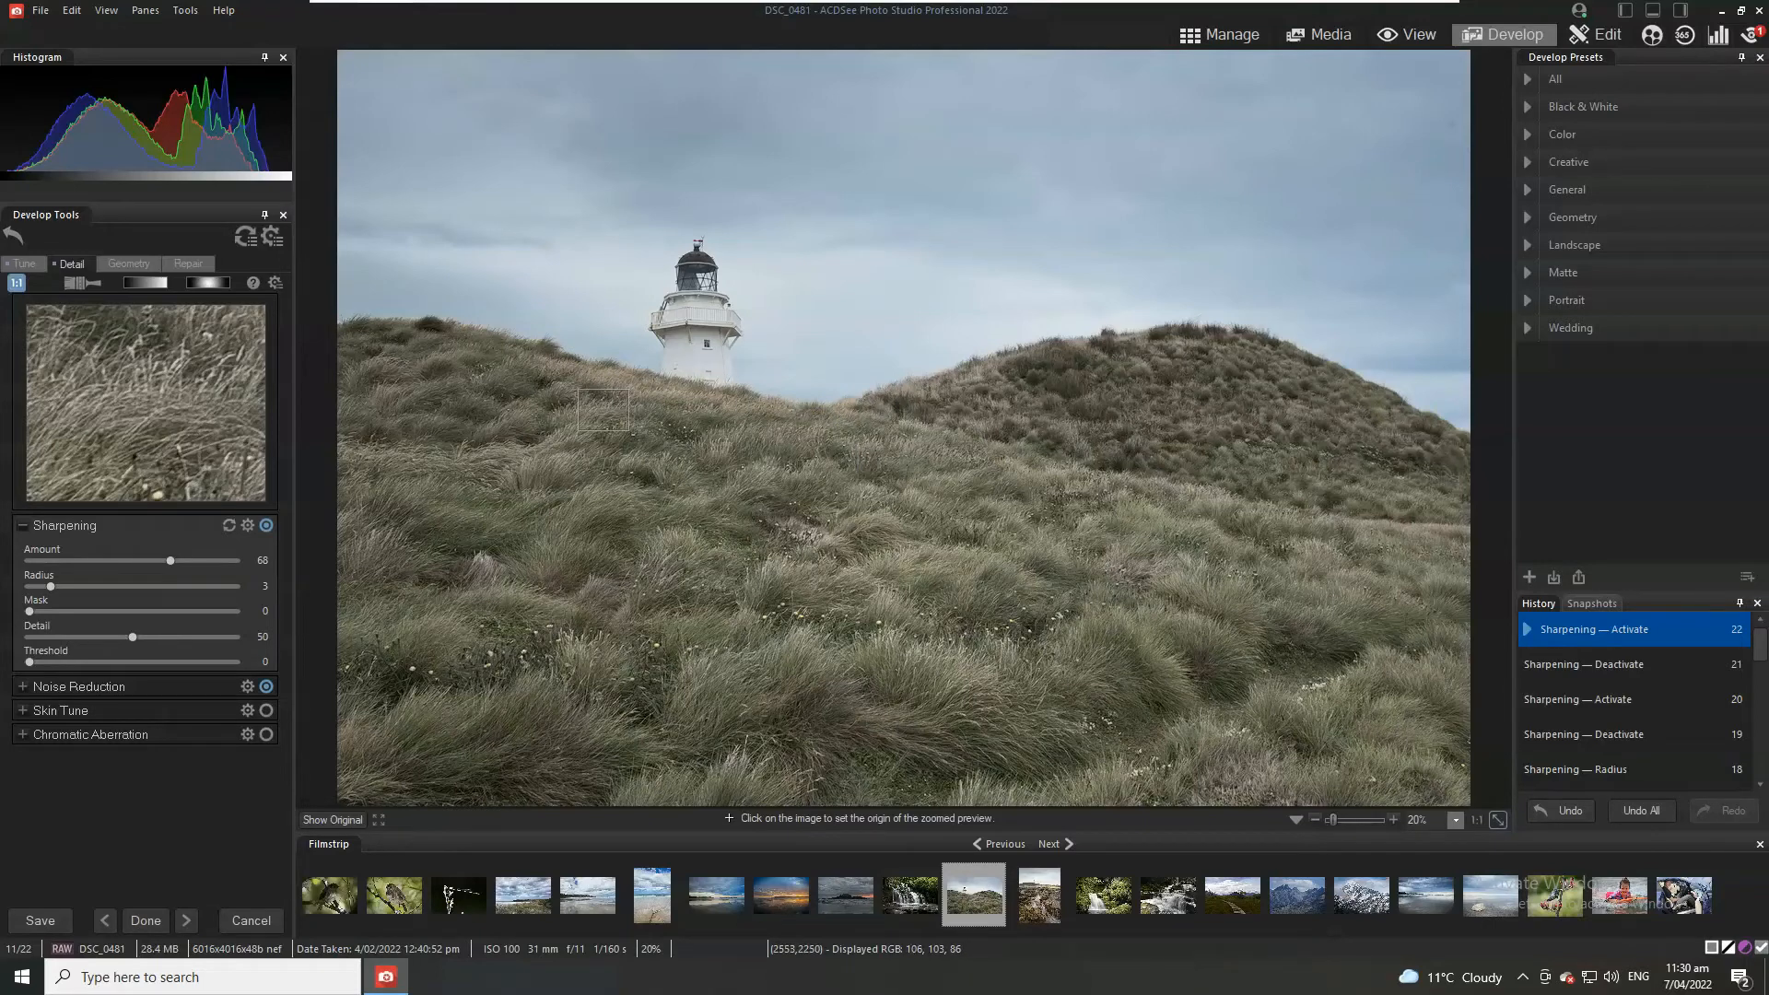
pyautogui.click(127, 263)
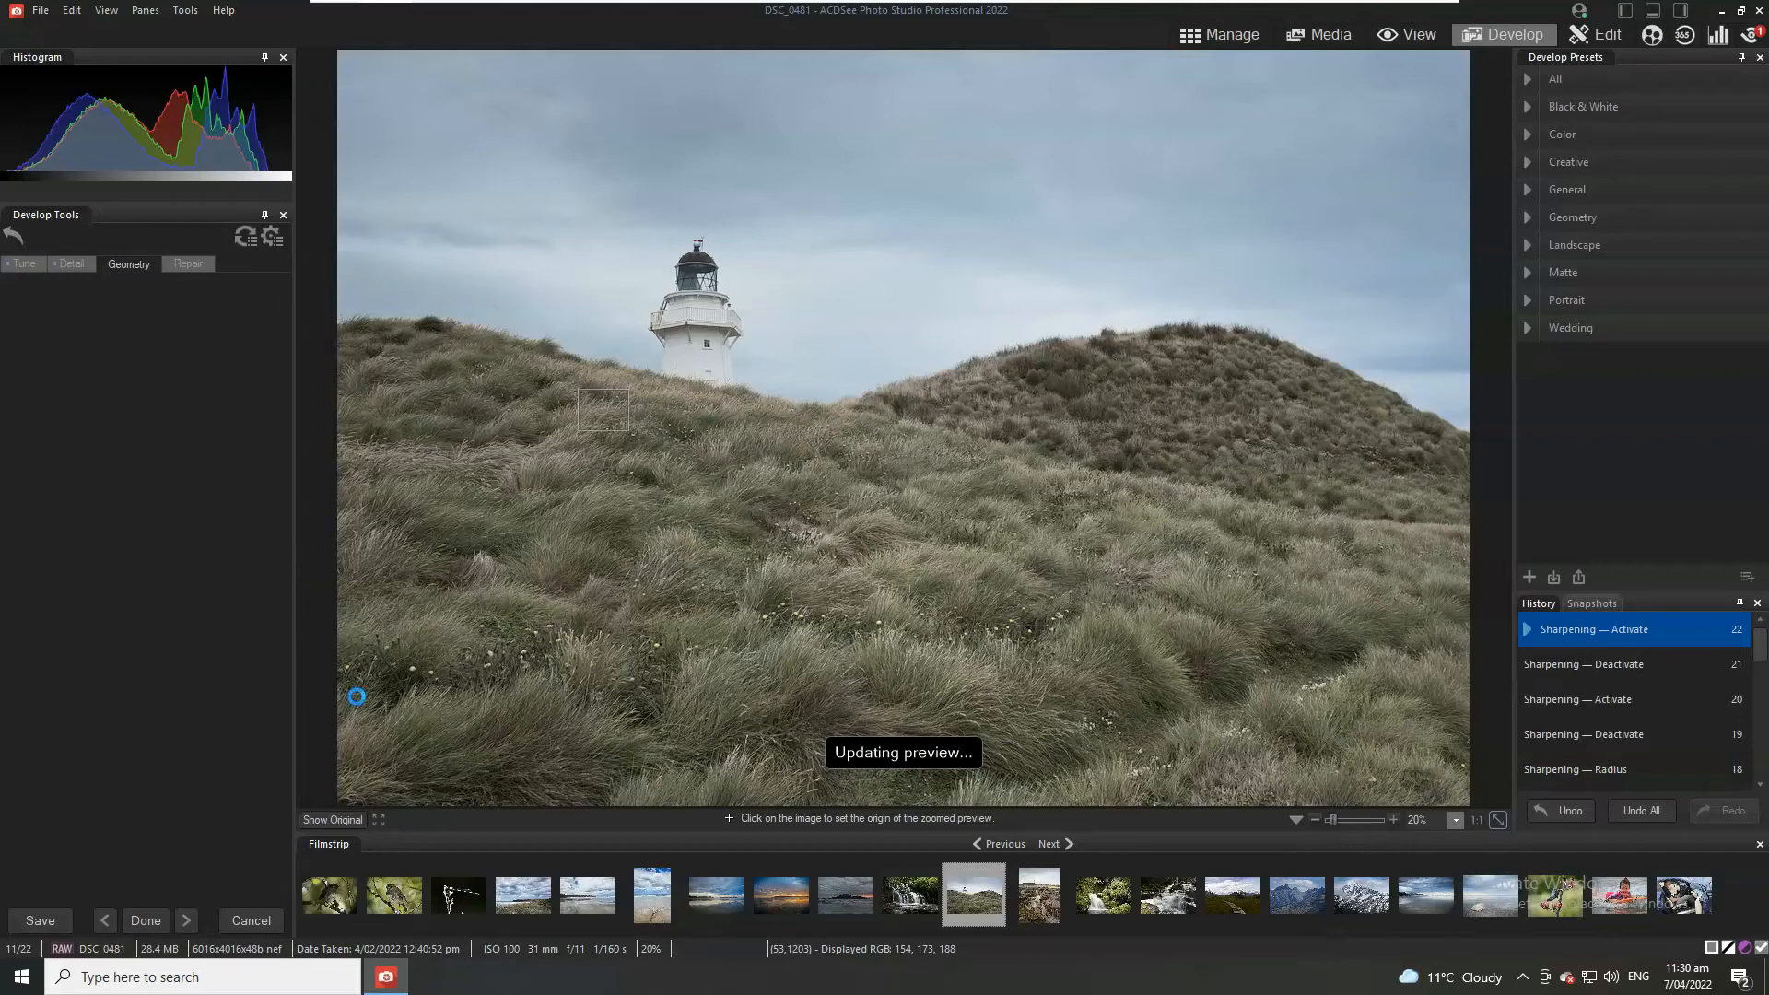
# Step: Choose Crop in Geometry to begin tightening the frame around the lighthouse
pyautogui.click(127, 264)
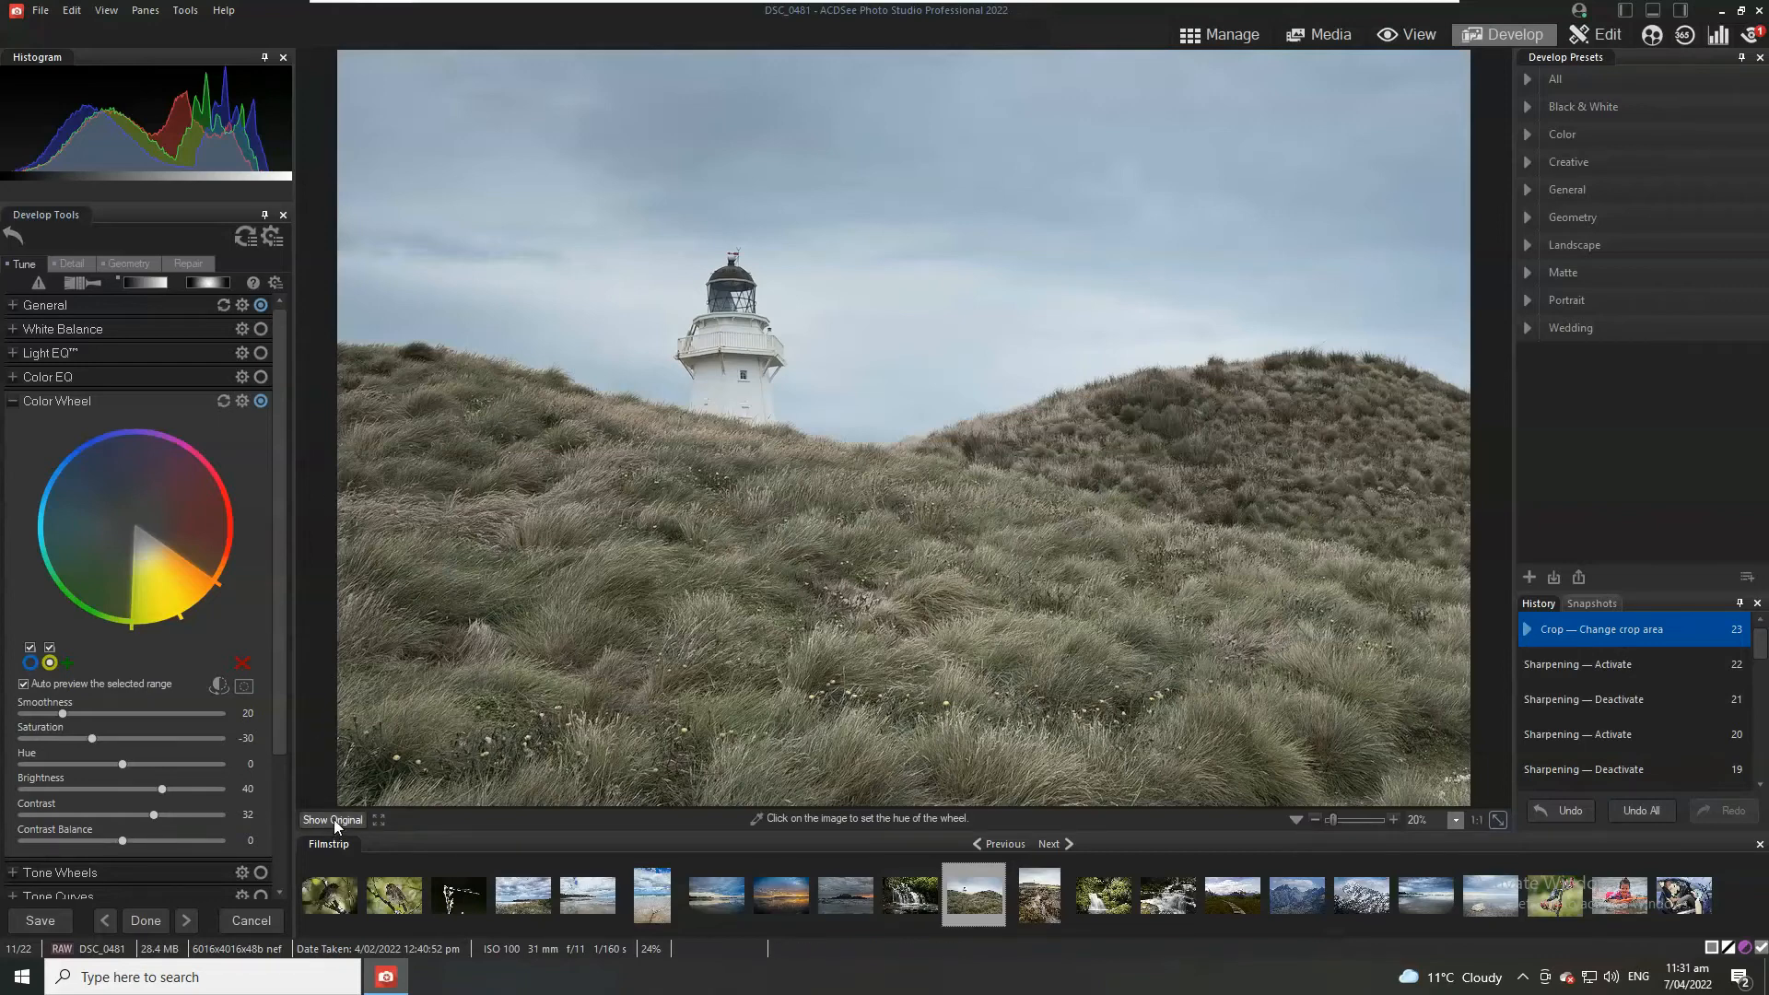
pyautogui.click(330, 820)
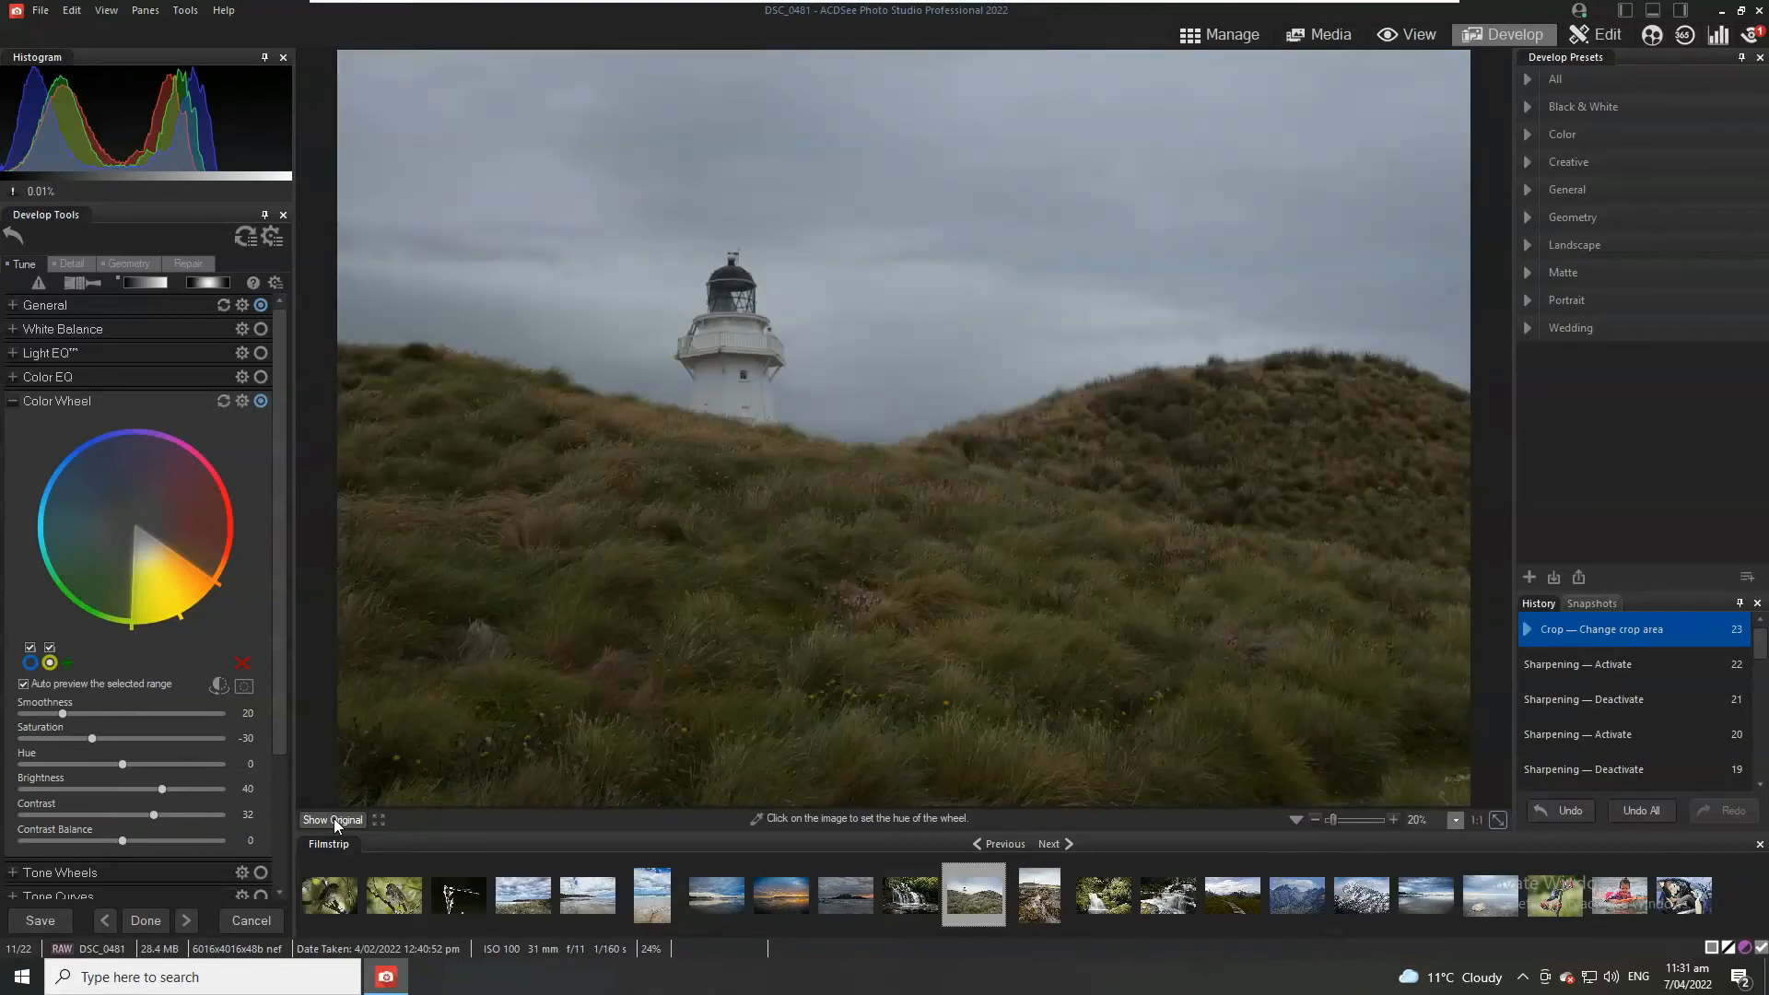
pyautogui.click(331, 819)
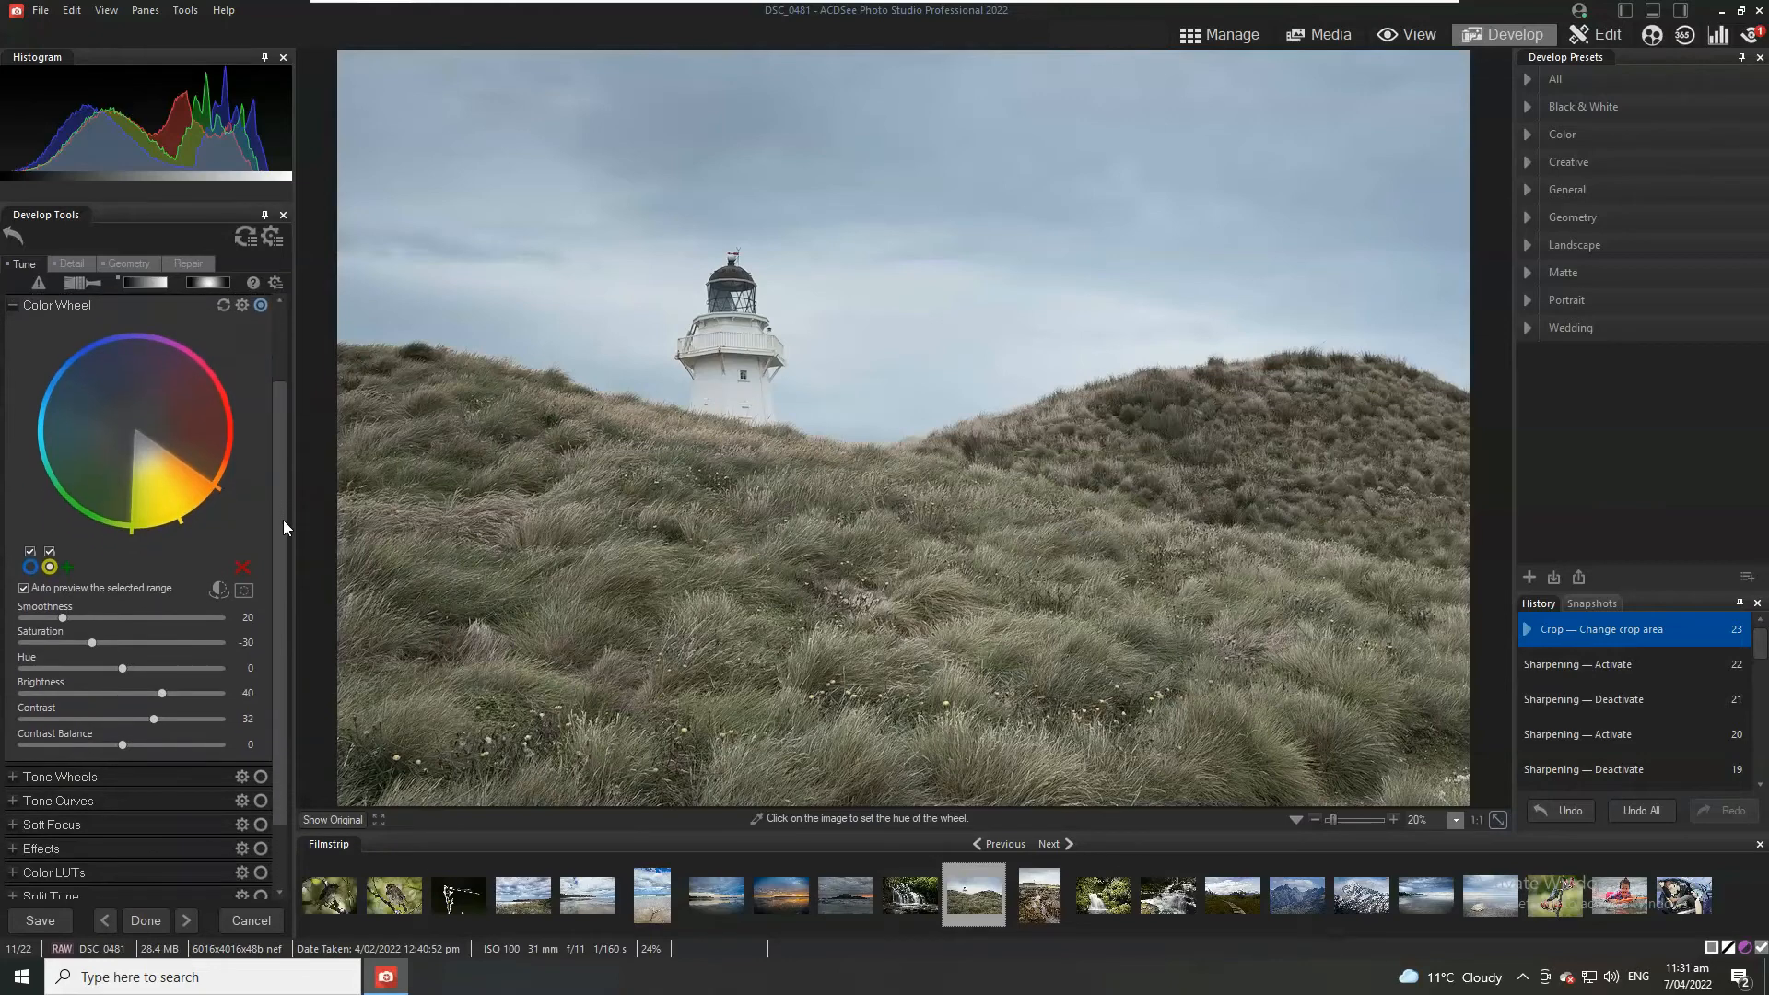
# Step: Try an S-shaped RGB tone curve with a lifted highlight, a midtone anchor and deepened shadows
pyautogui.scroll(-3)
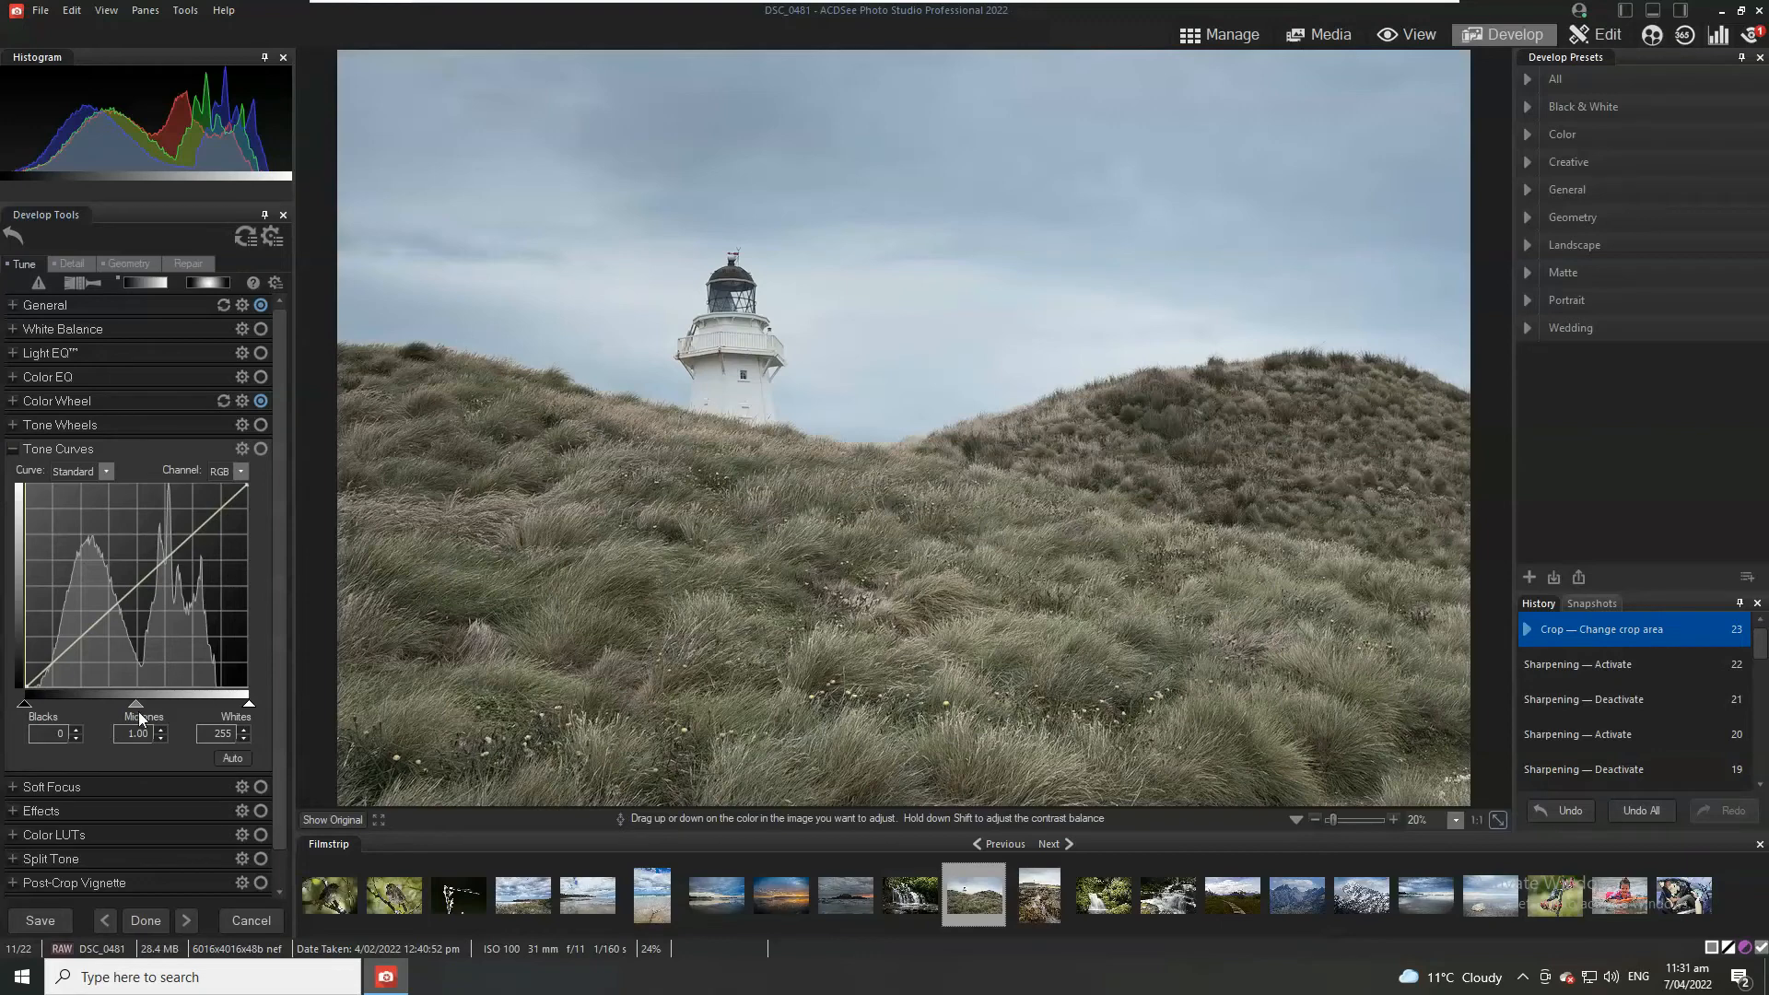
pyautogui.moveTo(59, 674)
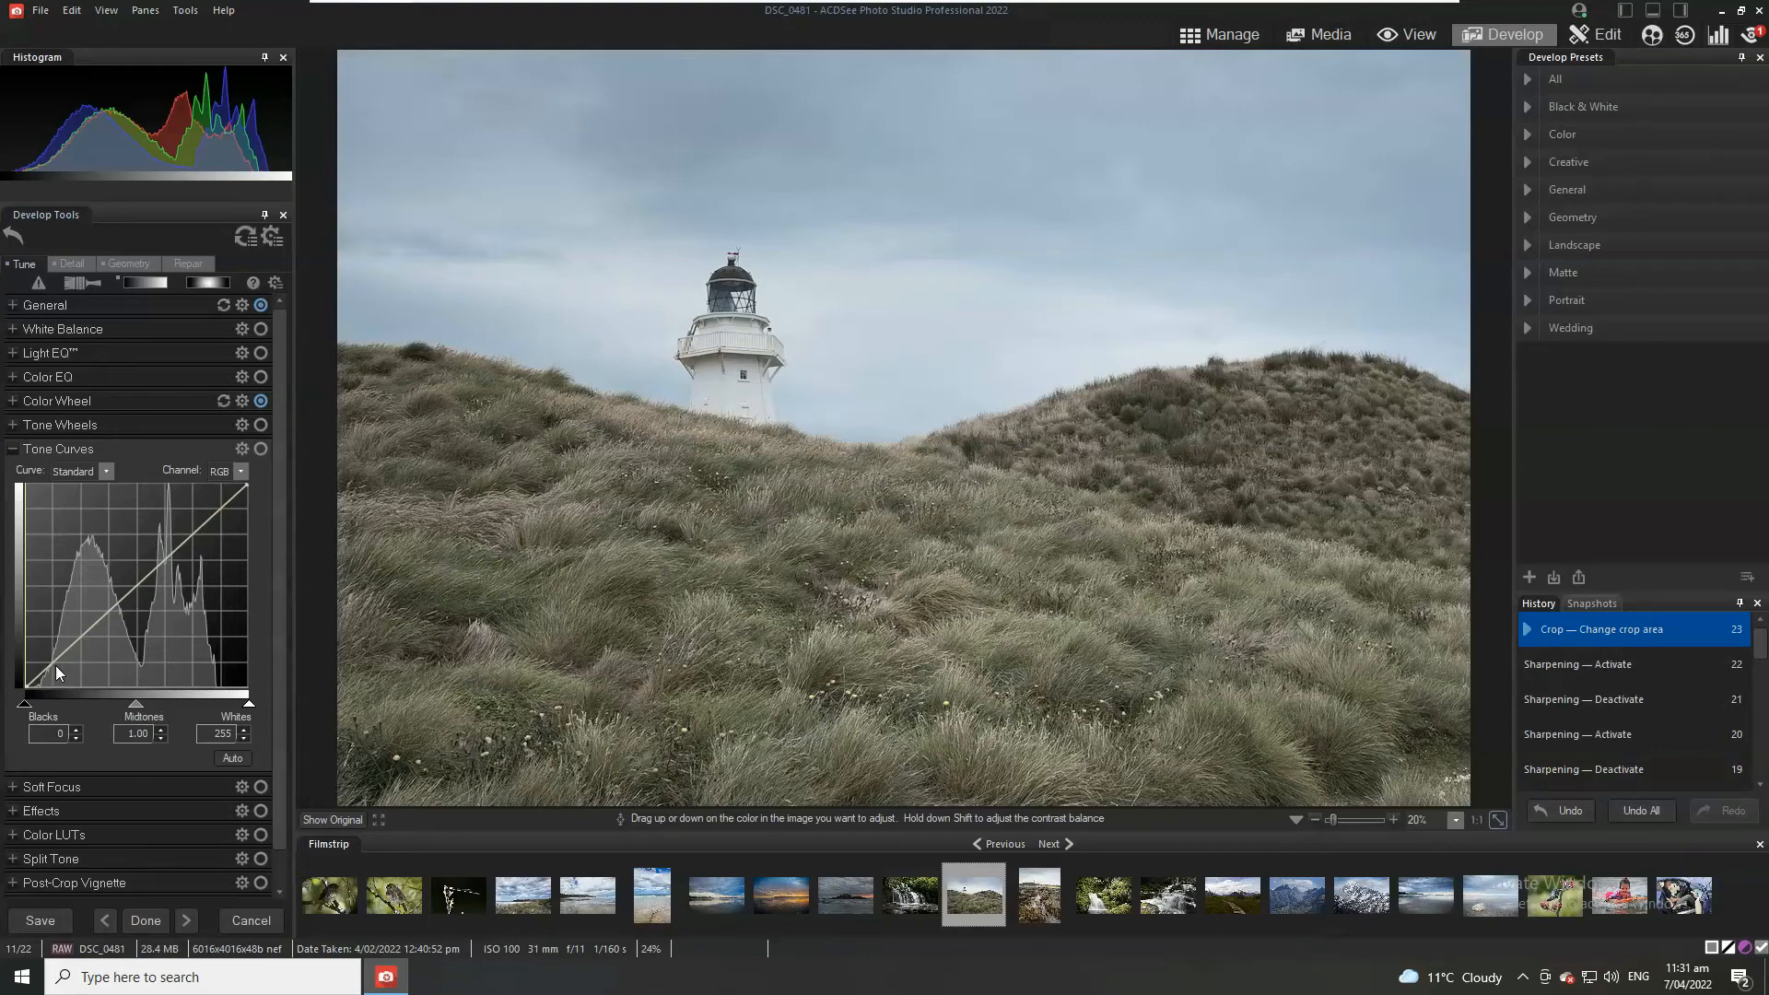
pyautogui.moveTo(130, 598)
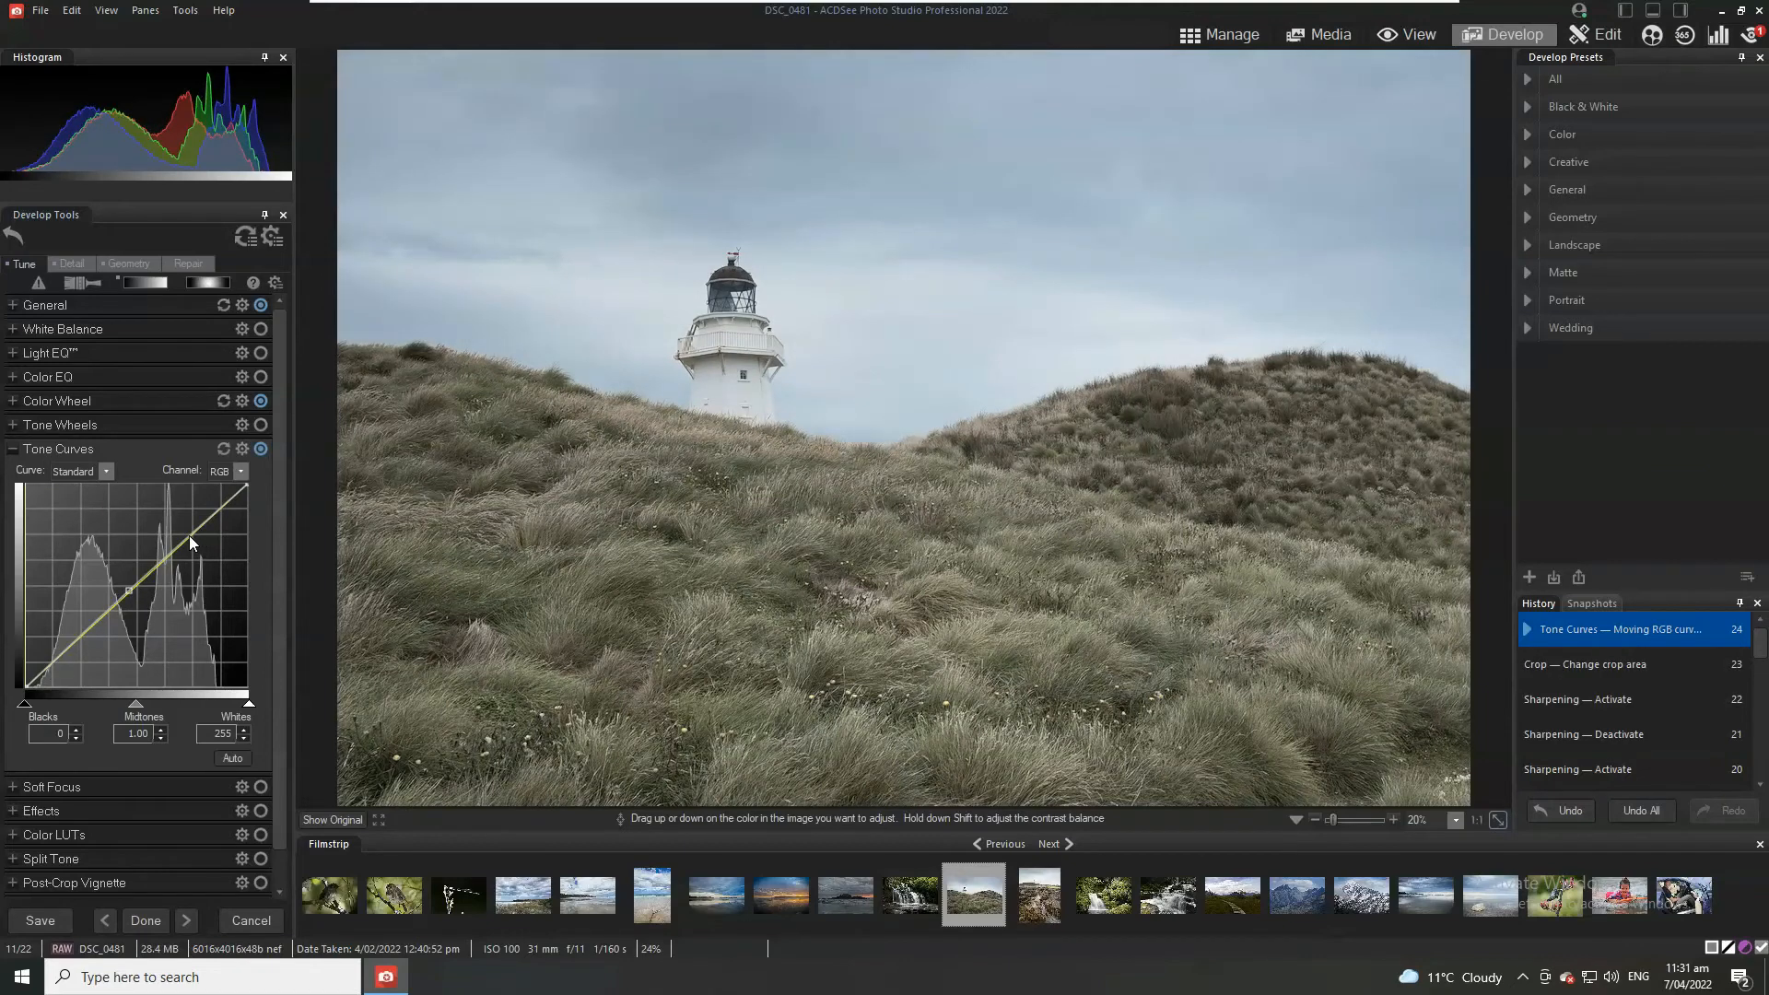
pyautogui.moveTo(192, 542); pyautogui.dragTo(91, 638)
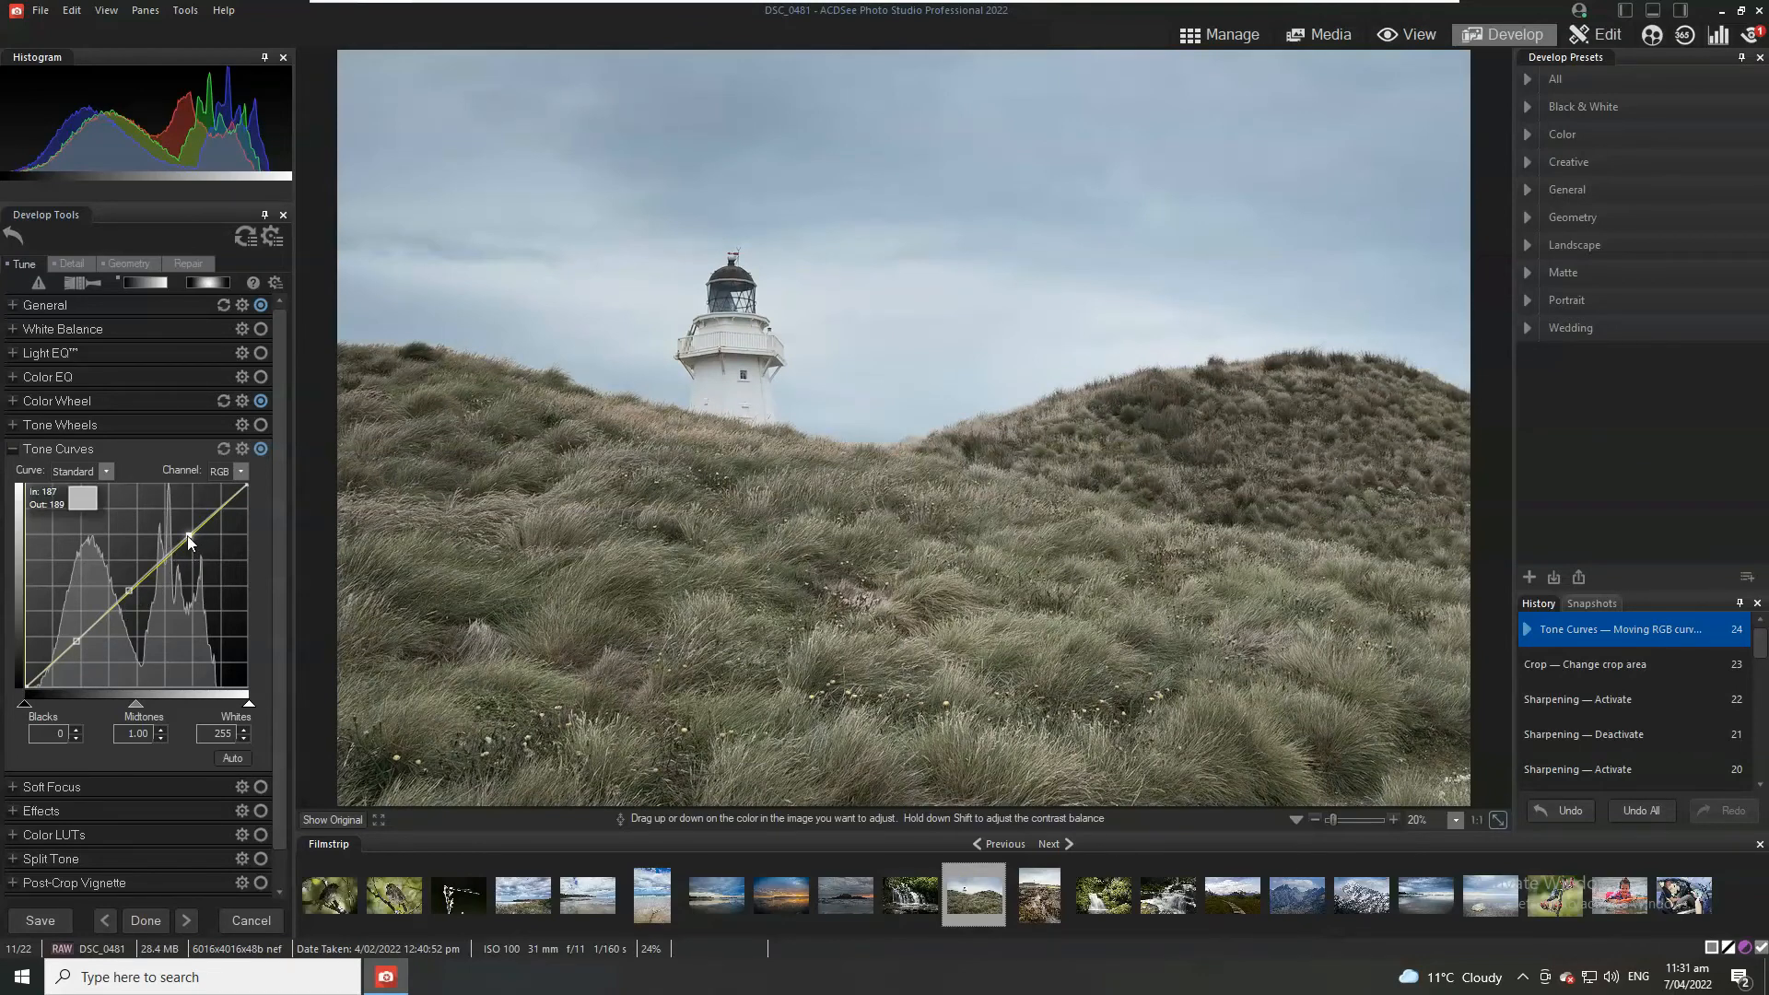
pyautogui.moveTo(190, 538); pyautogui.dragTo(182, 531)
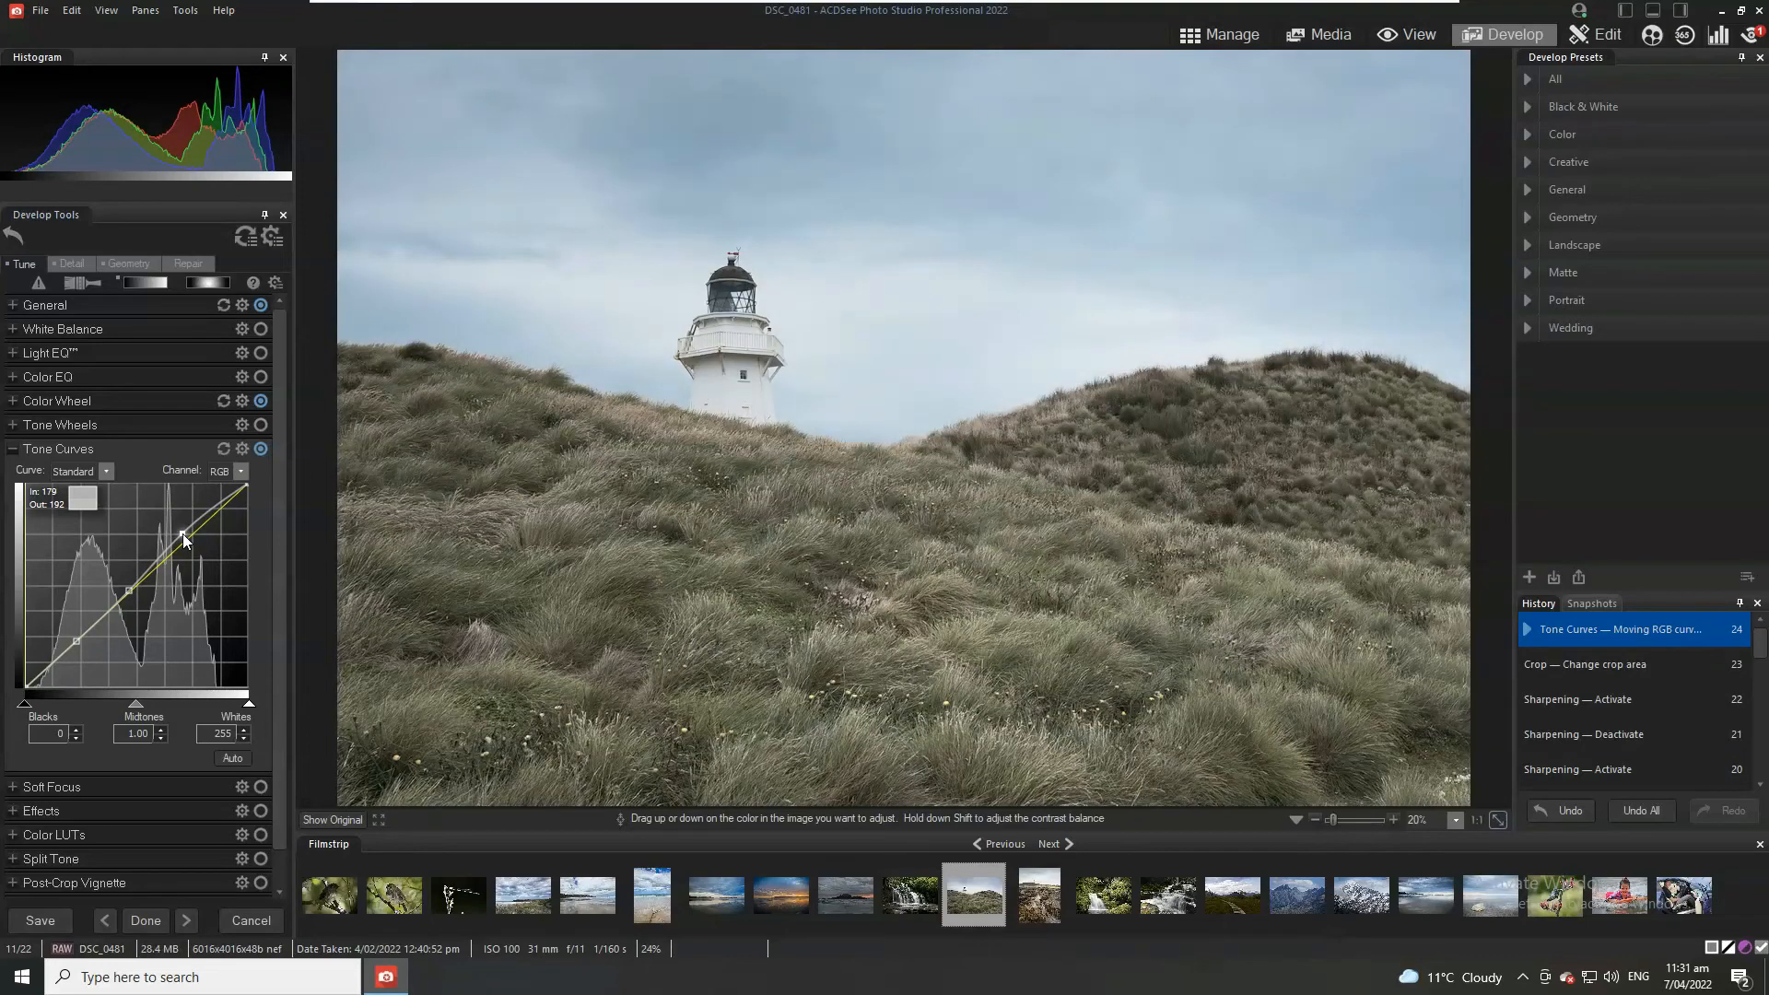
pyautogui.moveTo(185, 539); pyautogui.dragTo(130, 600)
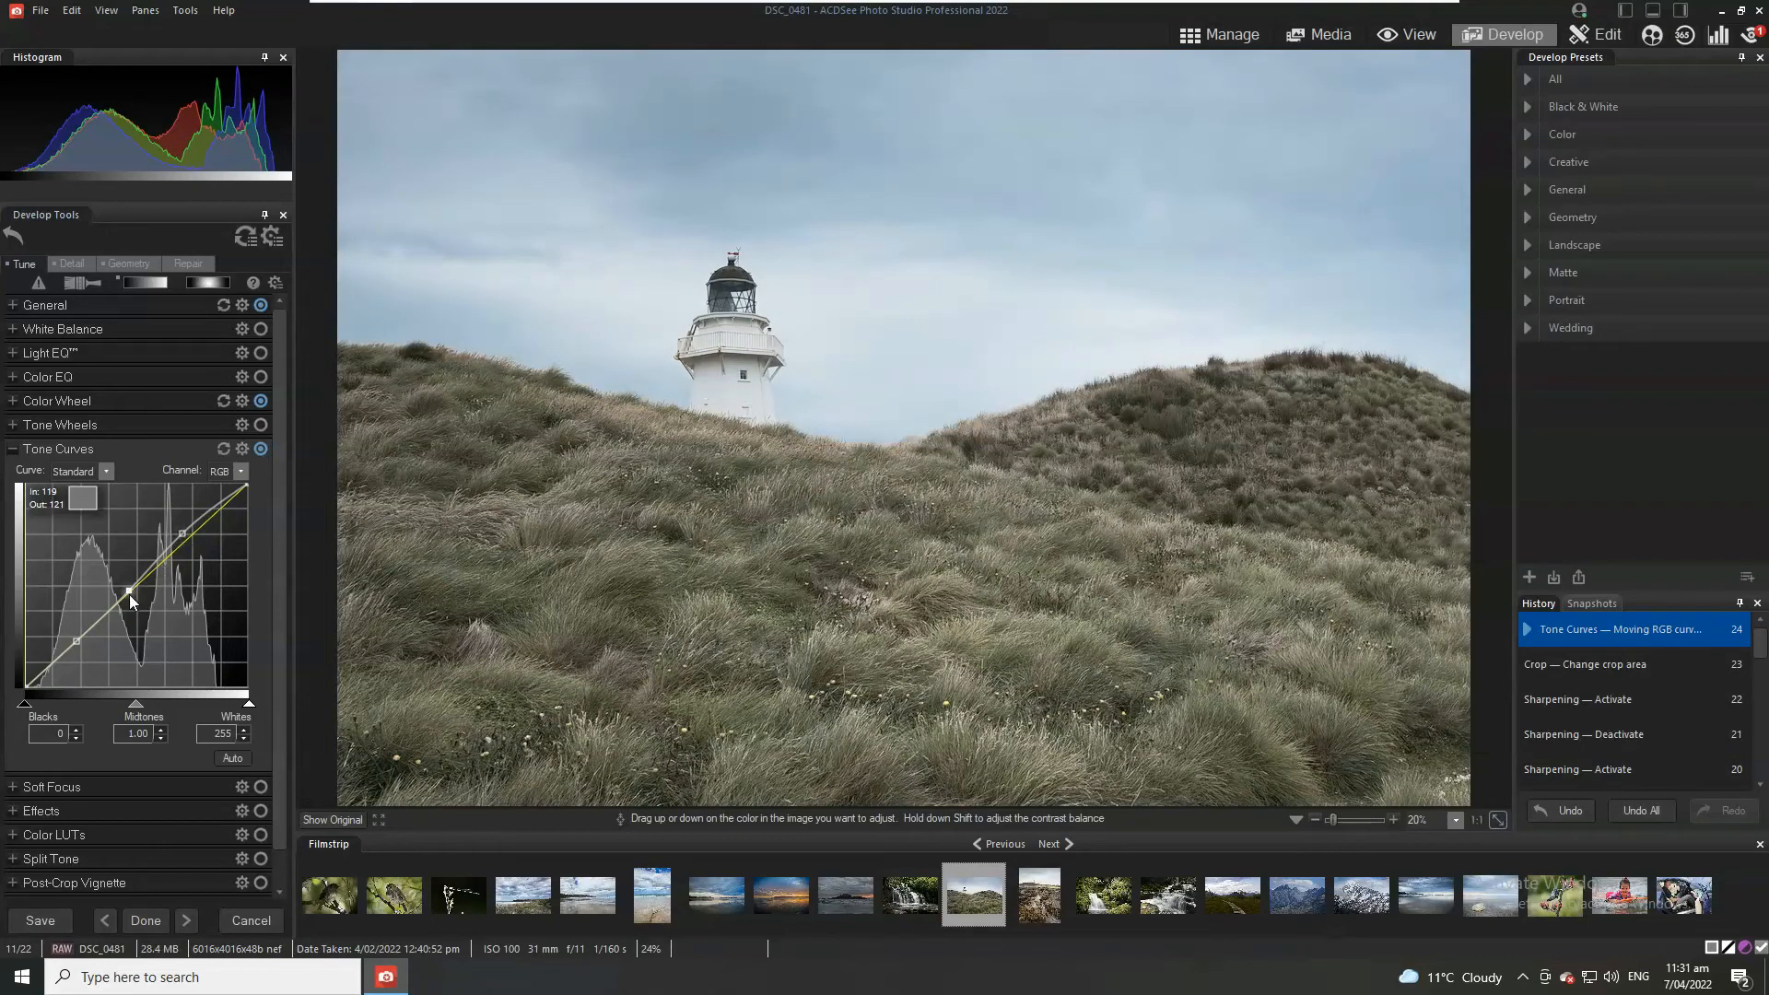
pyautogui.moveTo(132, 598)
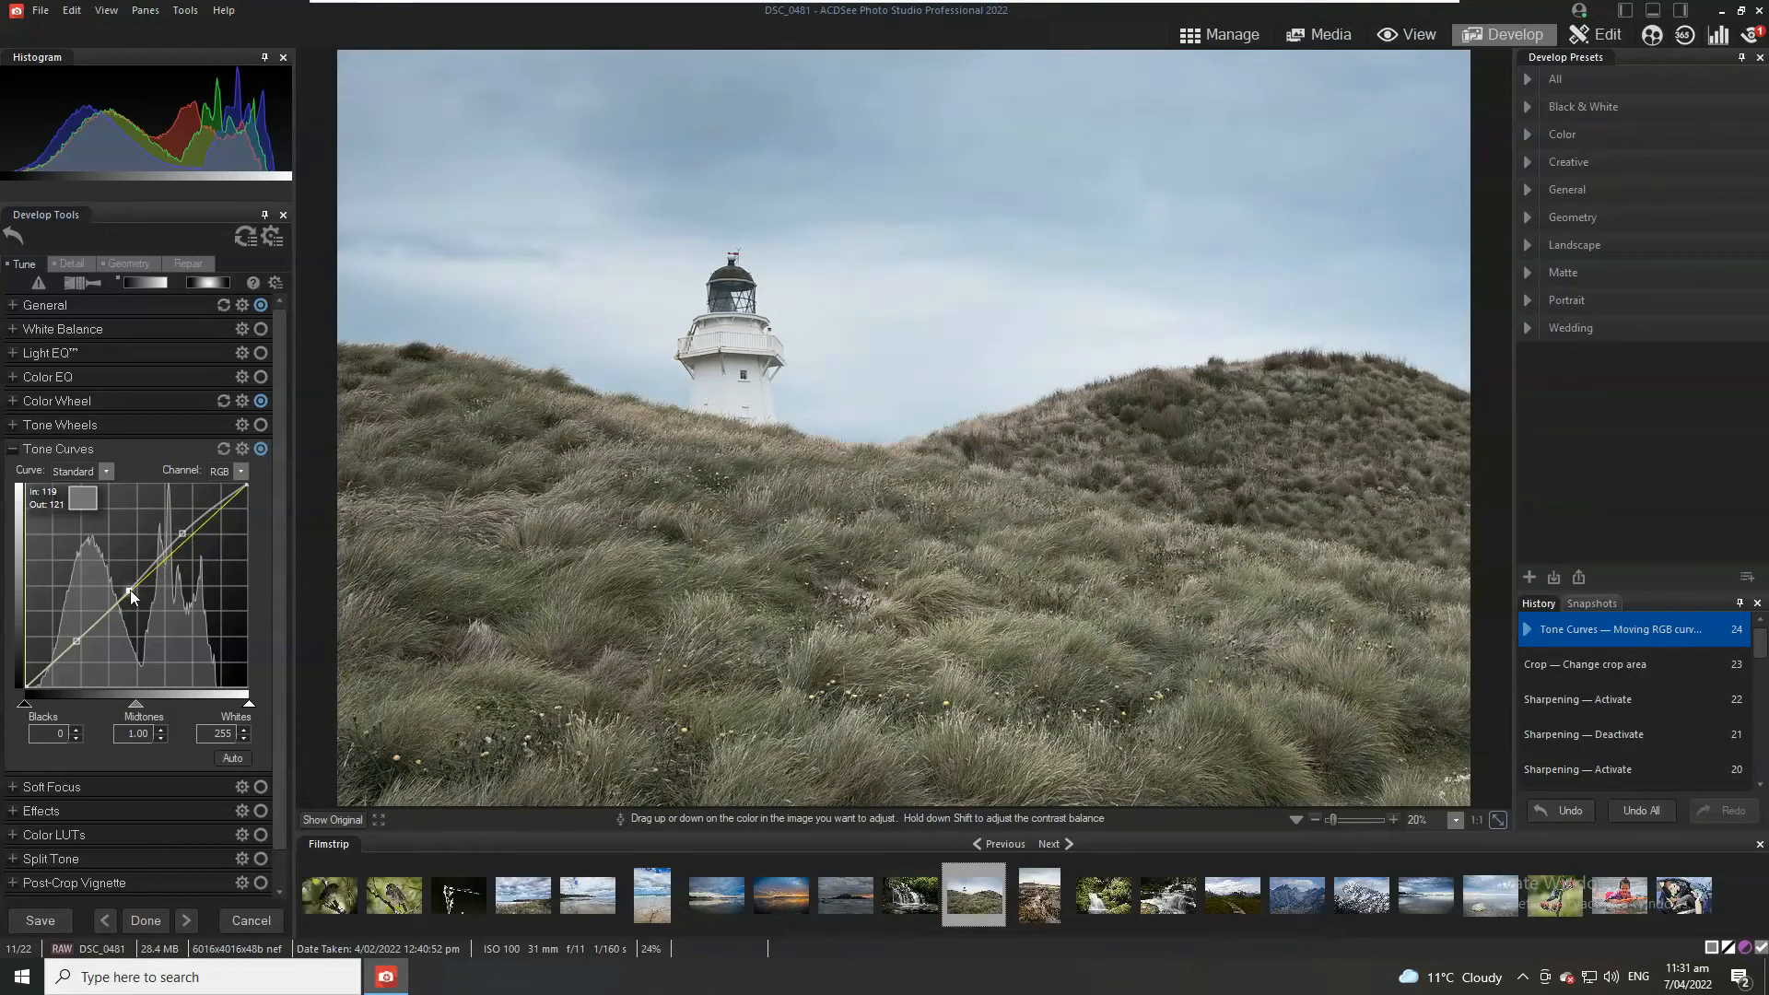
pyautogui.moveTo(131, 597); pyautogui.dragTo(181, 562)
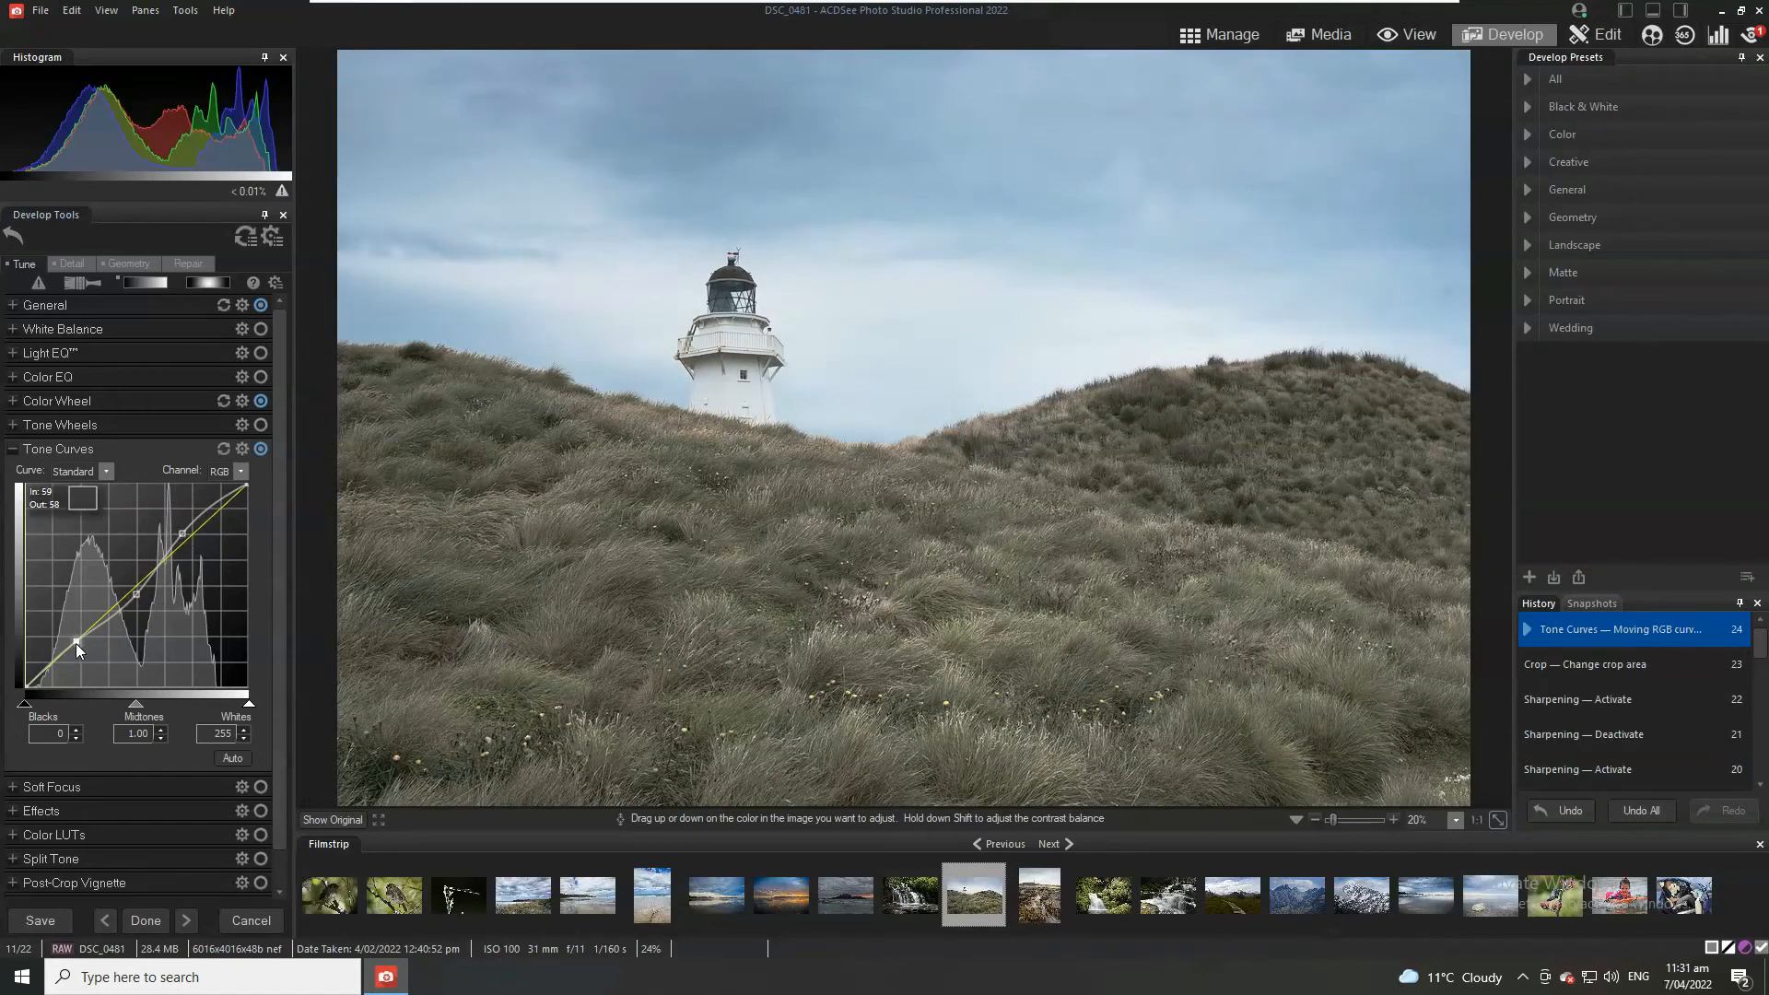
pyautogui.moveTo(79, 649); pyautogui.dragTo(73, 677)
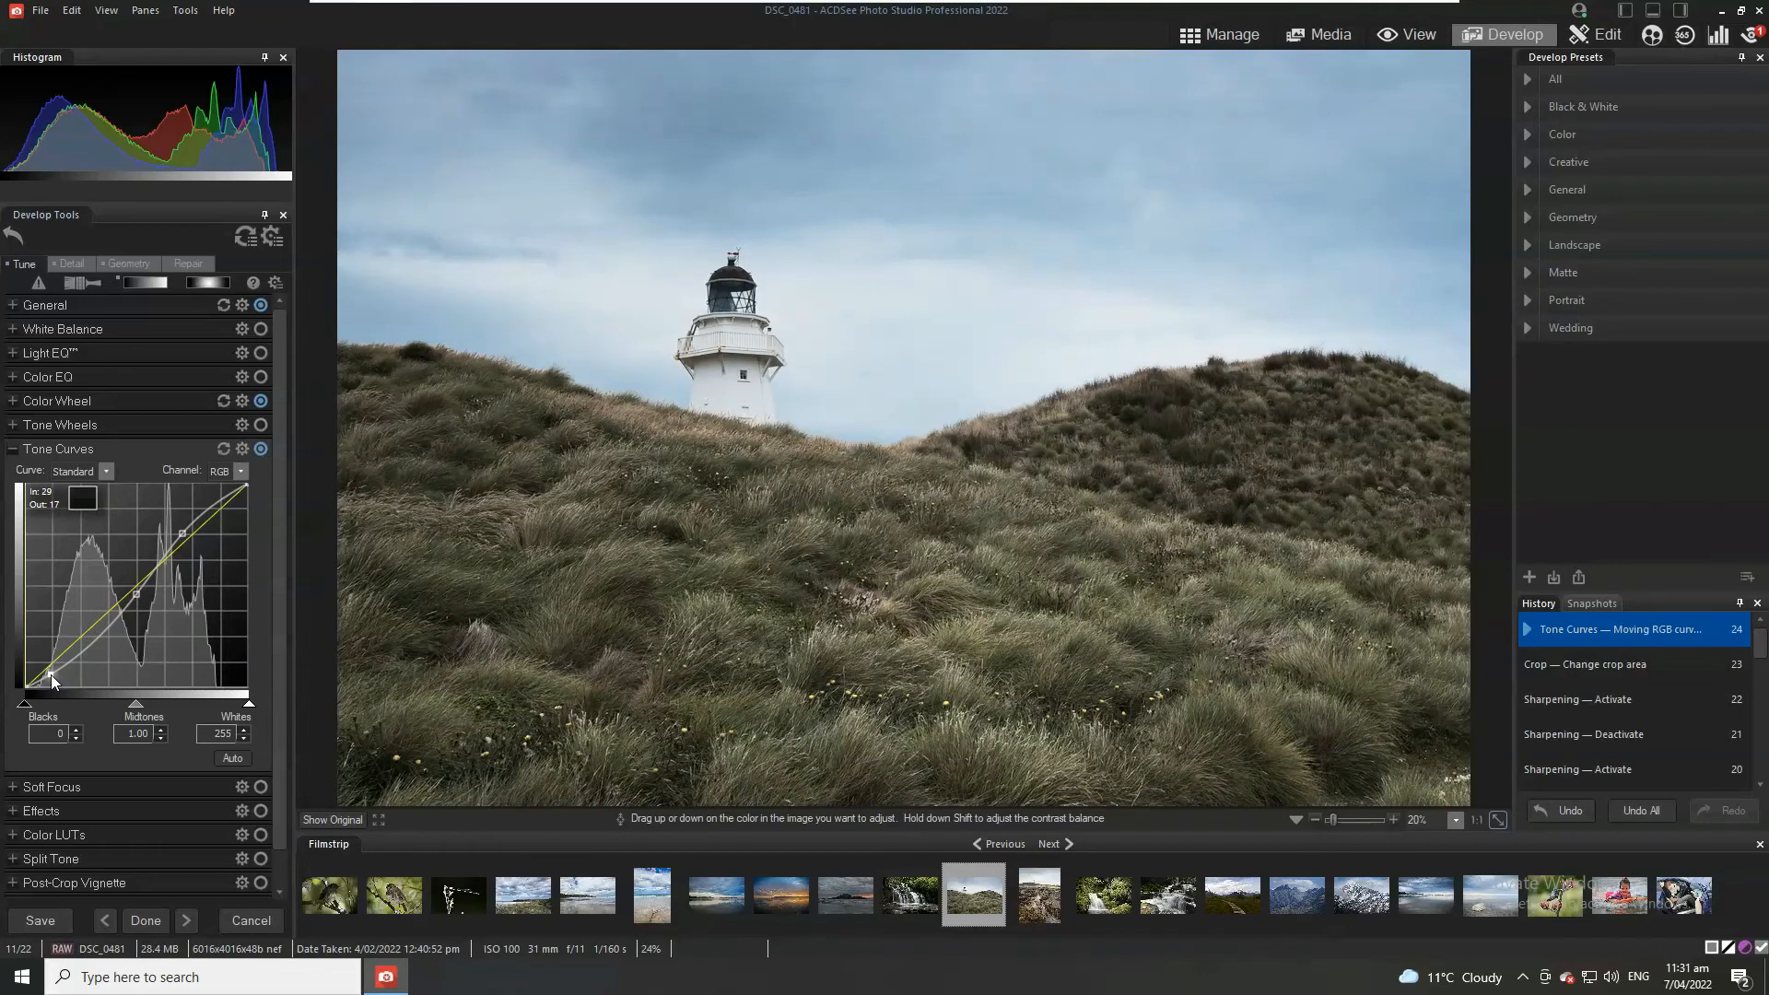
pyautogui.moveTo(50, 684); pyautogui.dragTo(52, 680)
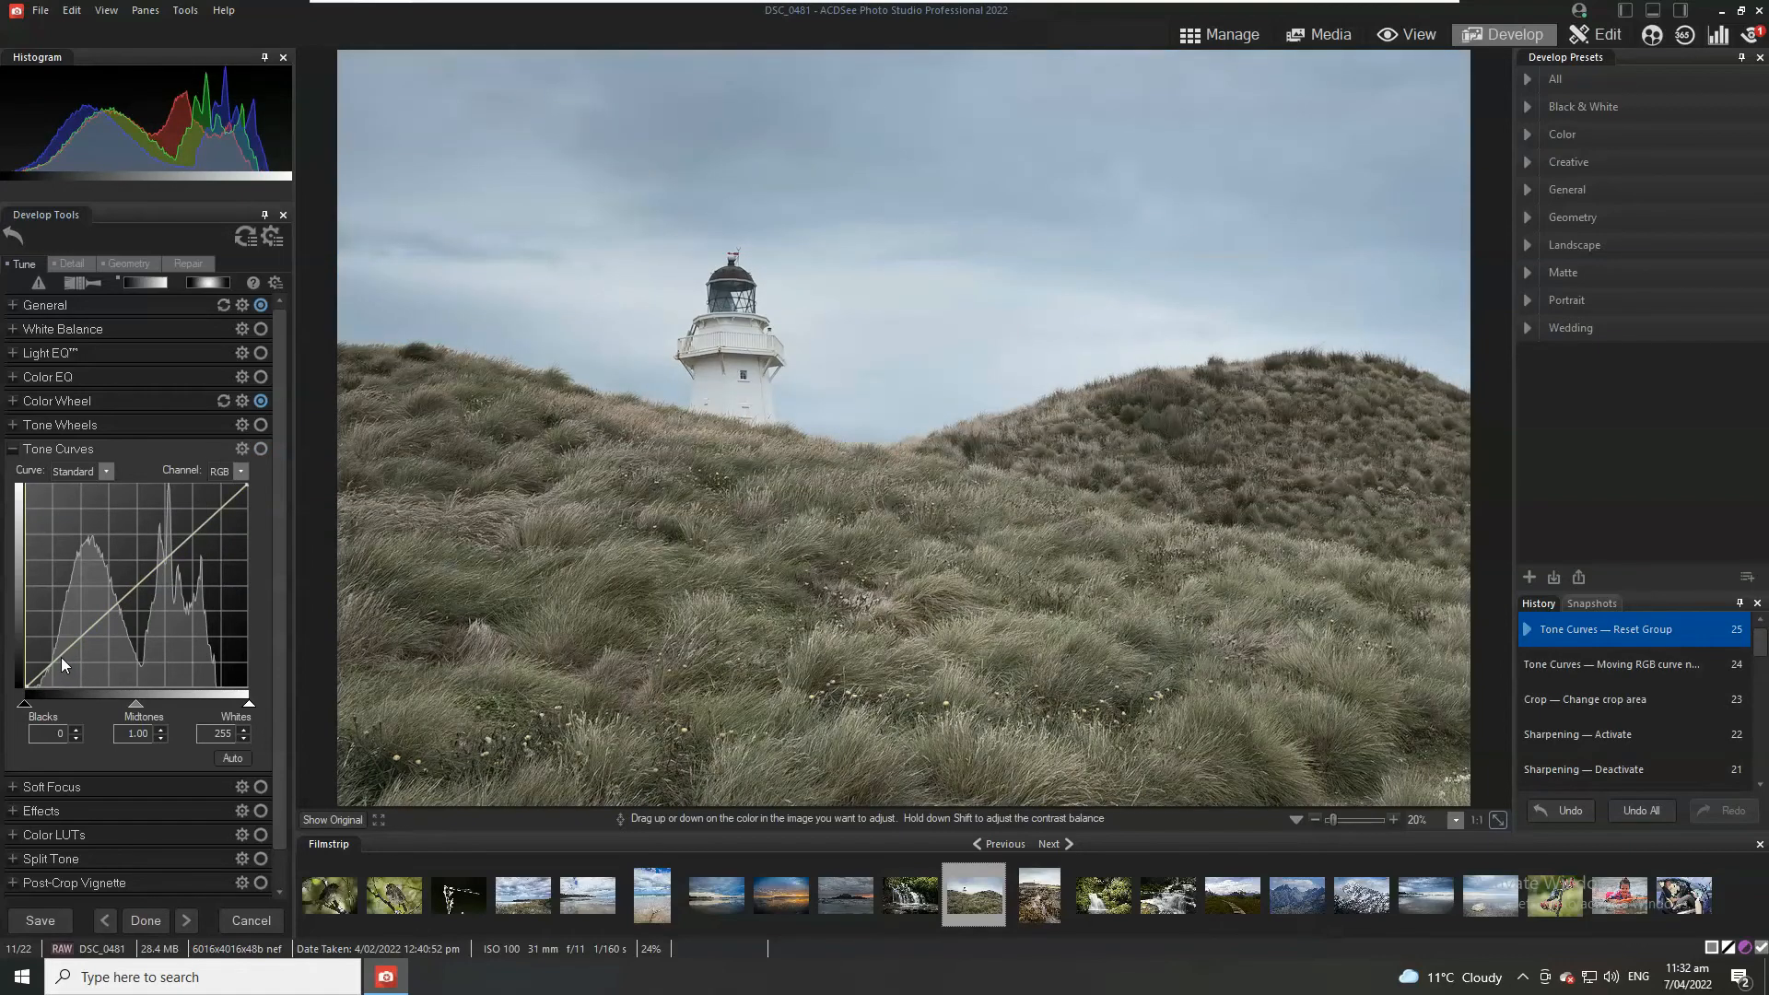
# Step: Drag the RGB curve's shadow point down to darken the blacks, anchoring a midtone point
pyautogui.moveTo(62, 663); pyautogui.dragTo(49, 677)
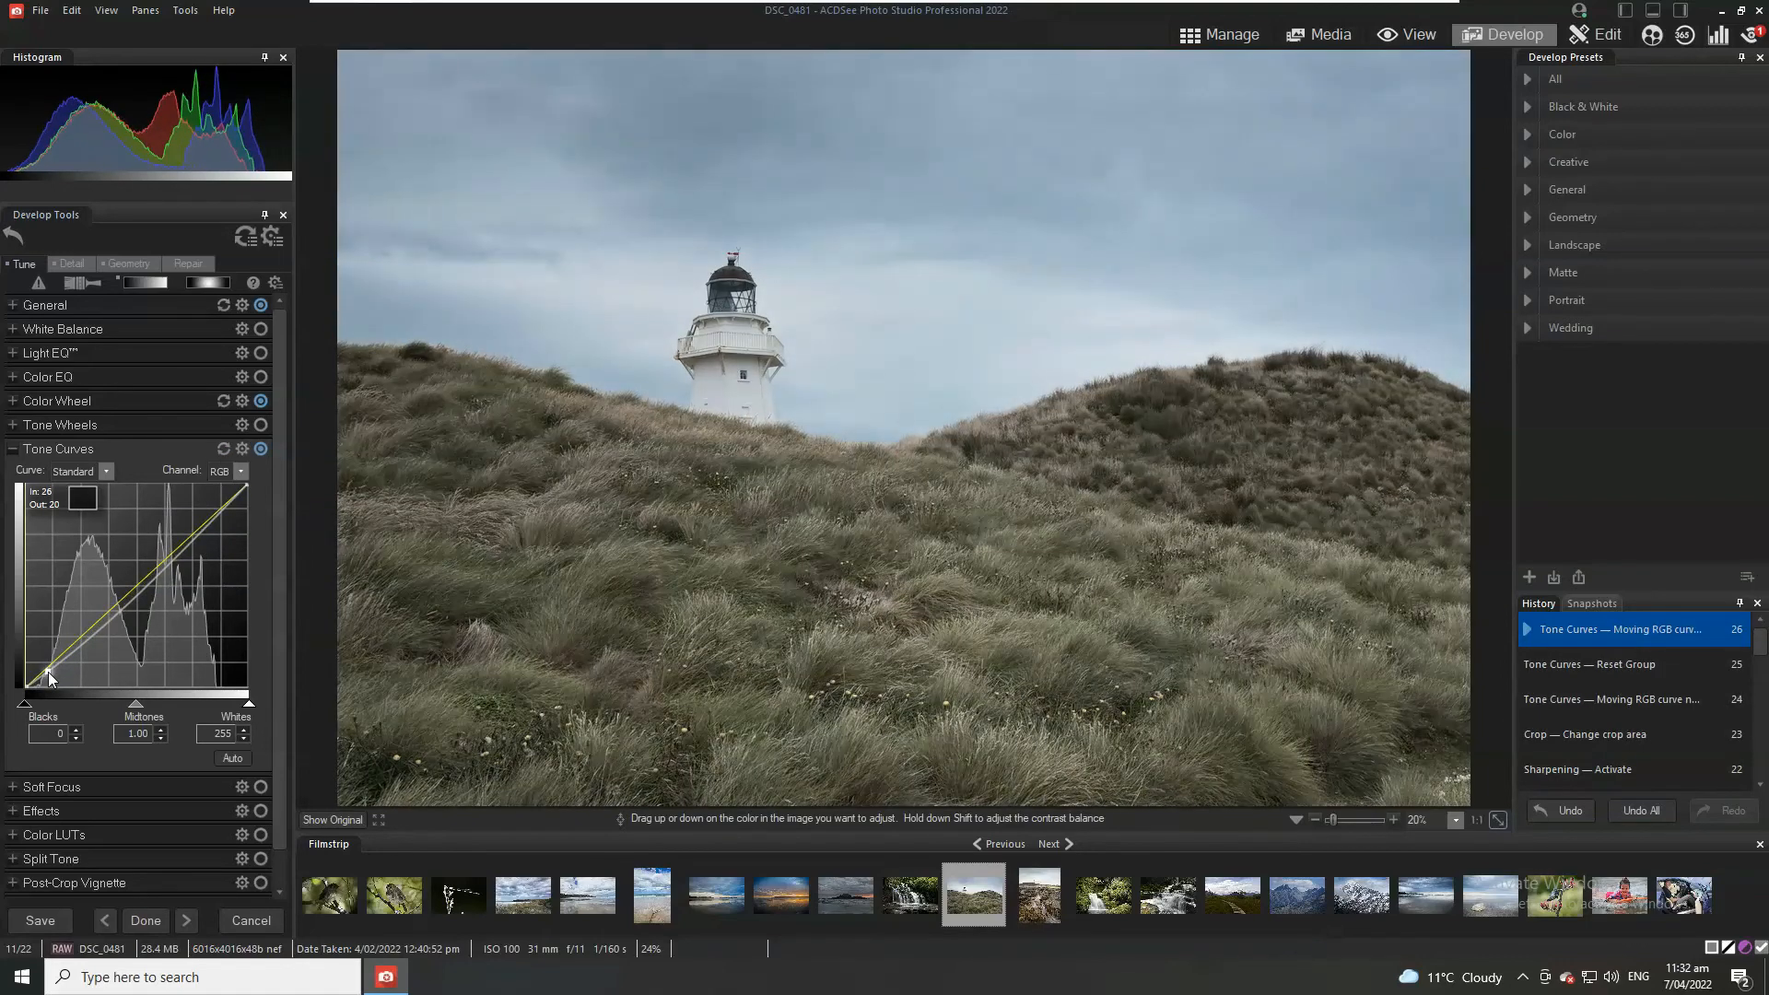
pyautogui.moveTo(51, 677); pyautogui.dragTo(51, 686)
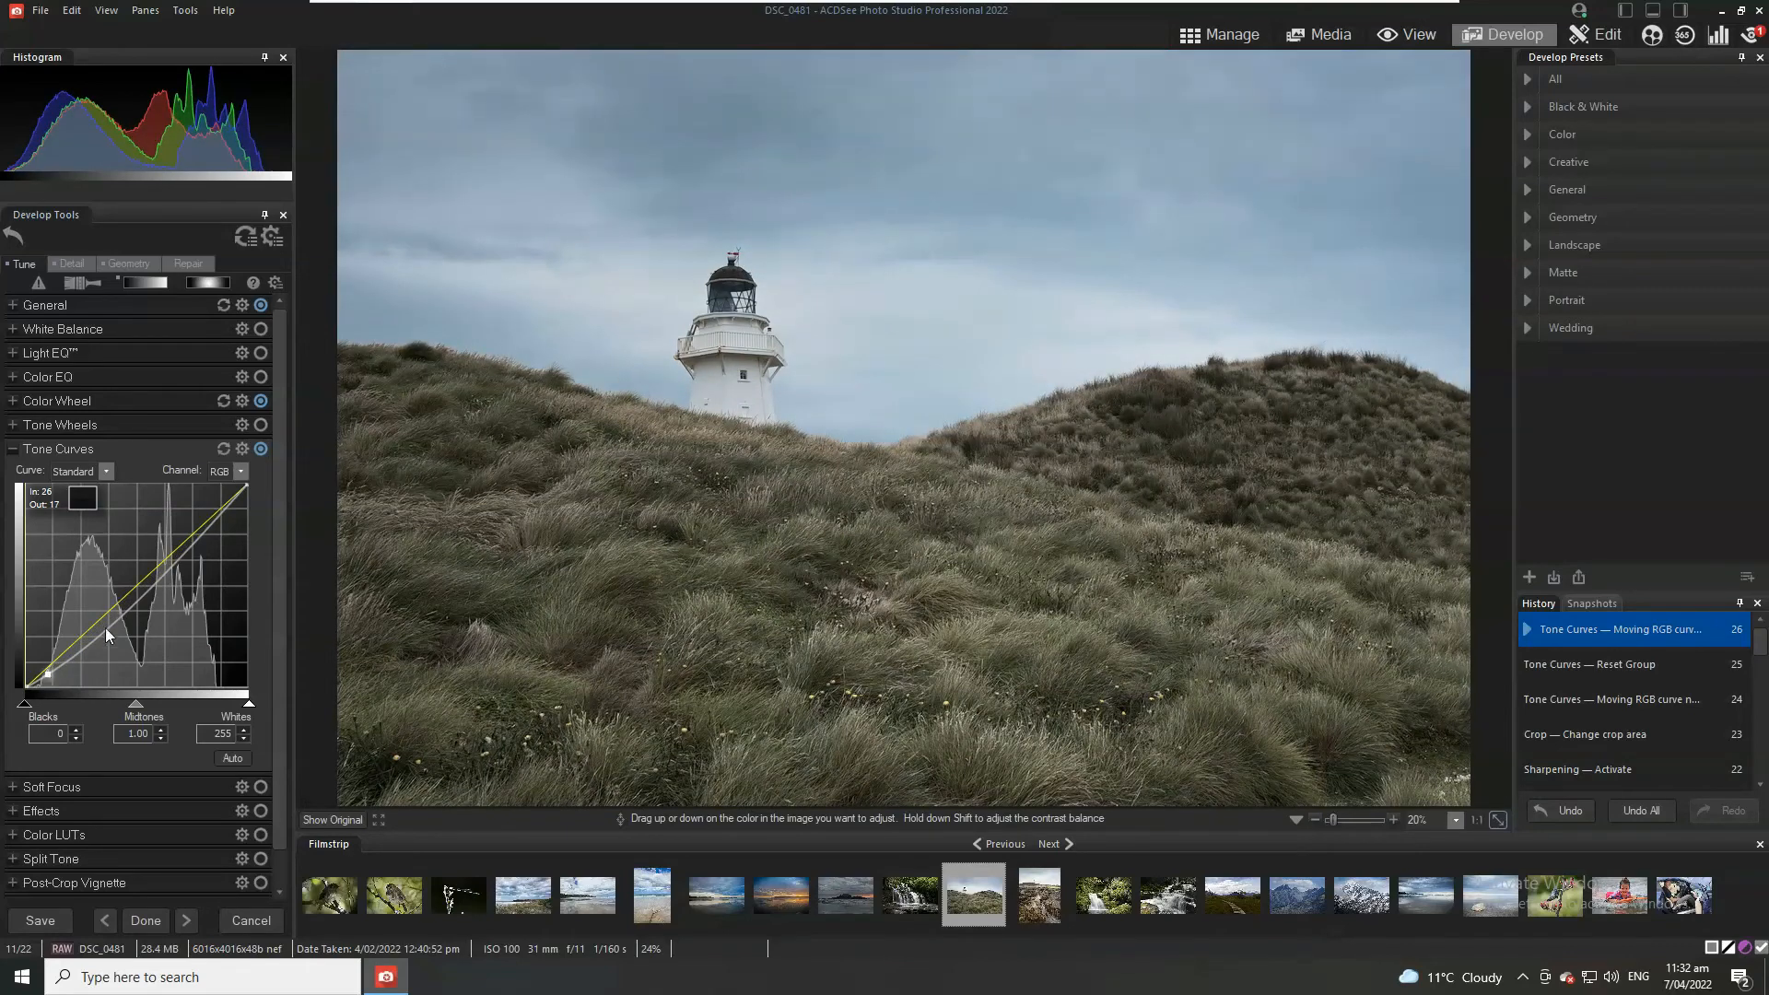
pyautogui.moveTo(107, 635); pyautogui.dragTo(141, 596)
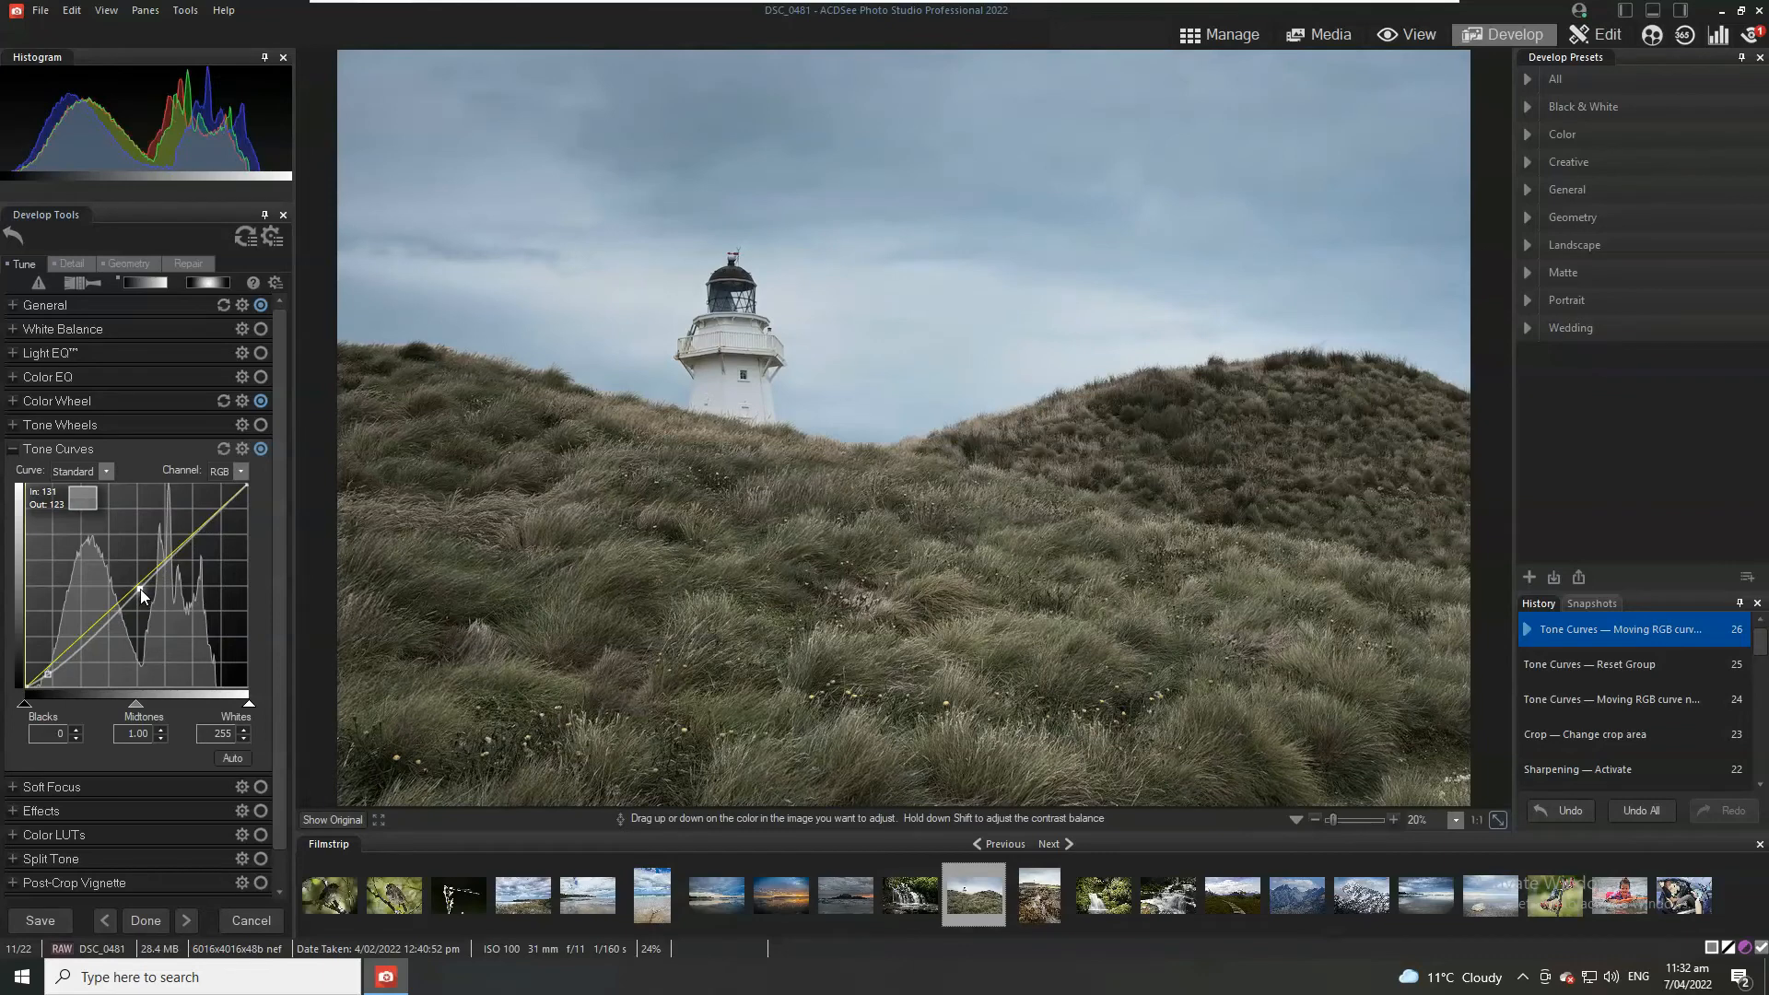
pyautogui.moveTo(141, 595); pyautogui.dragTo(141, 575)
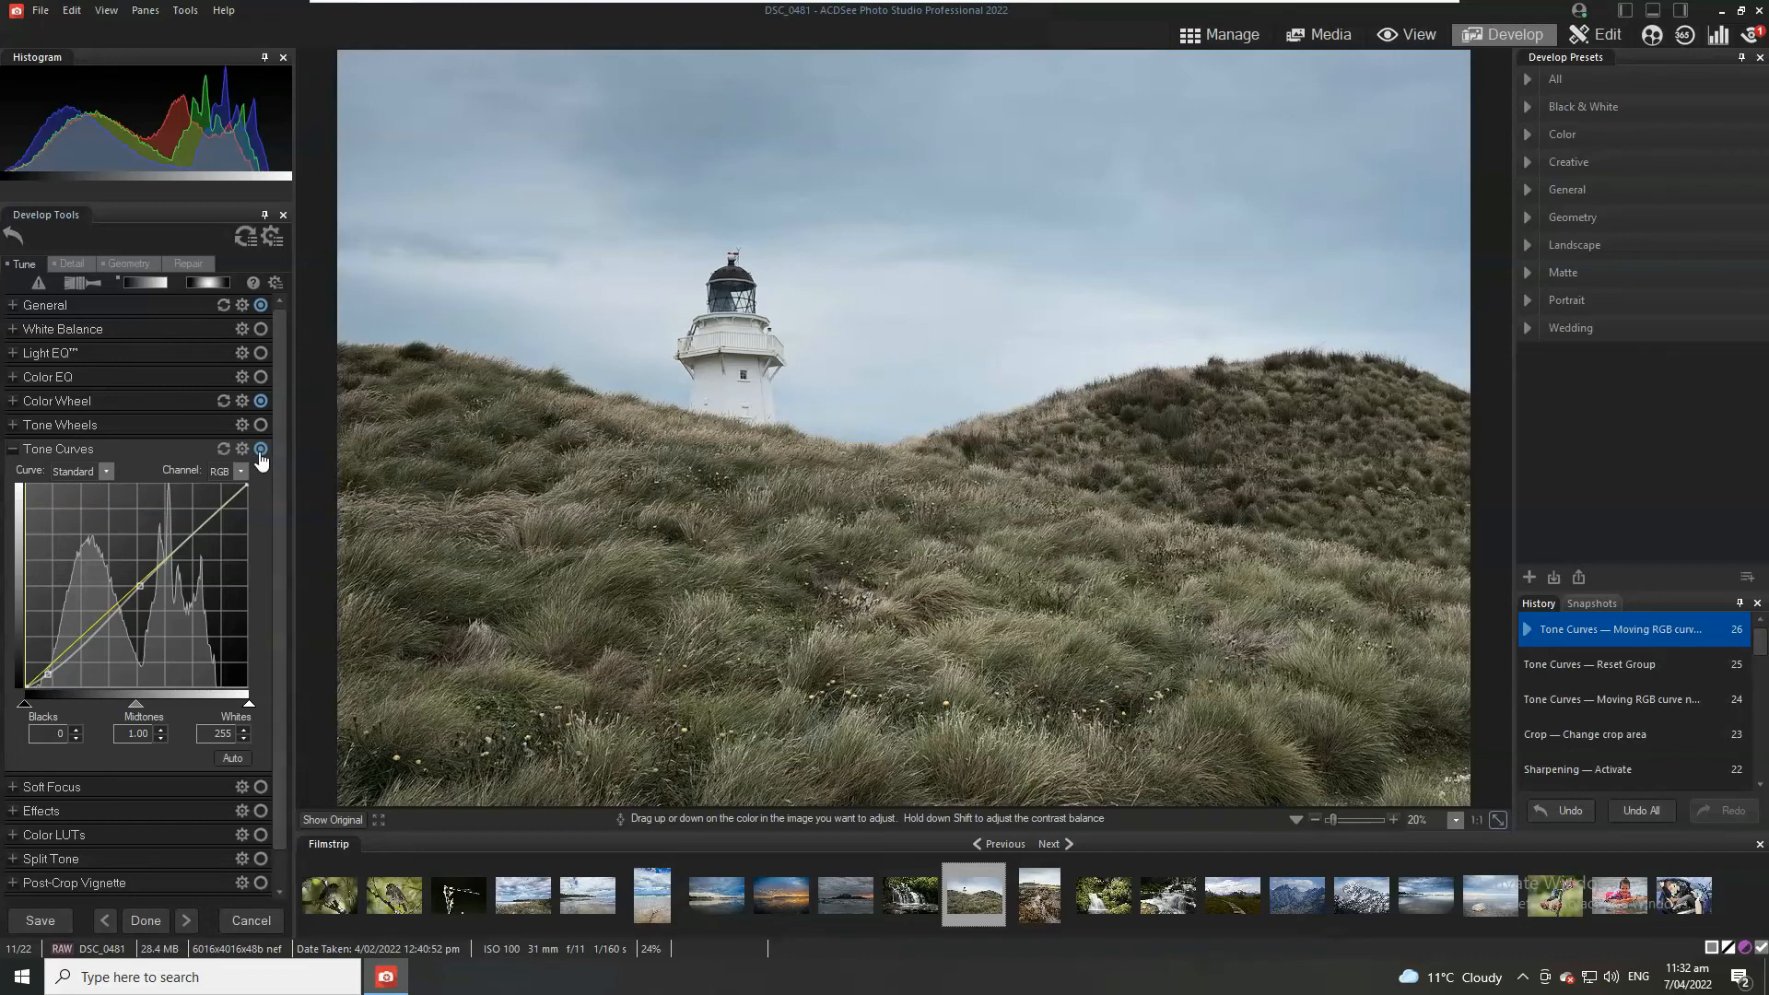
# Step: Compare the tone curve off and on, then ease its shadow point up slightly
pyautogui.click(259, 450)
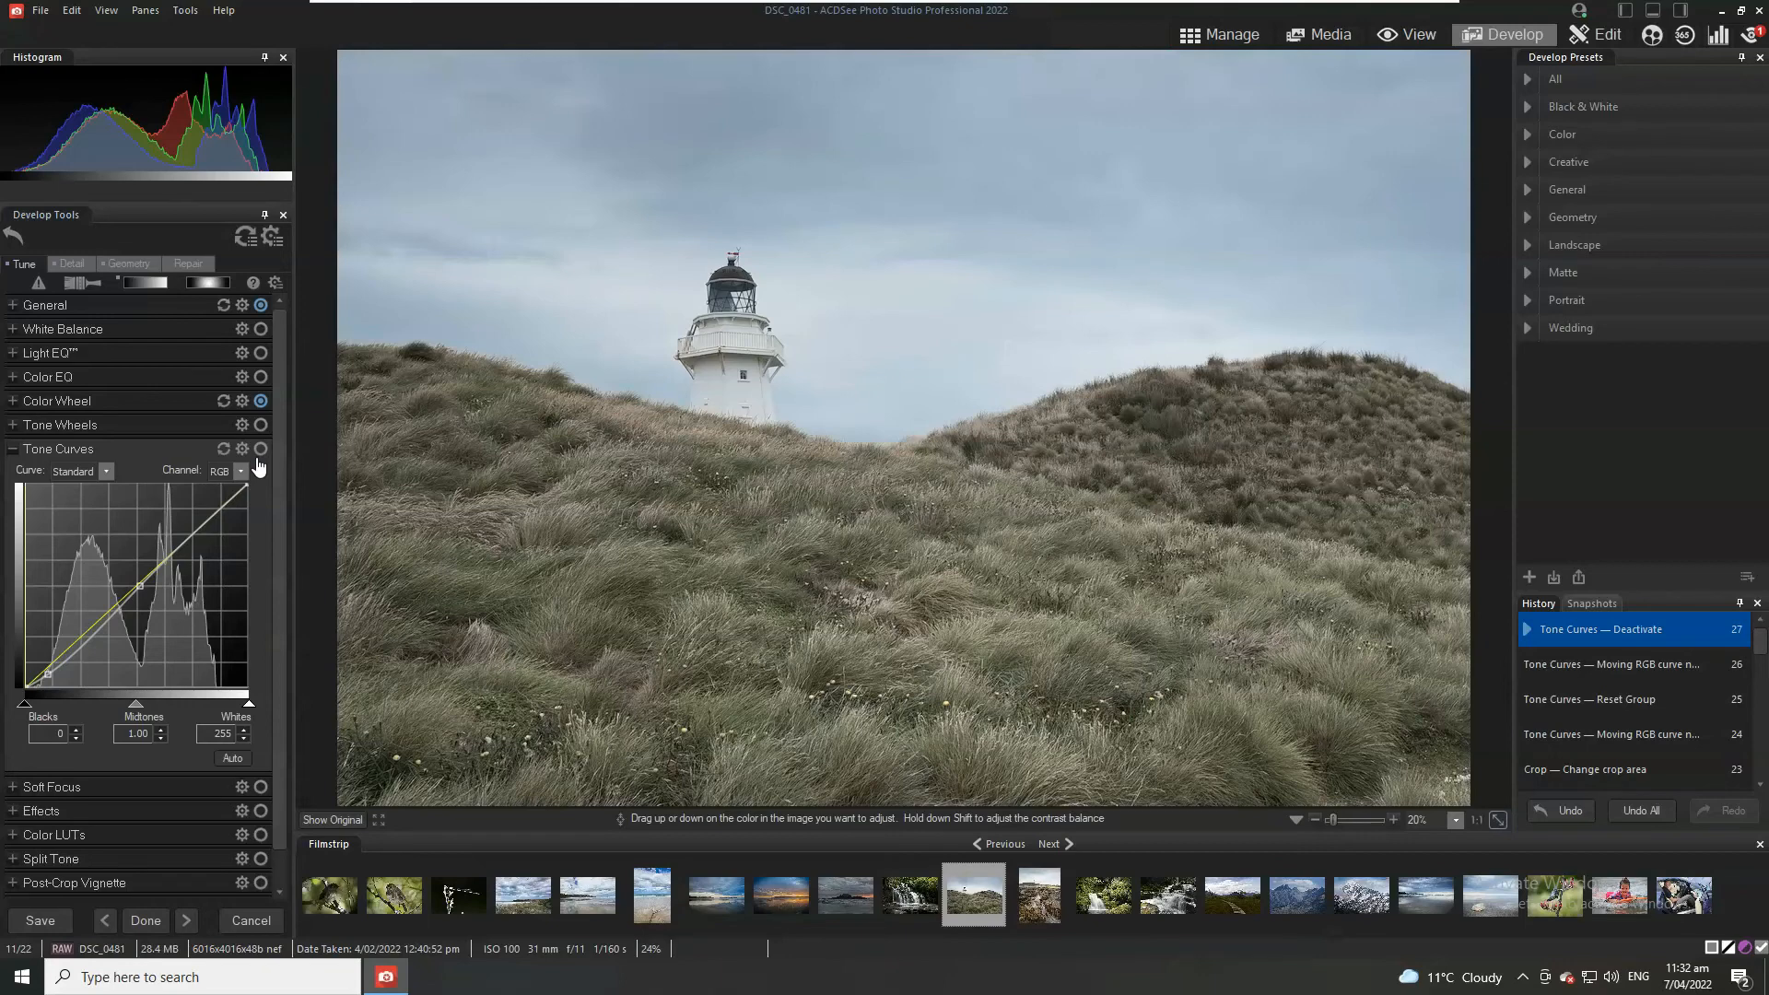
pyautogui.moveTo(256, 469)
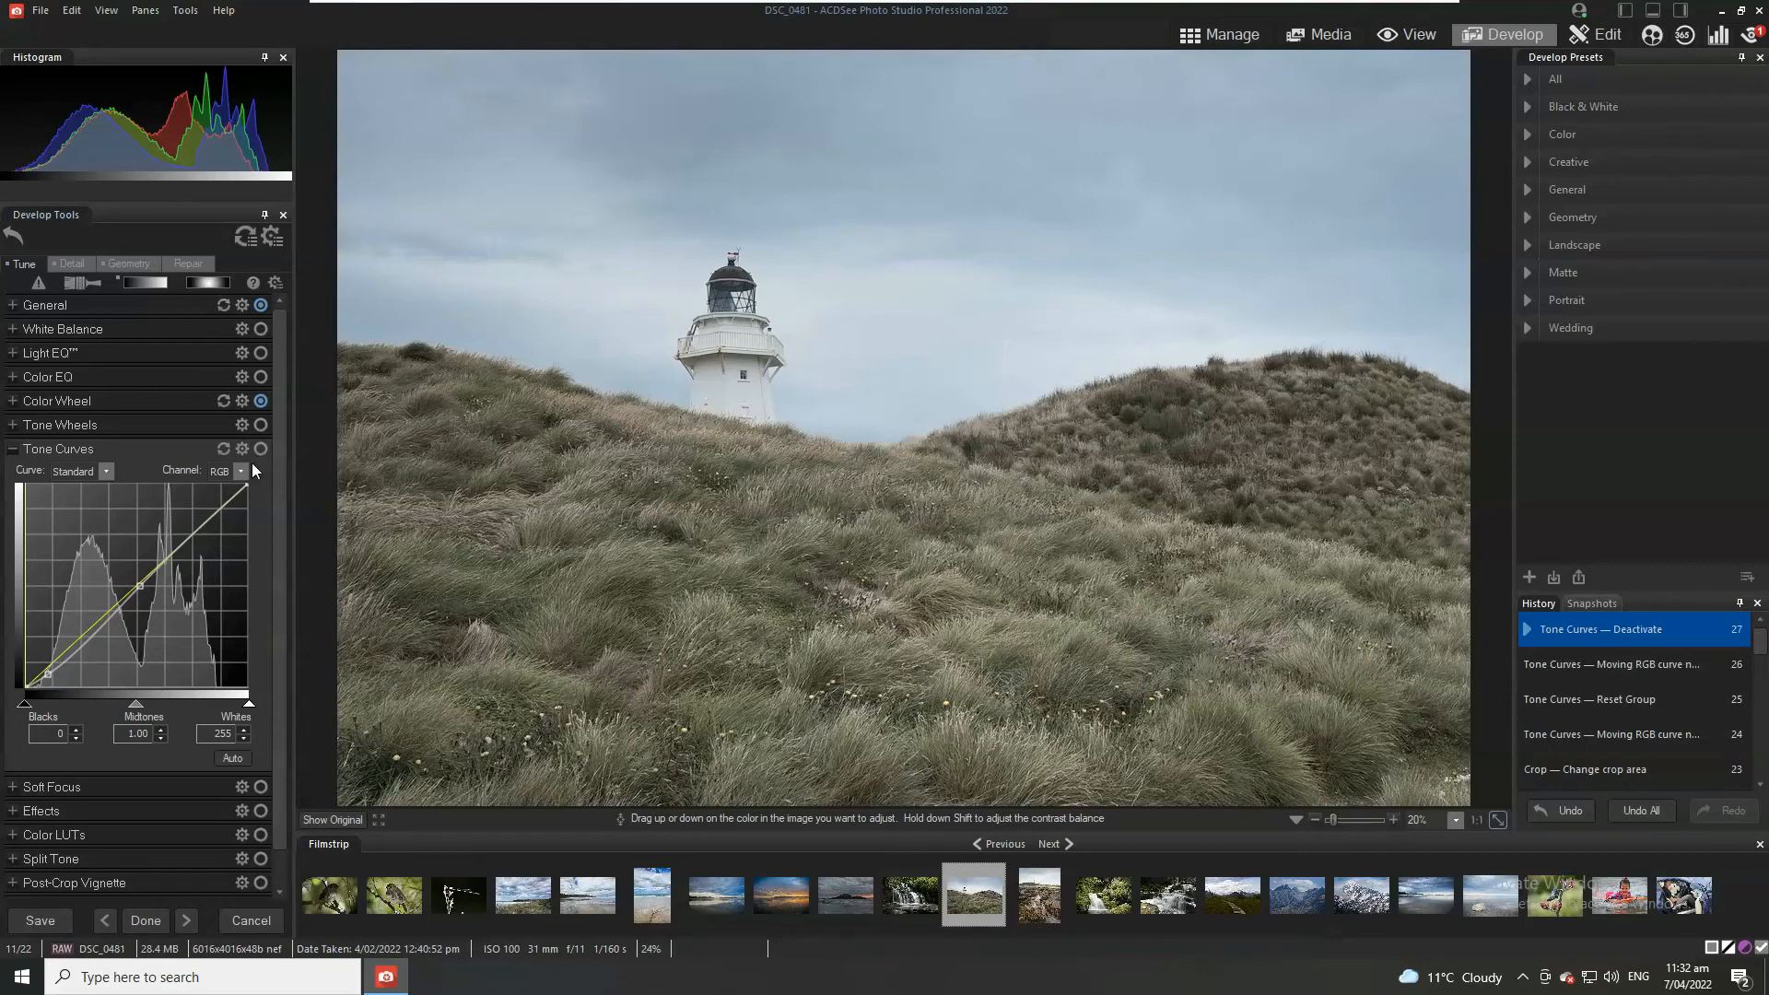
pyautogui.click(260, 448)
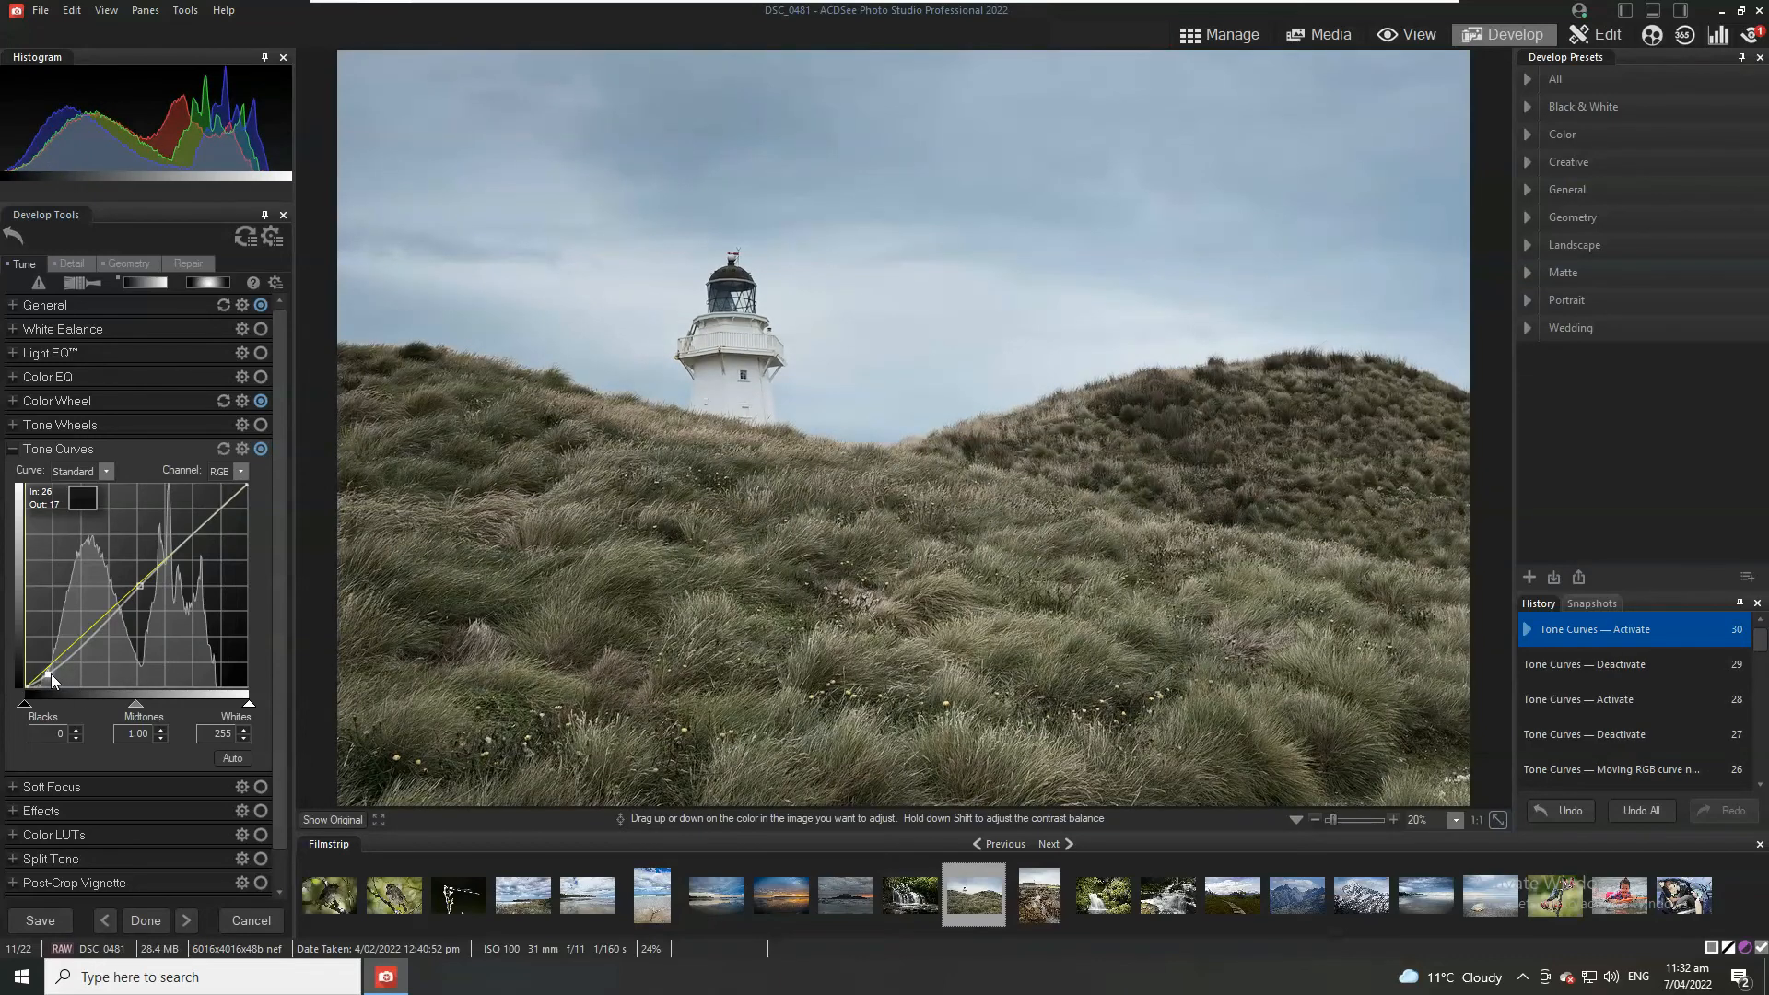
pyautogui.moveTo(51, 680); pyautogui.dragTo(59, 672)
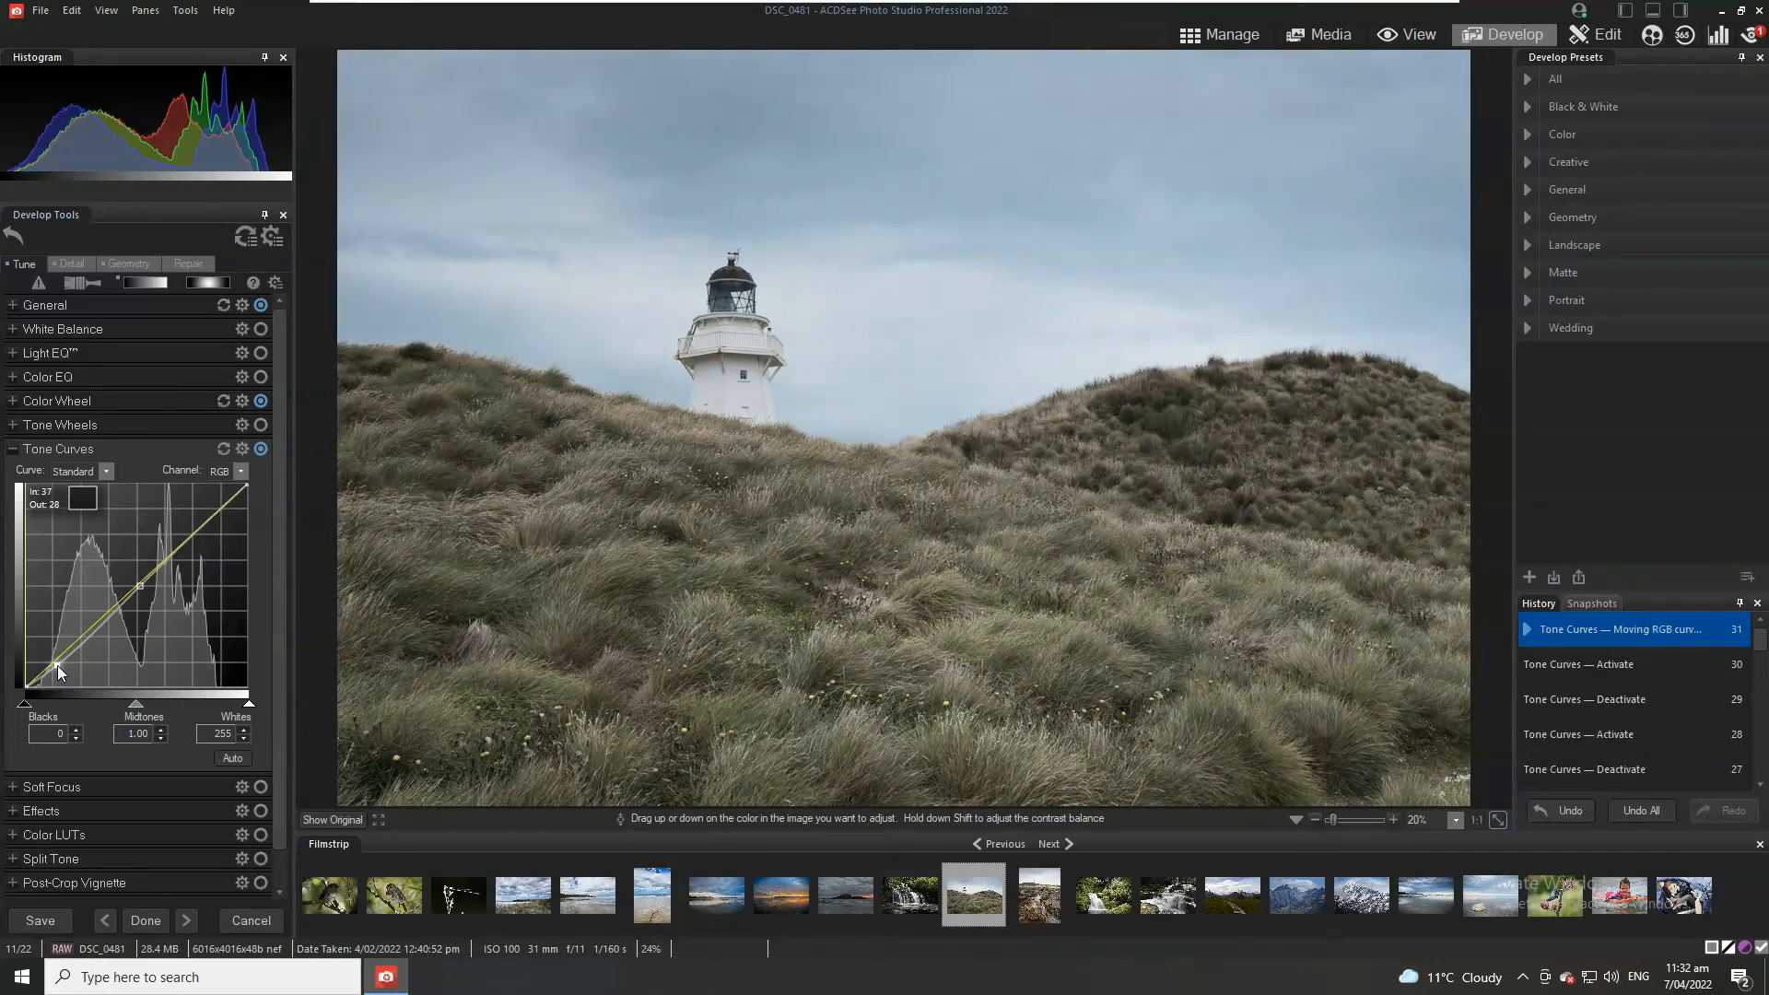
pyautogui.moveTo(56, 672); pyautogui.dragTo(85, 680)
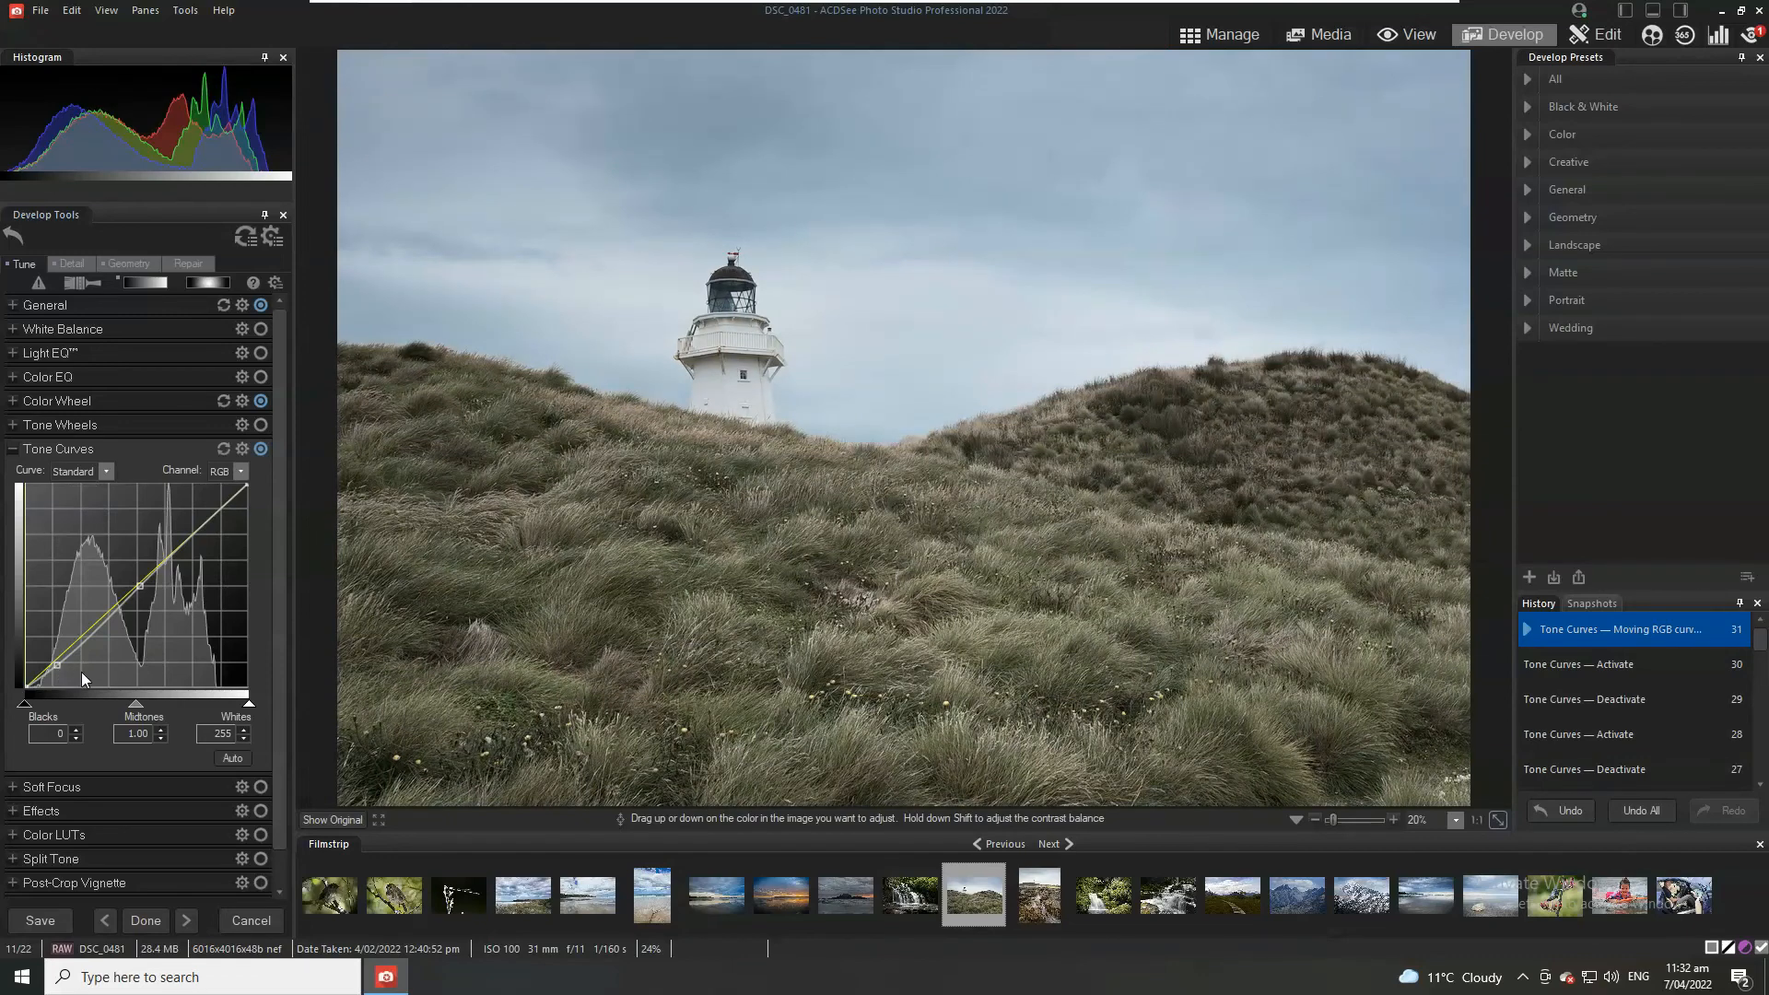